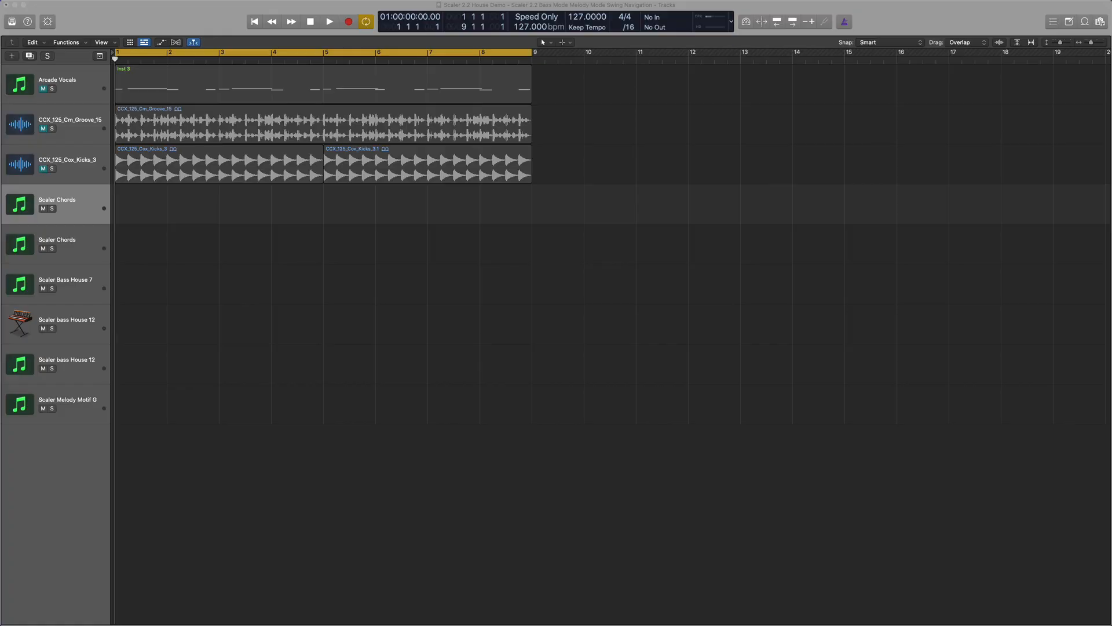
mouse_move(211, 228)
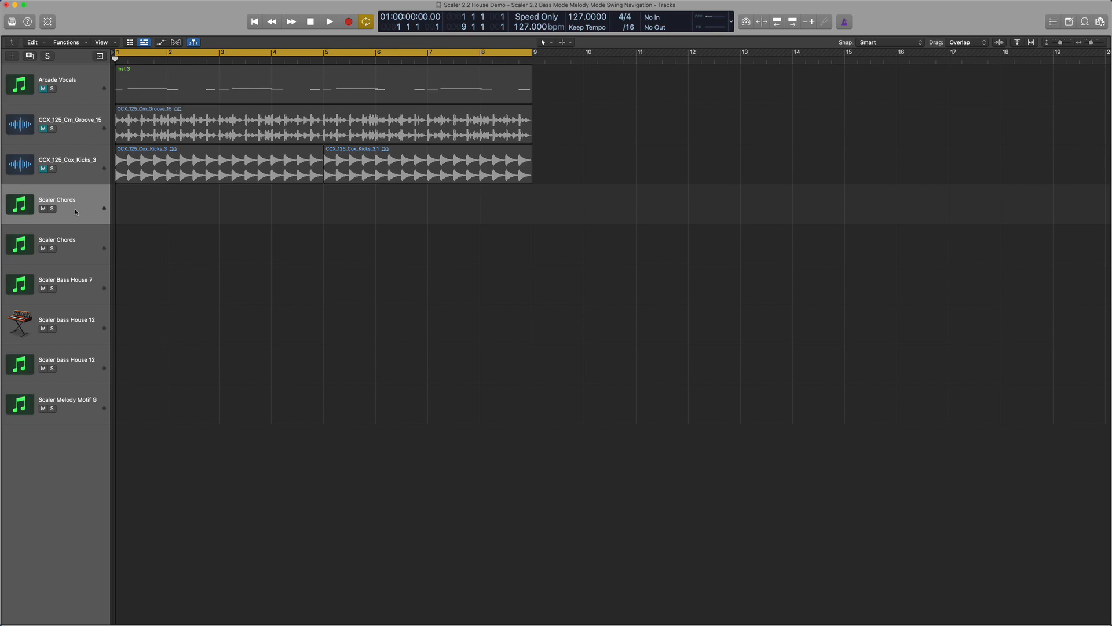
mouse_move(74, 211)
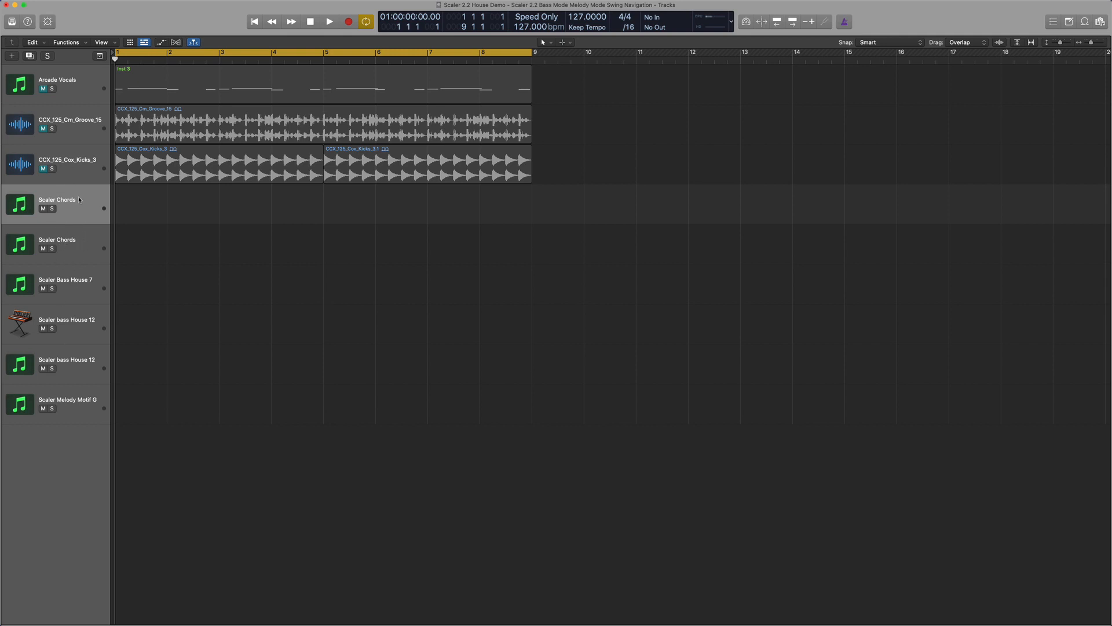
mouse_move(77, 200)
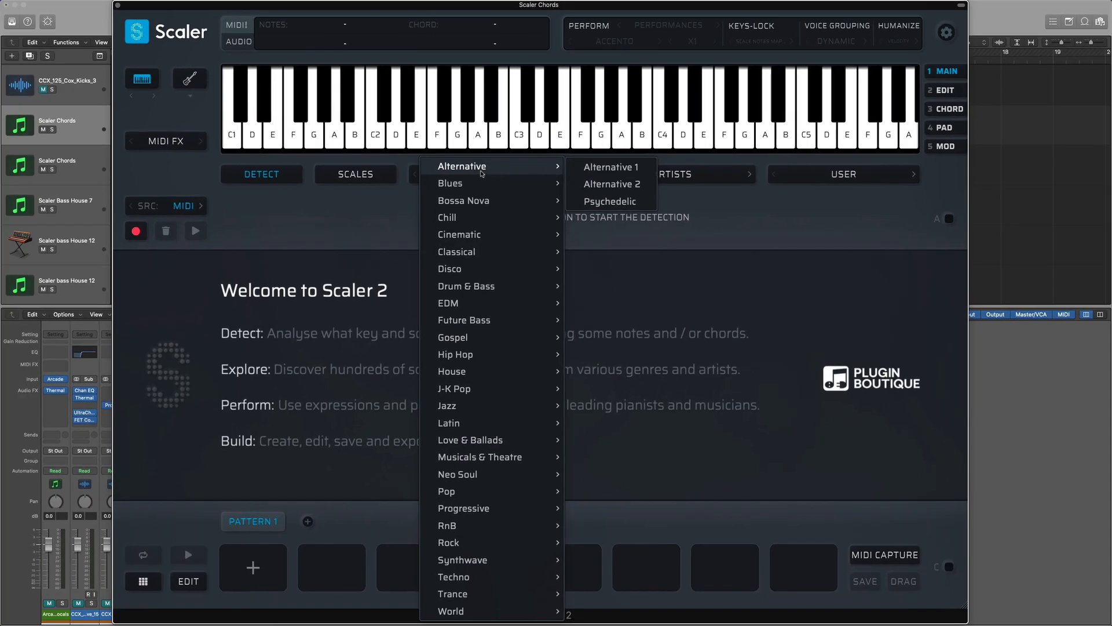
mouse_move(455, 355)
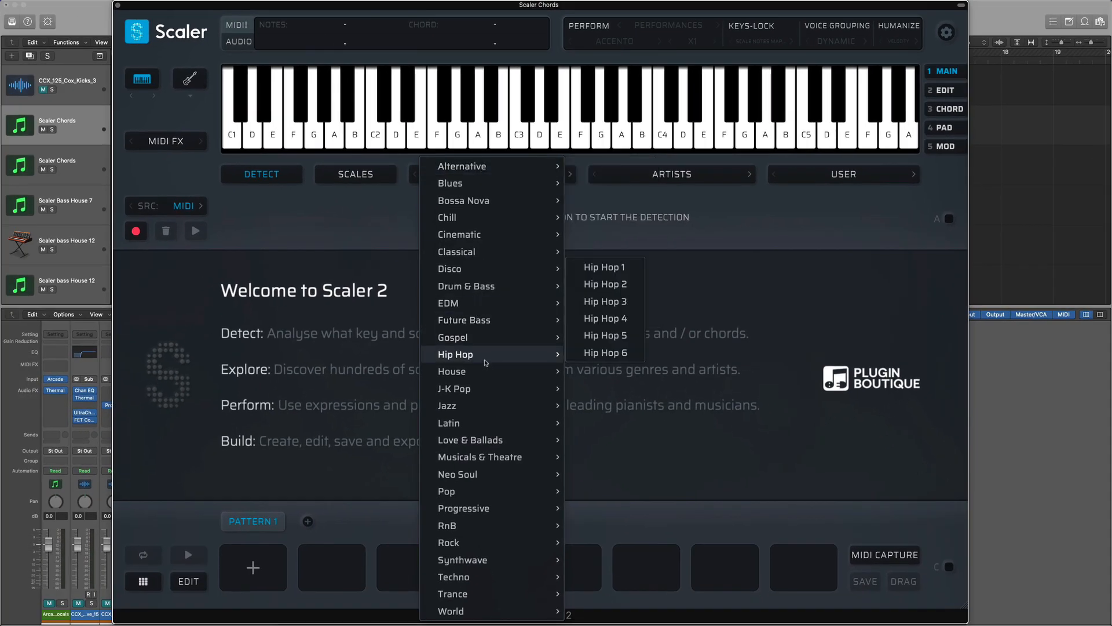
mouse_move(452, 371)
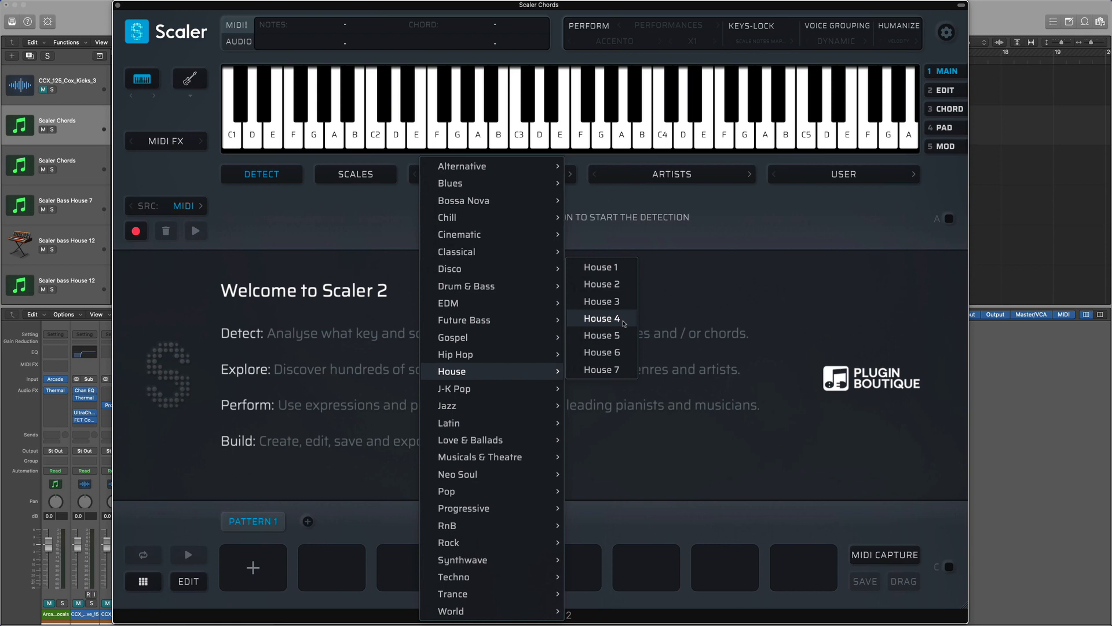
Step: Load the House 4 chord set from the House genre presets
left_click(602, 318)
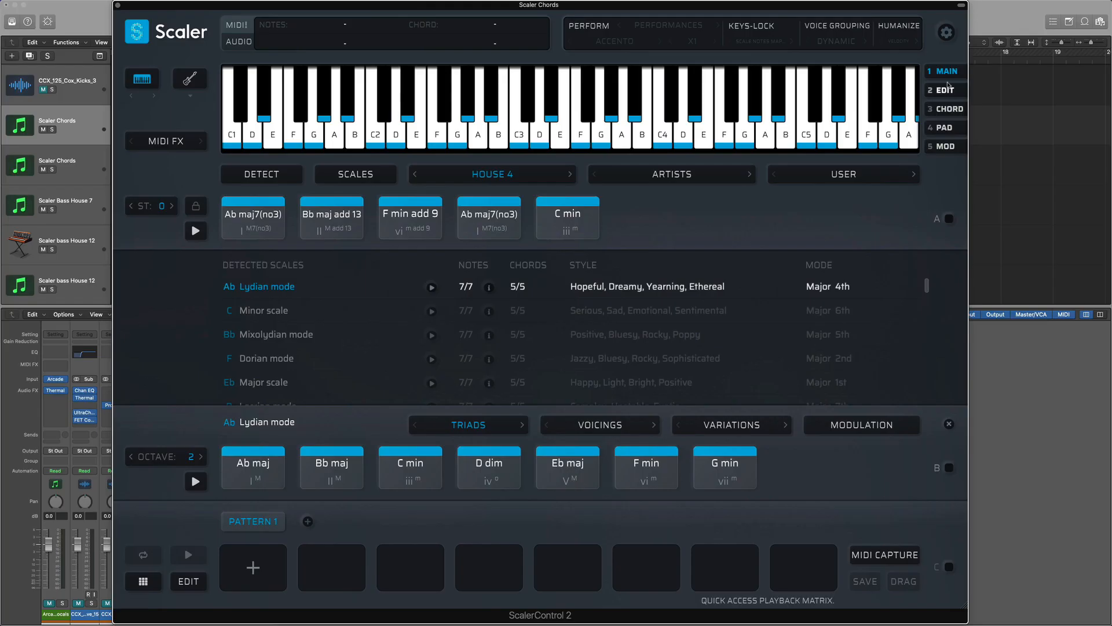
left_click(949, 109)
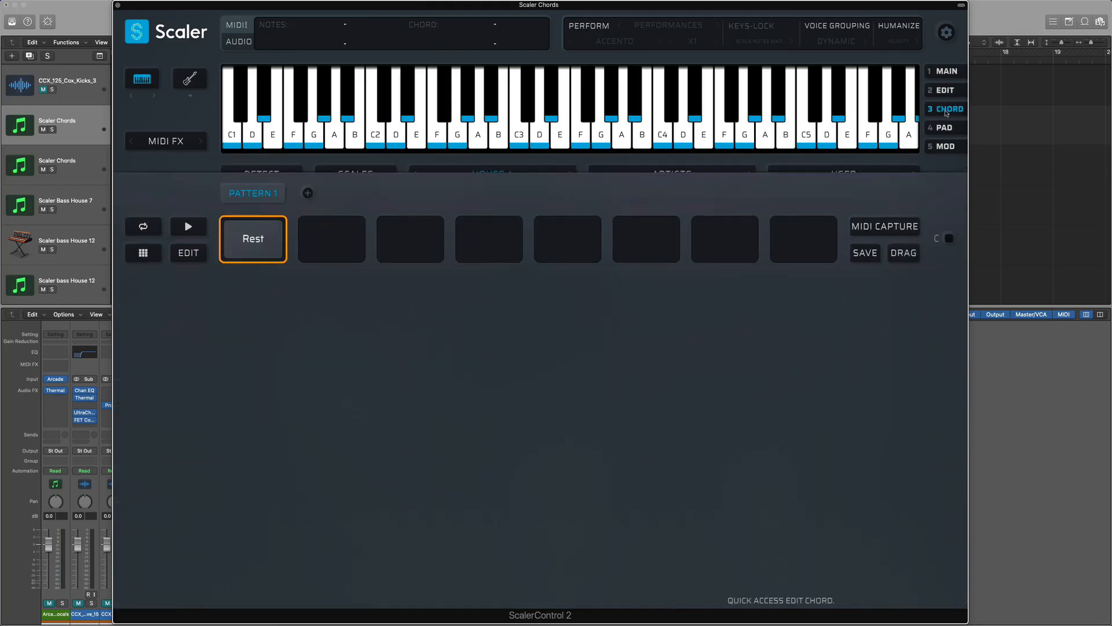
left_click(945, 146)
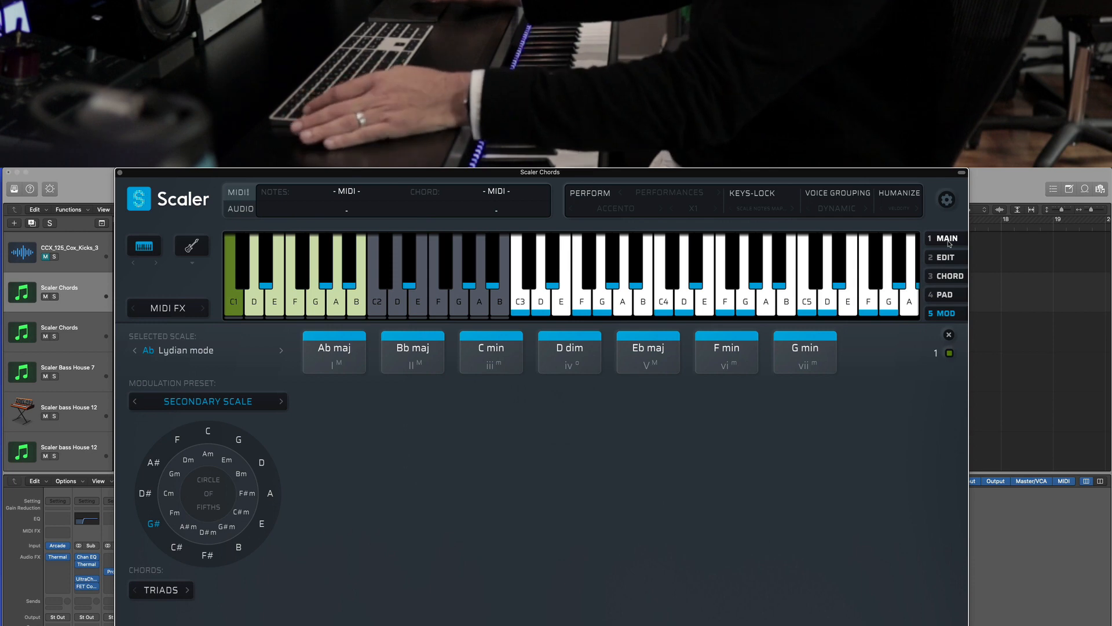
left_click(946, 257)
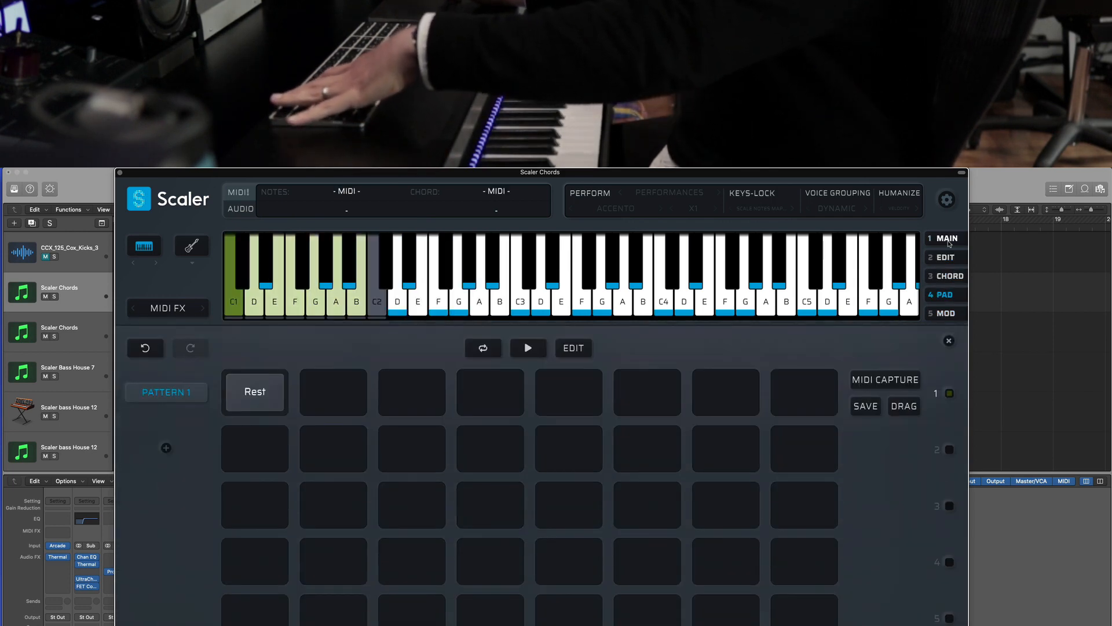
left_click(946, 238)
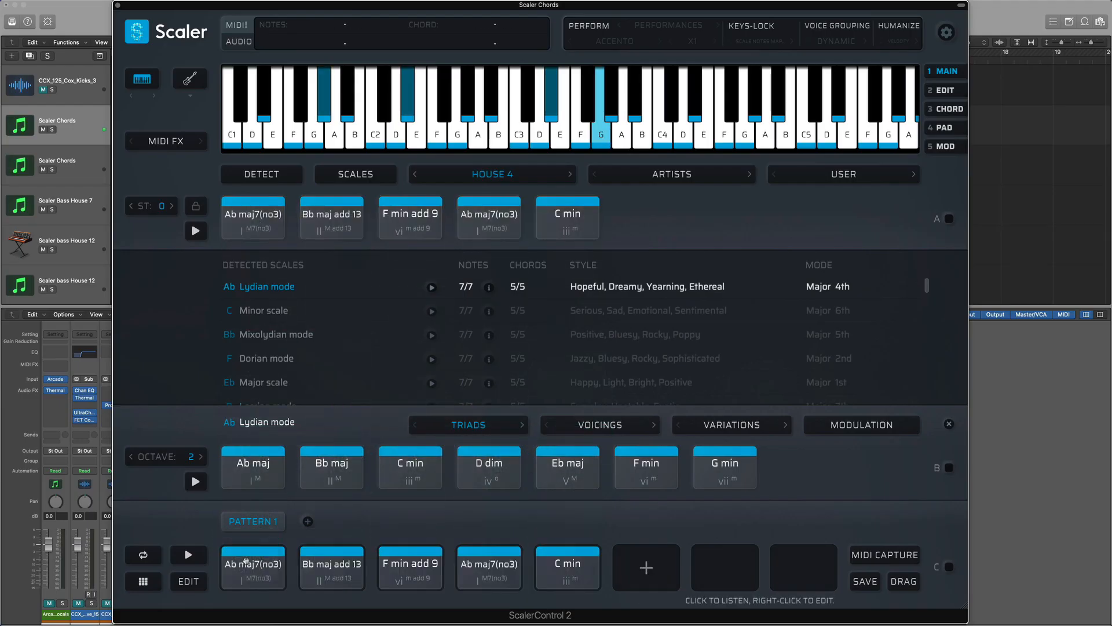
Step: Audition the pattern pads, including the new final Eb maj chord
left_click(409, 567)
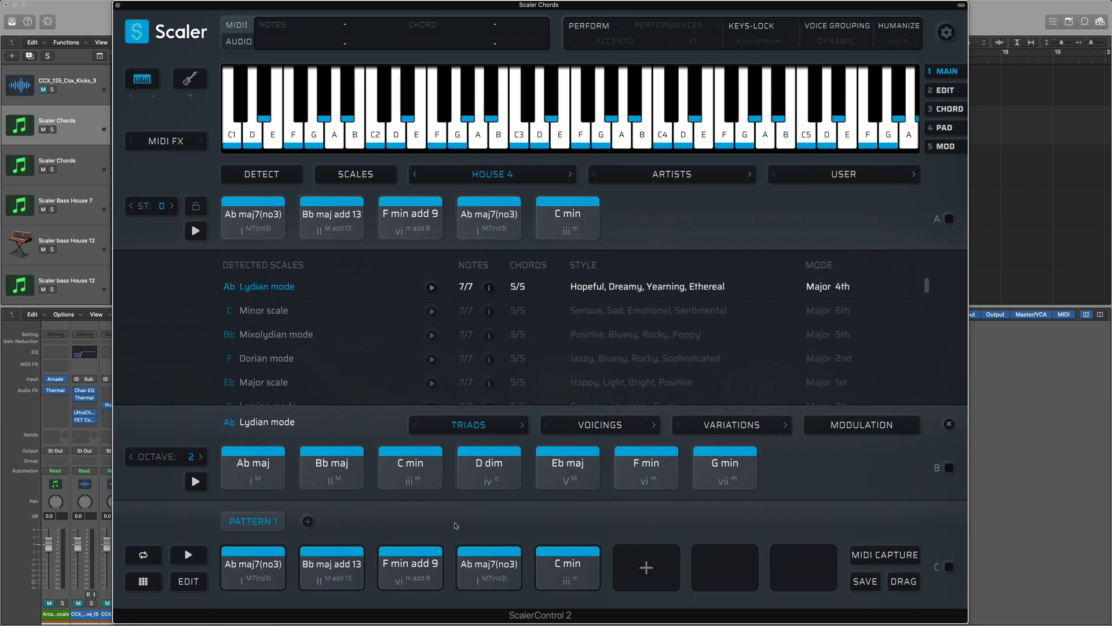
left_click(567, 567)
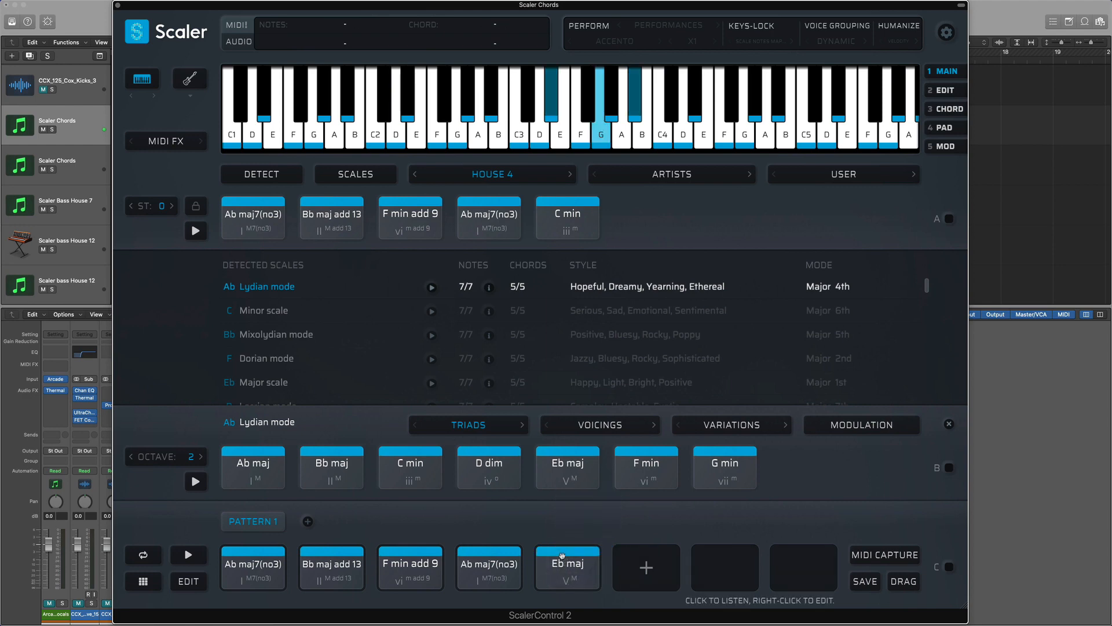
left_click(331, 567)
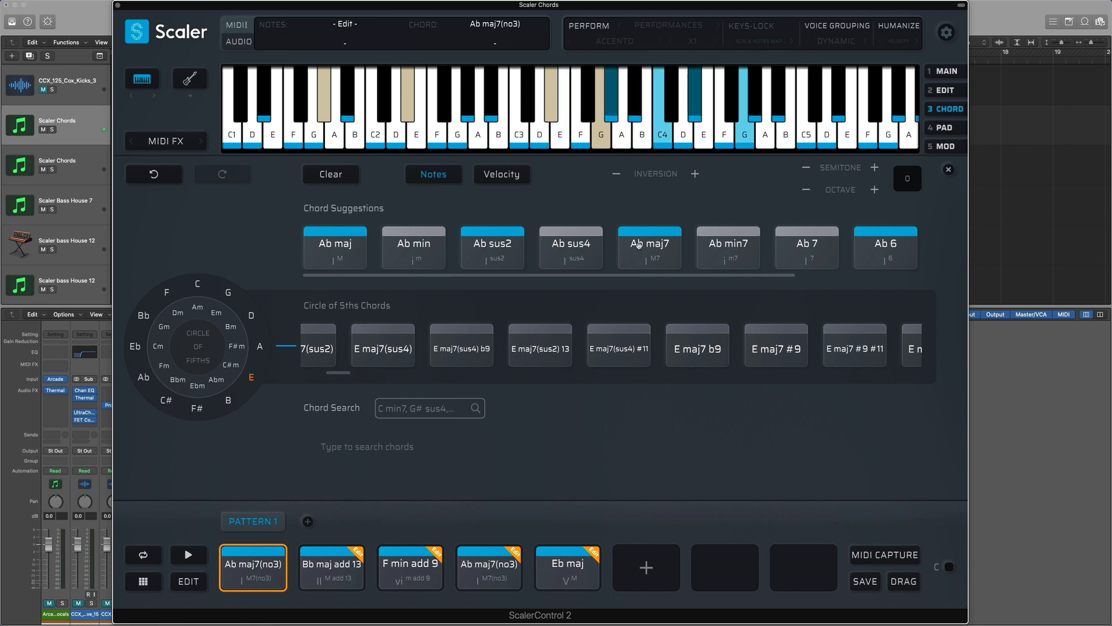
Step: Extract the first Ab maj7(no3) chord's voicing and apply it to Eb maj, then audition it
left_click(943, 89)
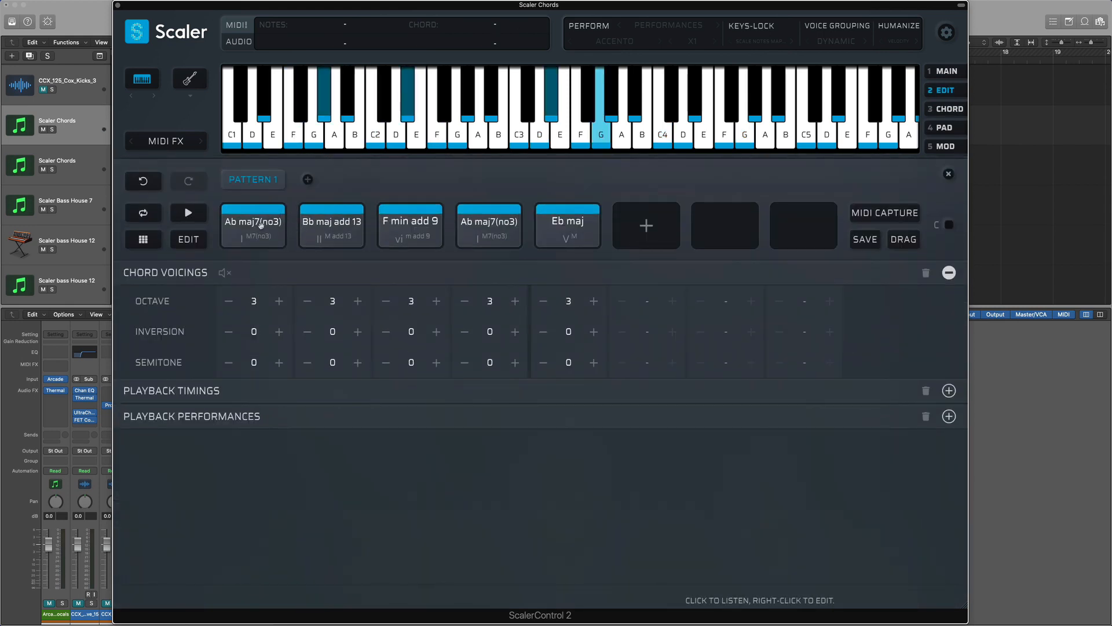
right_click(254, 224)
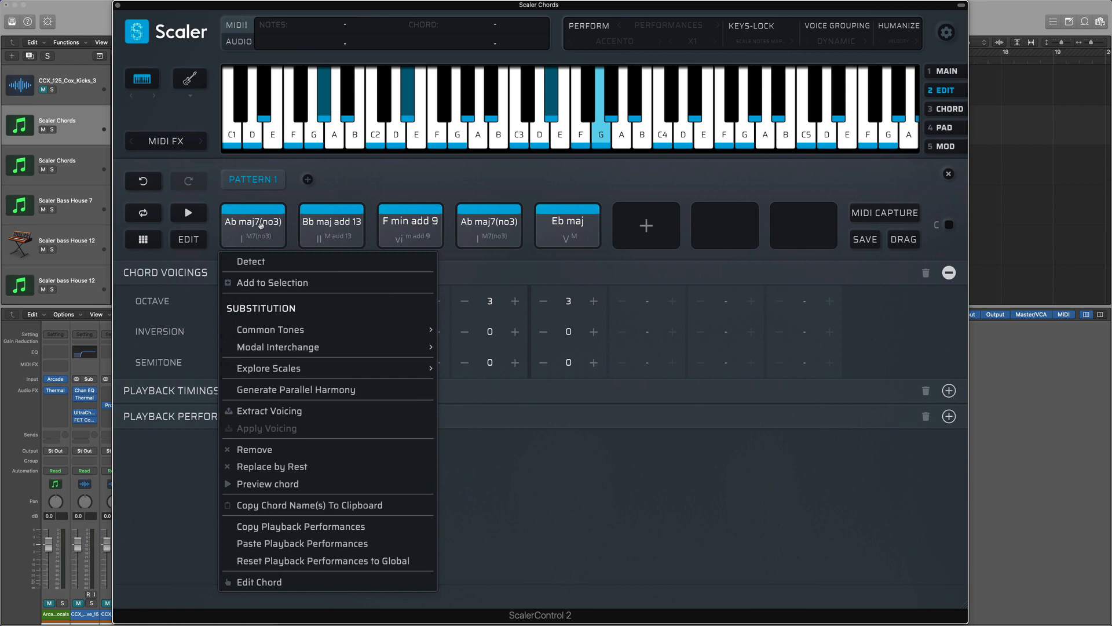
mouse_move(268, 410)
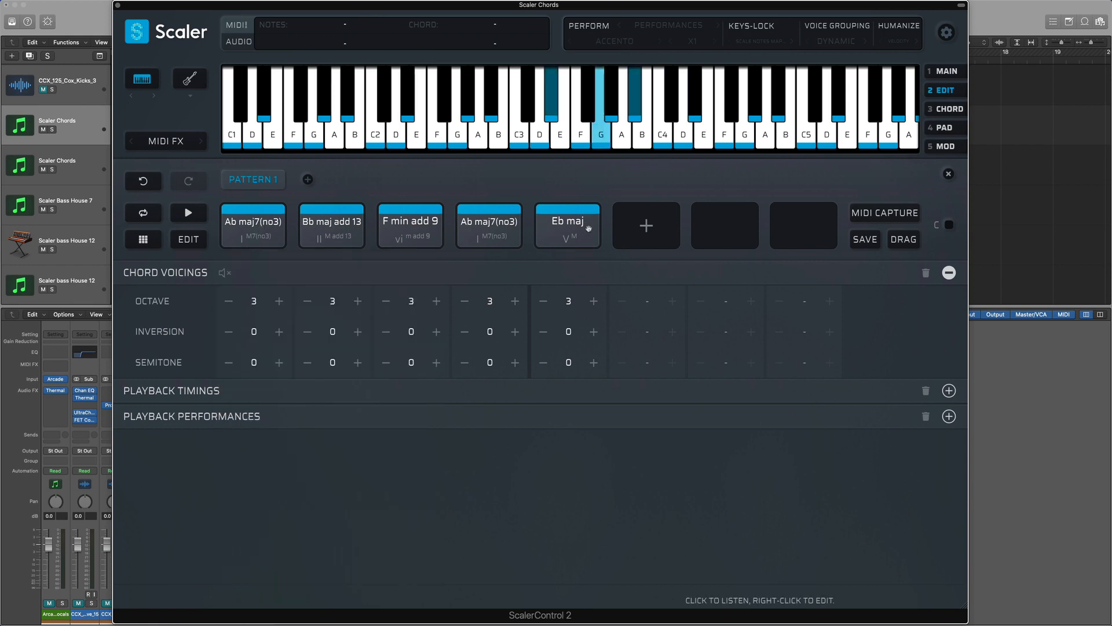
right_click(568, 226)
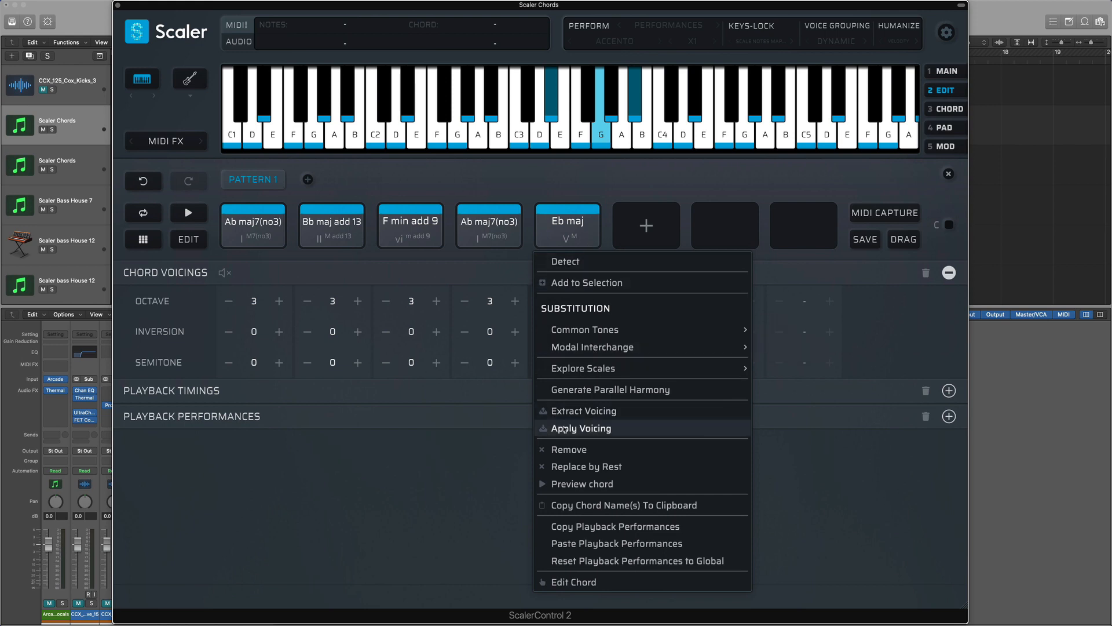
left_click(580, 428)
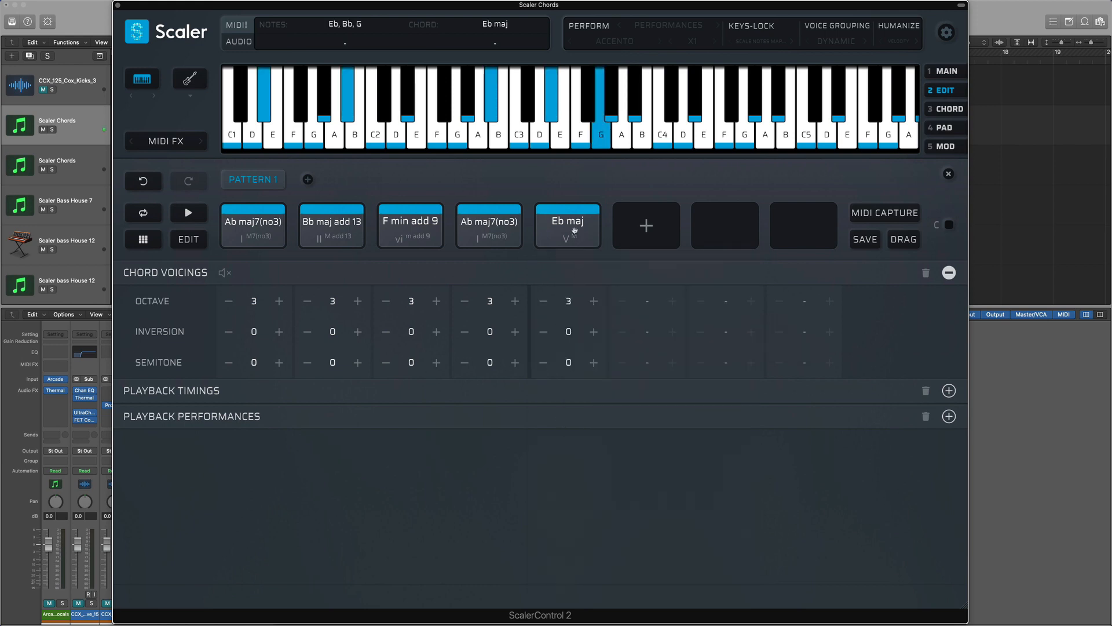
left_click(331, 226)
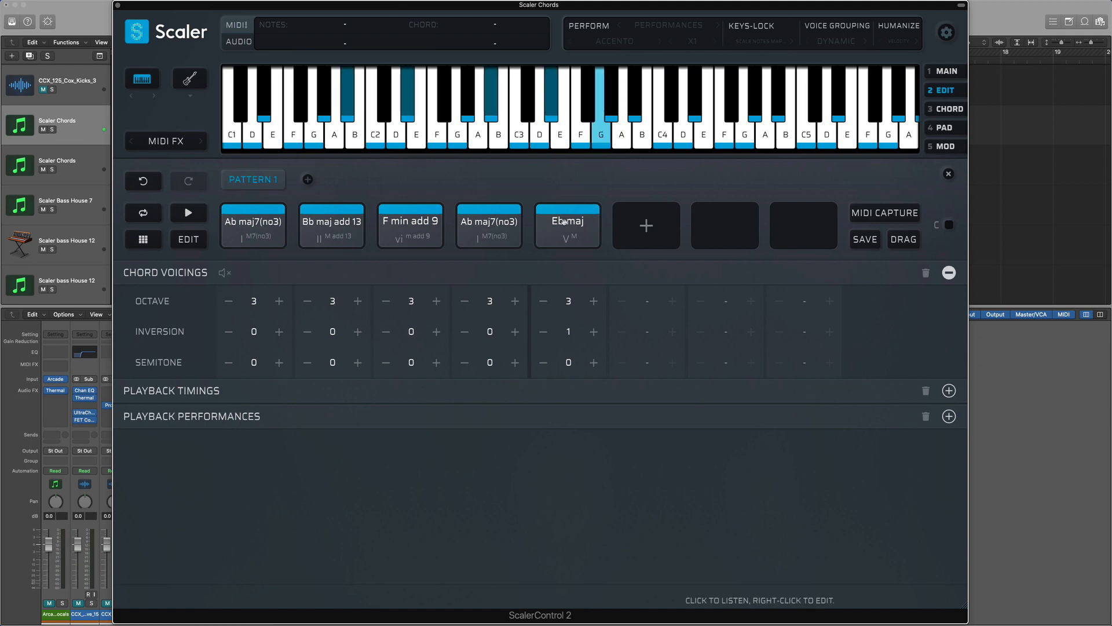
Step: Raise Eb maj and the second Ab maj7(no3) to first inversion and return to Main
left_click(489, 226)
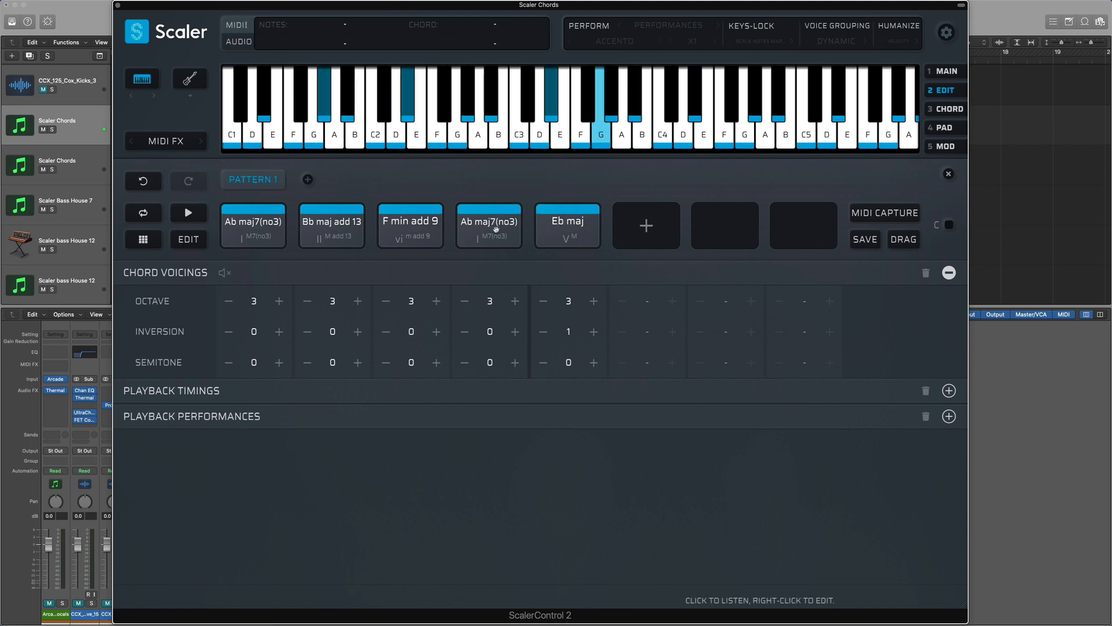
left_click(514, 331)
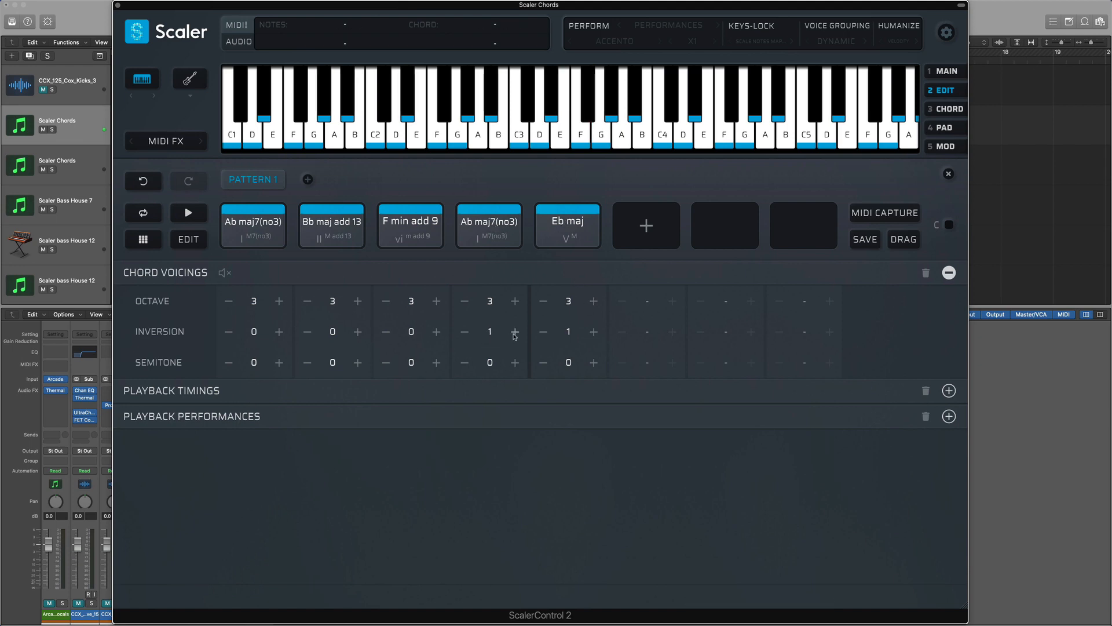
left_click(947, 71)
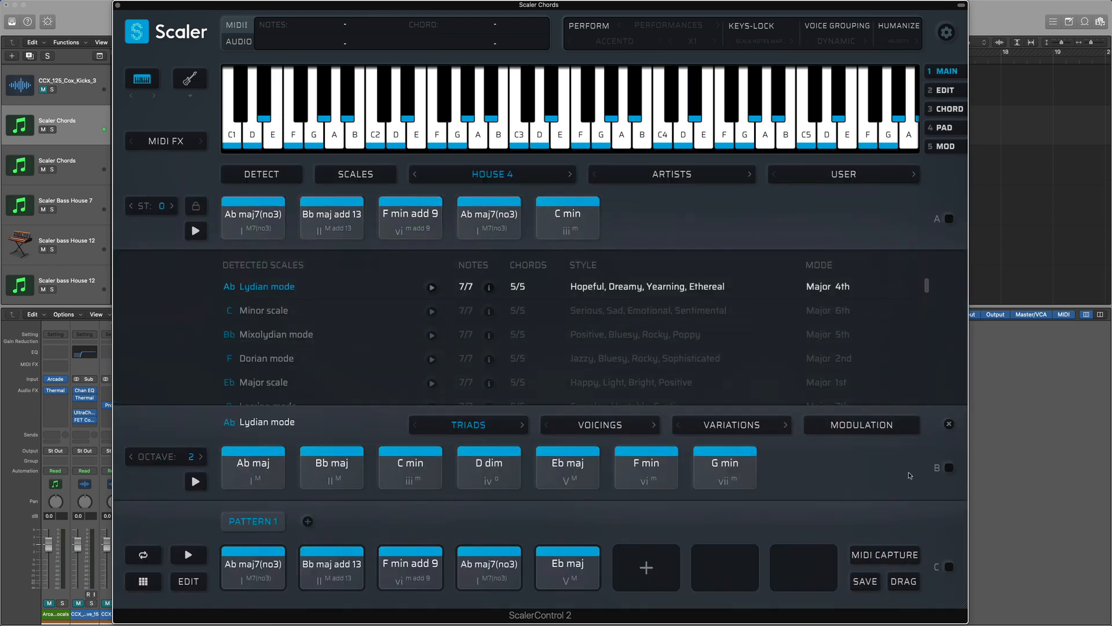
Step: Close the Scaler window and reopen Scaler 2 from the Scaler Chords channel strip
left_click(950, 566)
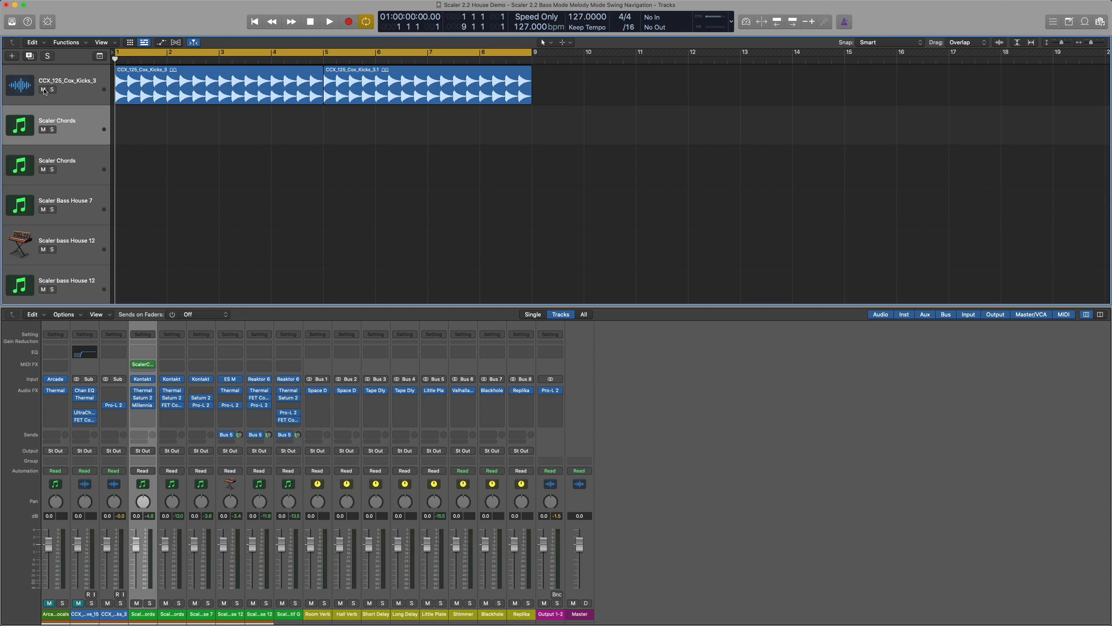
left_click(328, 20)
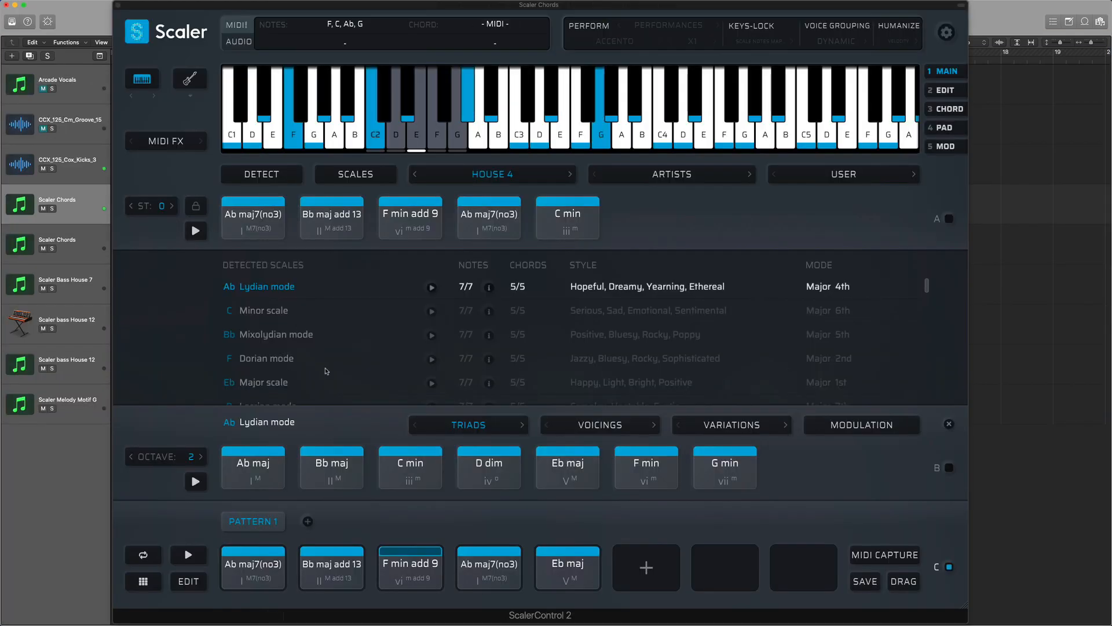
left_click(253, 563)
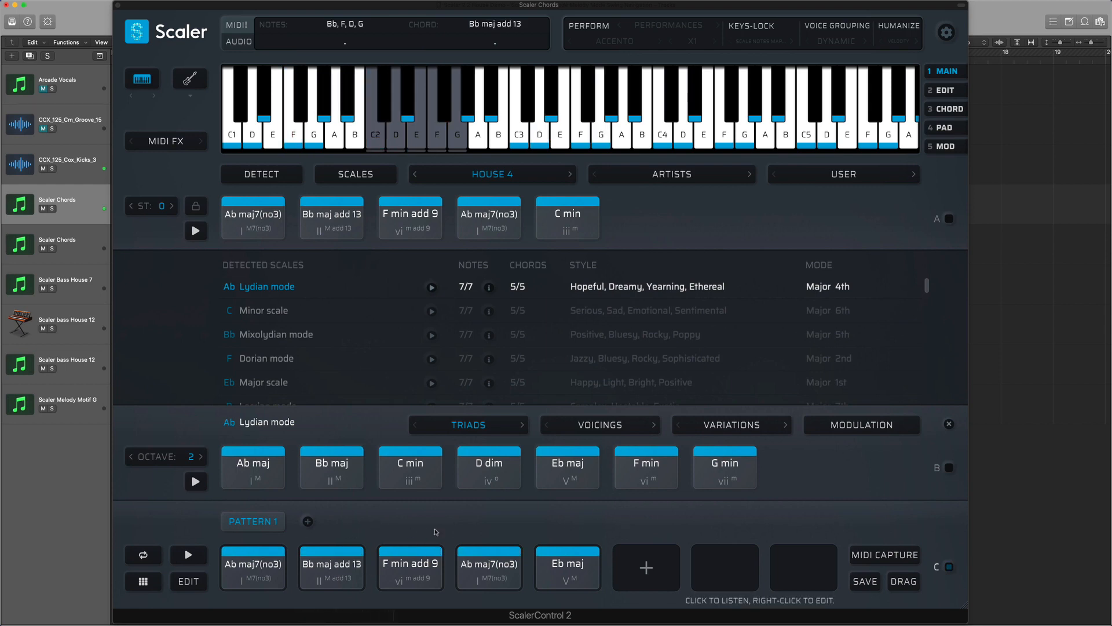
left_click(410, 566)
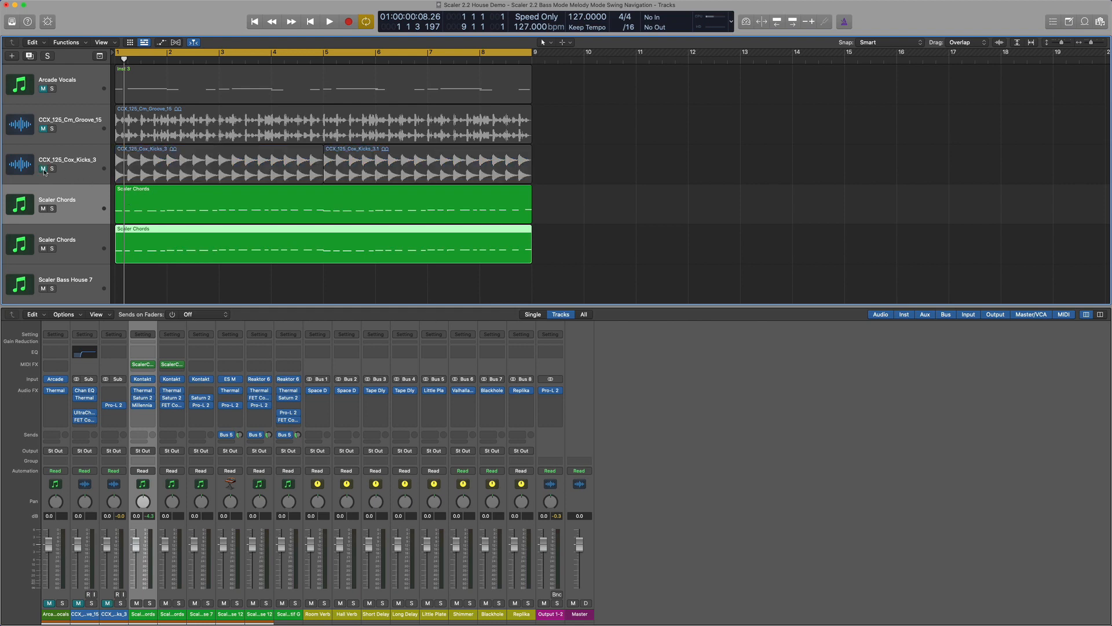
Step: Place a Scaler MIDI FX instance on the Scaler Bass House 7 channel
left_click(328, 21)
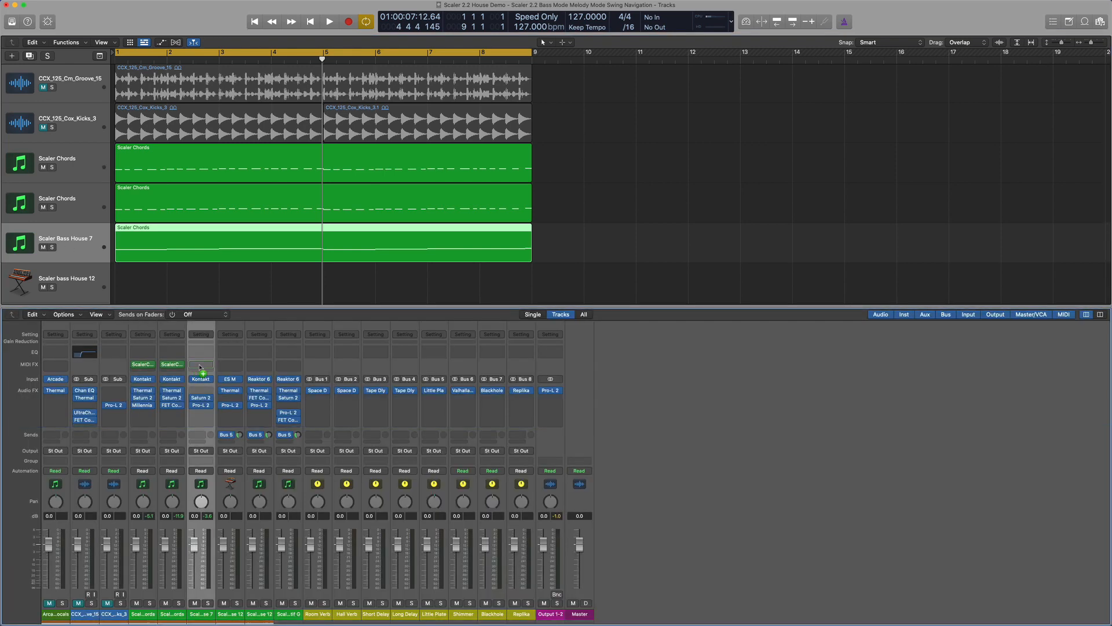
left_click(52, 248)
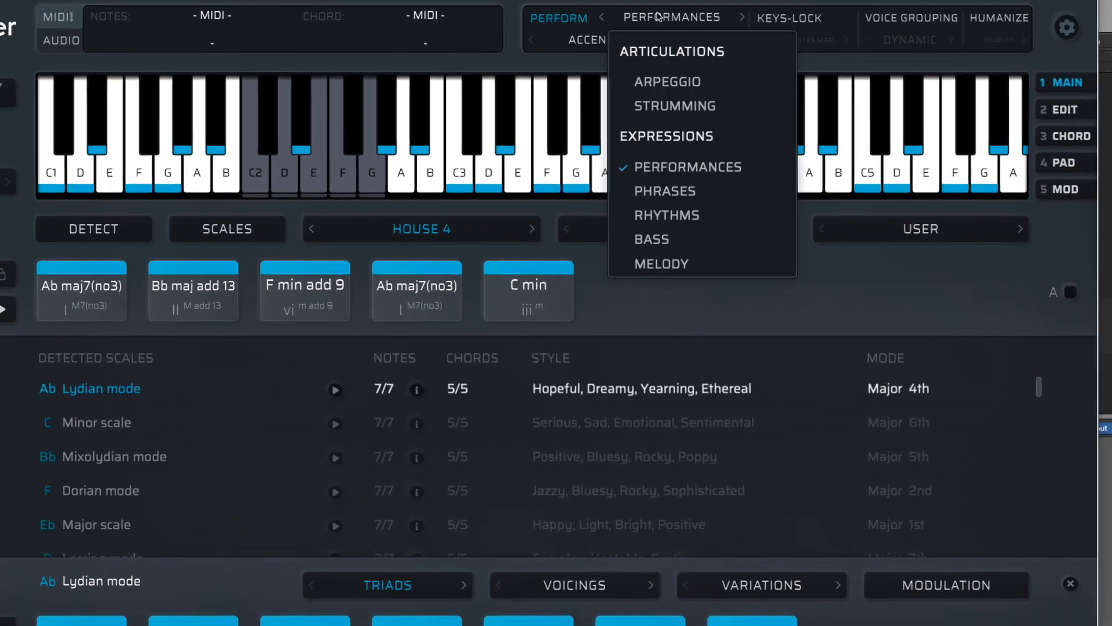
Step: Switch the performance type to Bass and browse the bass pattern families
left_click(651, 239)
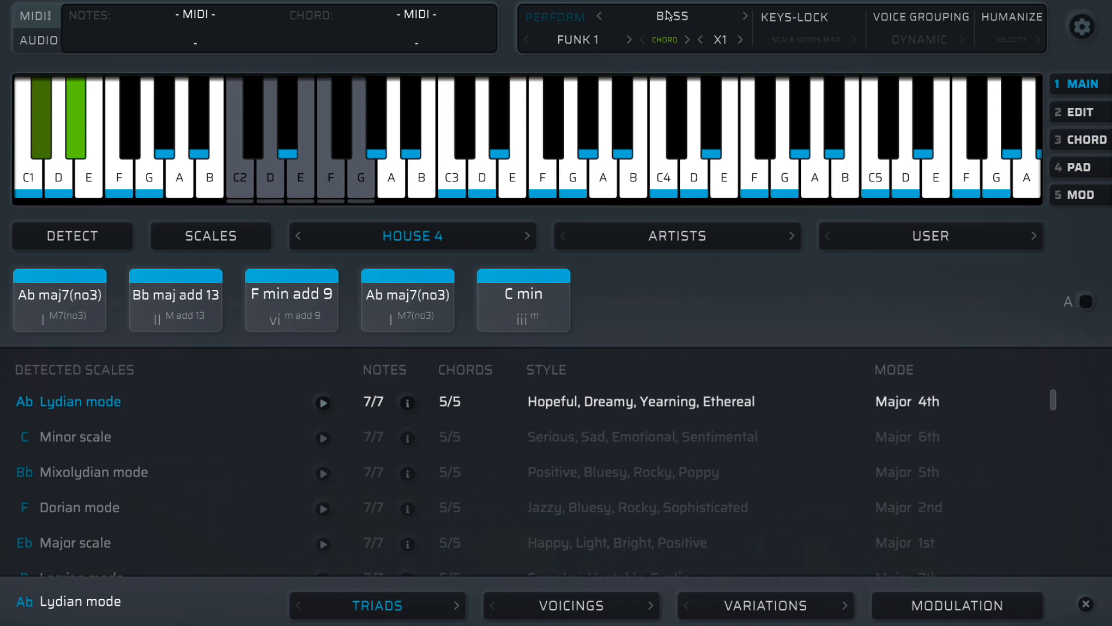
left_click(577, 40)
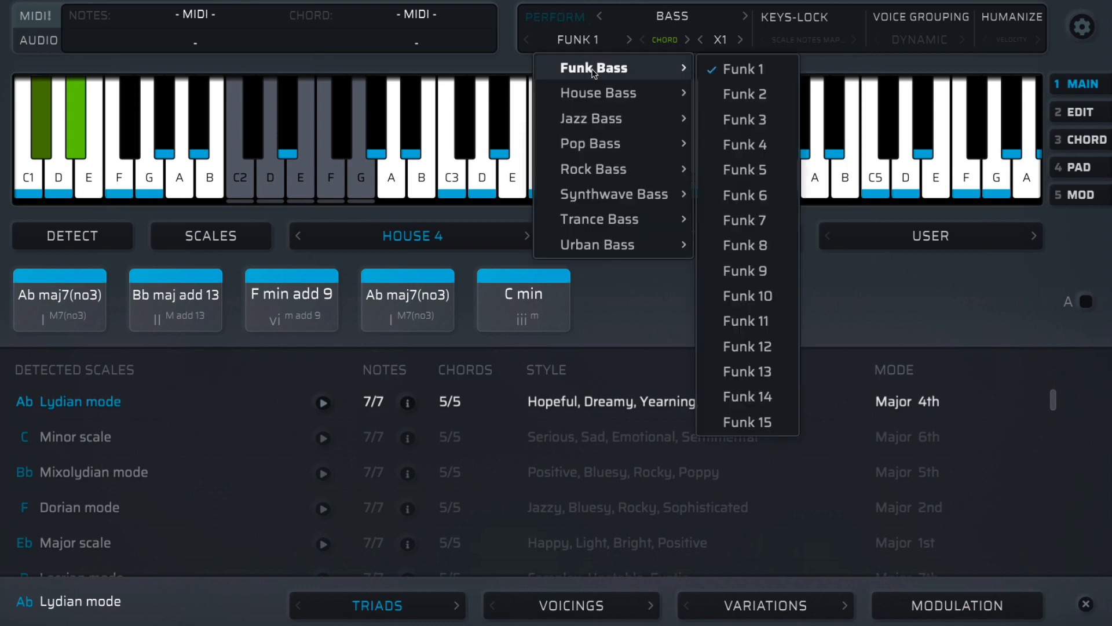
mouse_move(591, 118)
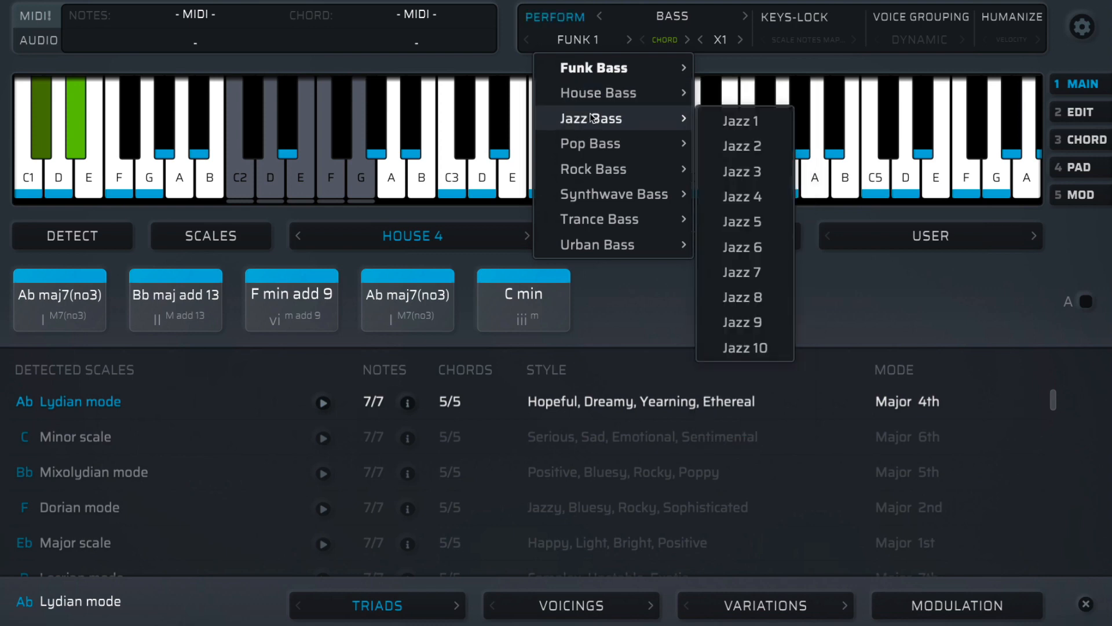
mouse_move(590, 143)
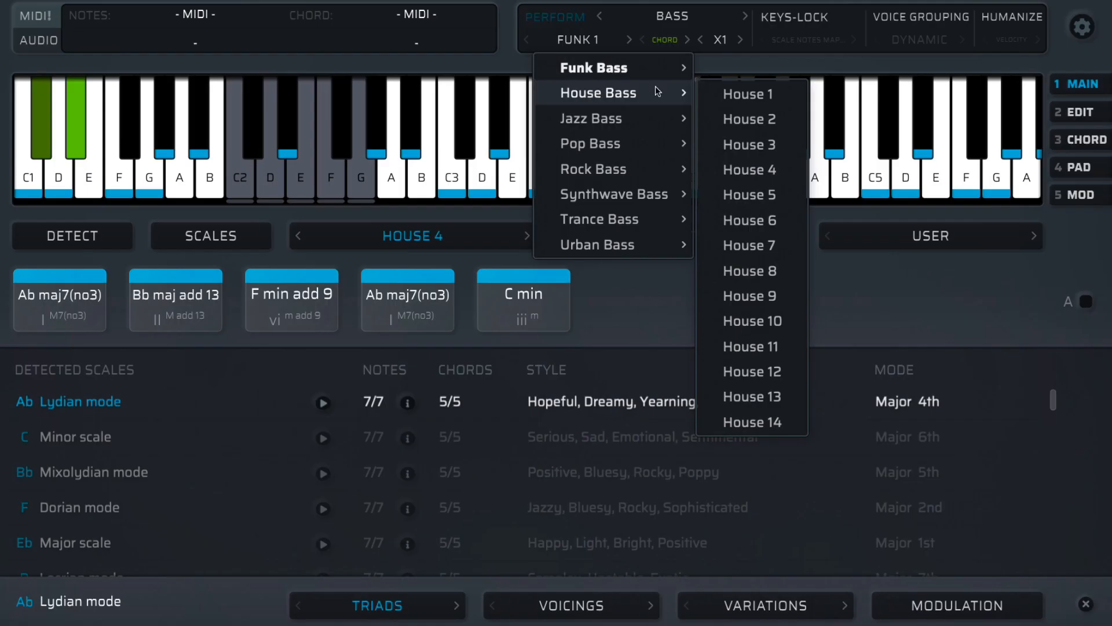
mouse_move(751, 422)
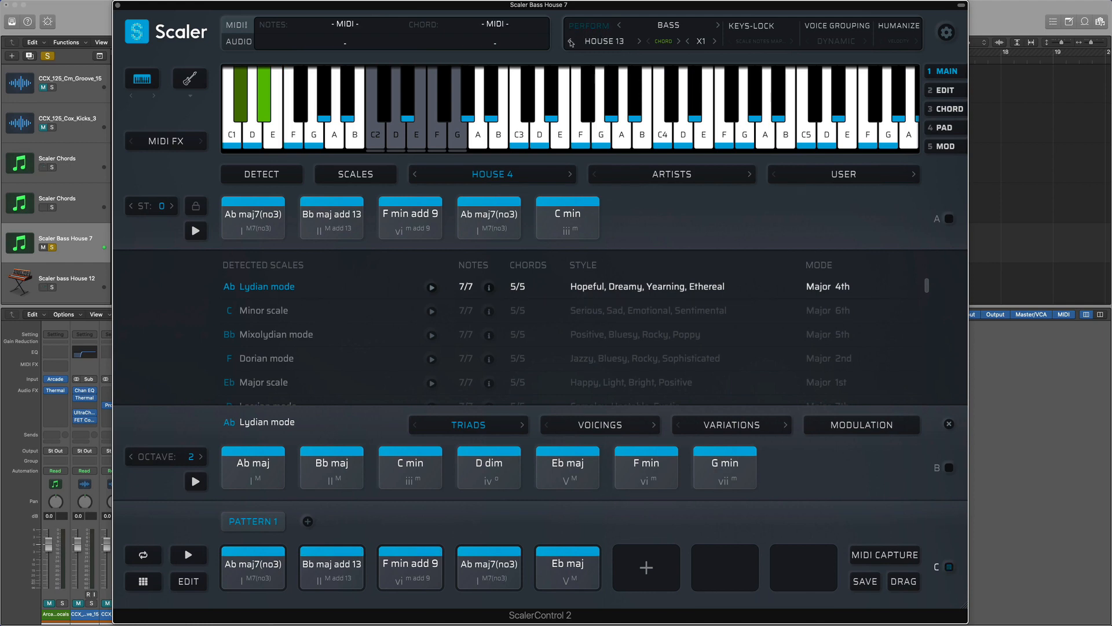
Step: Set the bass pattern to House 7 and try the Chord/Scale note-mapping toggle
left_click(252, 568)
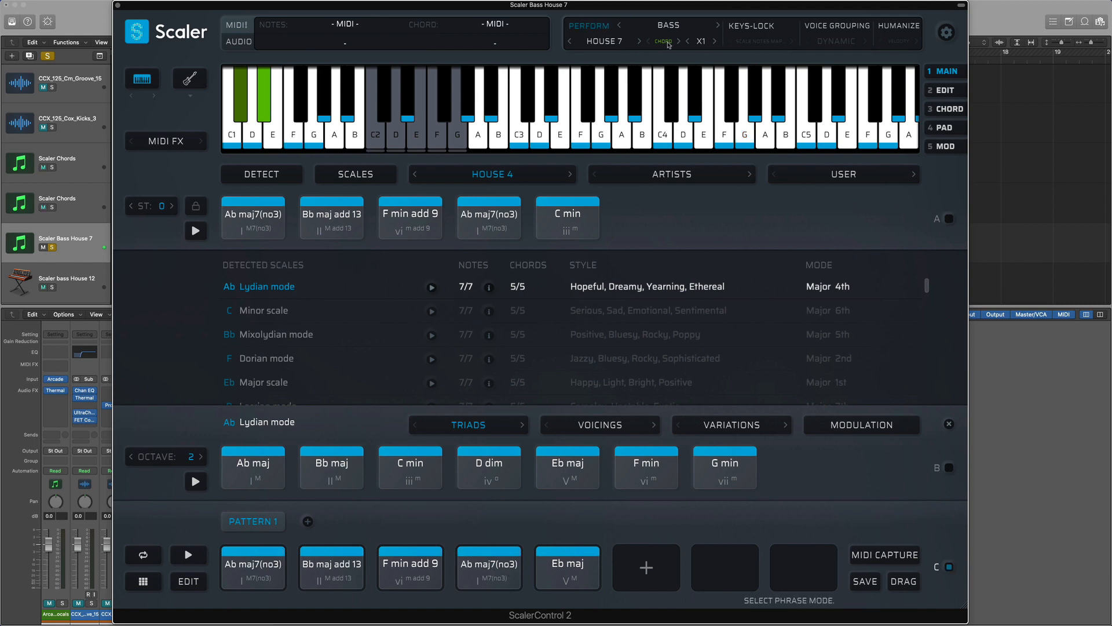
left_click(663, 41)
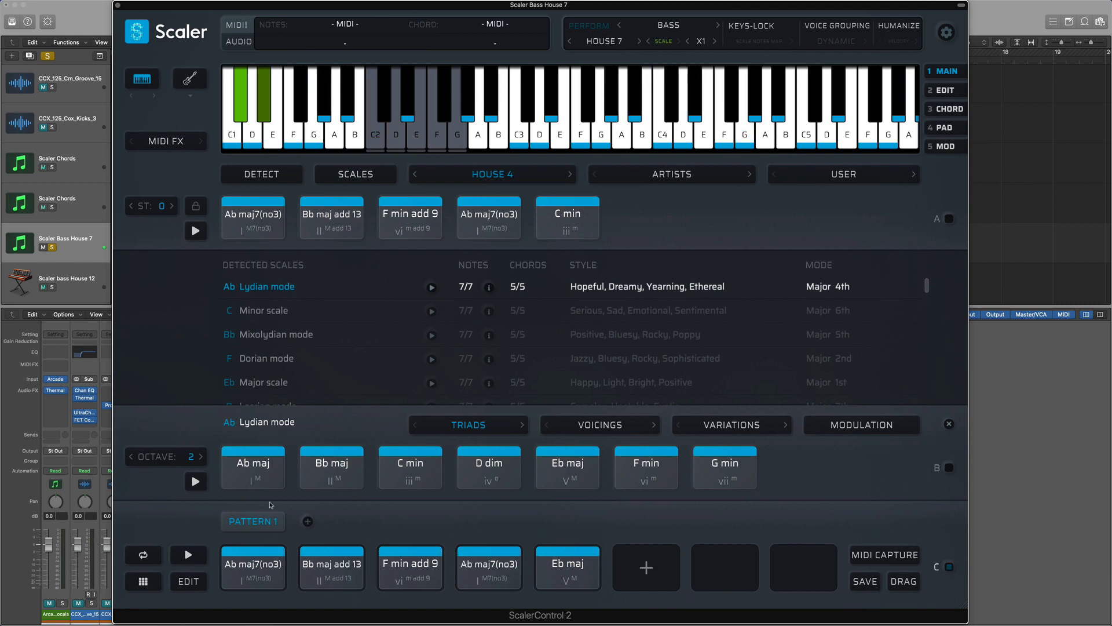
left_click(252, 566)
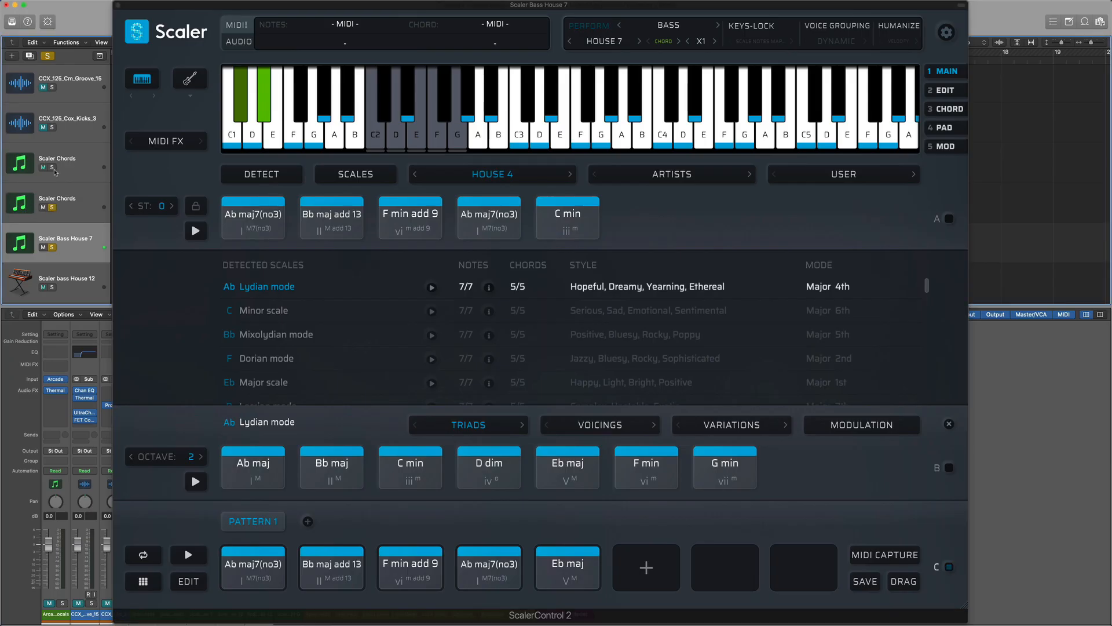
Step: Solo a Scaler Chords track and play the progression to hear the House 7 bass line
left_click(253, 567)
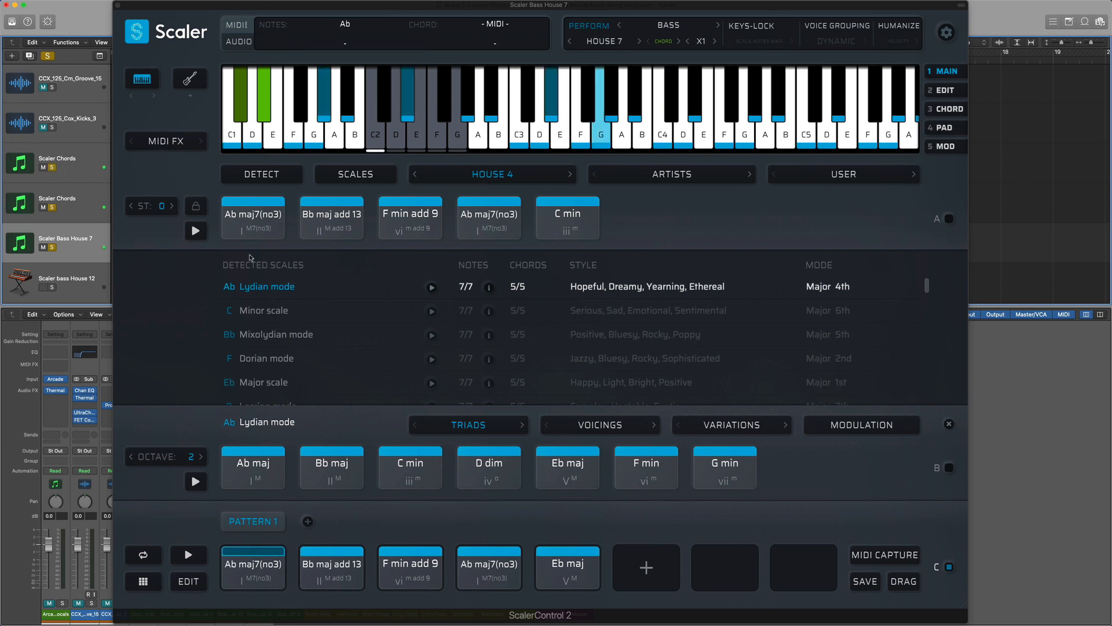
left_click(331, 567)
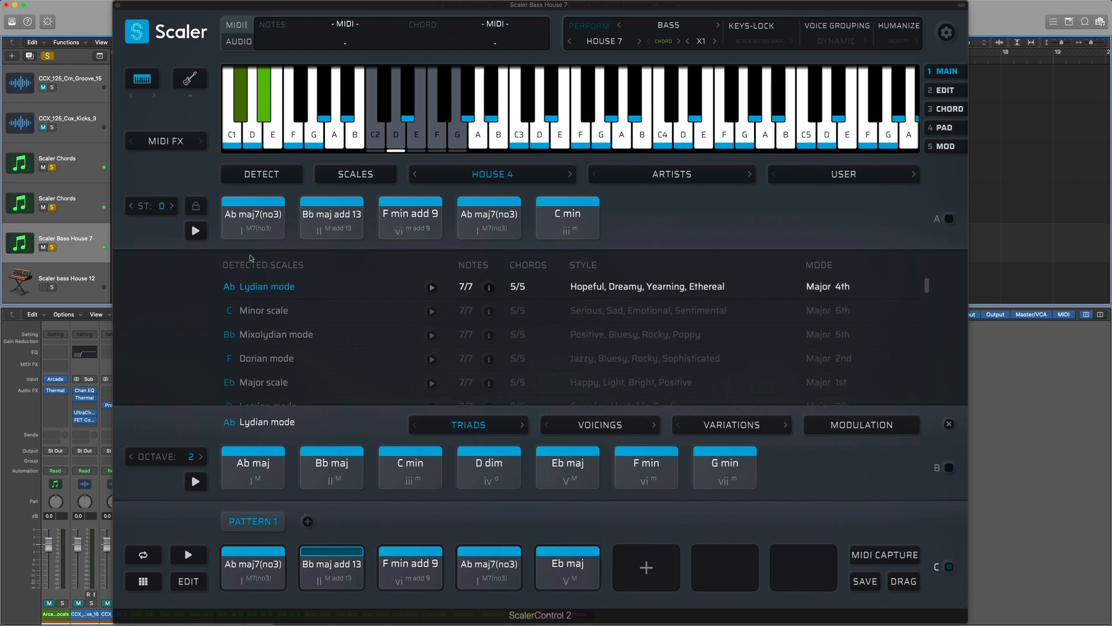
left_click(410, 567)
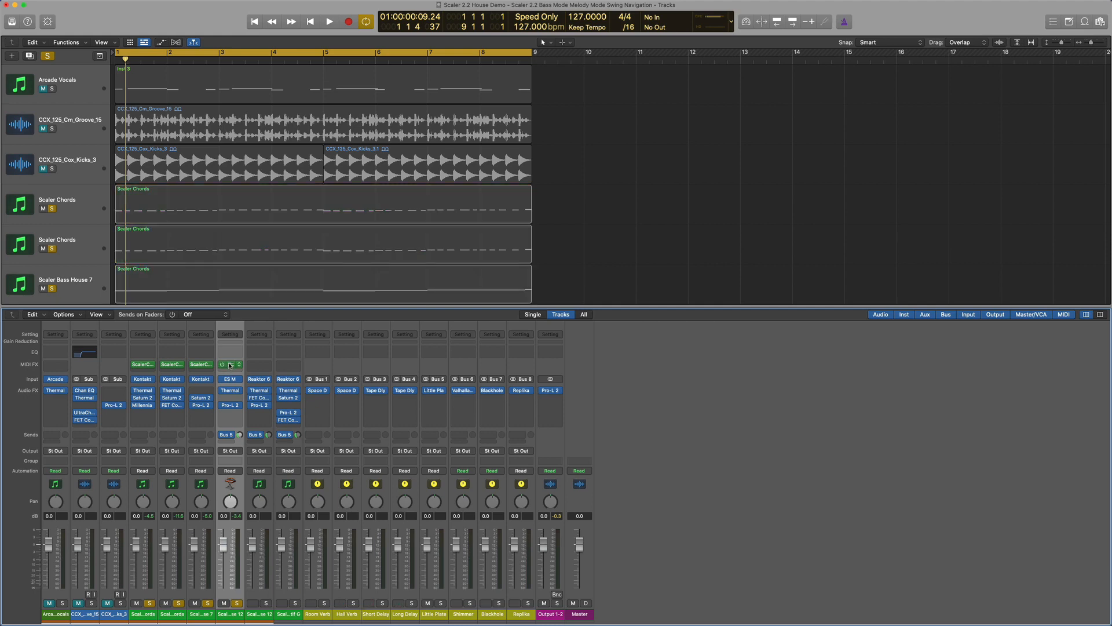
Step: On the bass House 12 track's Scaler, set the bass pattern to House 12
double_click(230, 364)
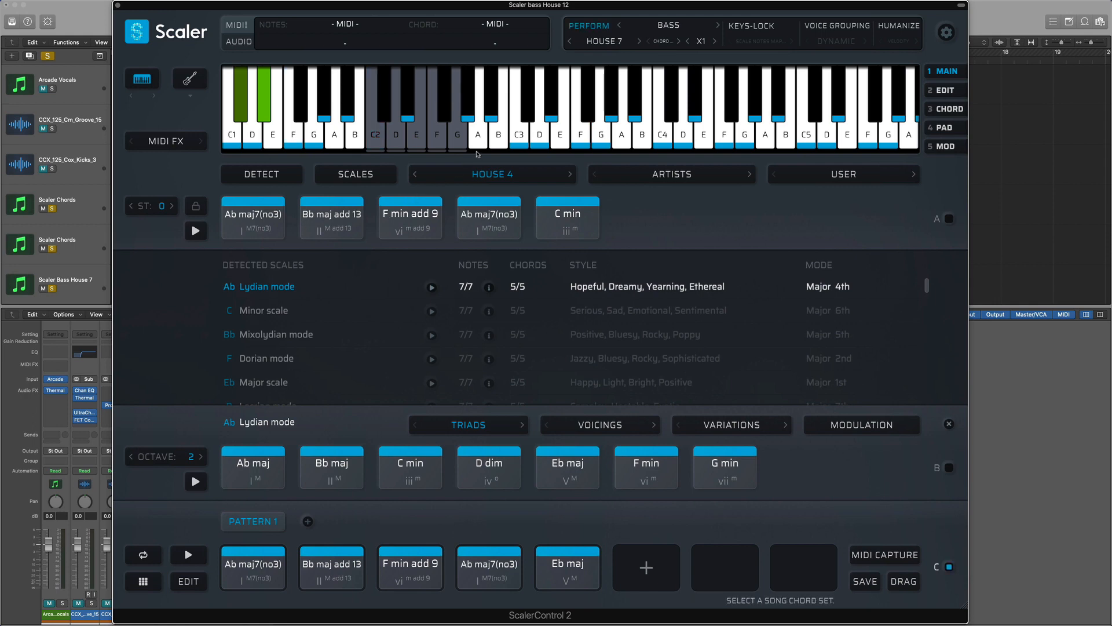
left_click(253, 567)
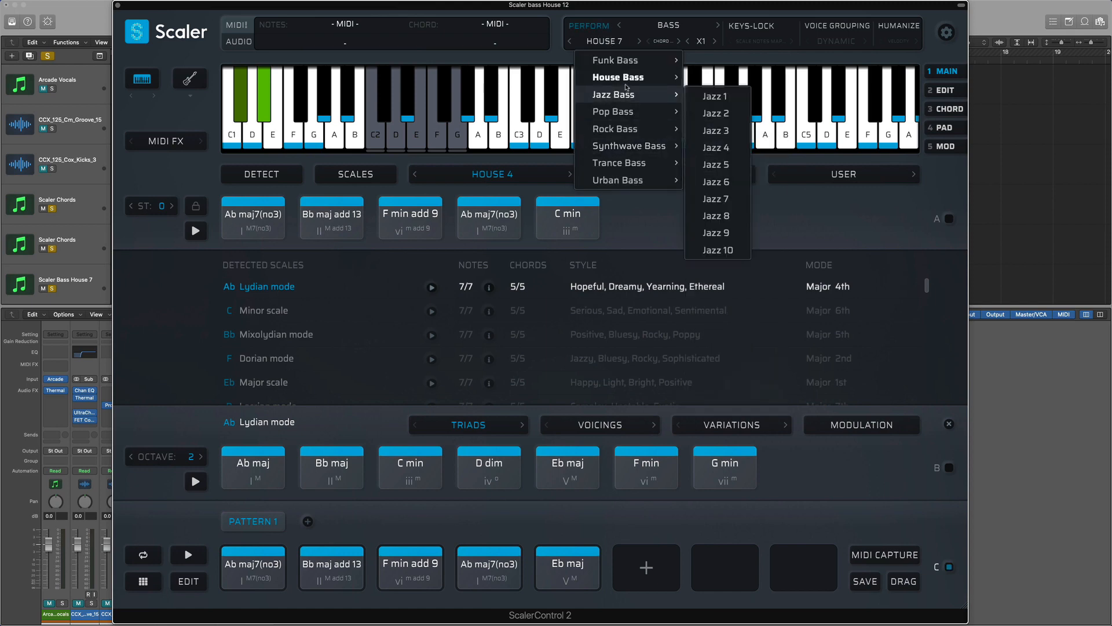
left_click(618, 77)
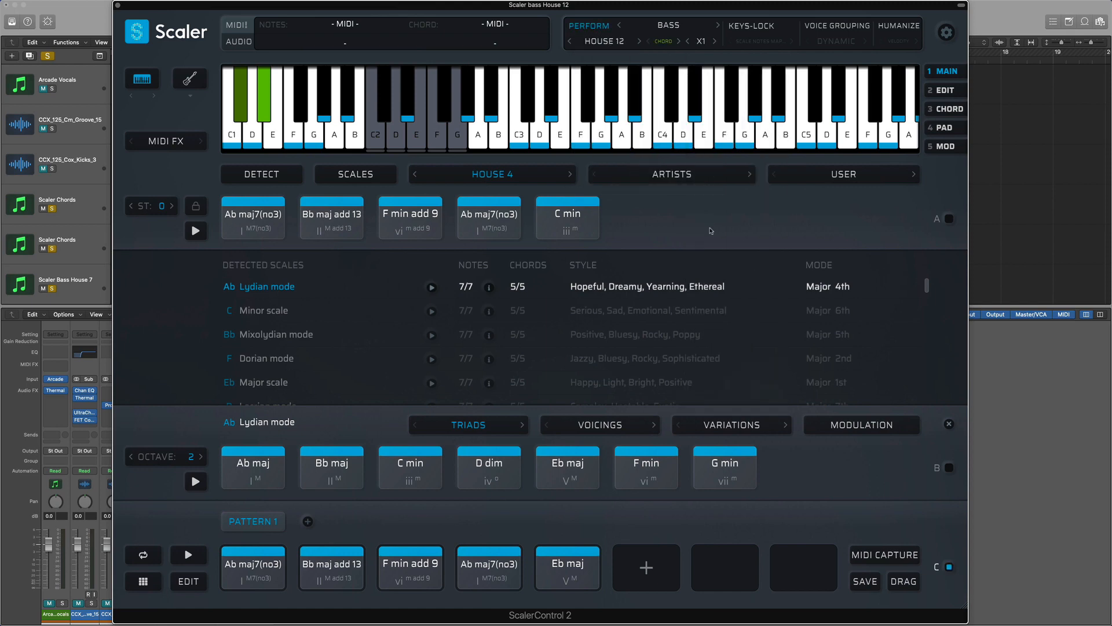
Step: Audition the House 12 bass pattern against the progression
left_click(253, 568)
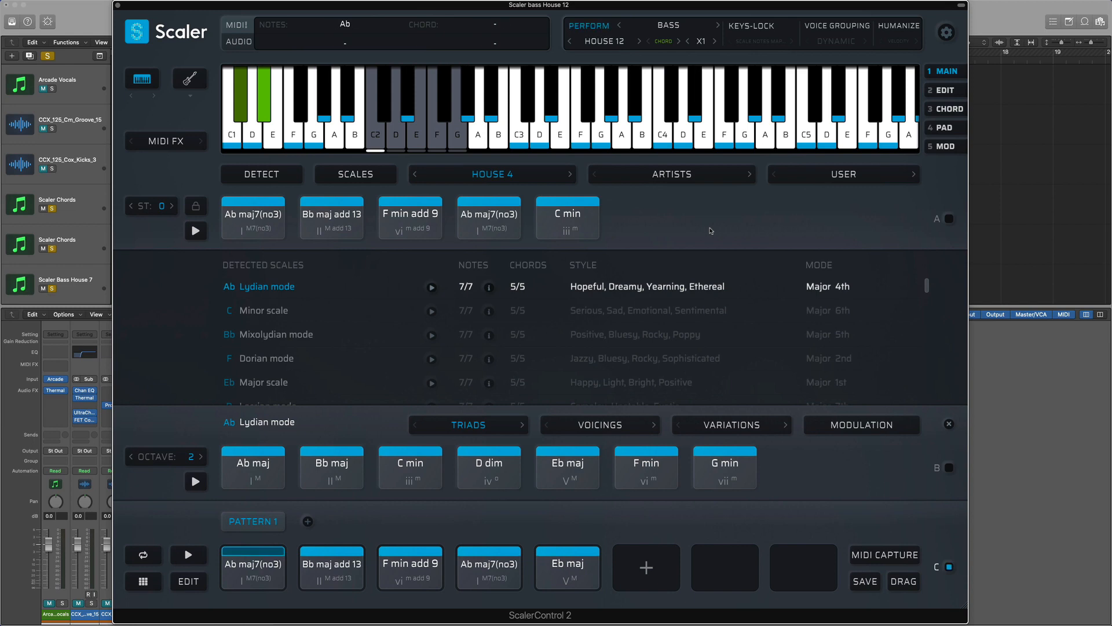
left_click(331, 567)
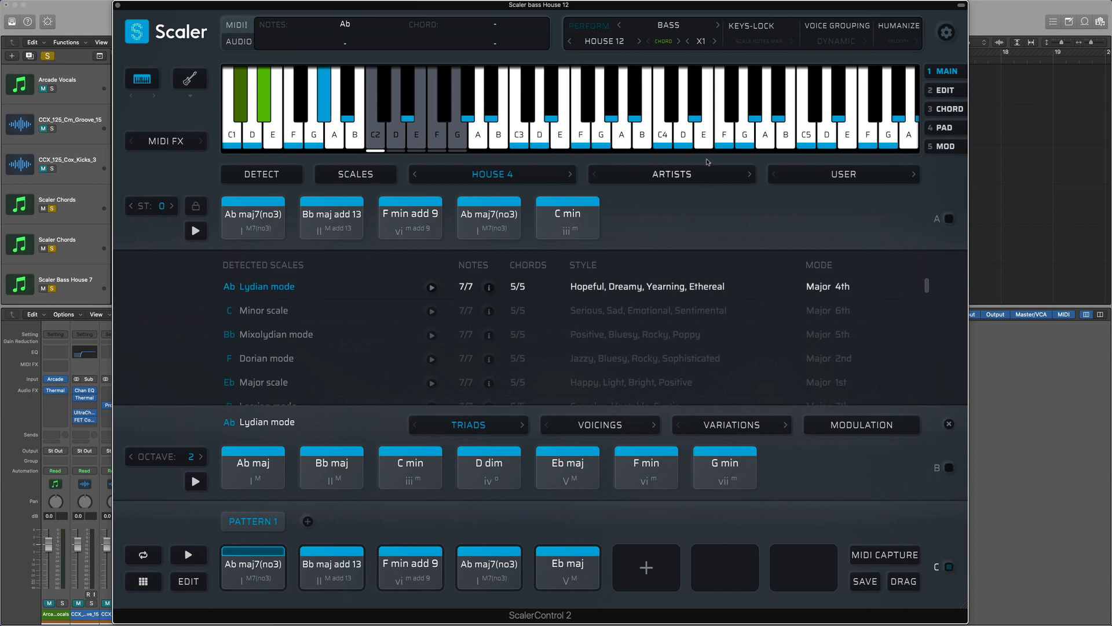
left_click(634, 42)
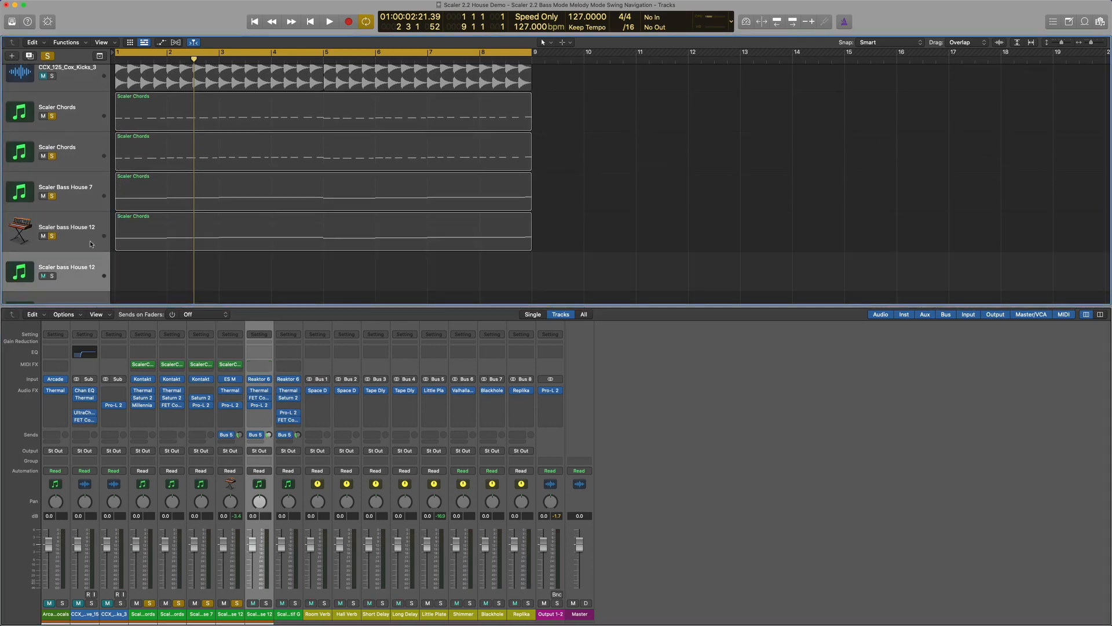
mouse_move(234, 369)
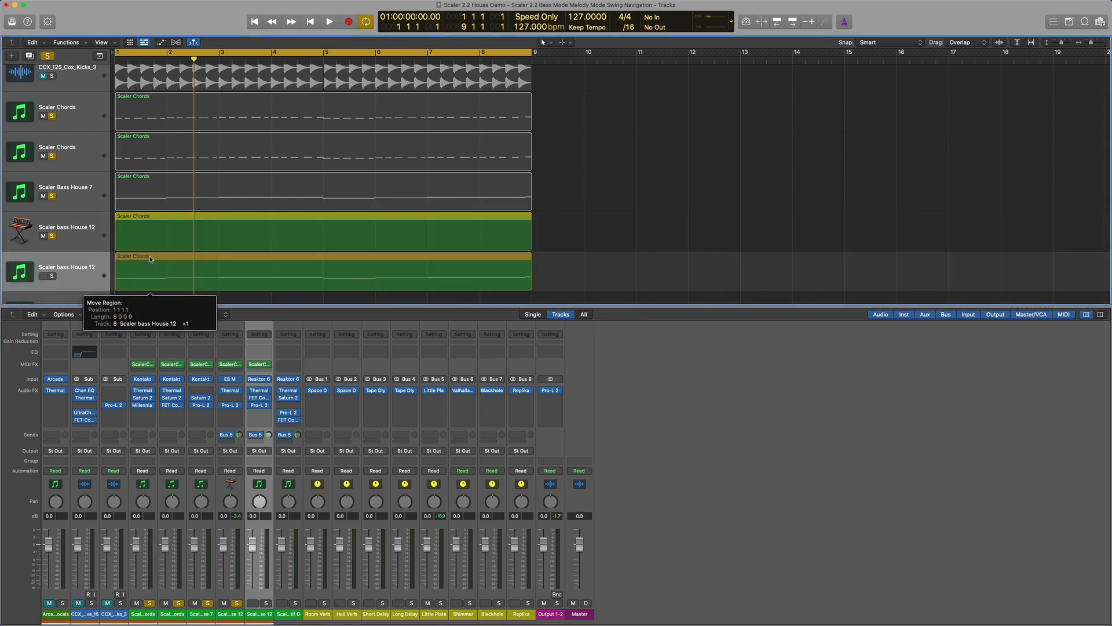
Step: Move the Scaler Chords region onto the bass House 12 MIDI track and select that track
left_click_drag(149, 277, 150, 227)
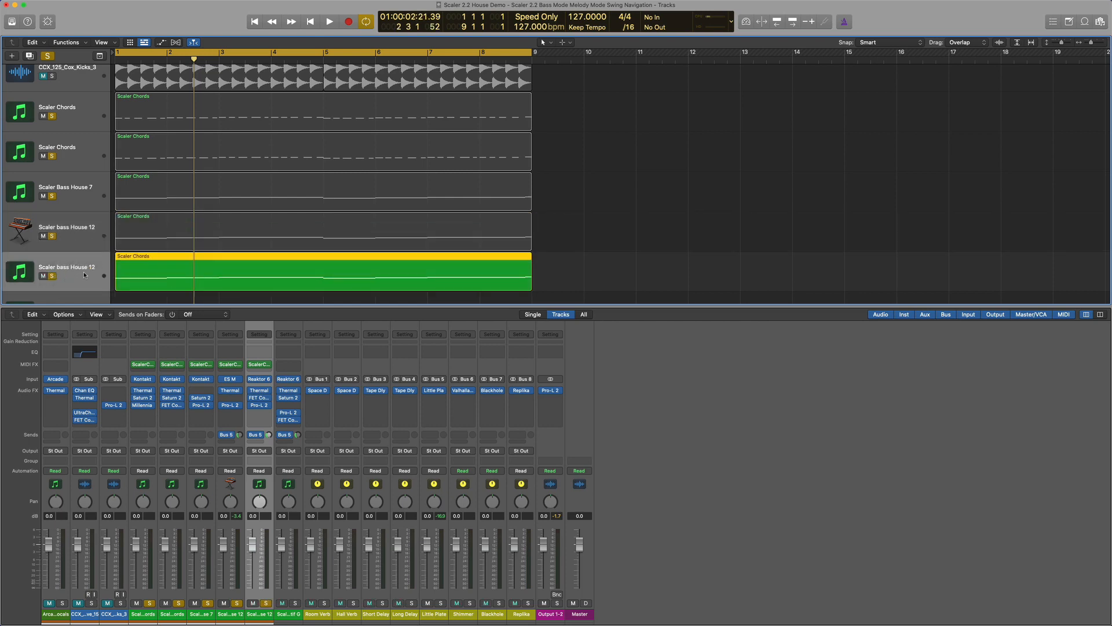
left_click(328, 21)
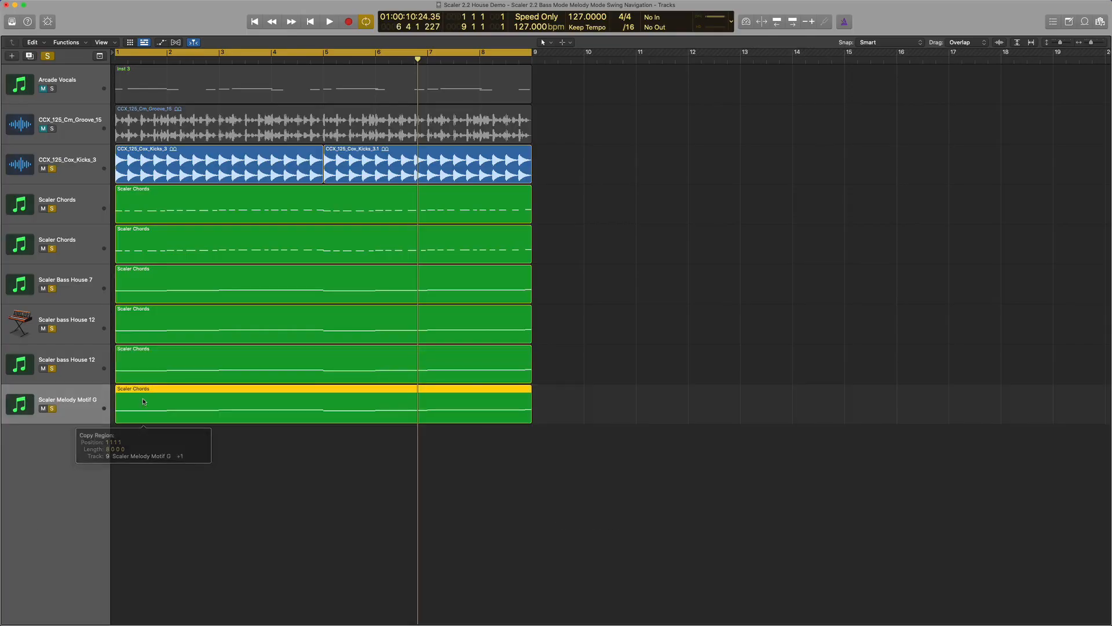
Step: Open Scaler on Melody Motif G, set Perform to Melody and show the melody pattern list
double_click(67, 397)
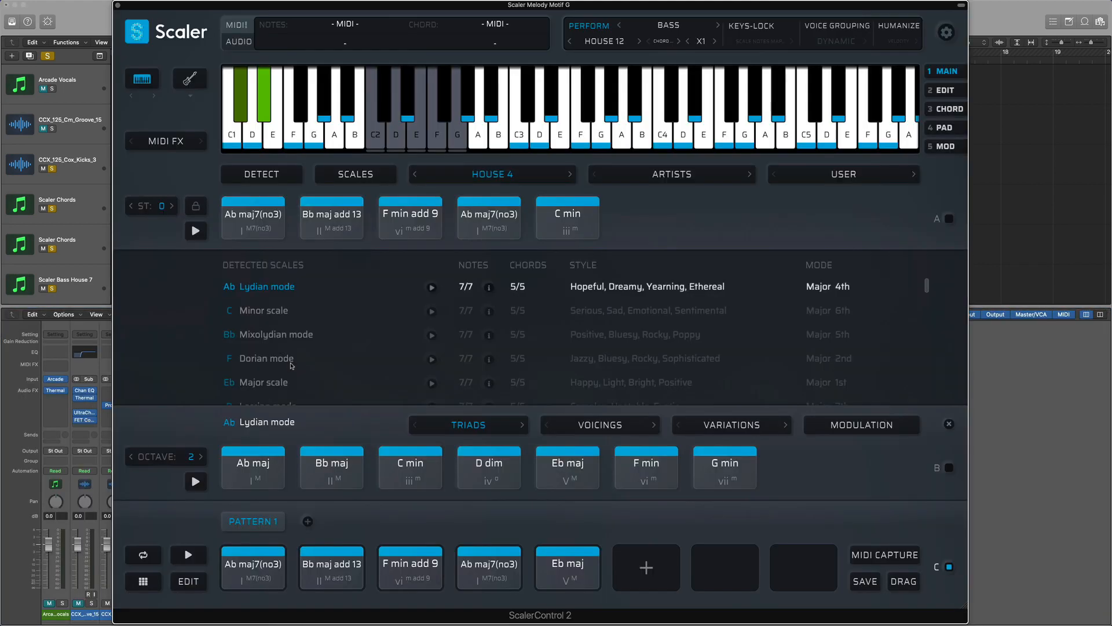
left_click(662, 107)
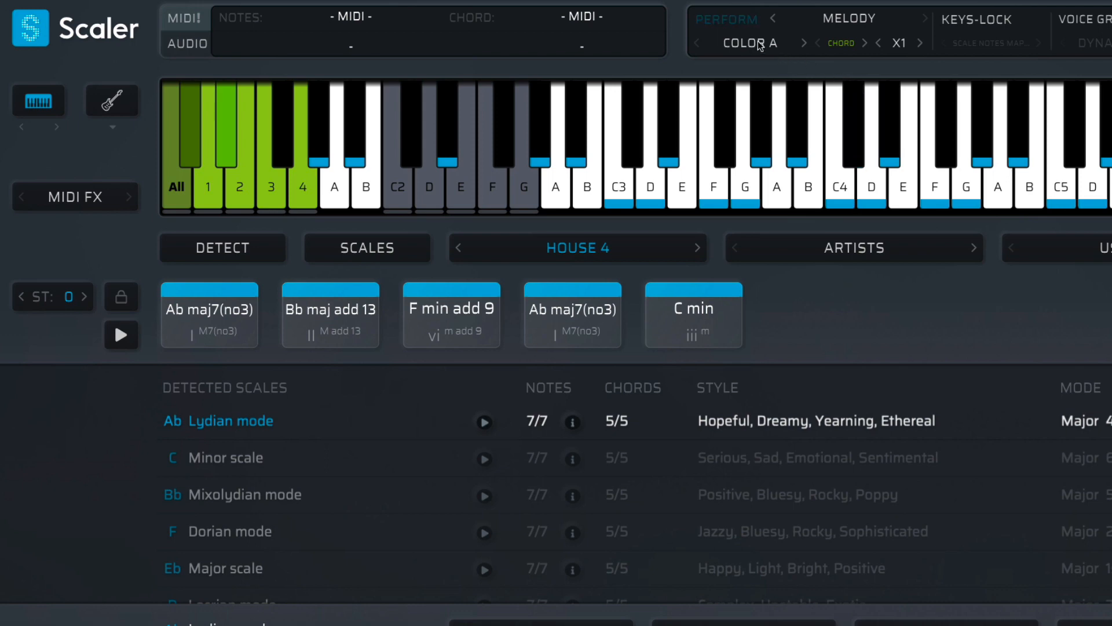
left_click(750, 43)
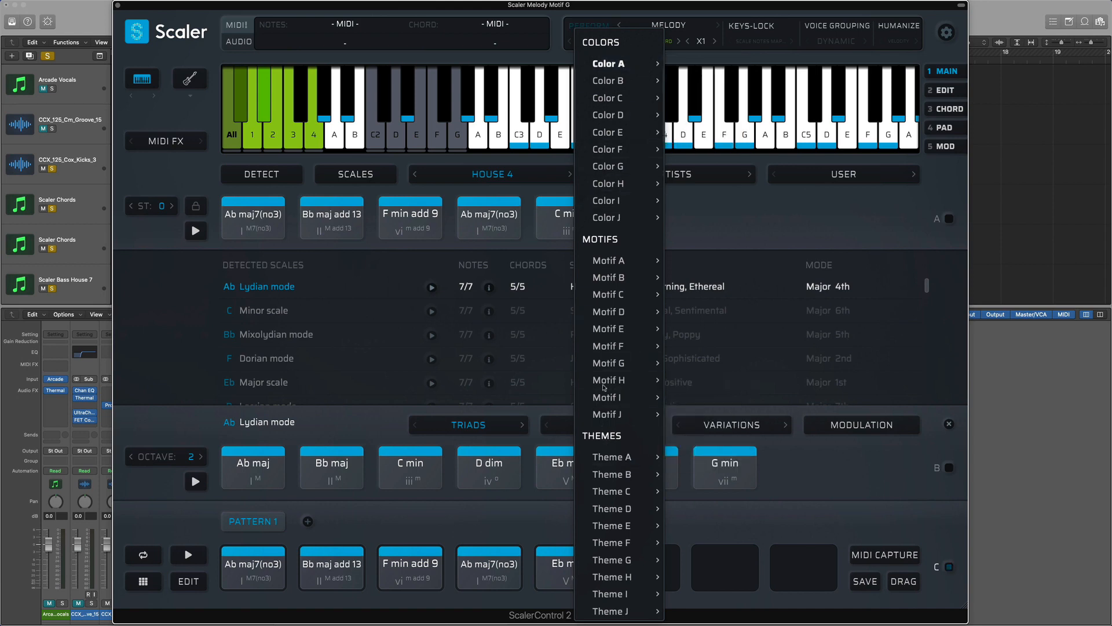
mouse_move(608, 261)
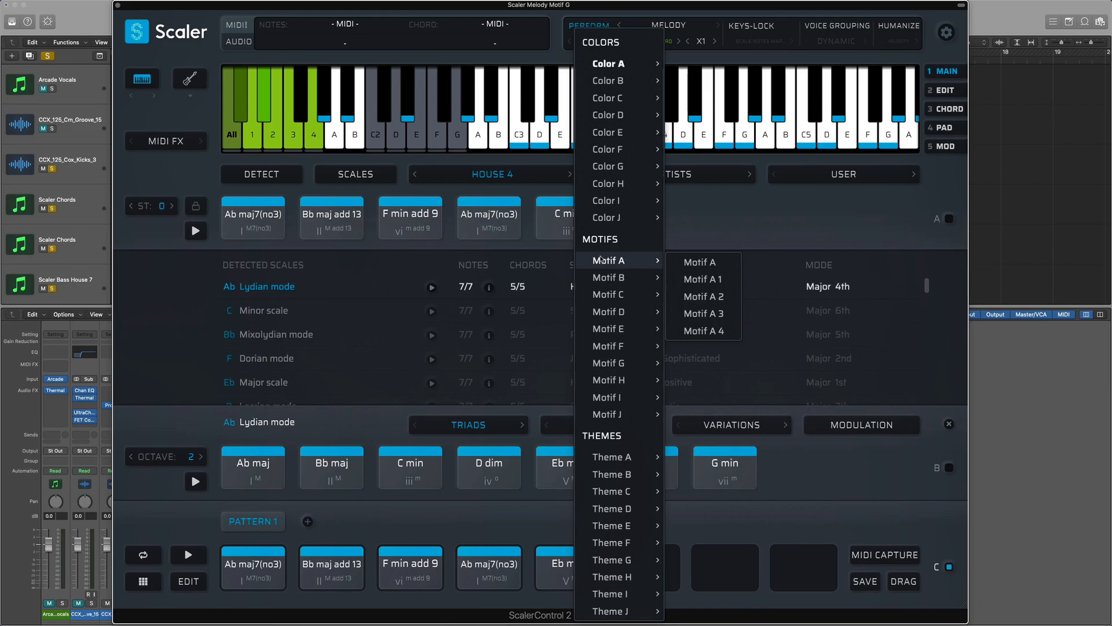
mouse_move(608, 63)
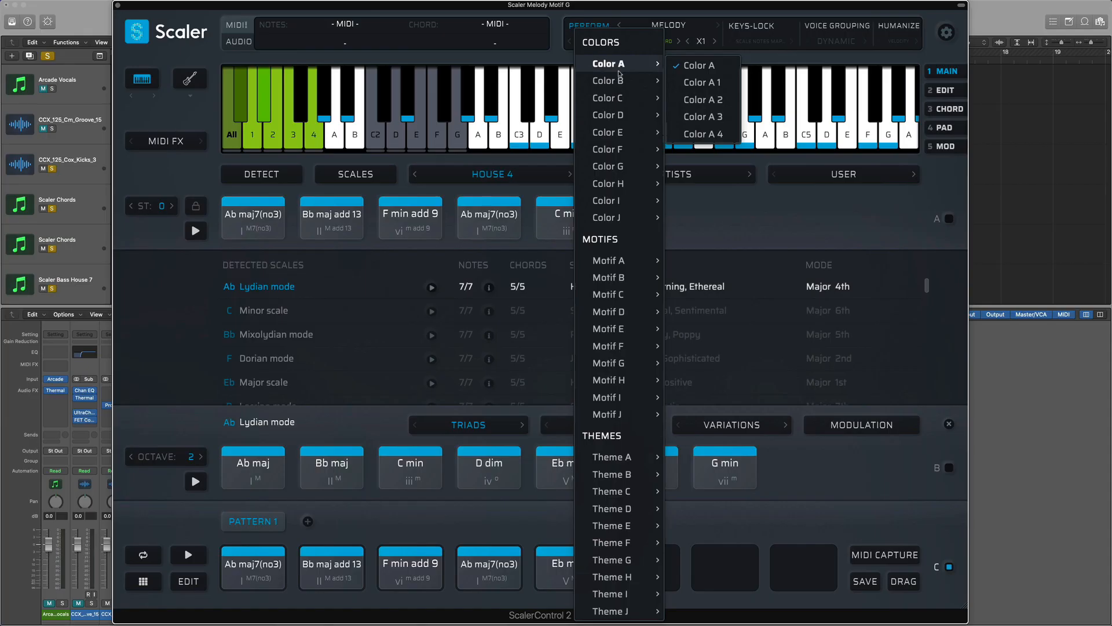
mouse_move(609, 363)
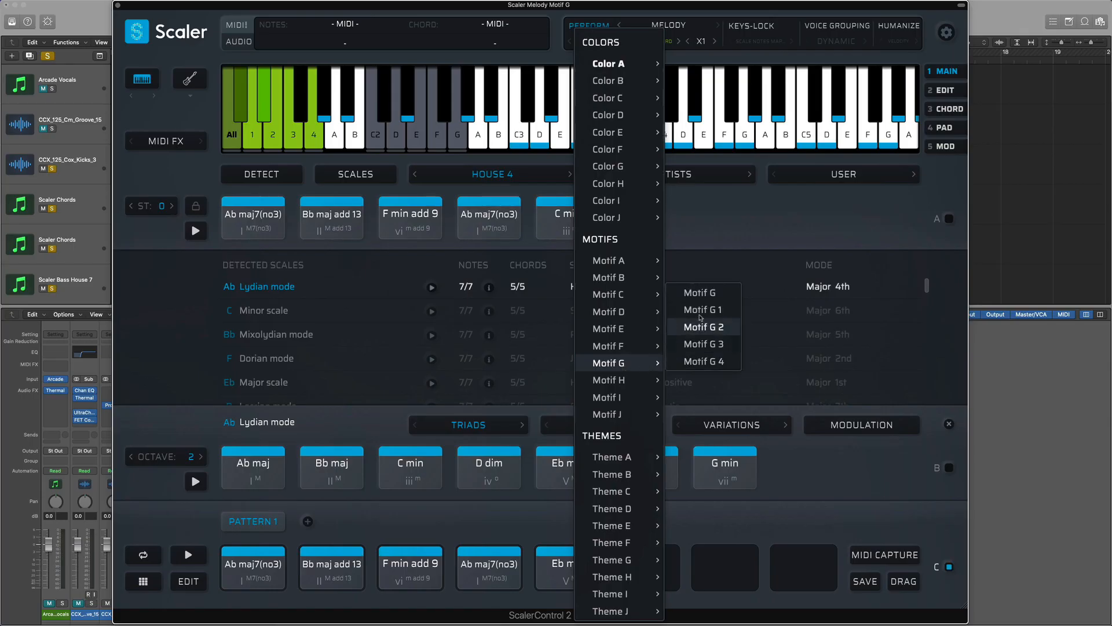
mouse_move(704, 361)
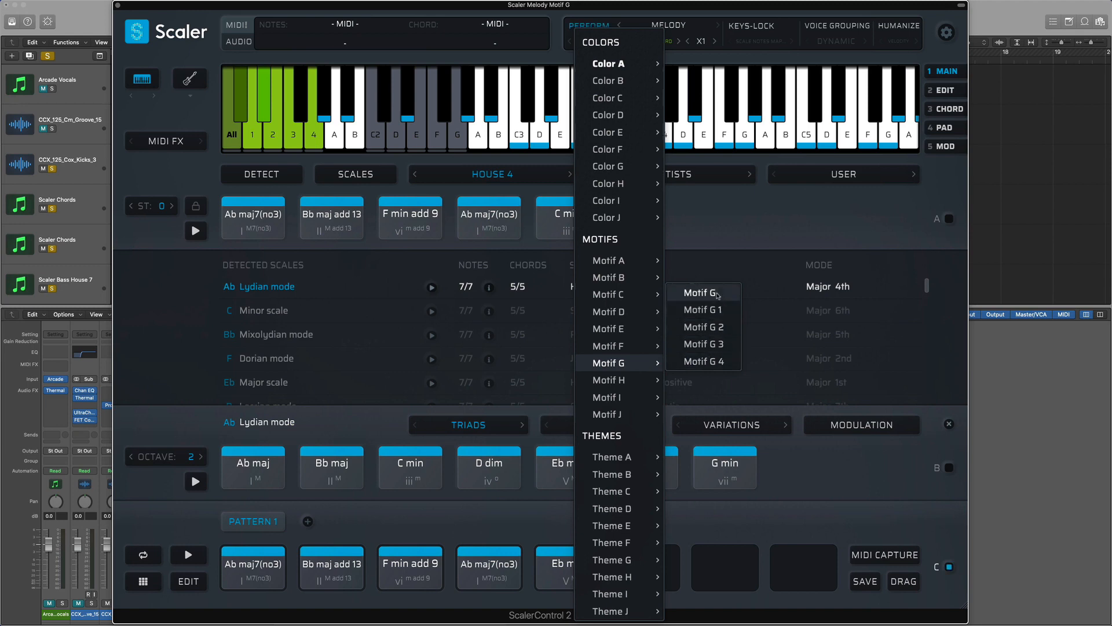
Step: Choose Motifs > Motif G > Motif G as the melody pattern
left_click(704, 293)
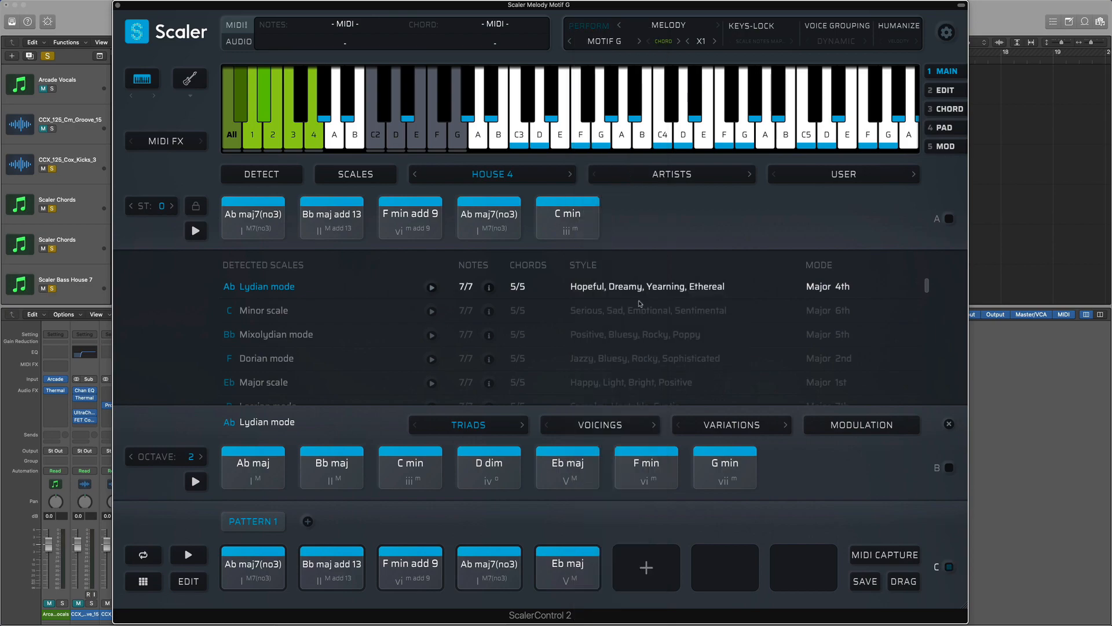
Step: Audition the F min add 9, Ab maj7(no3) and Bb maj add 13 pads, then show the Playback settings
left_click(601, 121)
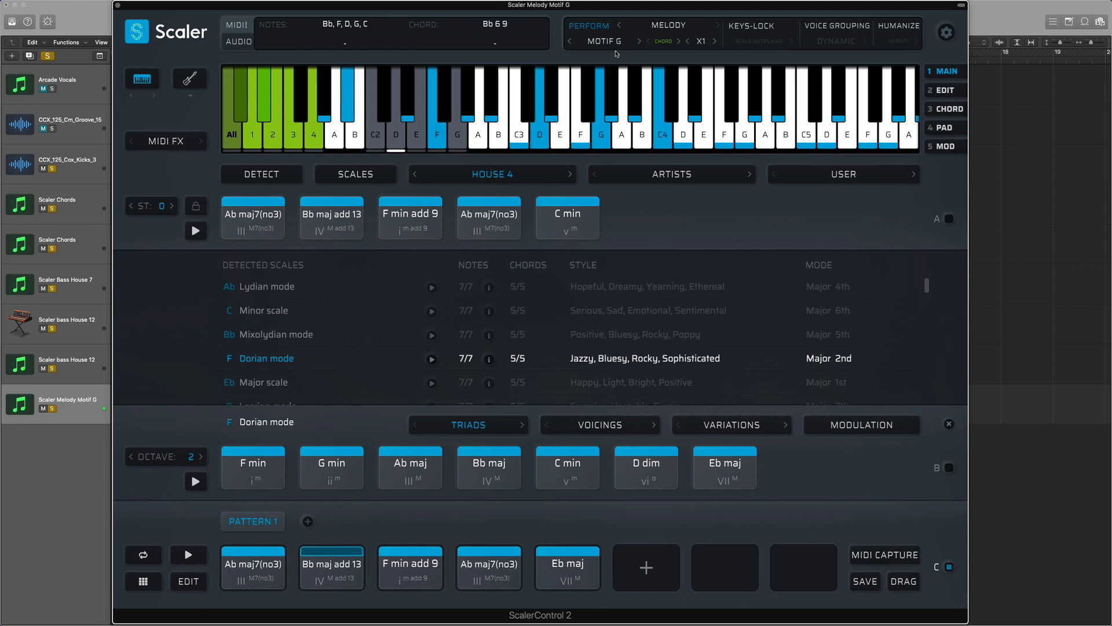
left_click(410, 567)
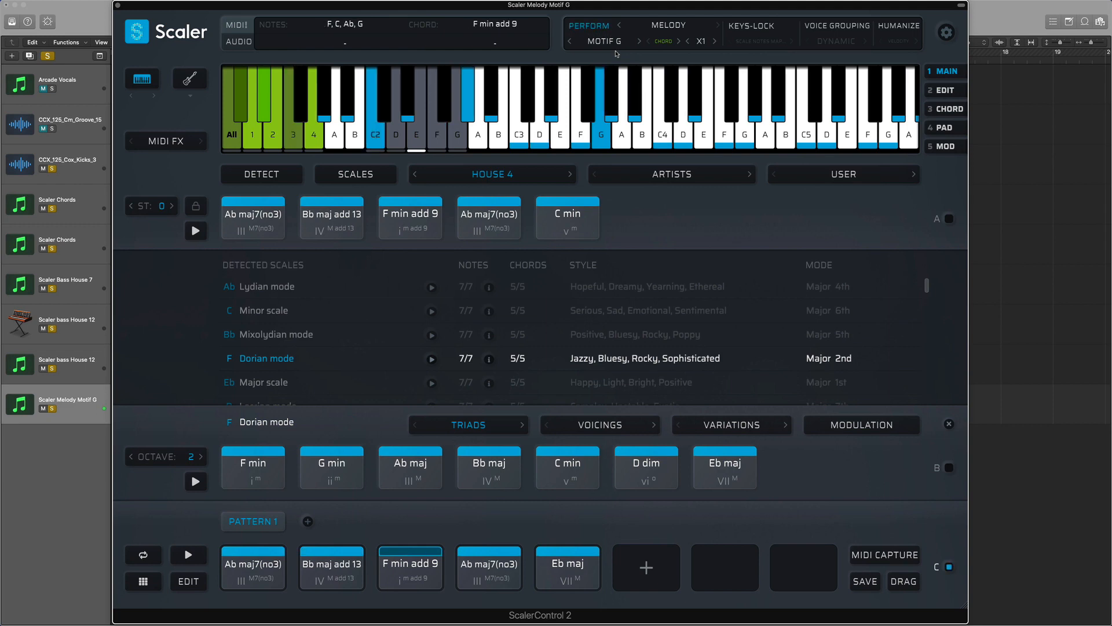
left_click(517, 107)
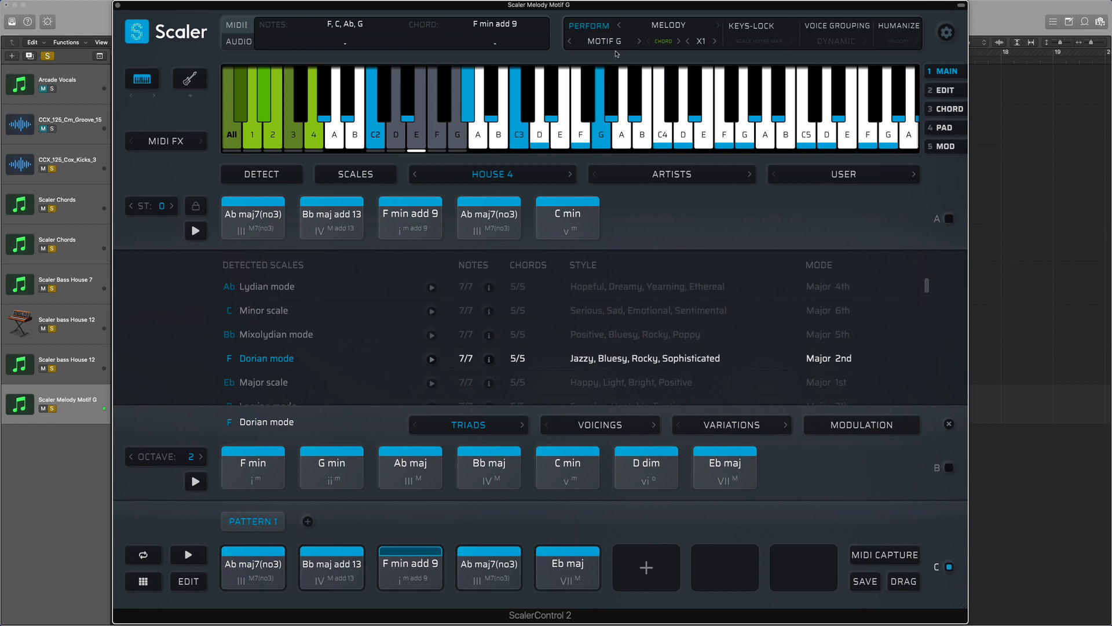
left_click(252, 566)
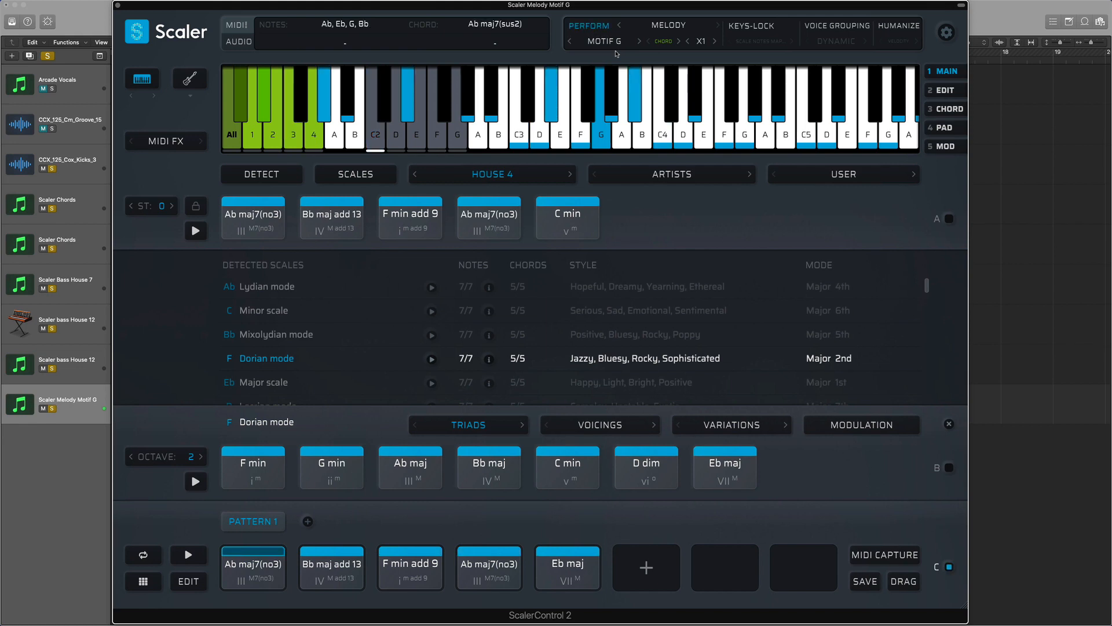
left_click(331, 567)
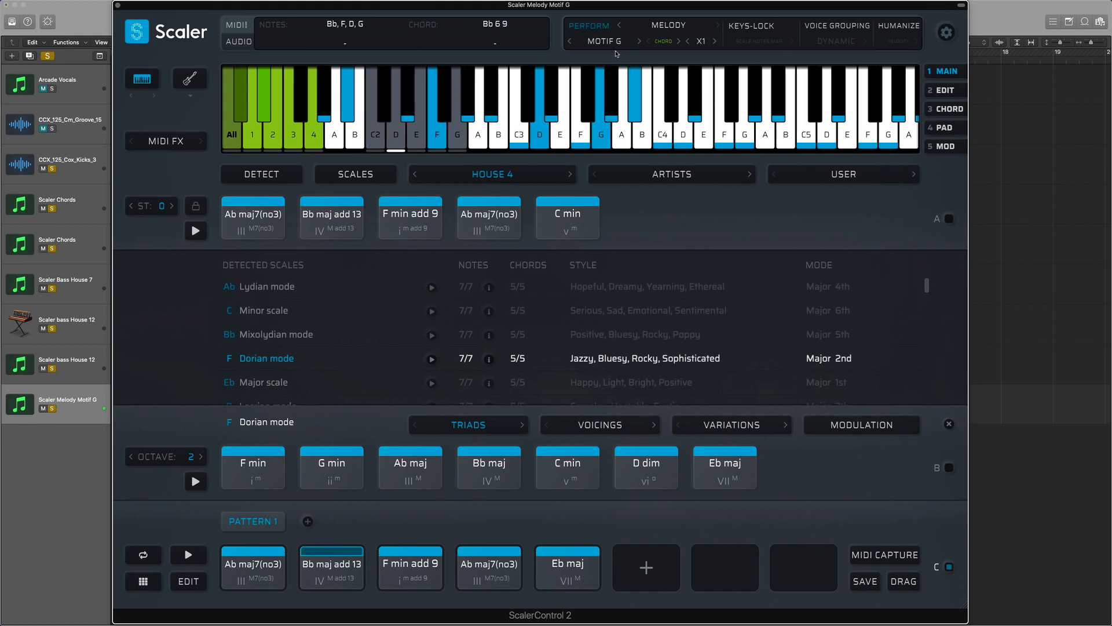
left_click(409, 567)
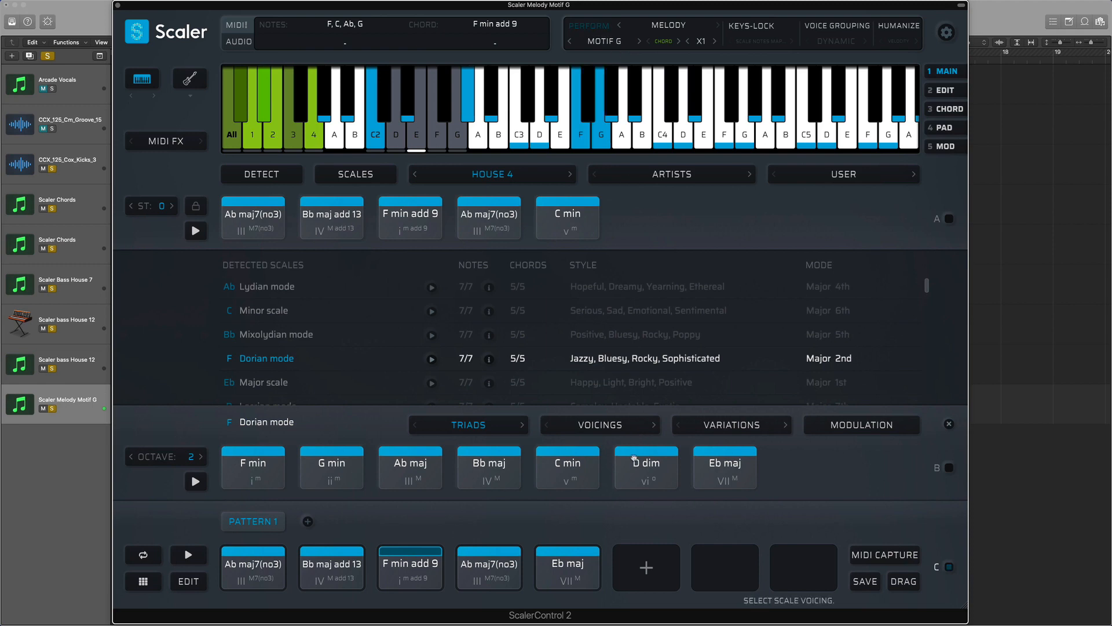
left_click(566, 568)
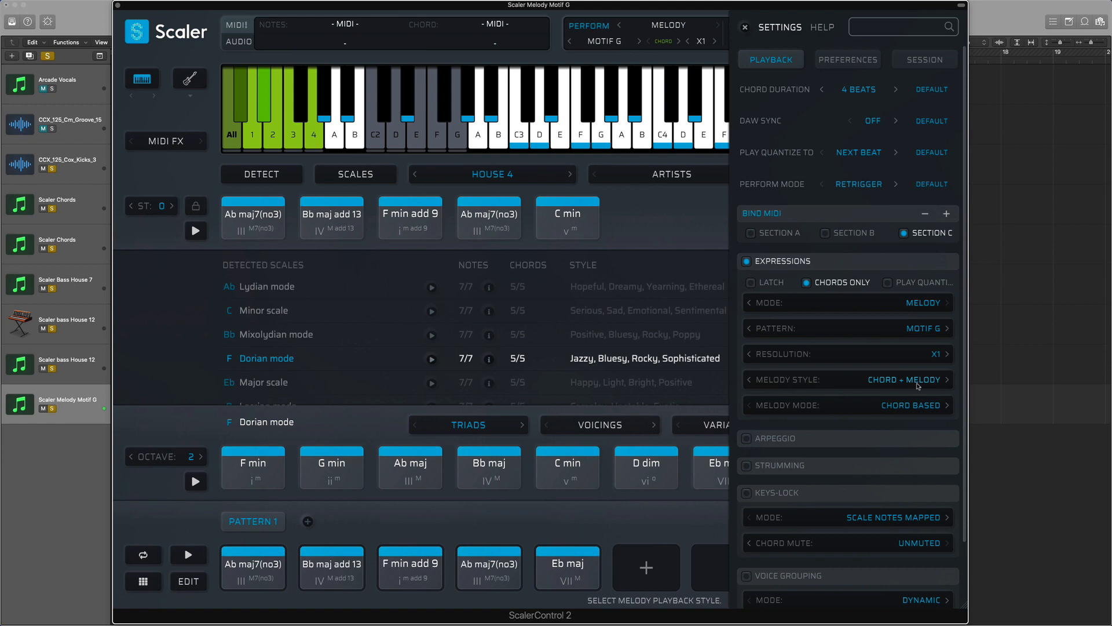
Step: Try Melody Style as Melody only, restore Chord + Melody, and close the settings
left_click(902, 380)
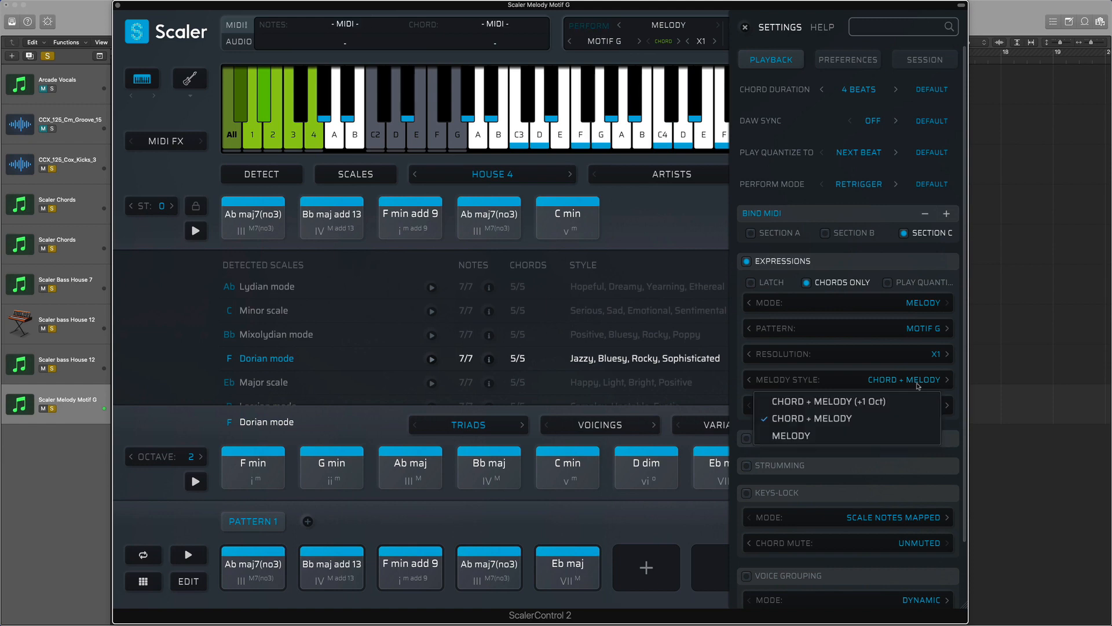
left_click(790, 436)
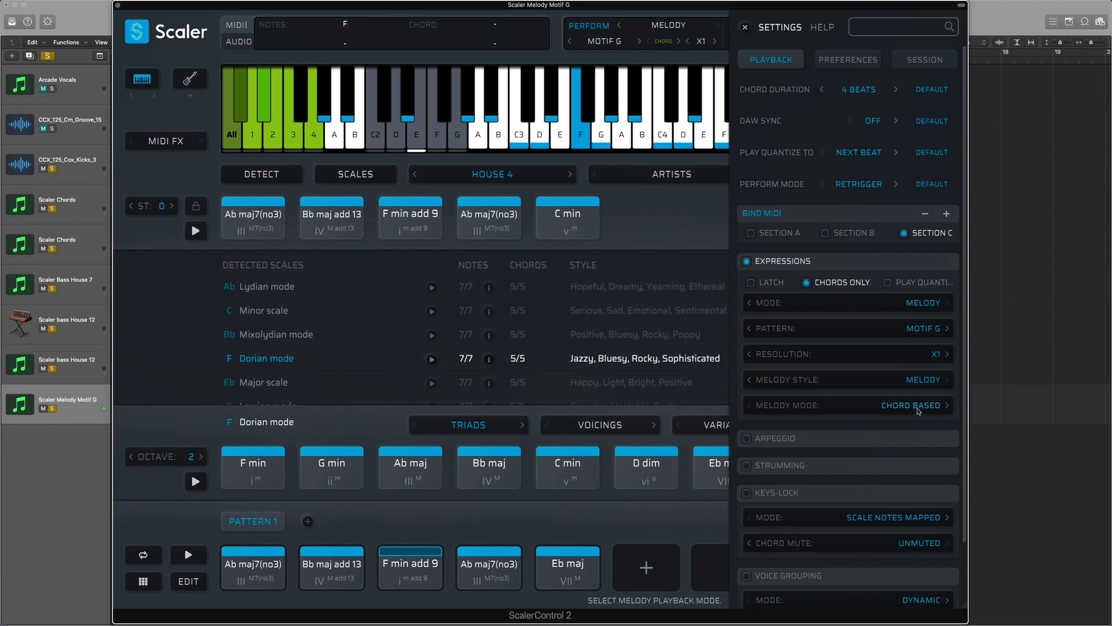
left_click(911, 405)
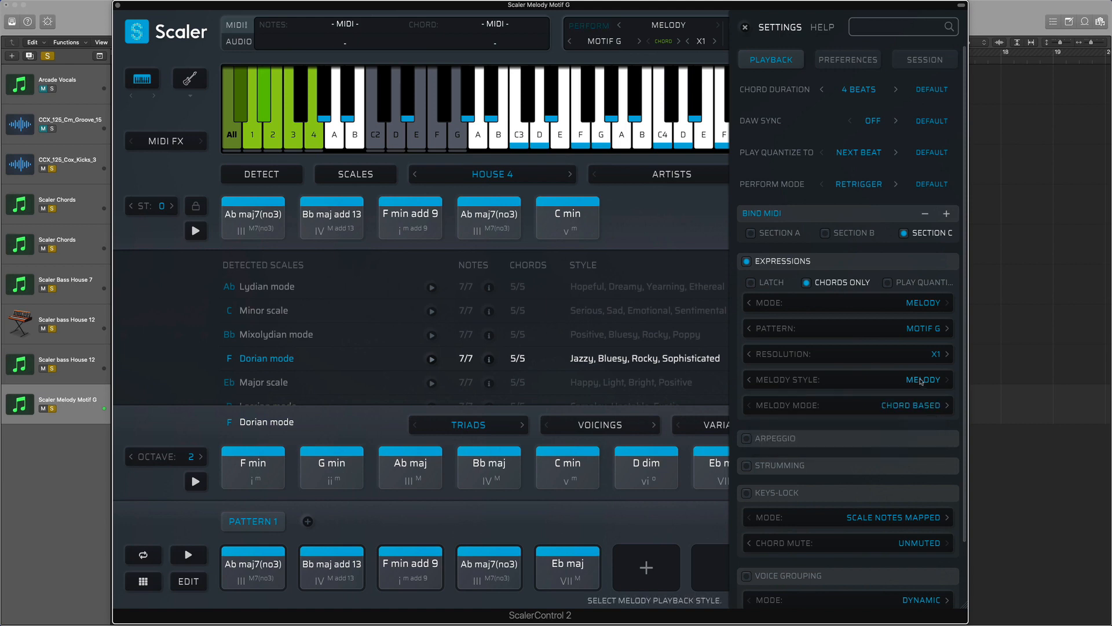
left_click(945, 380)
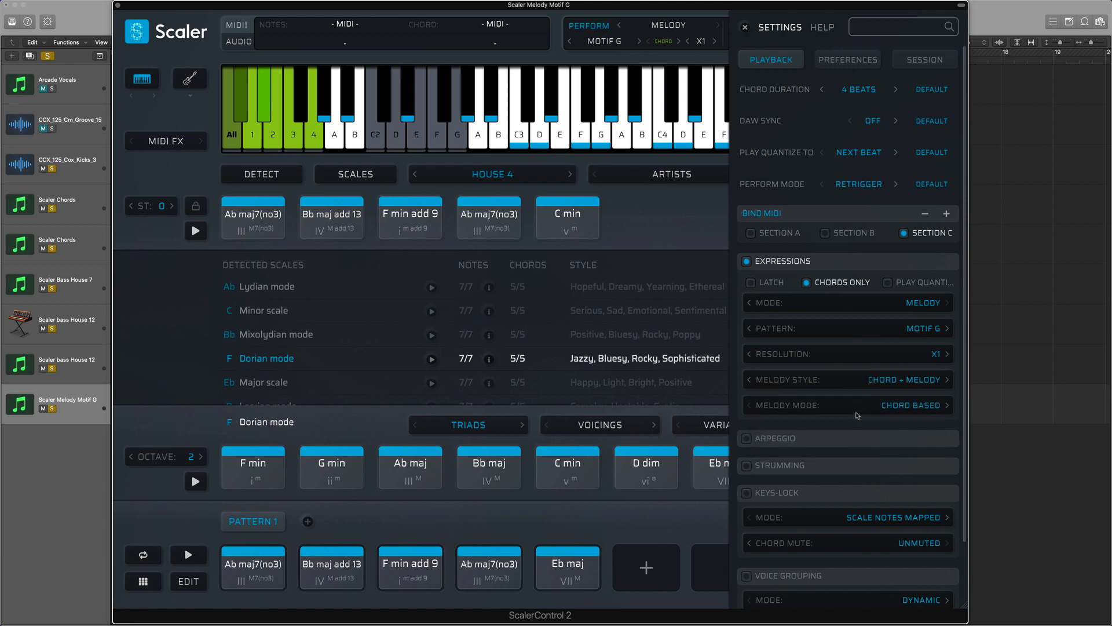
left_click(253, 568)
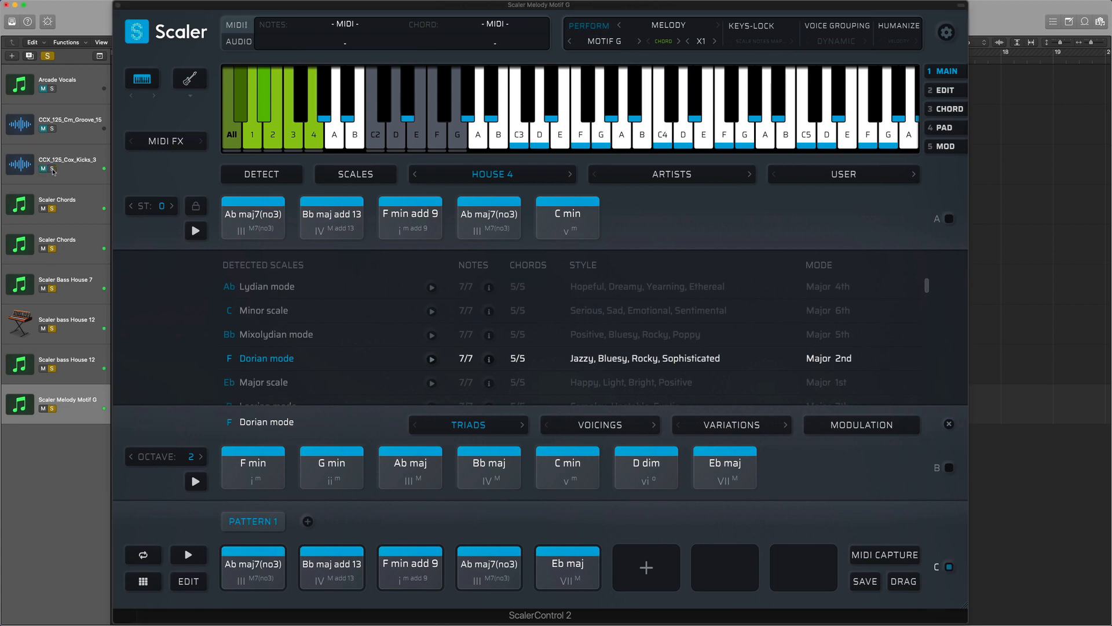
Step: Audition the Ab maj7(no3) pad and close the Scaler plugin window
left_click(252, 568)
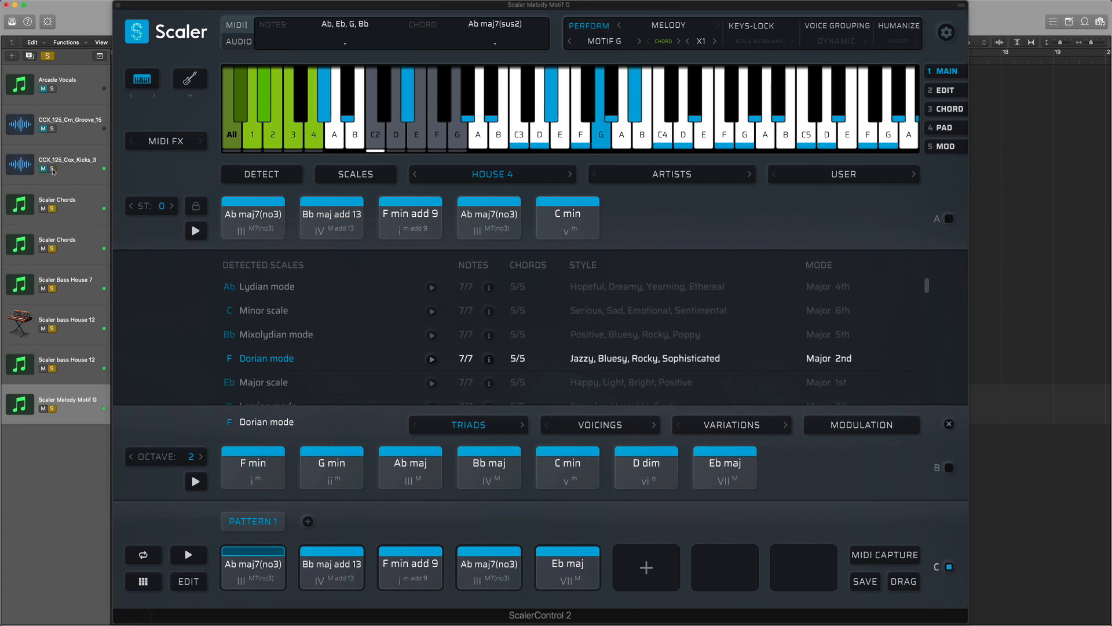
left_click(330, 568)
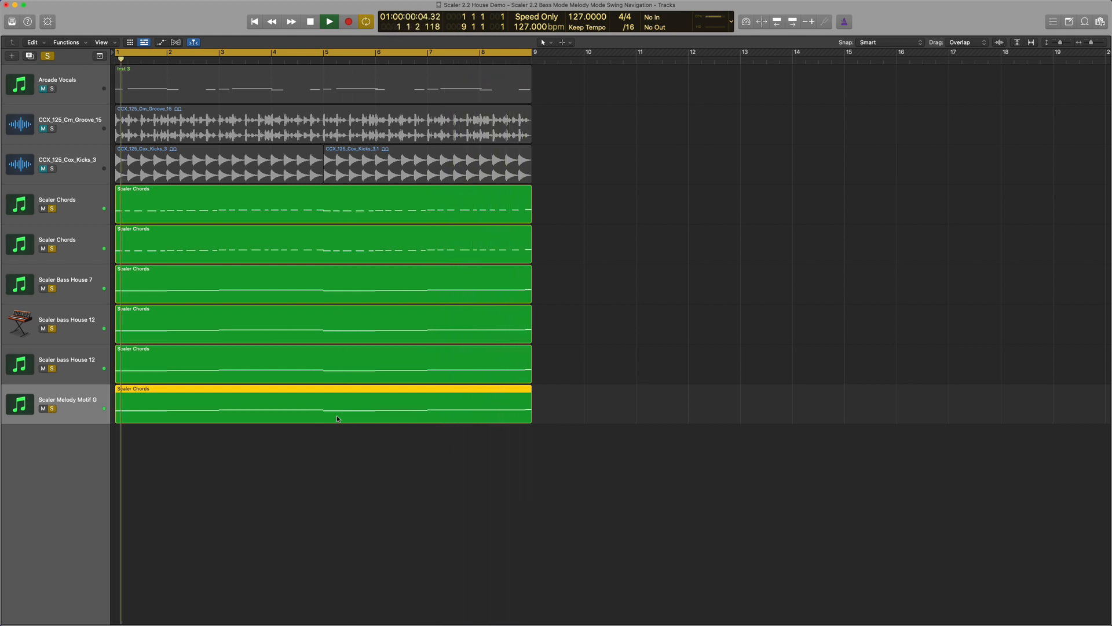
Step: Copy the Scaler regions along the timeline and reopen ScalerControl 2 on Melody Motif G
left_click(309, 21)
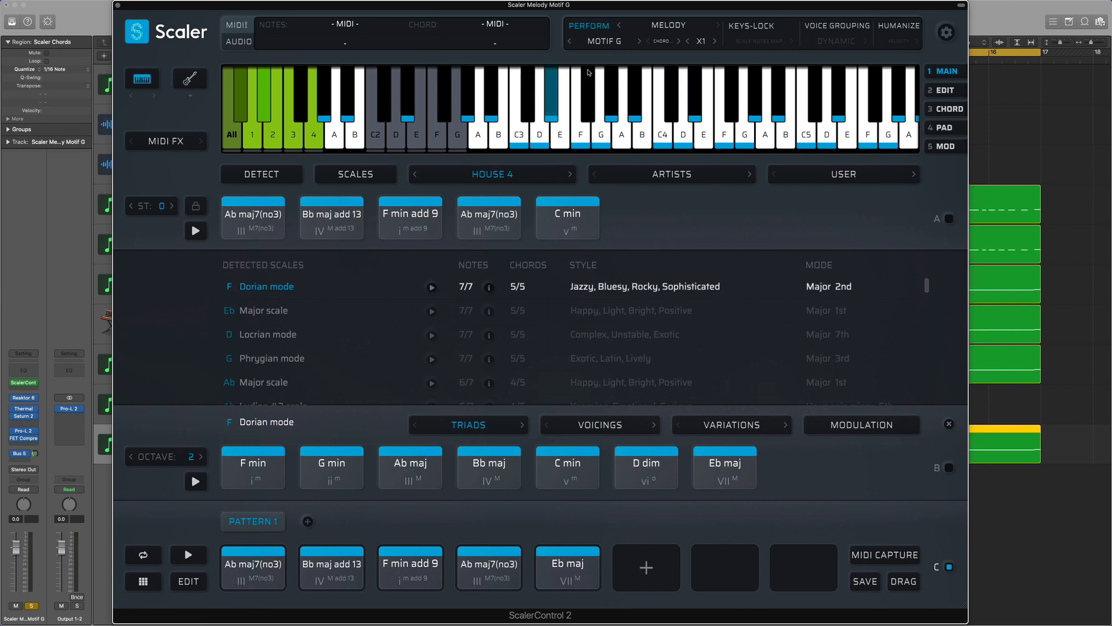
Step: Close Scaler and add a Scaler Melody Color A track with a region from bar 9 to 17
left_click(608, 41)
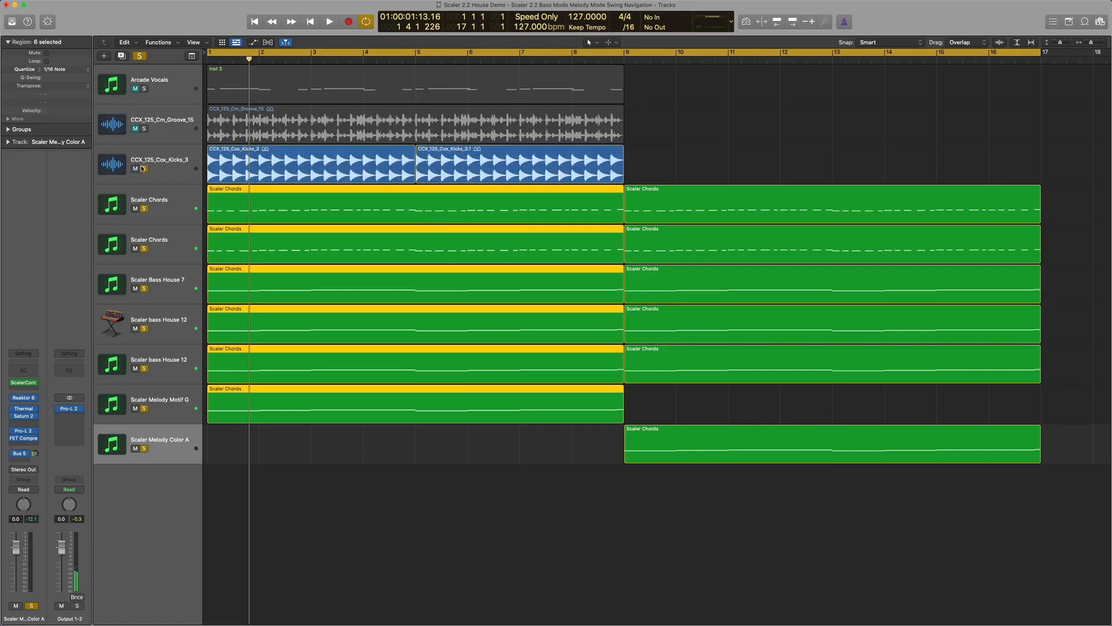
Step: Show the ScalerControl 2 instance on the Scaler Bass House 7 channel from the mixer
left_click(327, 21)
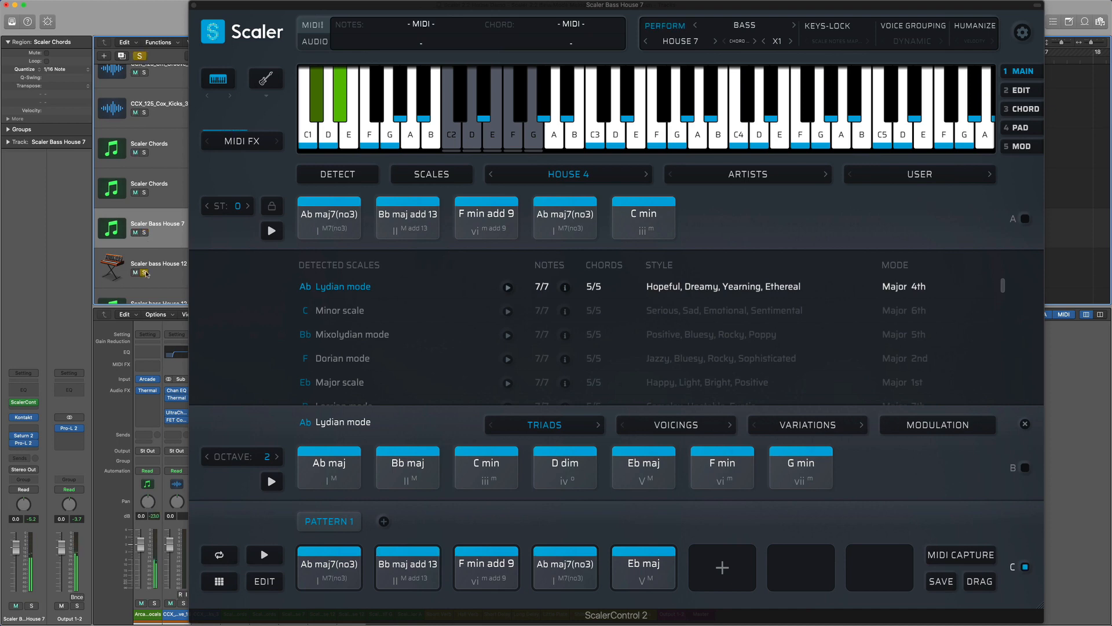
Step: Select the Scaler bass House 12 track to show its ScalerControl 2 instance
left_click(160, 267)
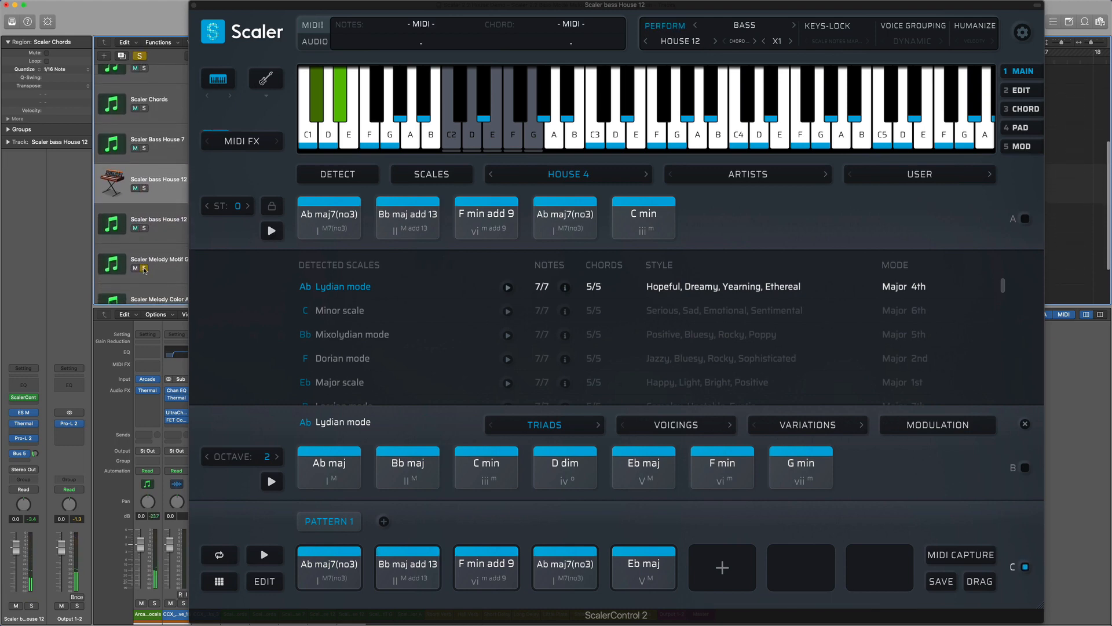
left_click(149, 261)
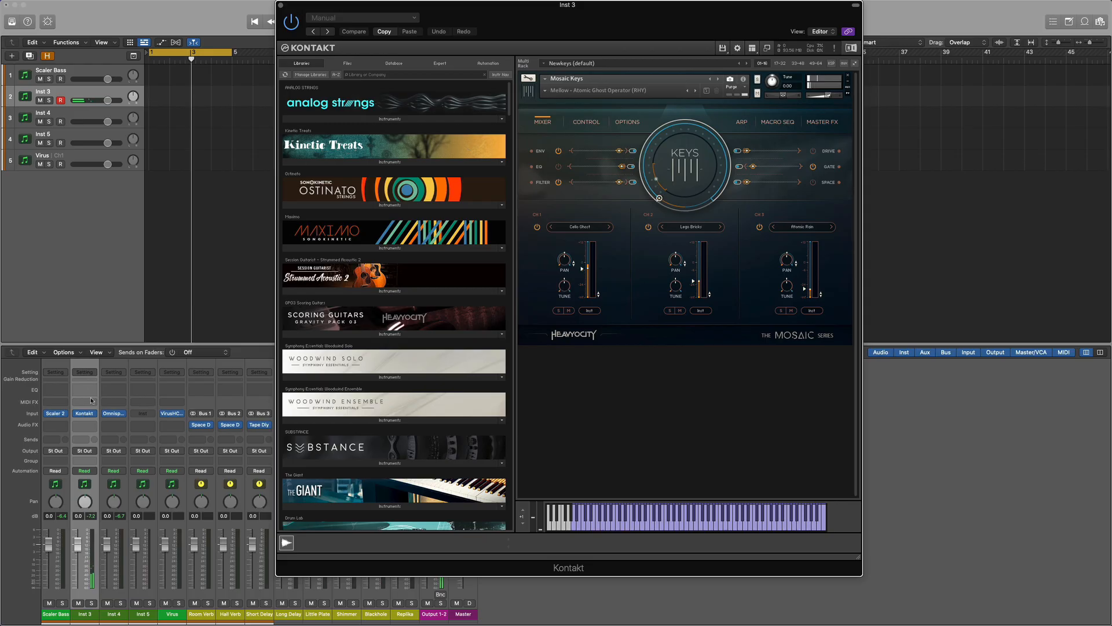
Step: Insert ScalerControl 2 from Plugin Boutique as Inst 3's MIDI effect feeding Kontakt
left_click(84, 401)
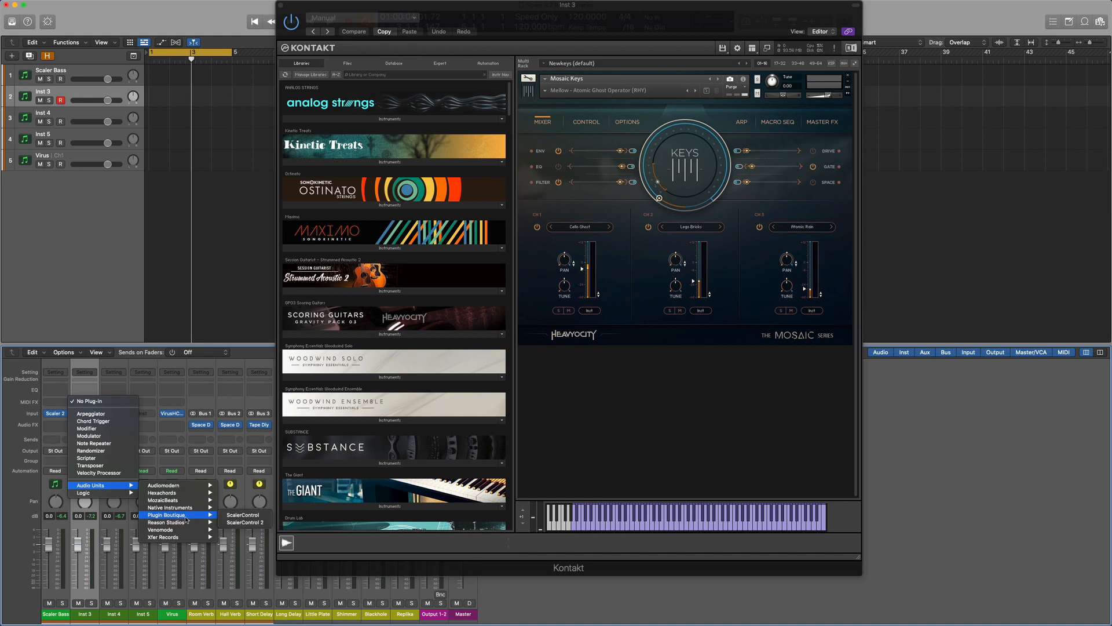
mouse_move(243, 523)
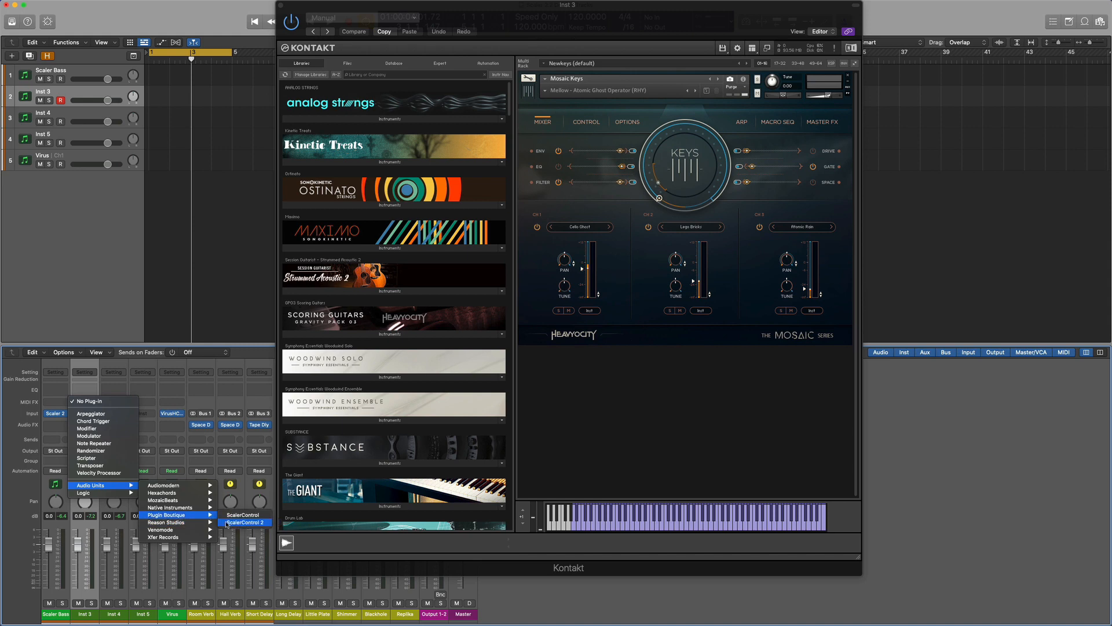
left_click(242, 523)
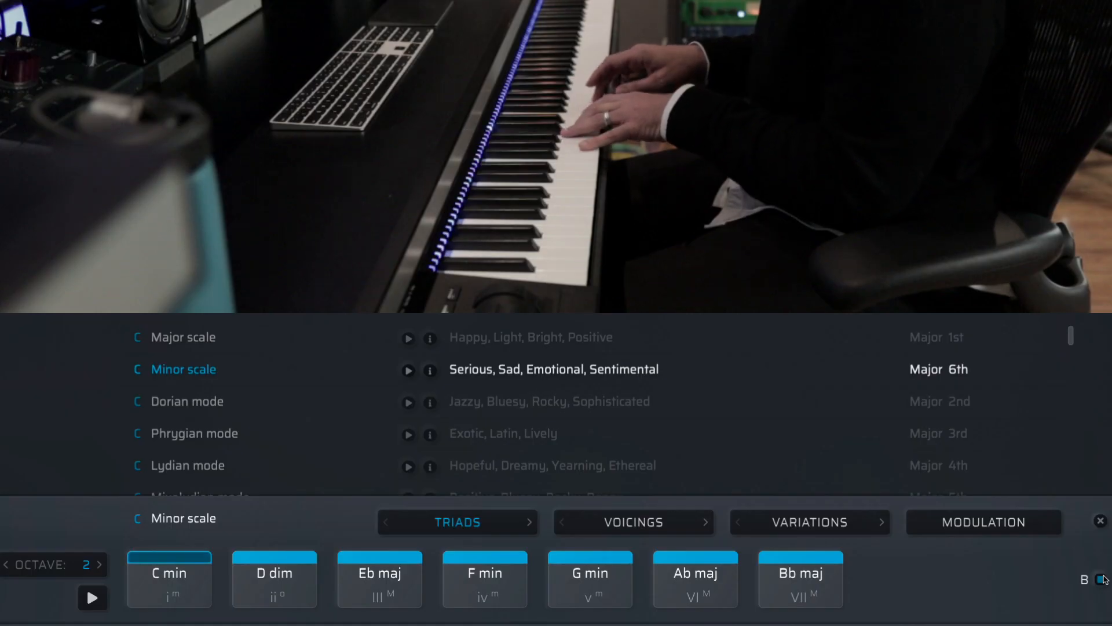
Step: Audition the F min and C min chord pads from the C Minor scale chord set
left_click(694, 579)
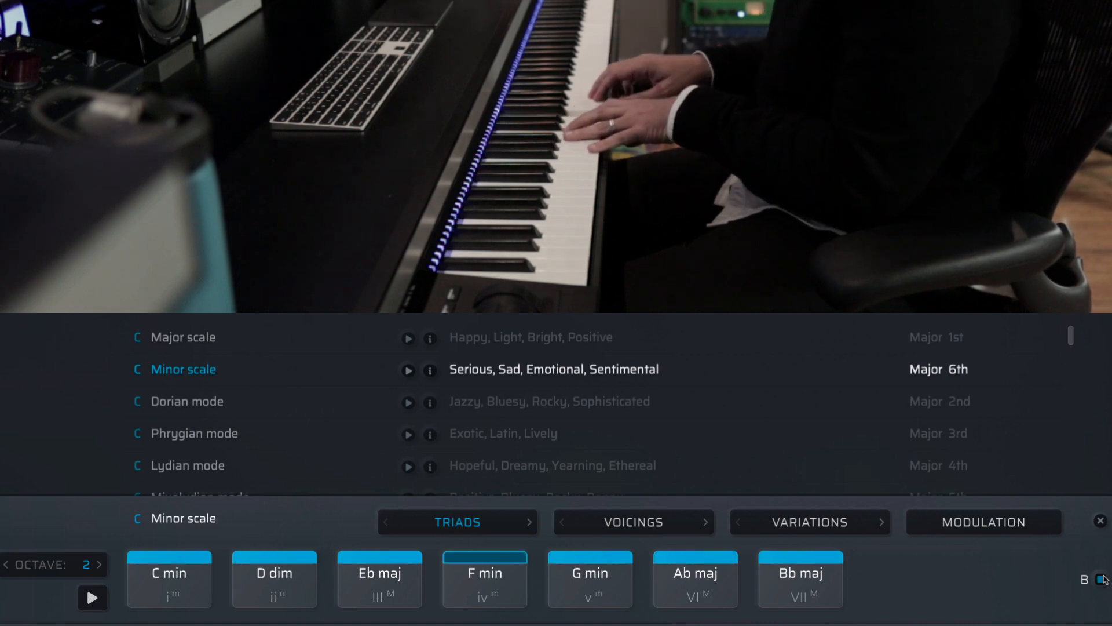
left_click(801, 578)
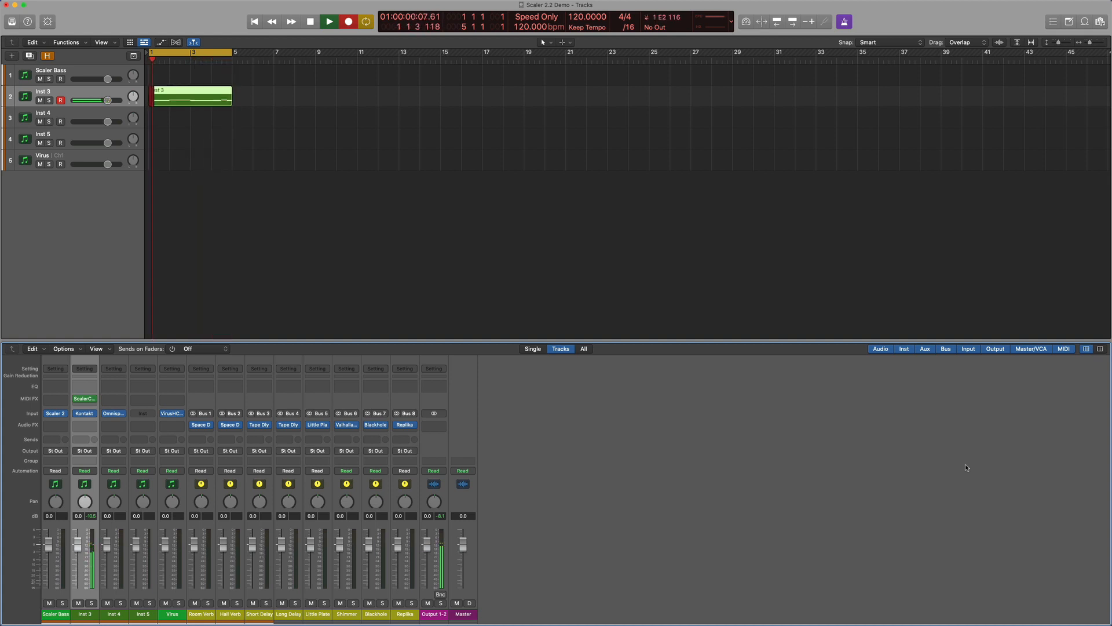
Step: Load Scaler 2 on the Scaler Bass track with the Bass Guitar sound
left_click(55, 413)
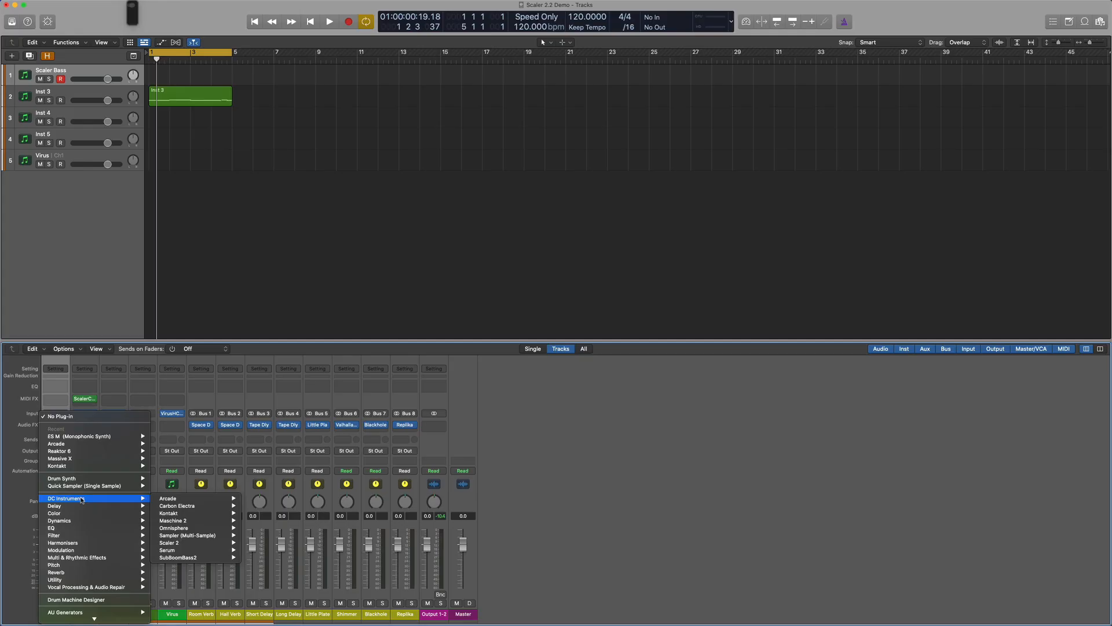
mouse_move(169, 542)
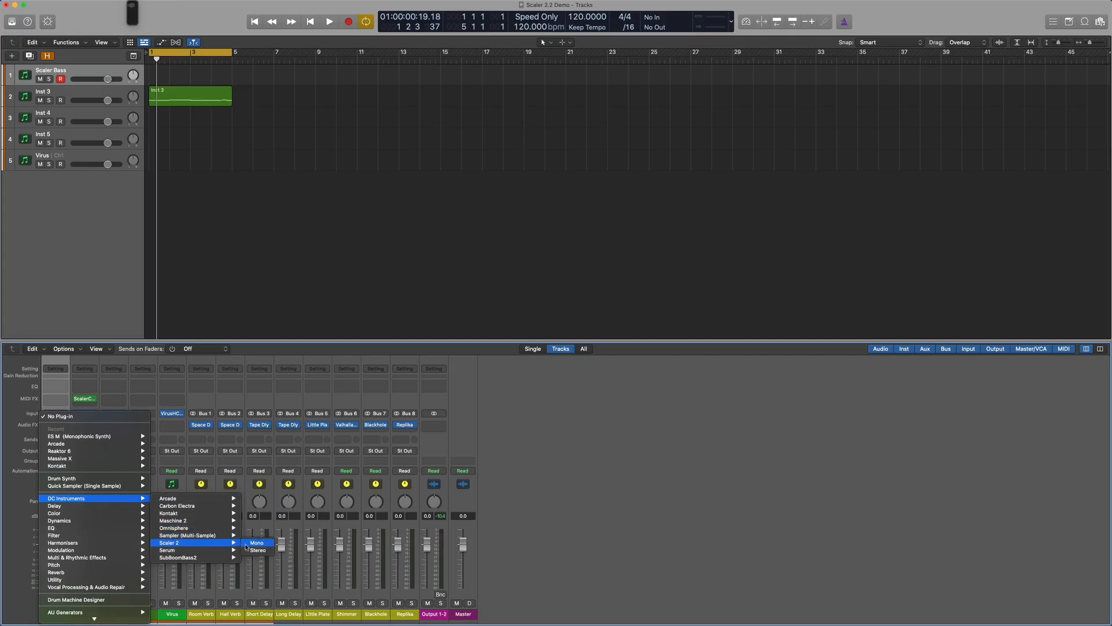
left_click(257, 550)
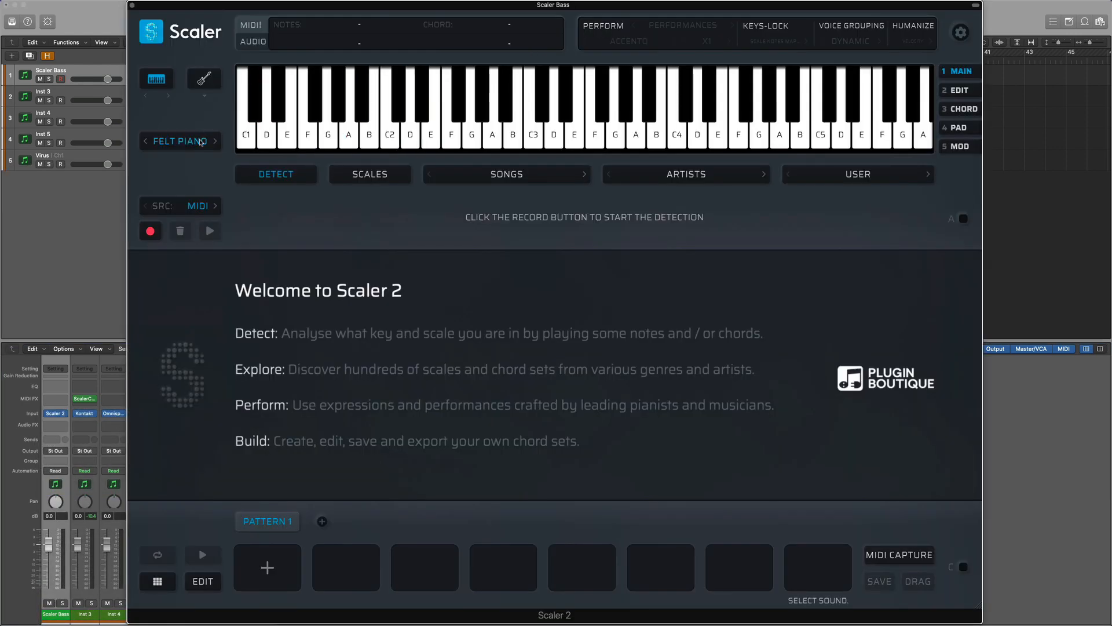
left_click(181, 140)
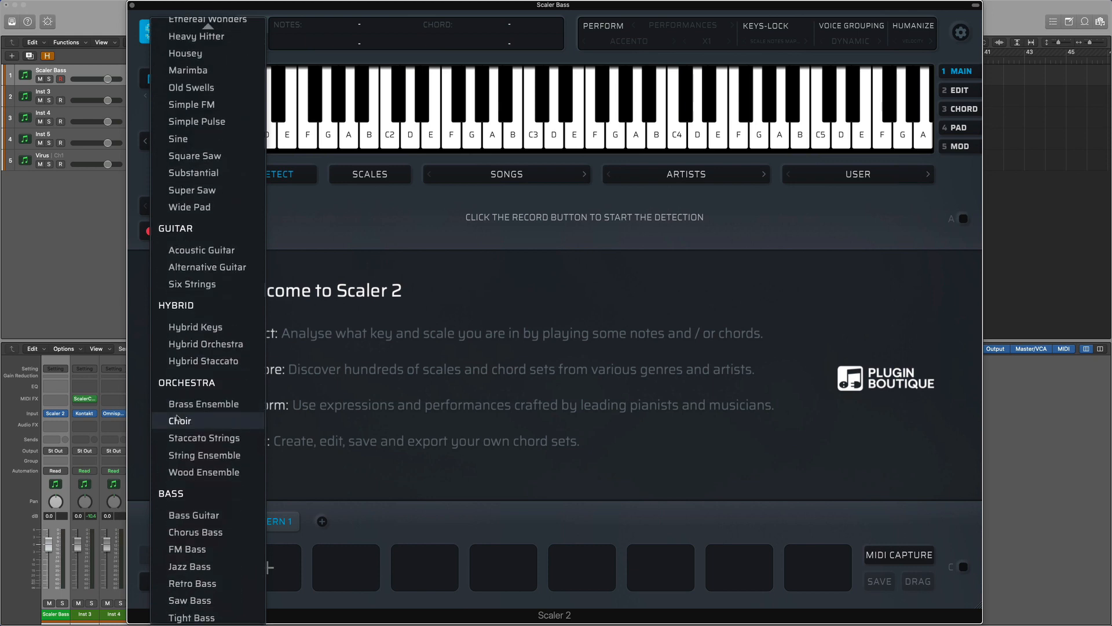
left_click(194, 515)
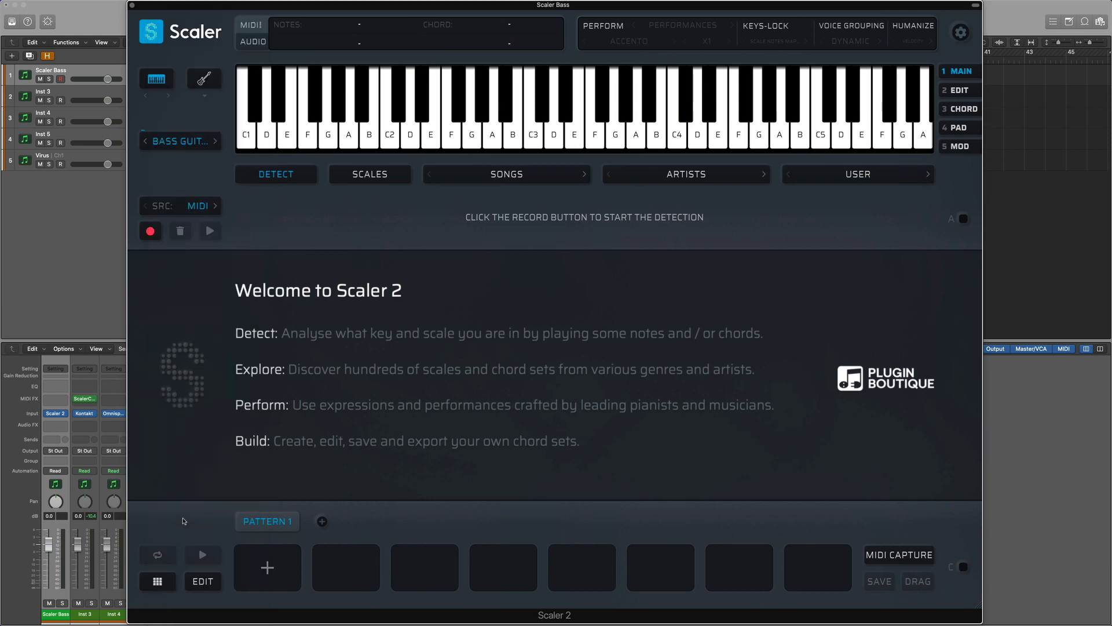
left_click(575, 113)
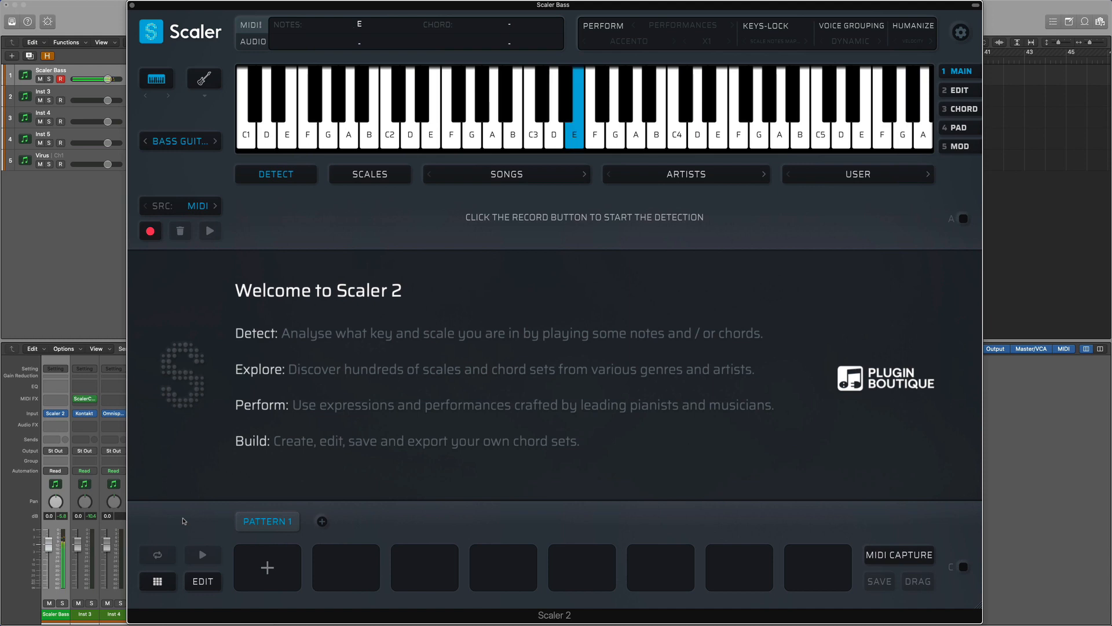
left_click(682, 26)
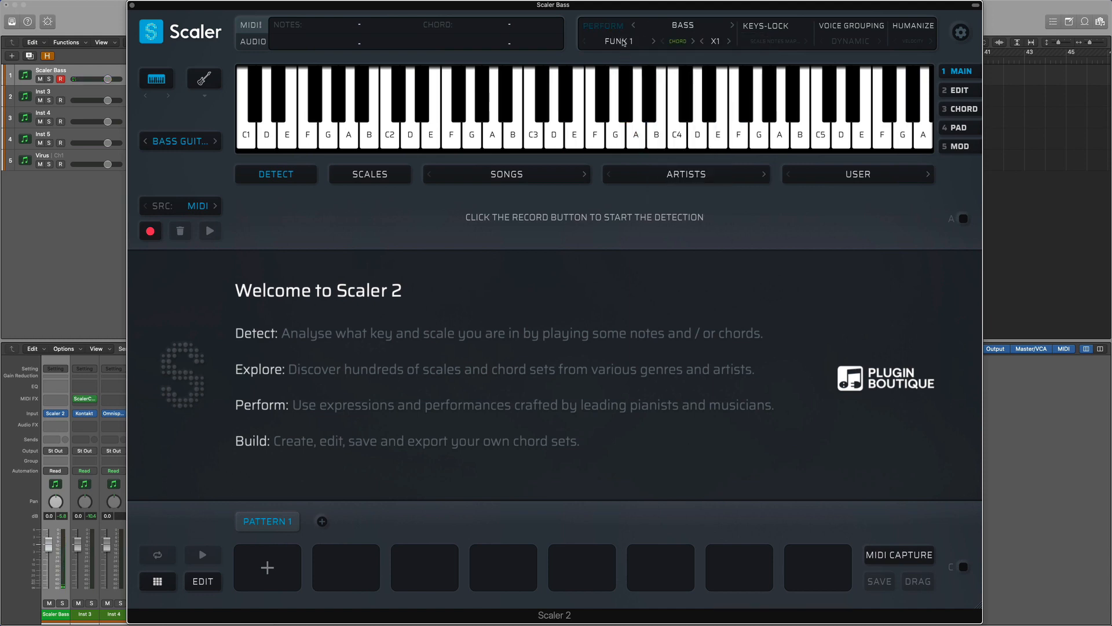
Step: Choose the Funk 13 bass performance and show the scale browser
left_click(618, 41)
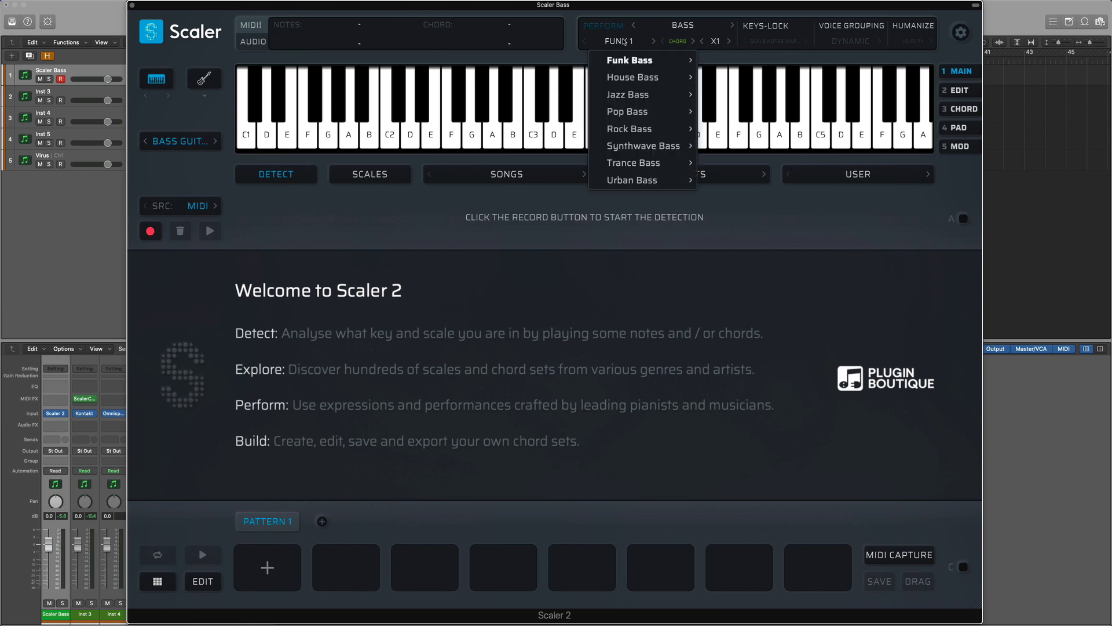
mouse_move(628, 59)
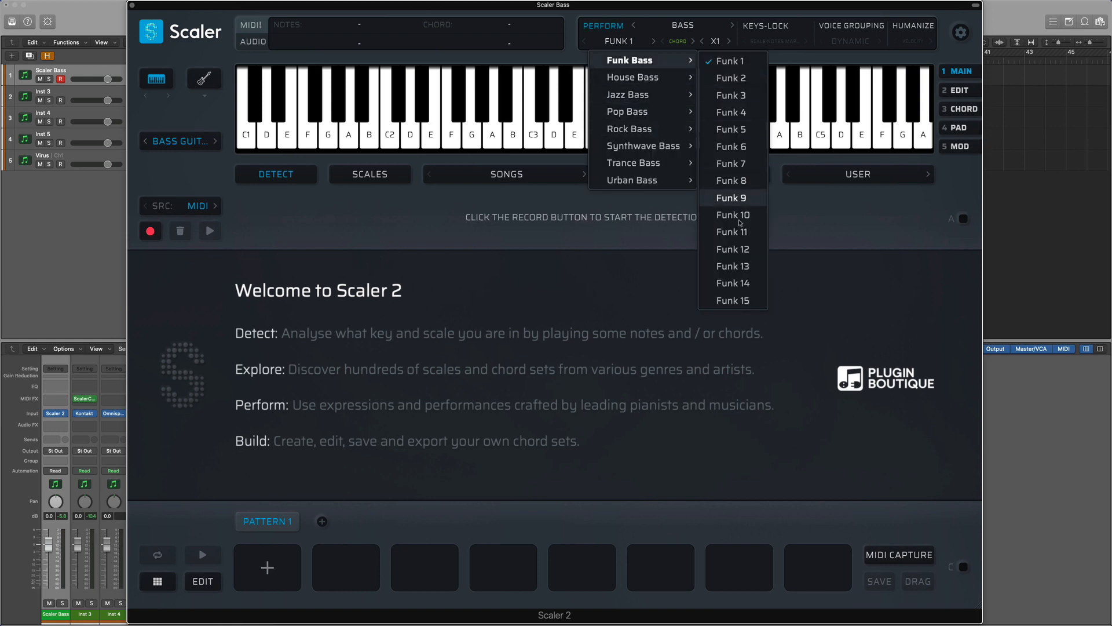
left_click(732, 267)
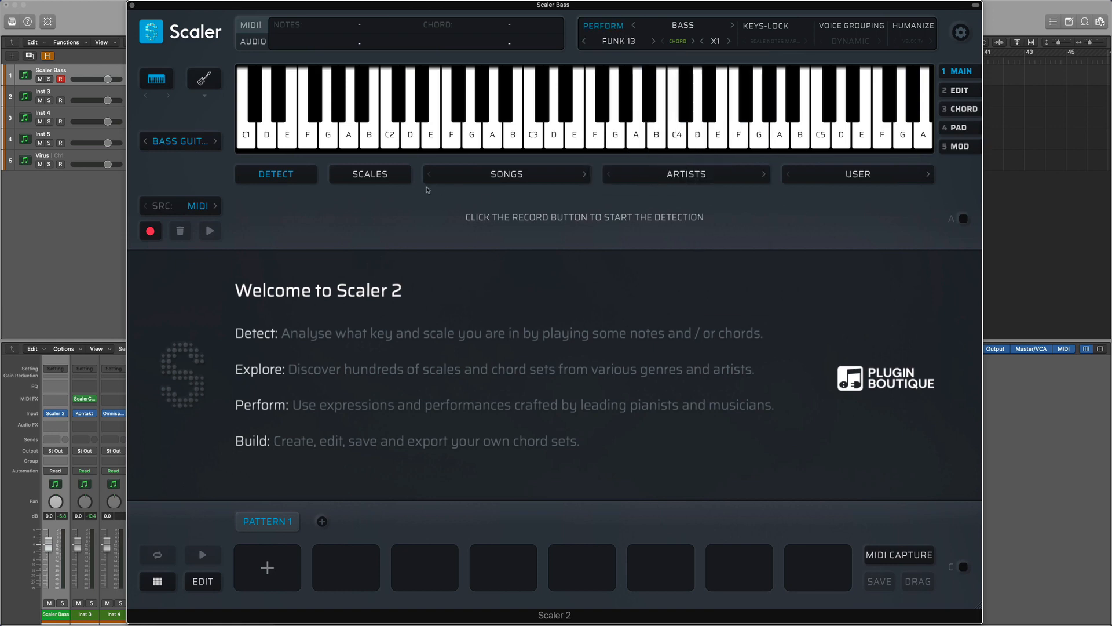
left_click(370, 174)
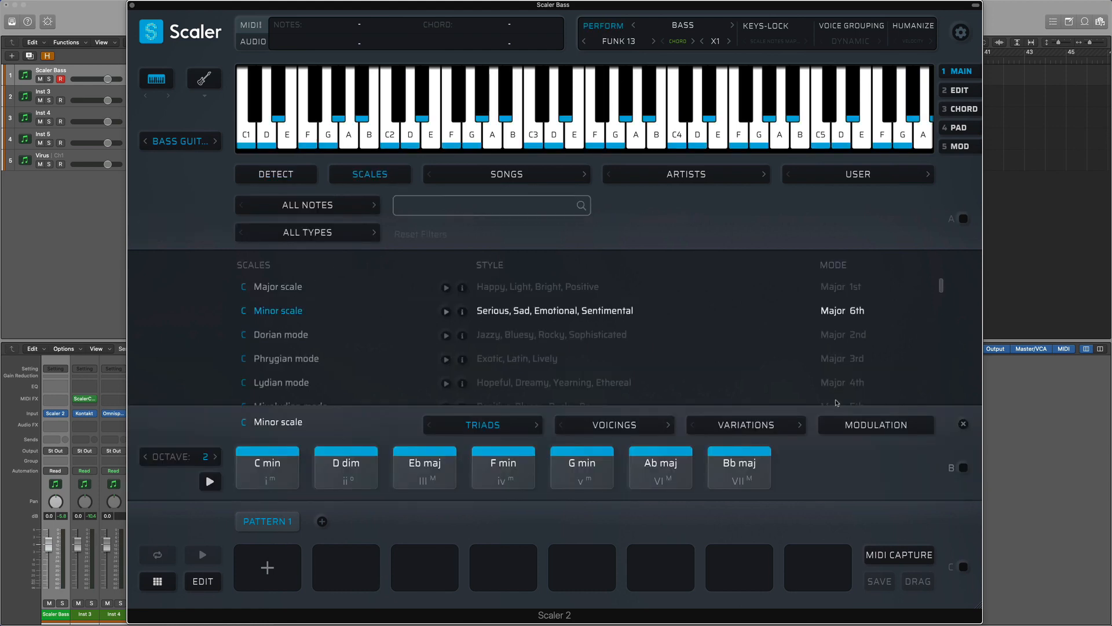
Step: Select the C Minor scale chords, enable the chord set, and audition Ab maj, F min and another pad
left_click(963, 467)
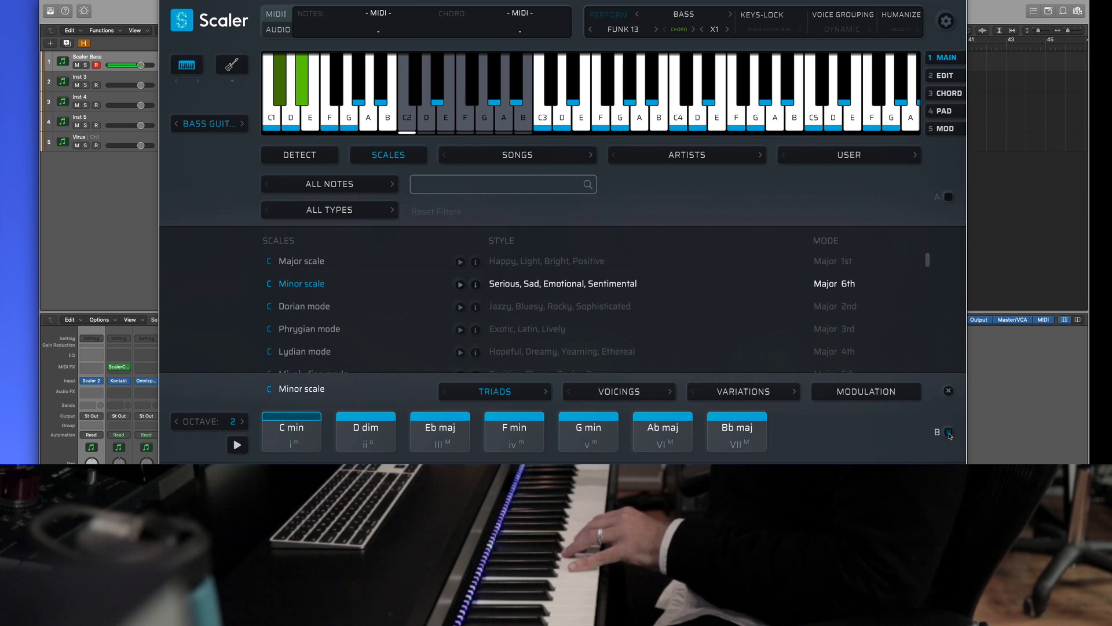
left_click(349, 93)
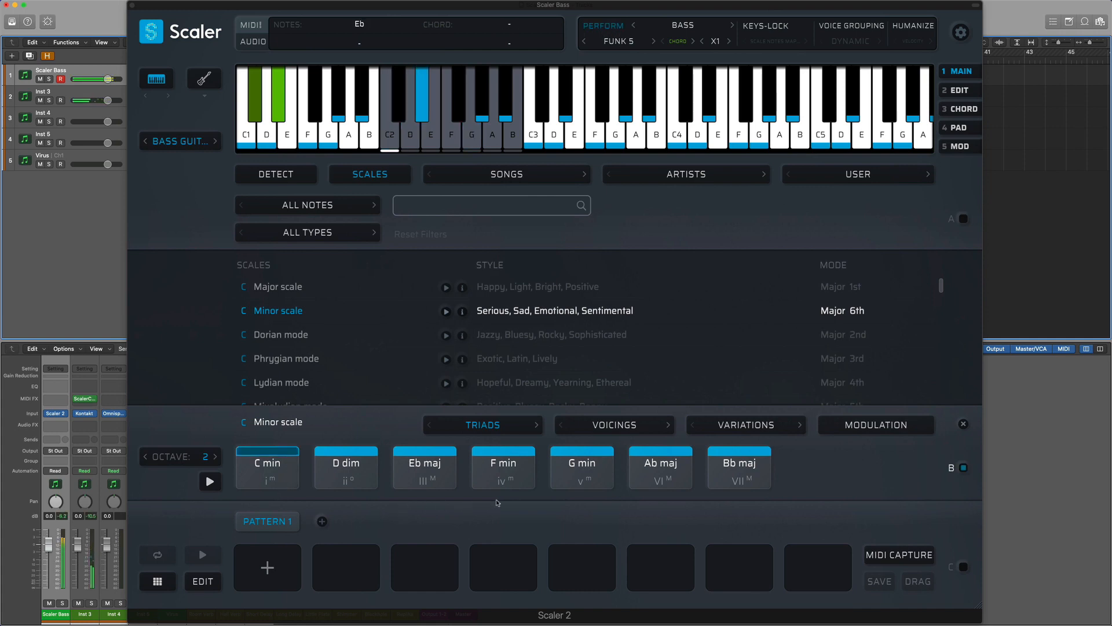
left_click(660, 467)
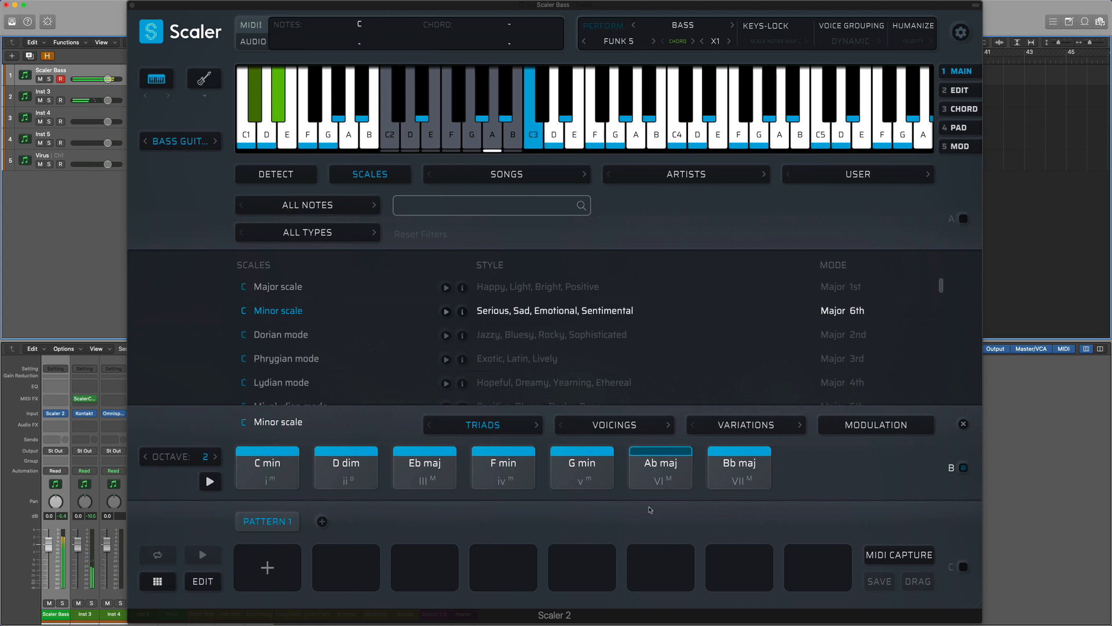
left_click(502, 464)
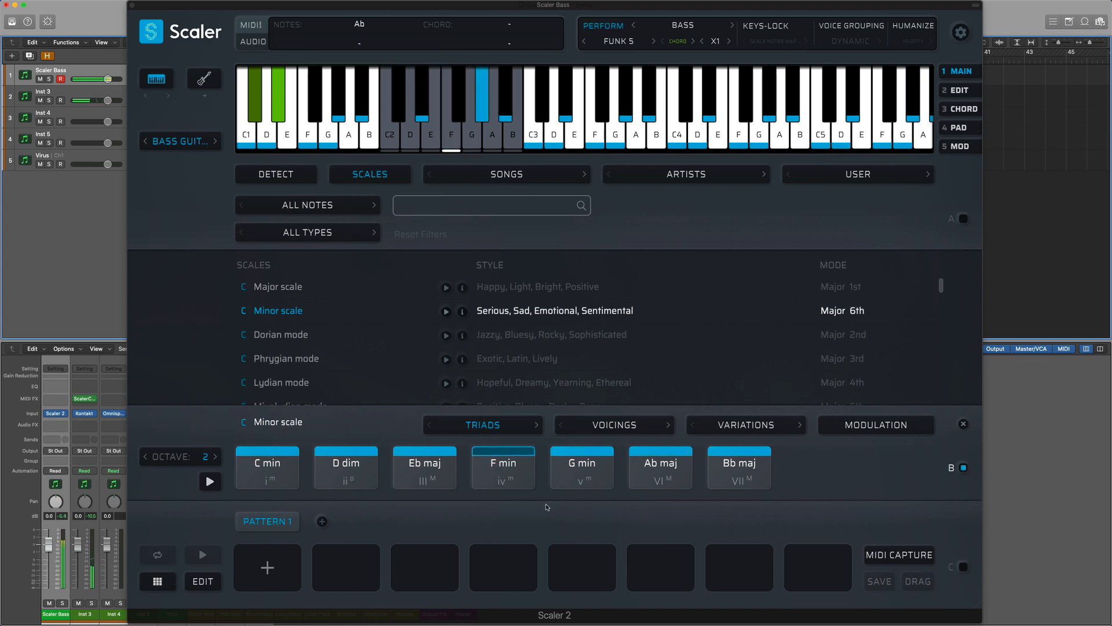
left_click(424, 467)
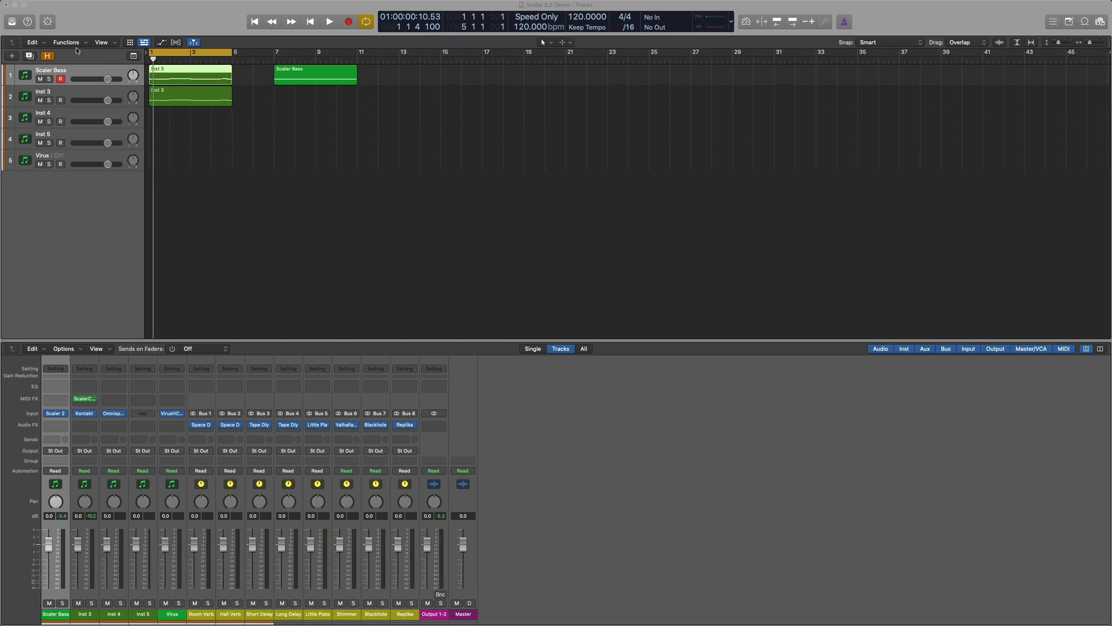
Step: Shorten the Inst 3 region's F2 note, copy it right after, and play back the edit
left_click(471, 332)
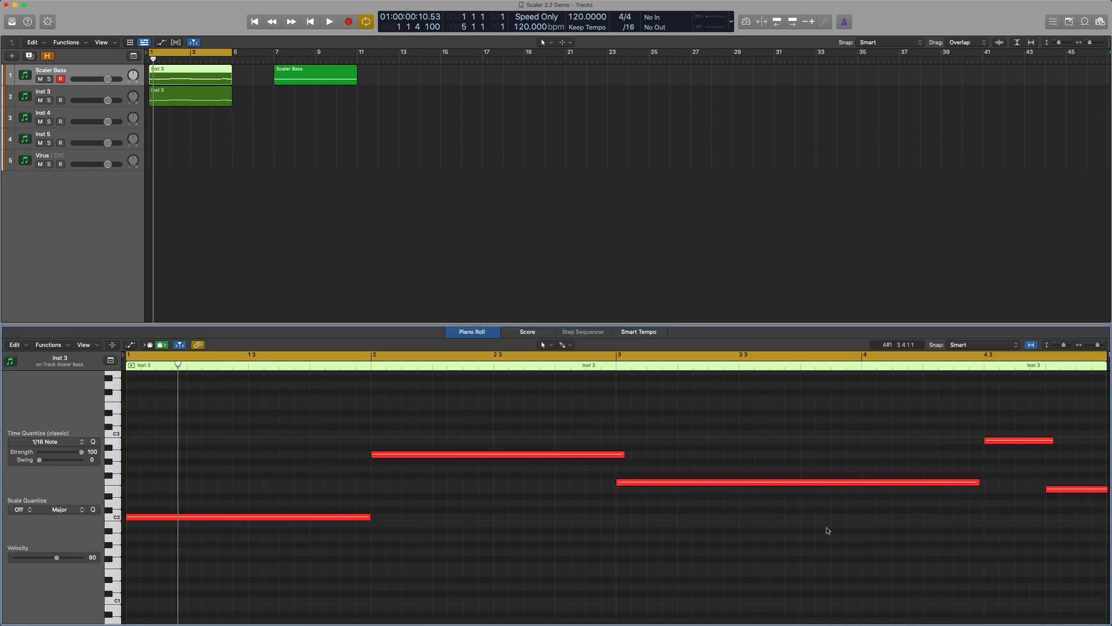
left_click_drag(980, 482, 805, 482)
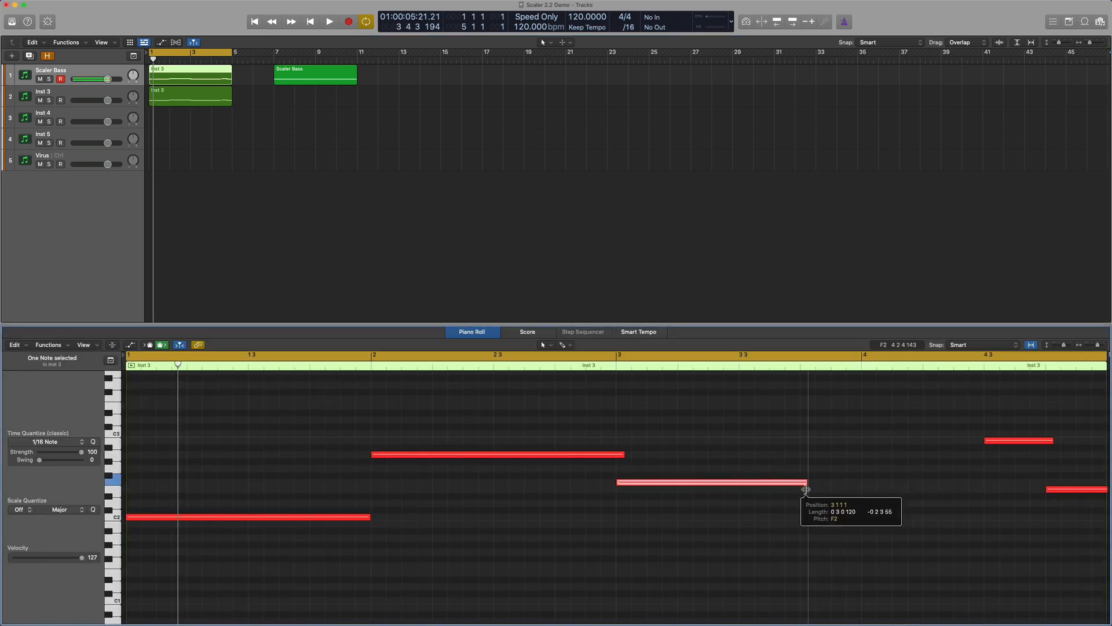
left_click_drag(806, 482, 982, 482)
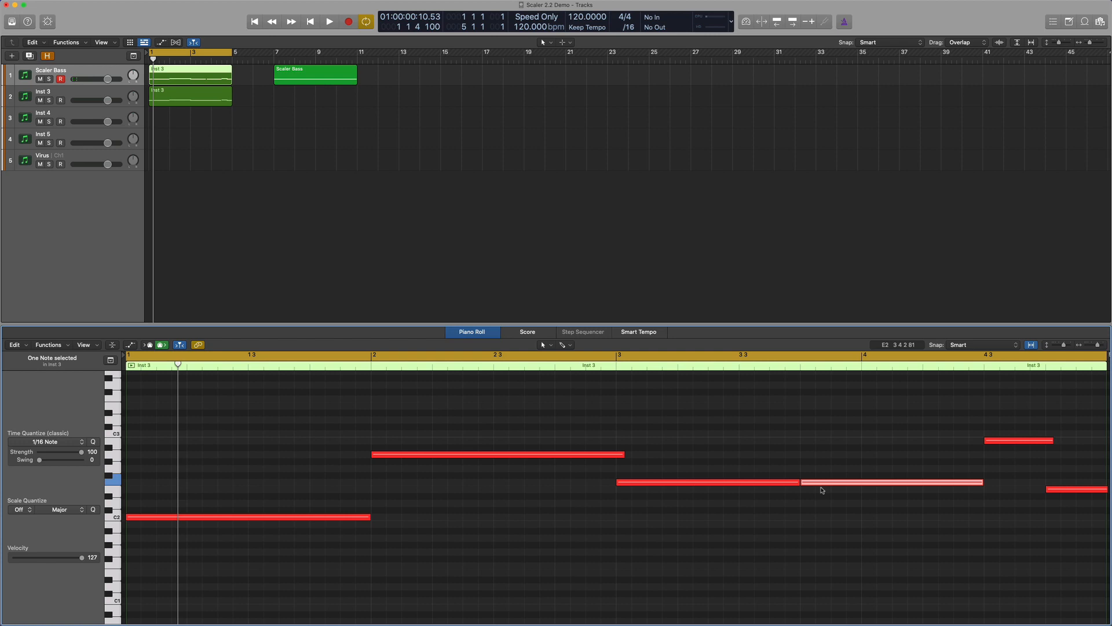
left_click(328, 21)
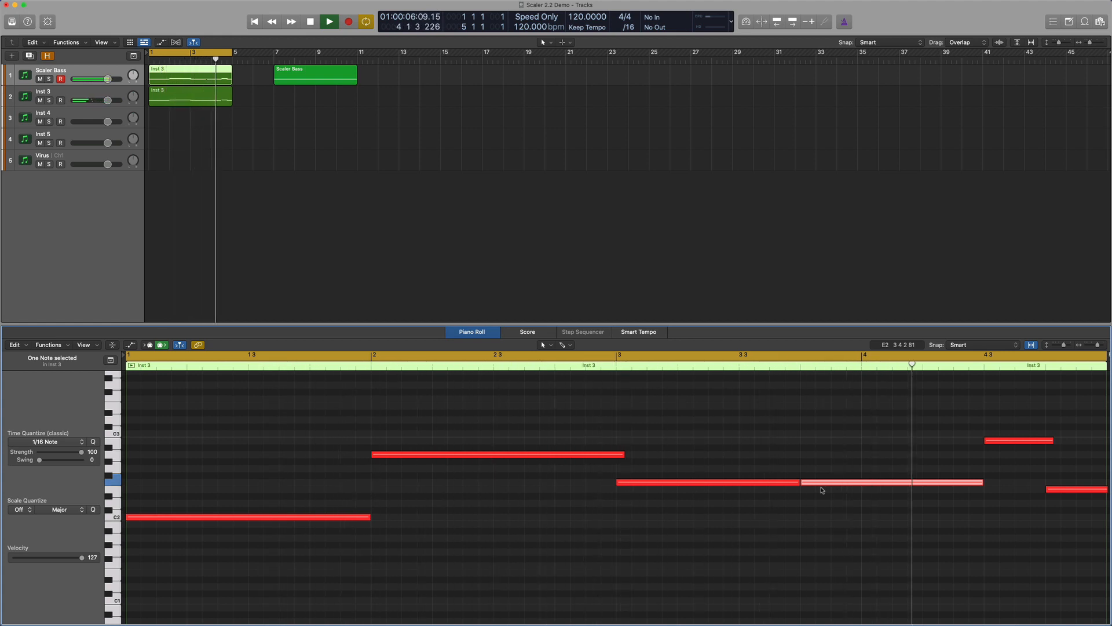
left_click(309, 21)
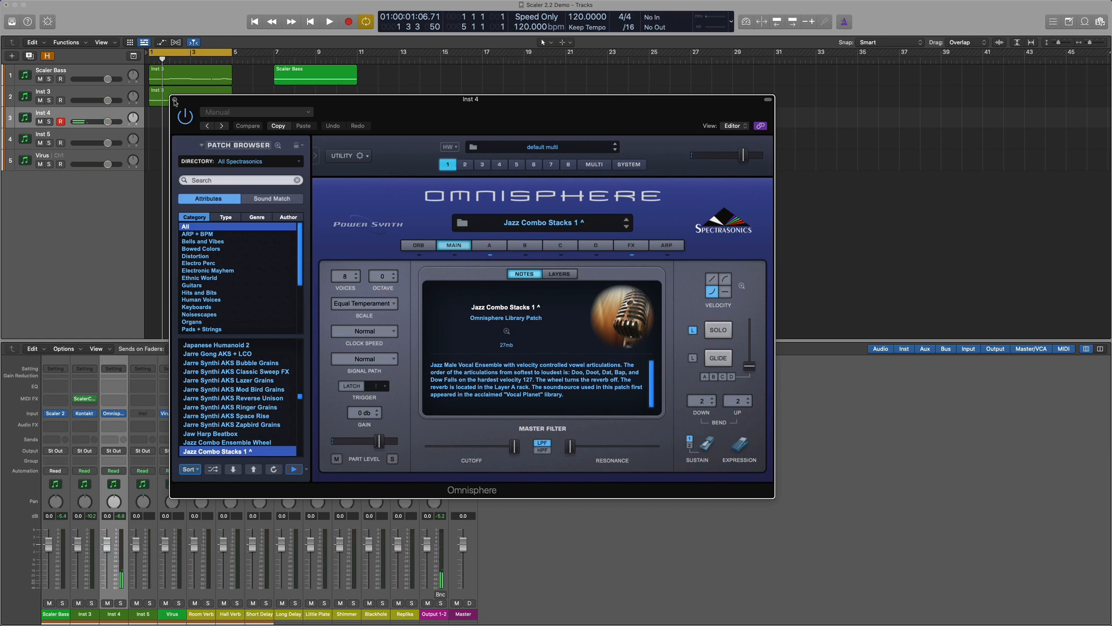
Step: Close Omnisphere, show Inst 4's Scaler C Minor chords, and copy the chord region onto Inst 4
left_click(766, 100)
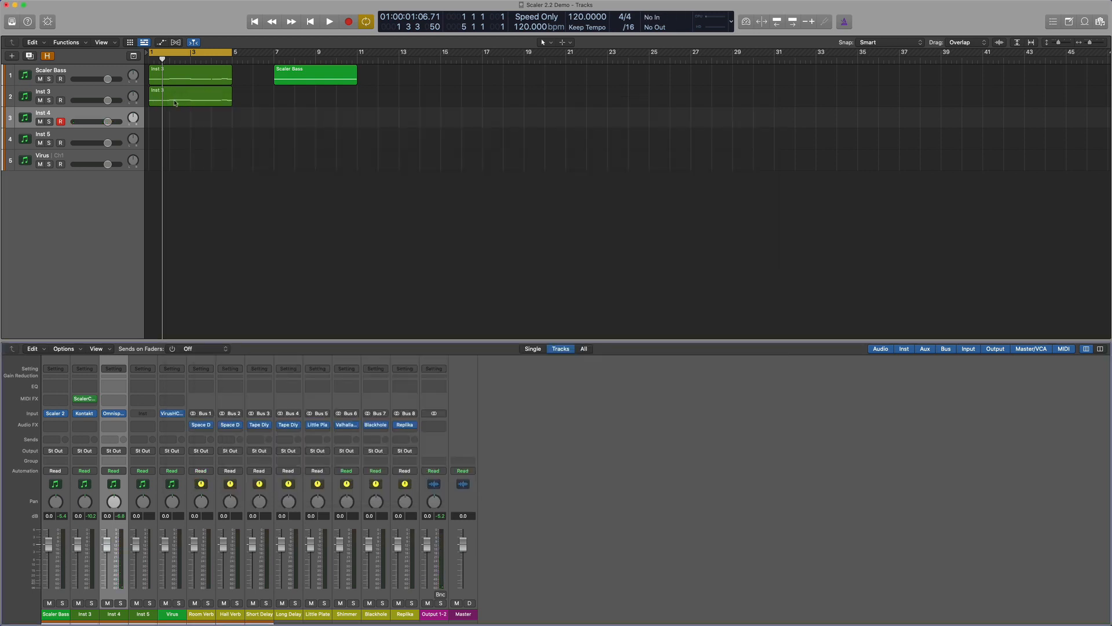
left_click(112, 398)
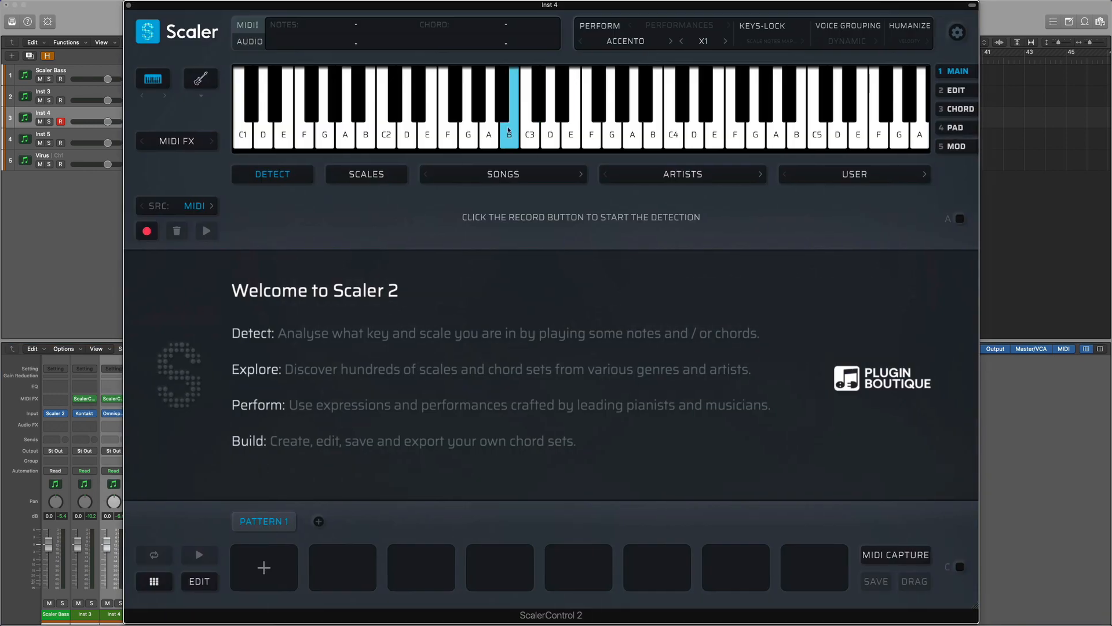
left_click(366, 174)
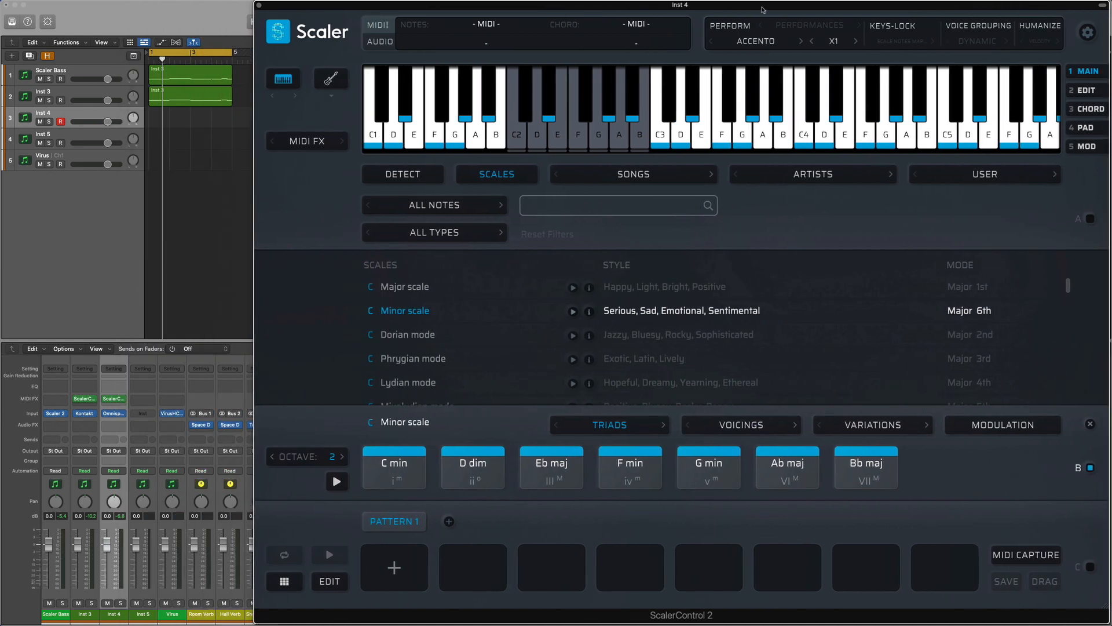
left_click(190, 119)
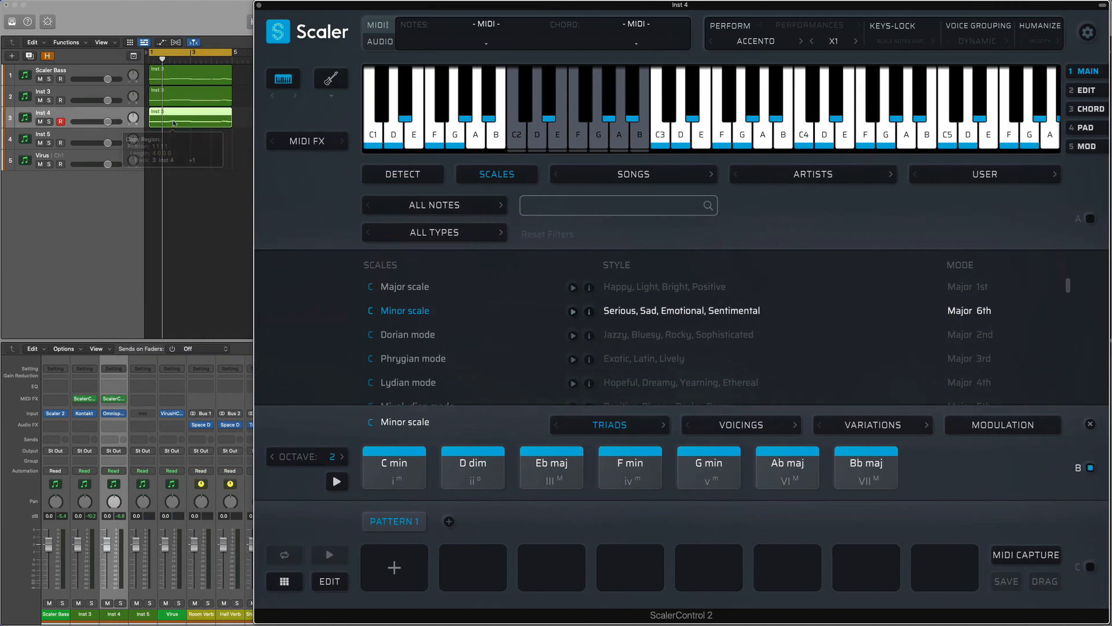
Step: Play back the chord regions and audition several C Minor chord pads
left_click(394, 463)
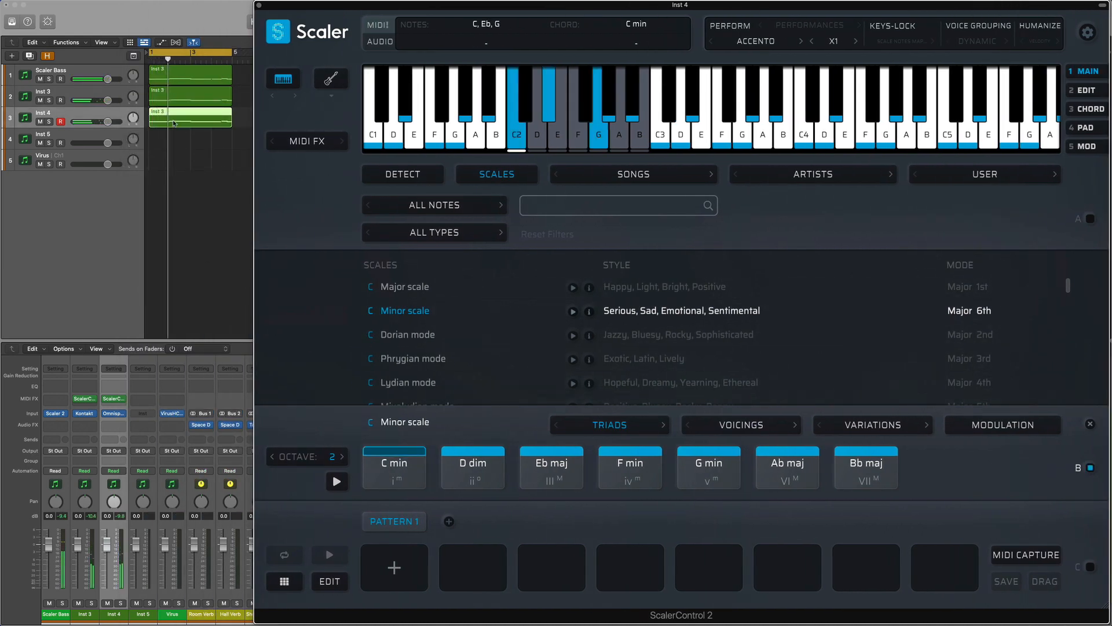
left_click(786, 467)
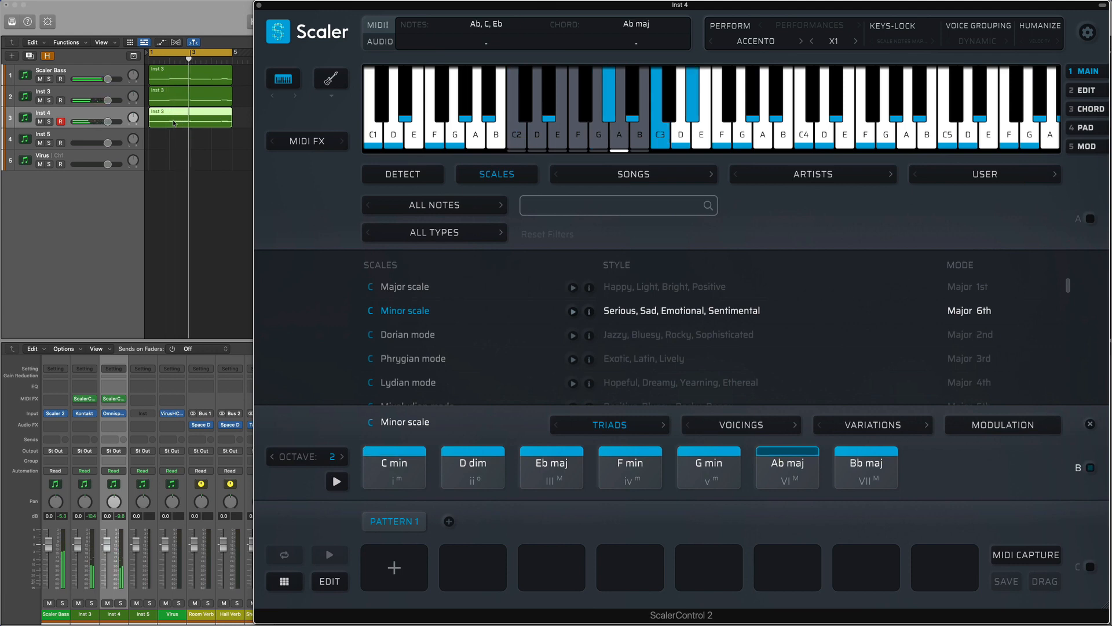
left_click(628, 467)
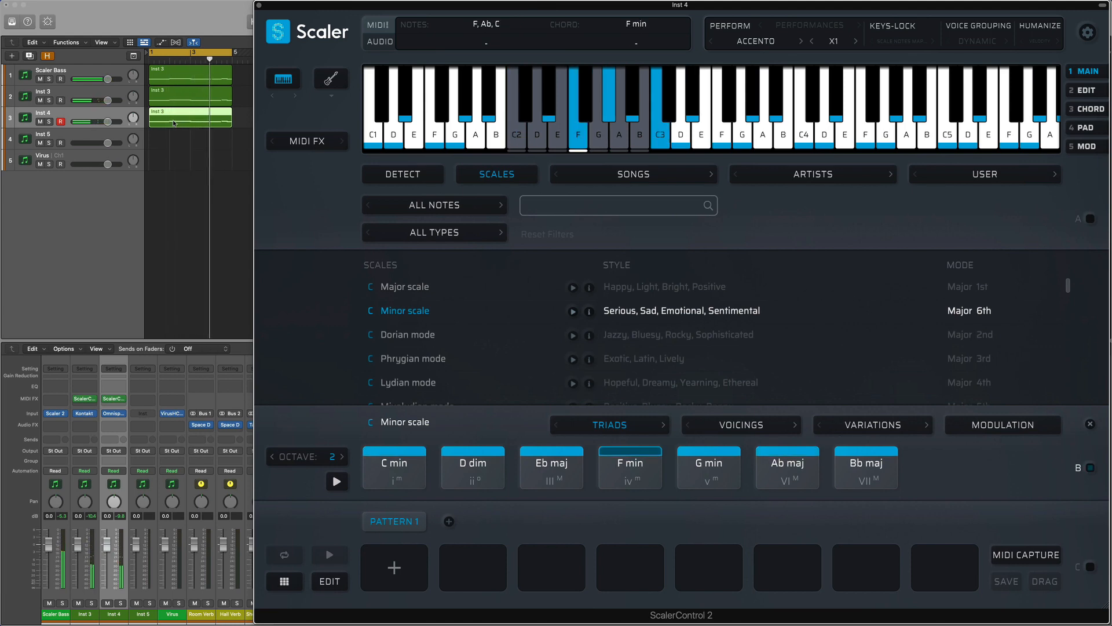
left_click(551, 467)
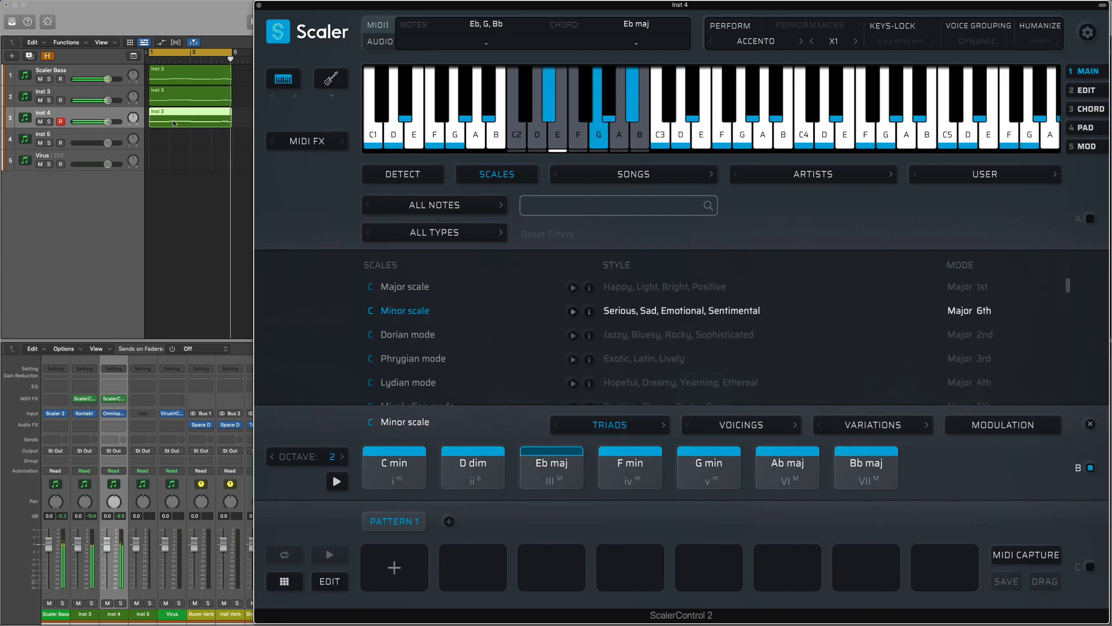
left_click(809, 25)
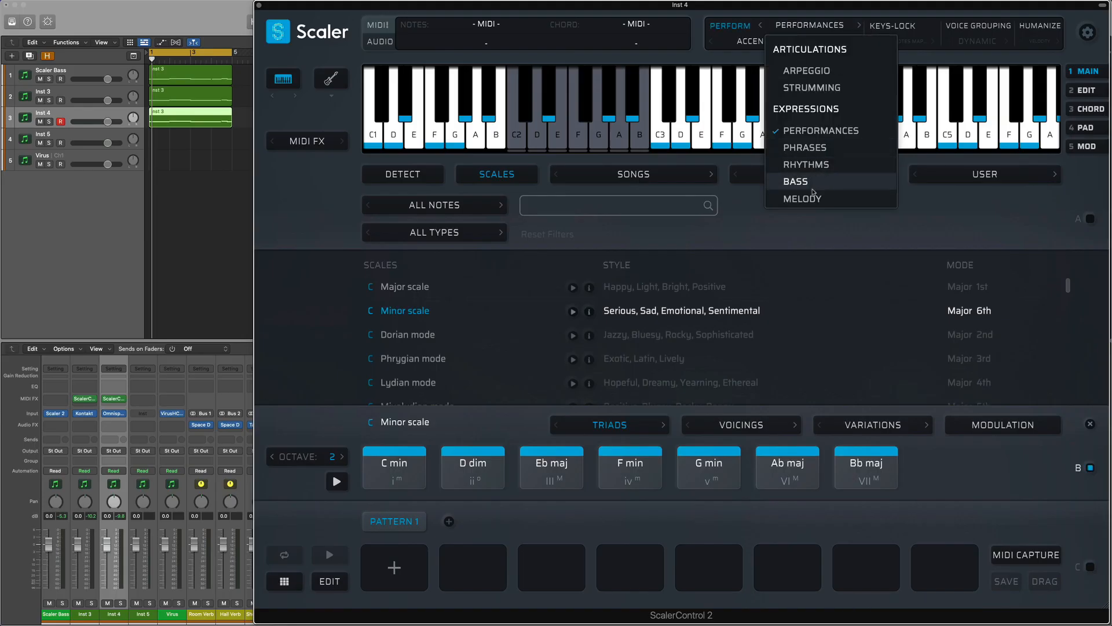
Step: Set Inst 4's Scaler to the Fortissimo rhythm, audition the chords, and turn on humanize
left_click(807, 163)
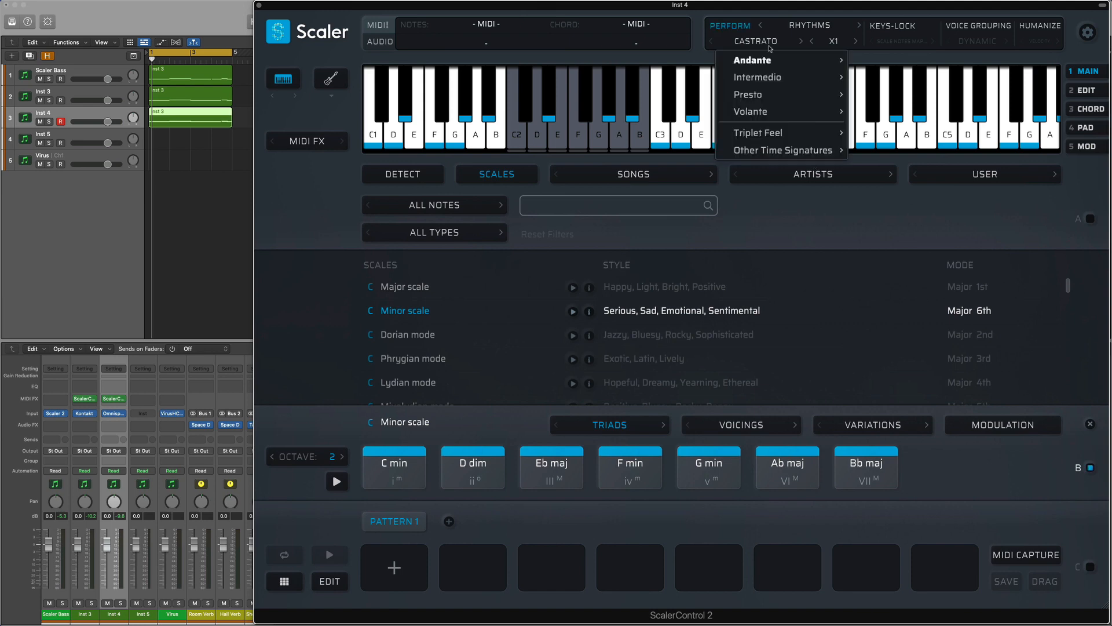
mouse_move(748, 94)
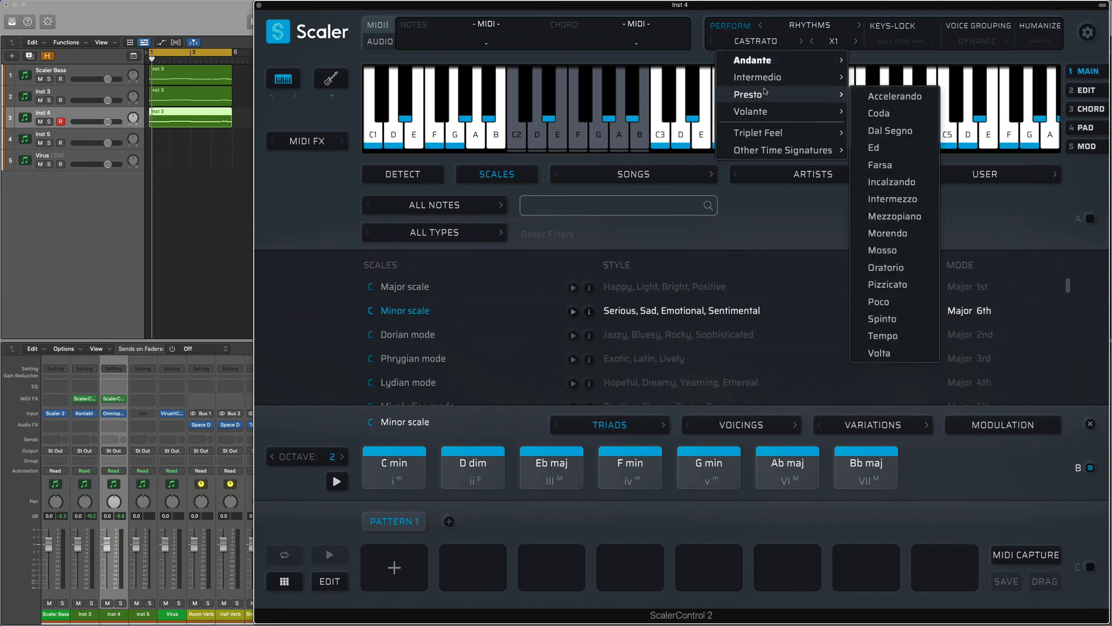
mouse_move(757, 77)
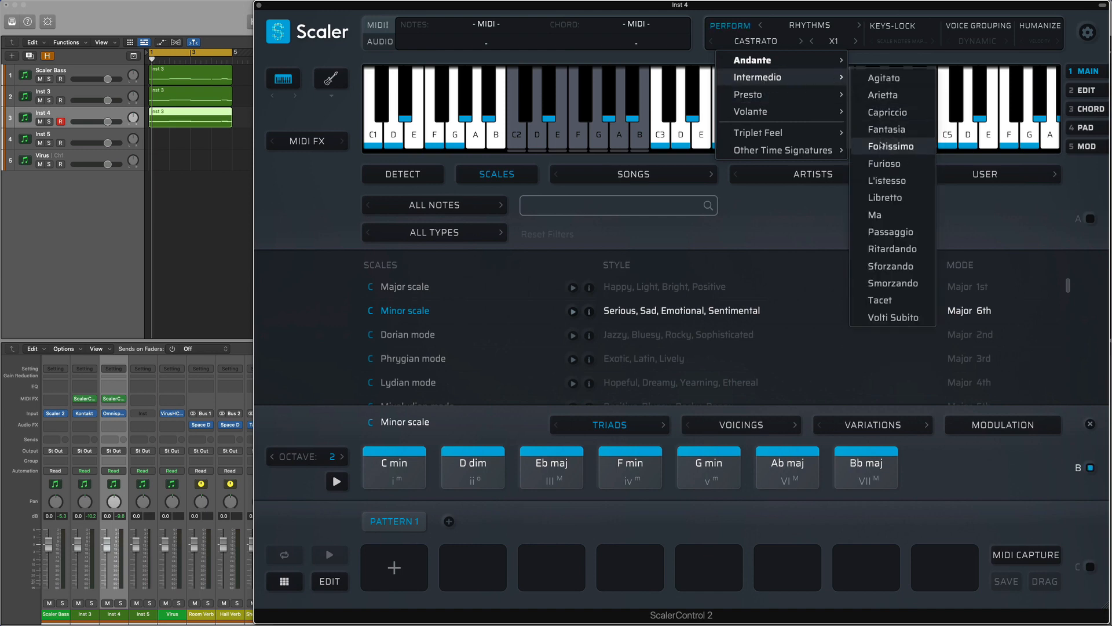
left_click(889, 146)
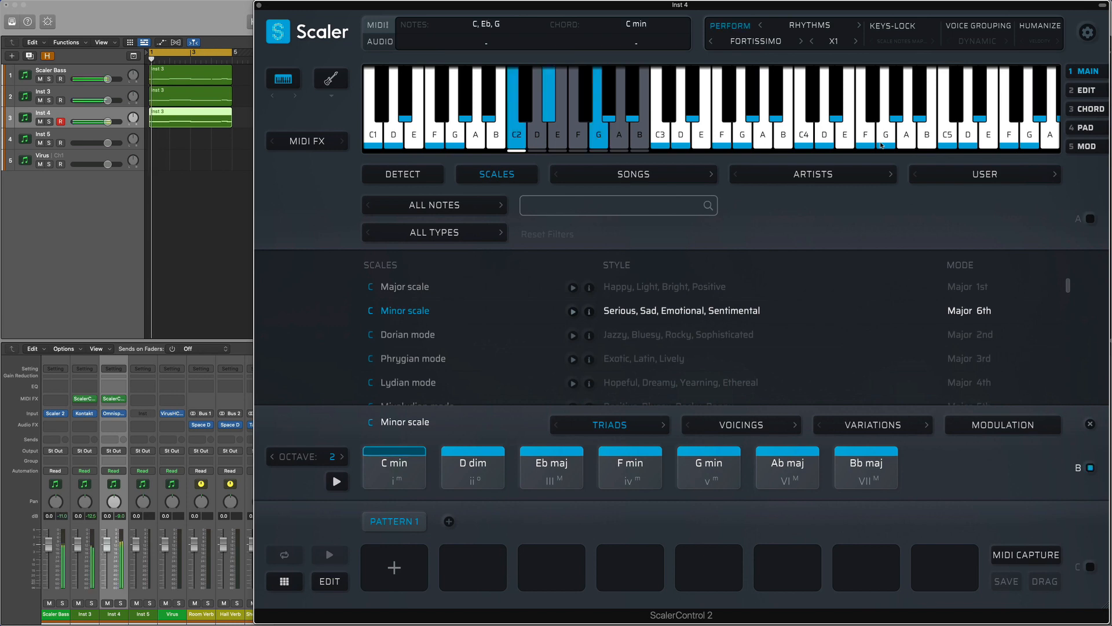
left_click(786, 467)
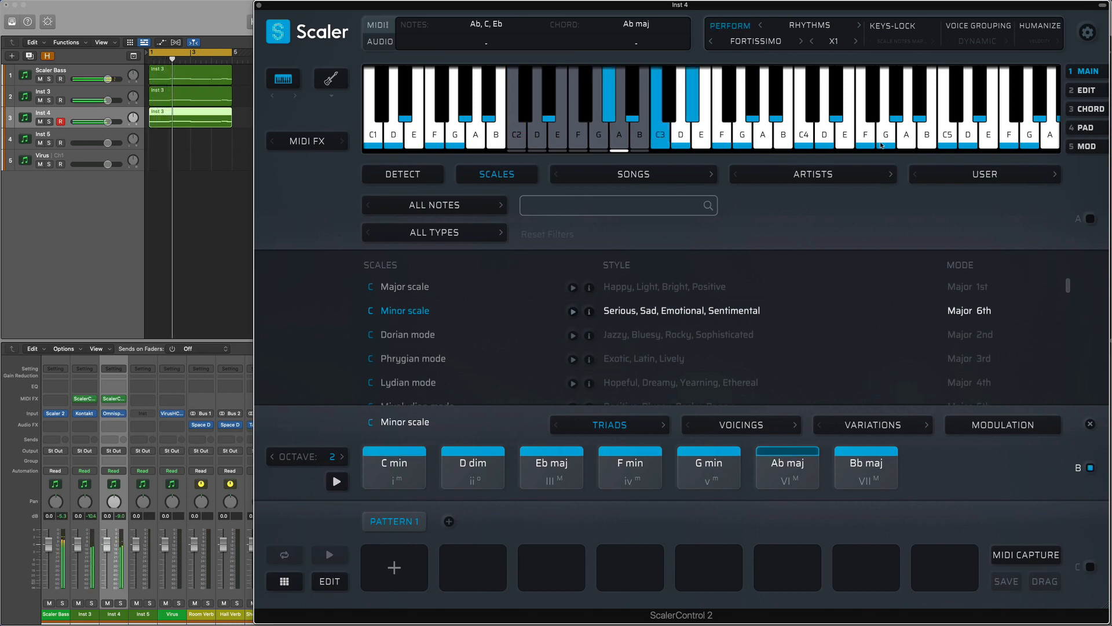
left_click(628, 467)
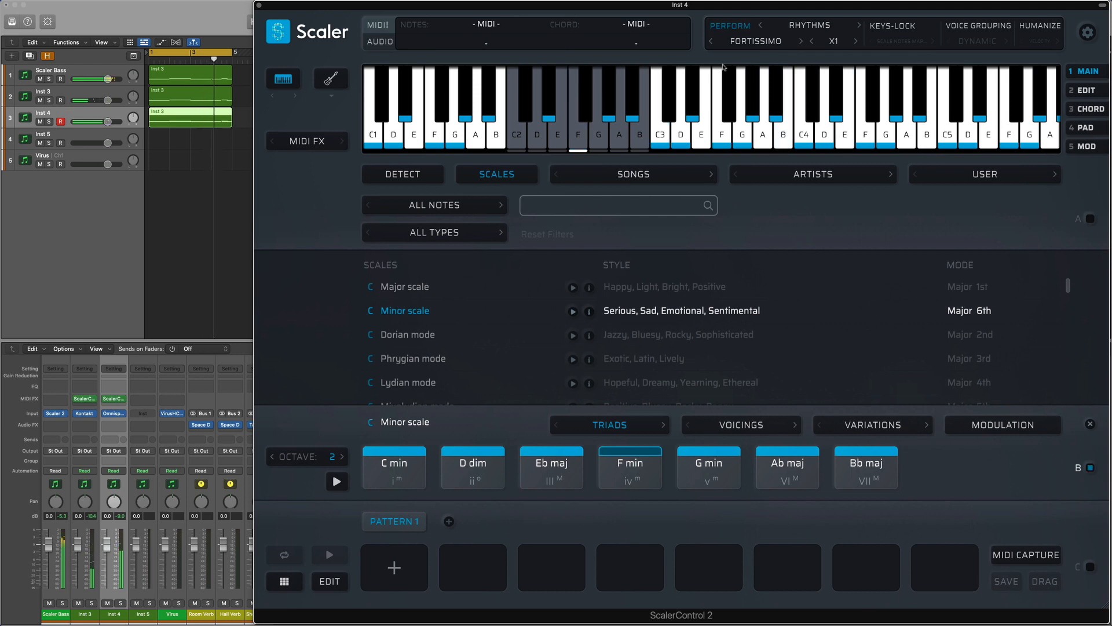
left_click(394, 467)
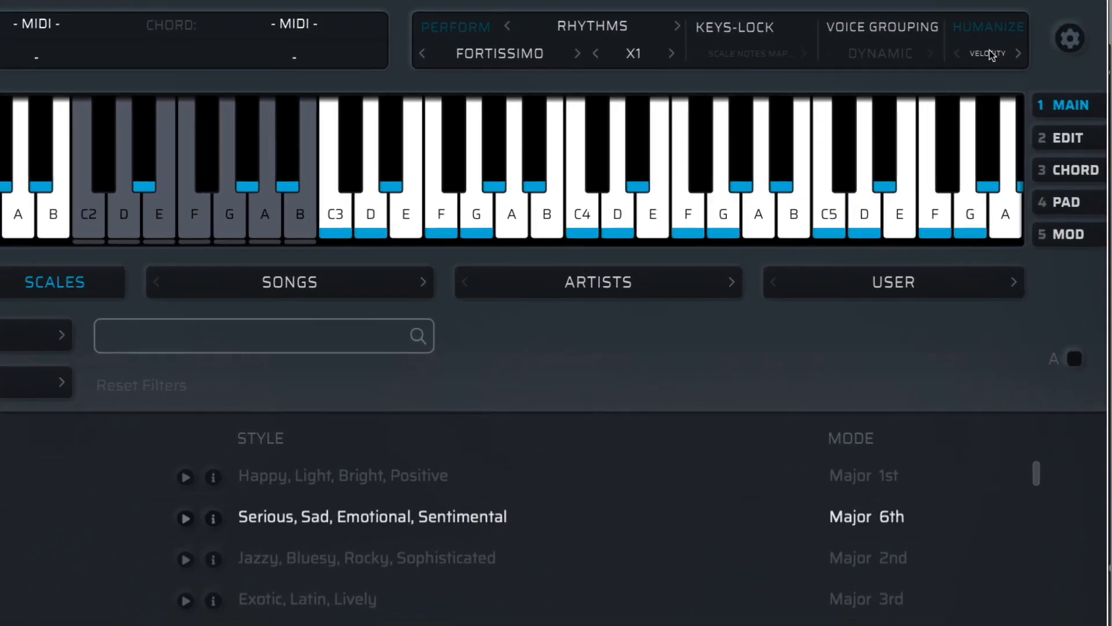
Step: Apply Triplet Swing 12th 80% humanize to the Inst 4 Scaler performance
left_click(987, 52)
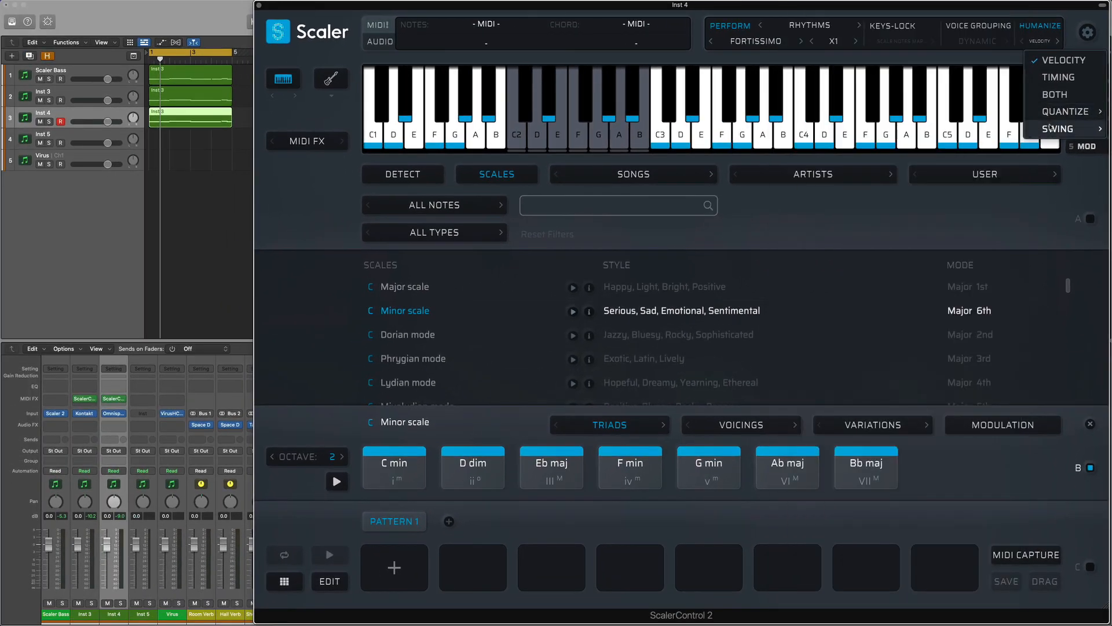
left_click(1073, 18)
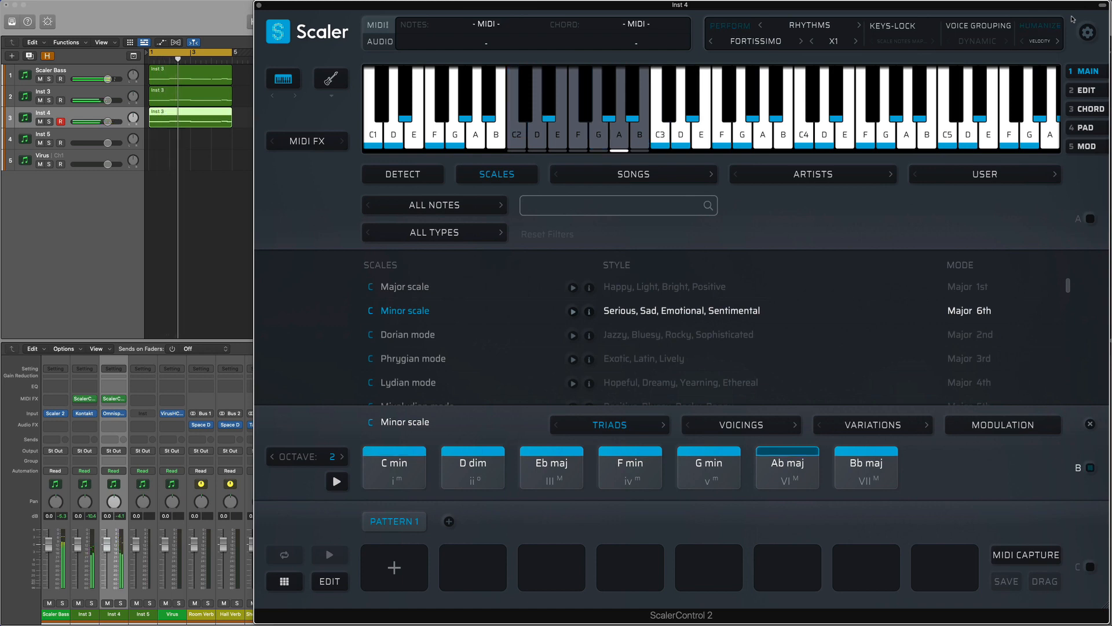
left_click(629, 467)
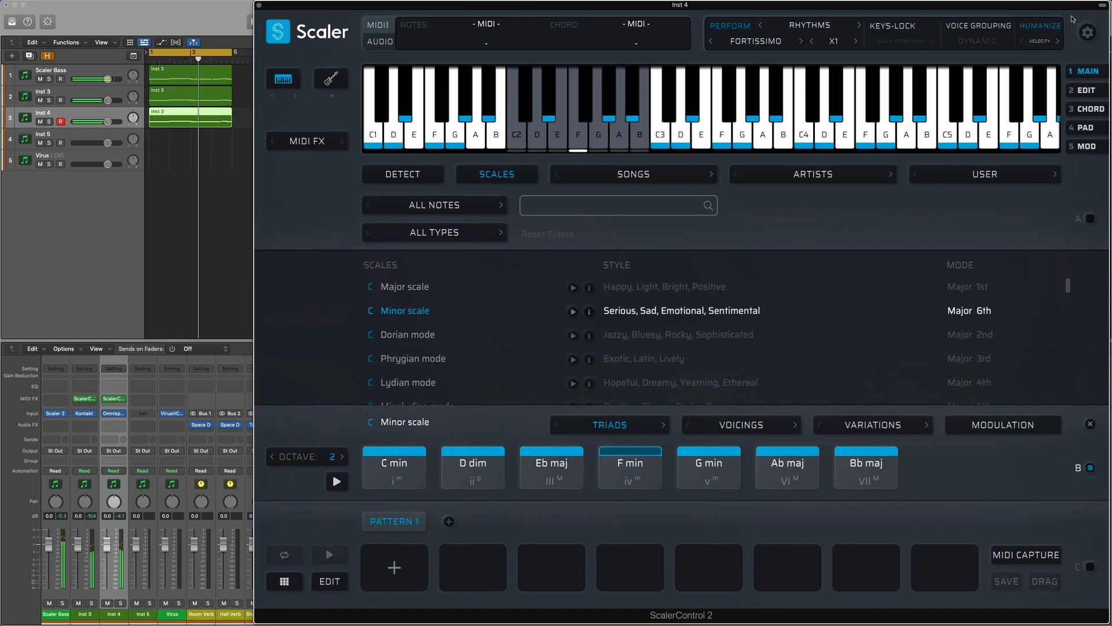
left_click(628, 467)
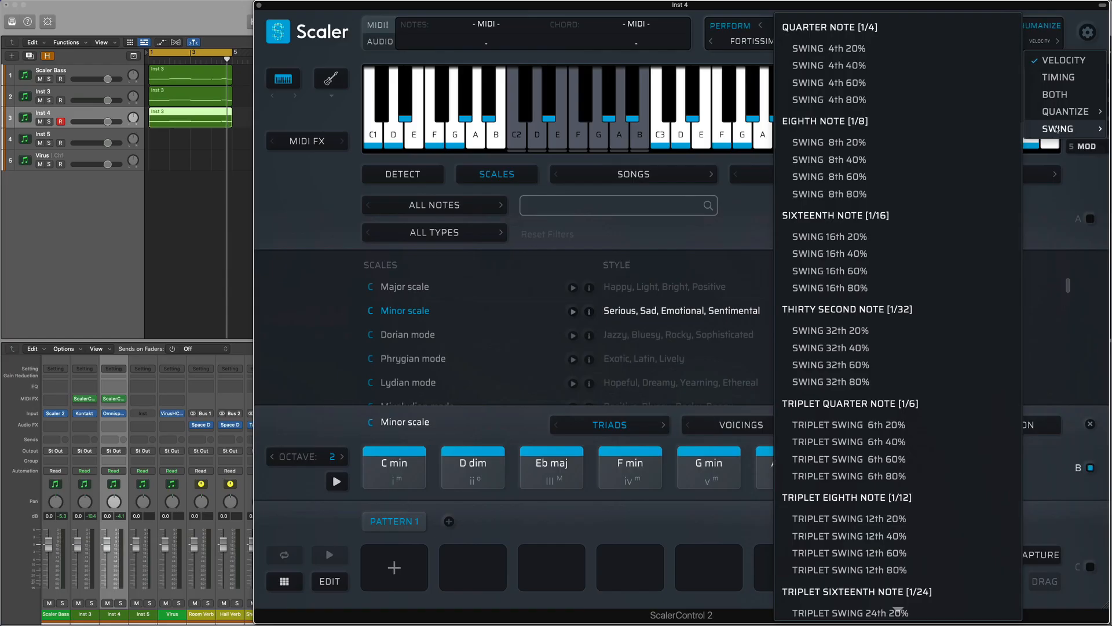
mouse_move(889, 535)
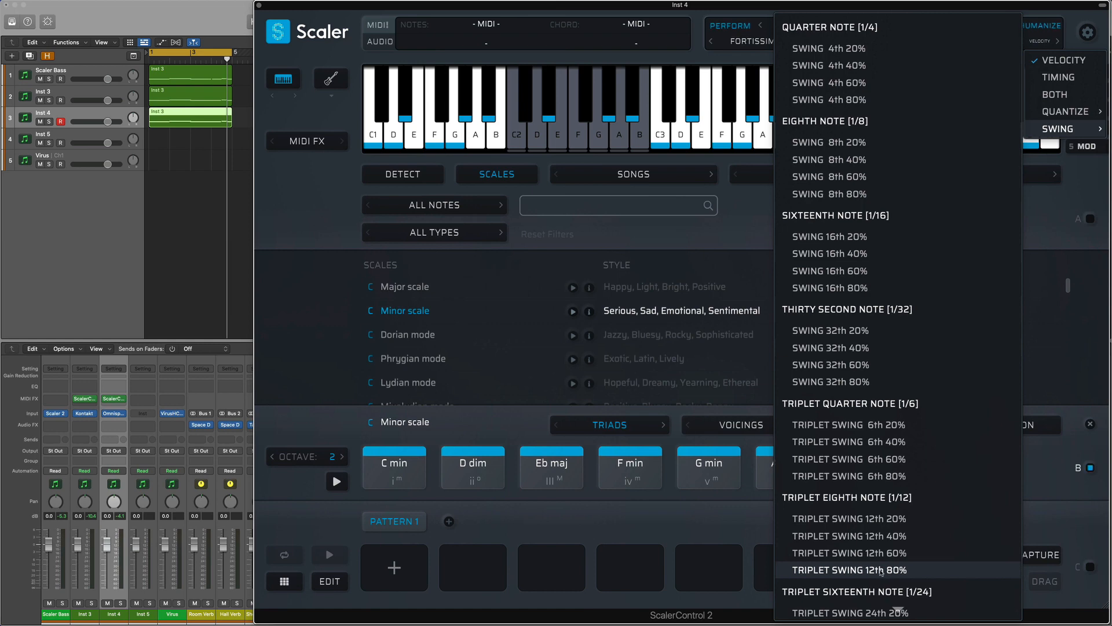
left_click(849, 570)
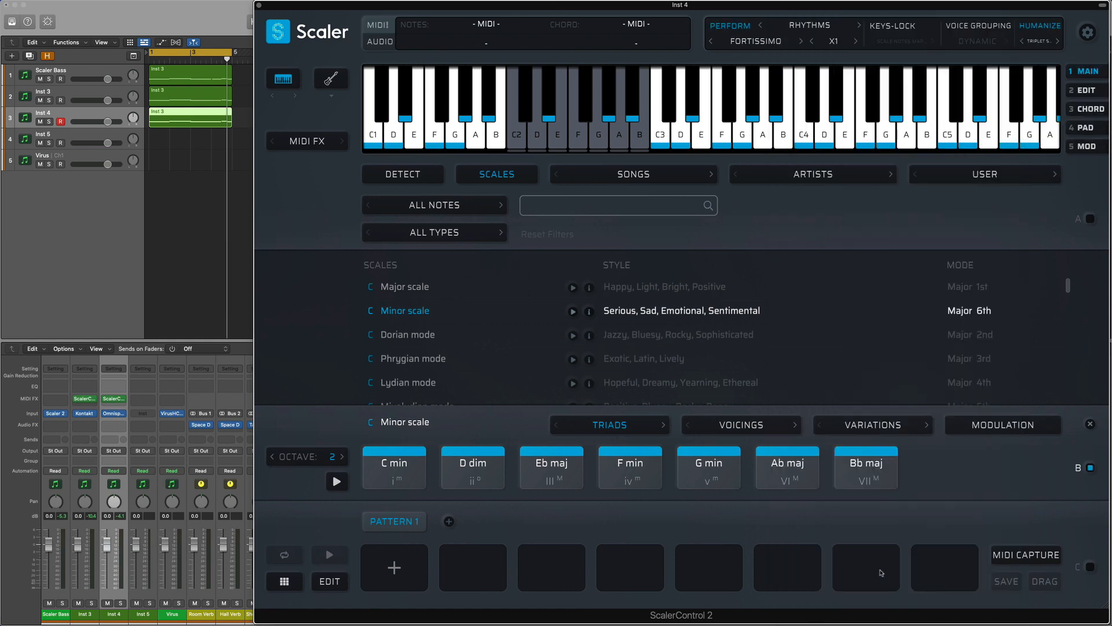
Step: Bring up the Scaler Bass instrument, then switch to the Inst 3 track
left_click(394, 467)
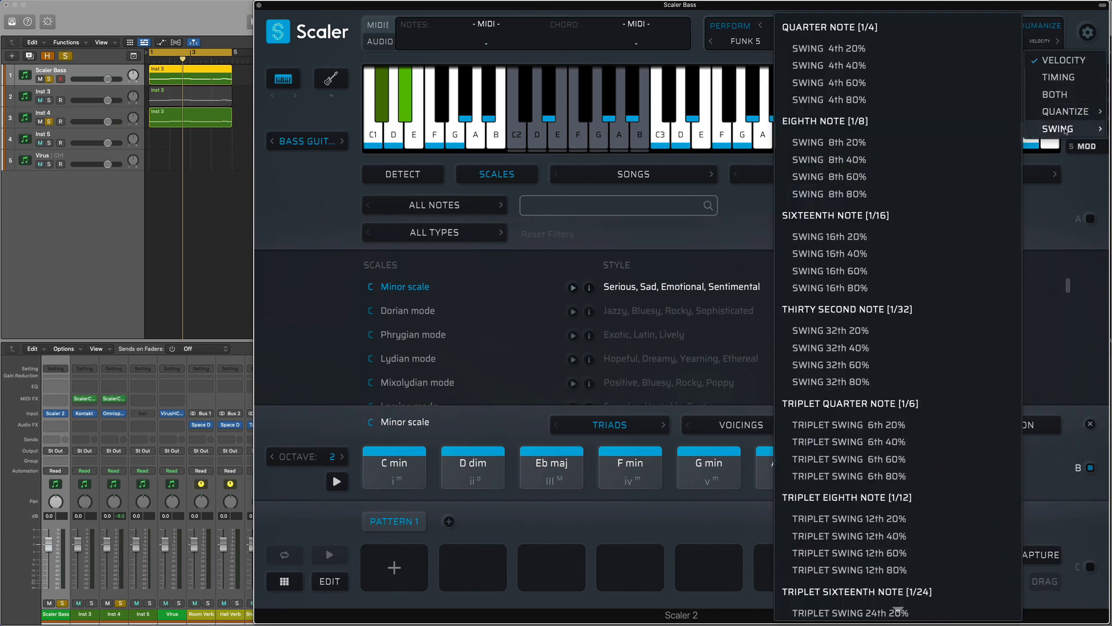
mouse_move(848, 570)
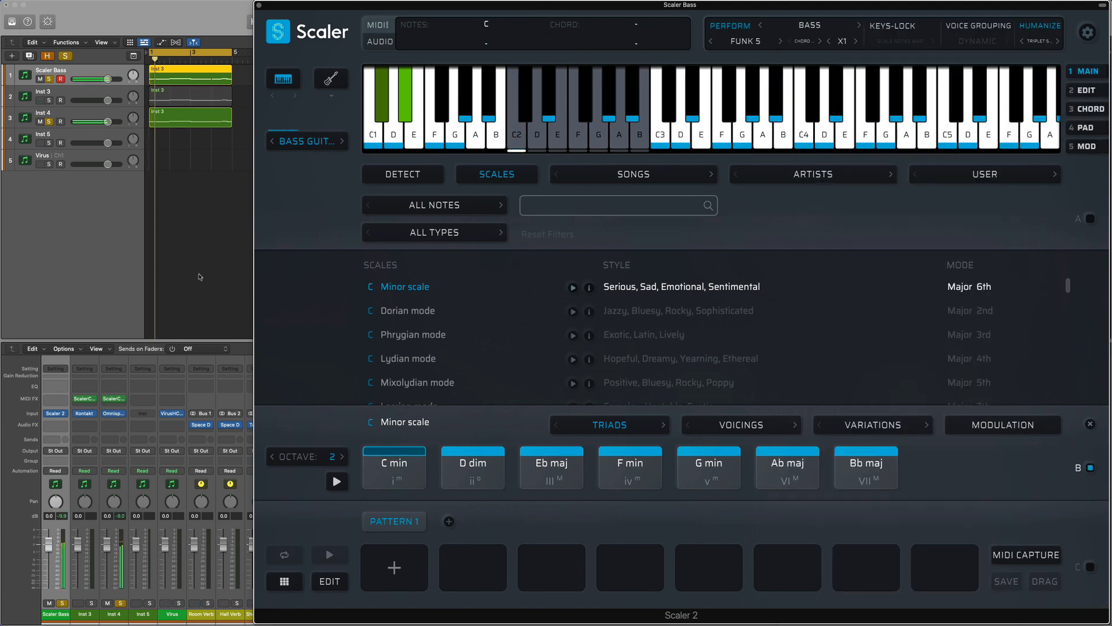
left_click(787, 467)
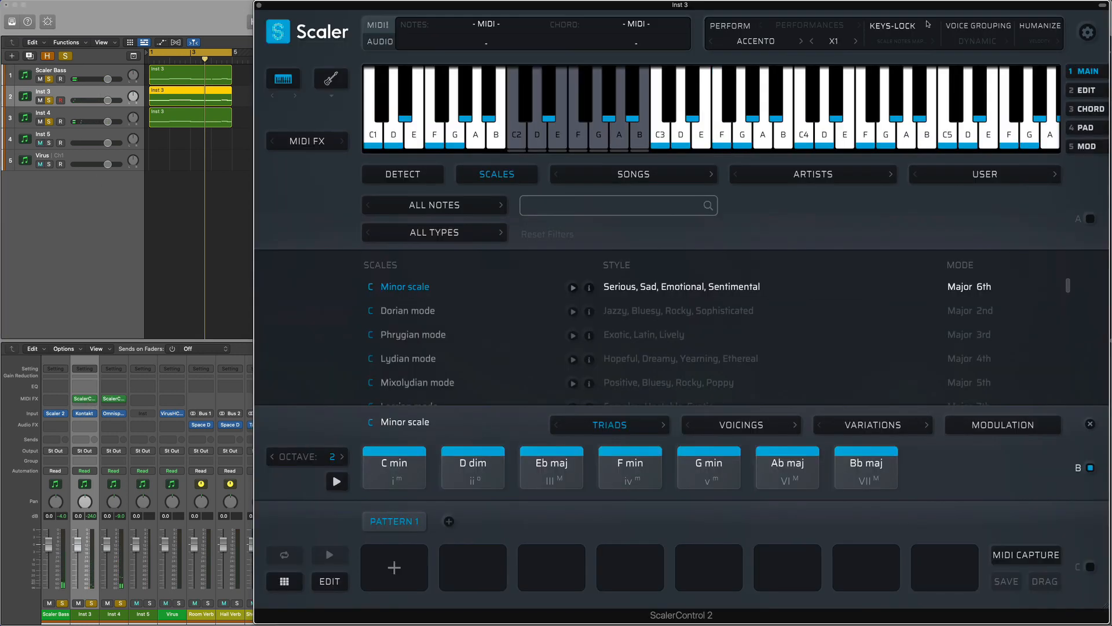
left_click(1040, 27)
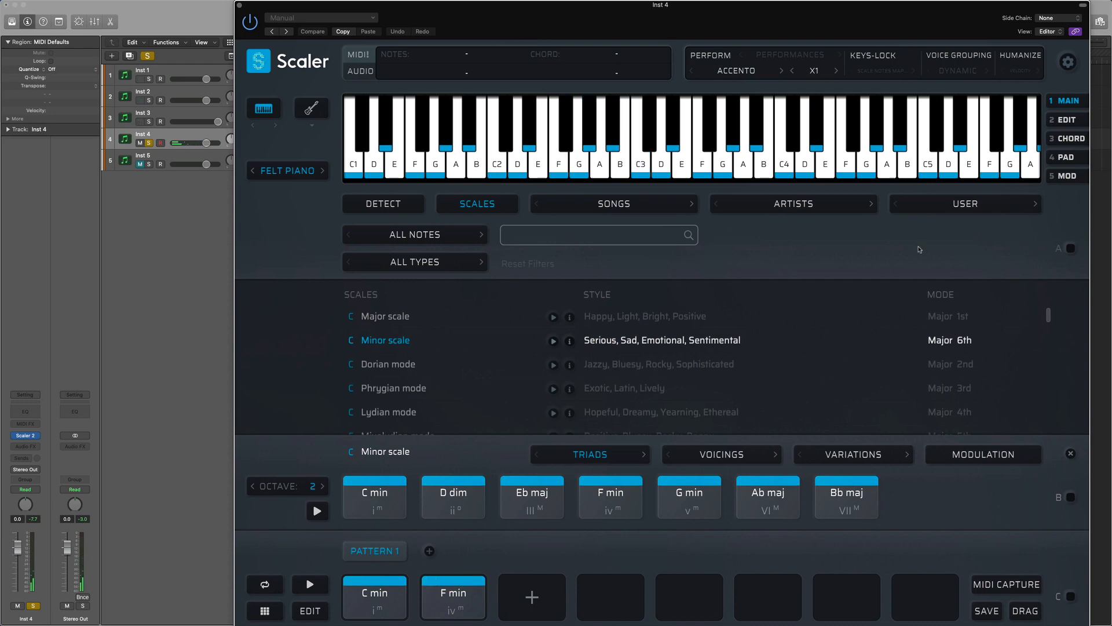
Step: Play the C min–F min pattern and switch Inst 4's Scaler preview sound to Wide Pad
left_click(1067, 63)
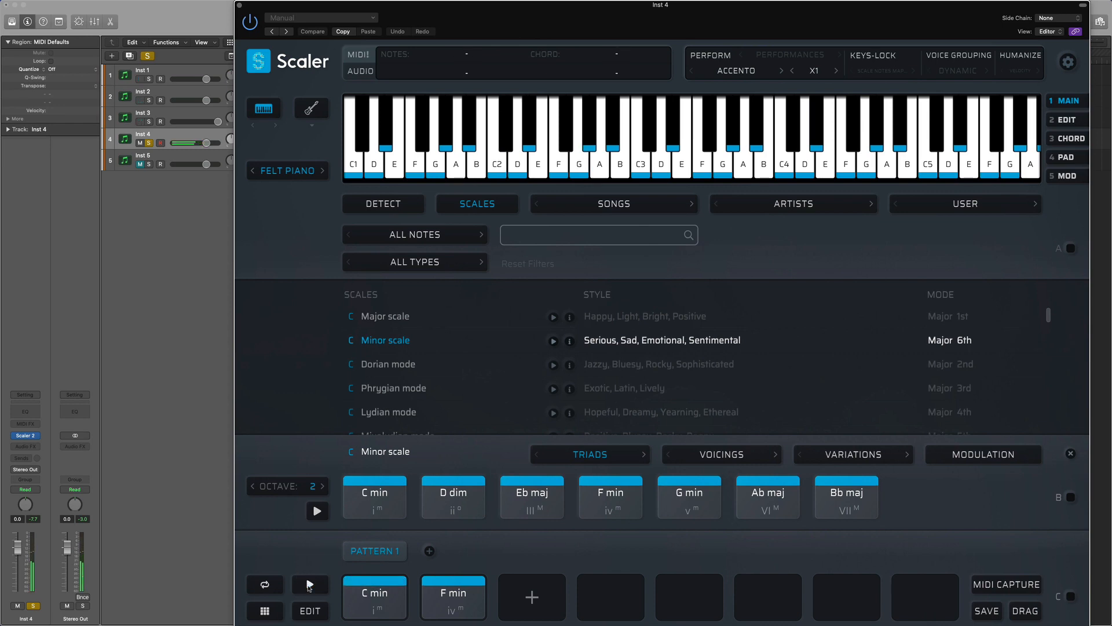
left_click(311, 584)
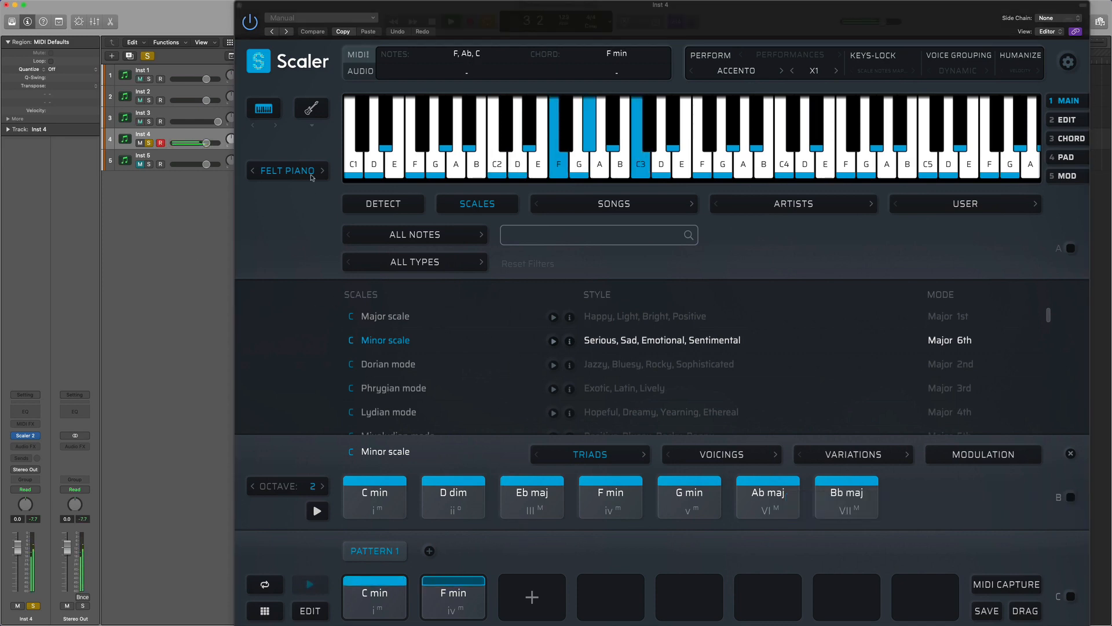
left_click(288, 170)
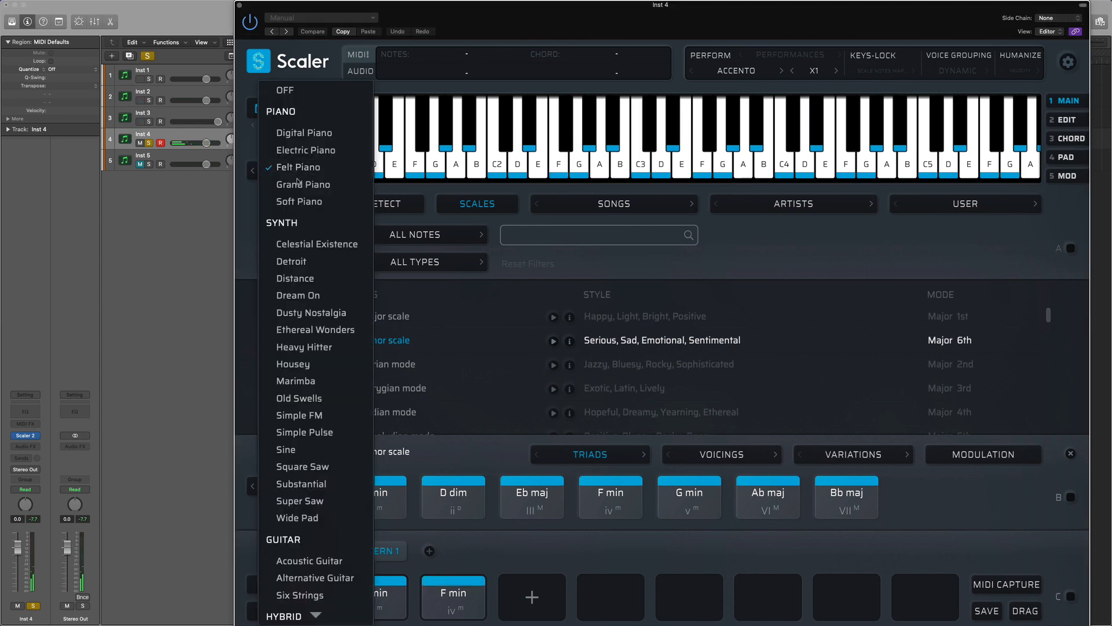
left_click(298, 517)
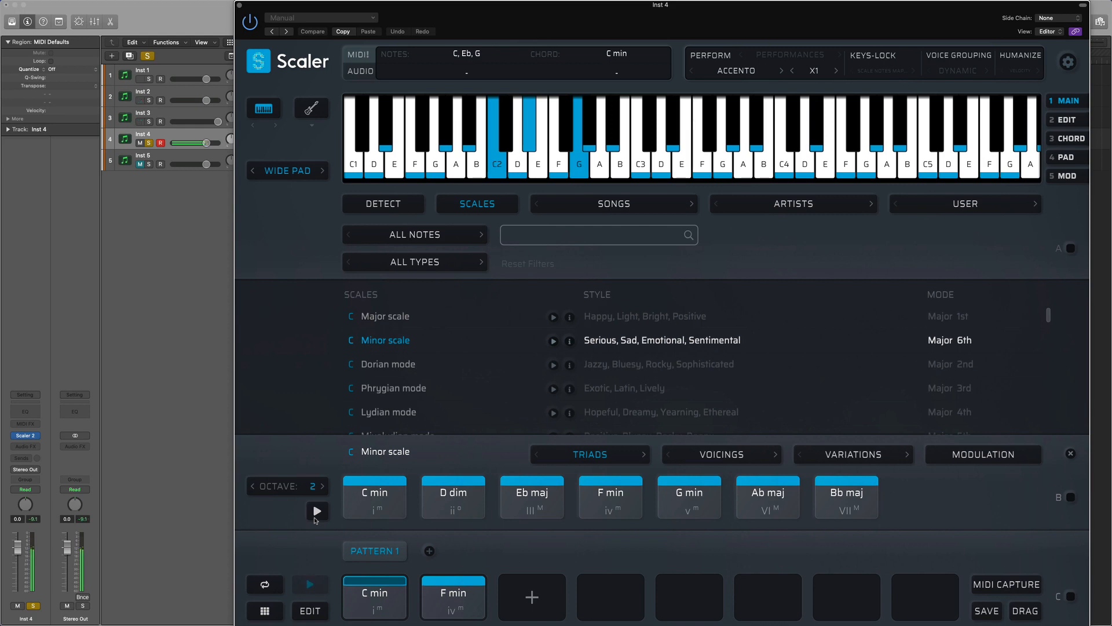
Step: Audition the pattern again and bring up the Inst 1 Scaler
left_click(453, 596)
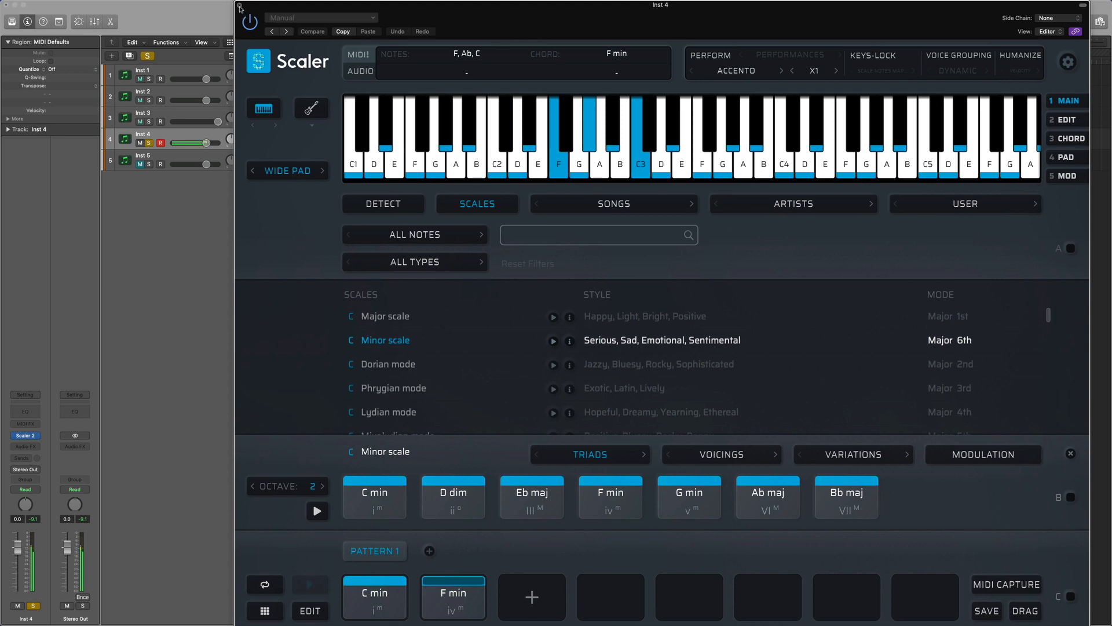
left_click(249, 17)
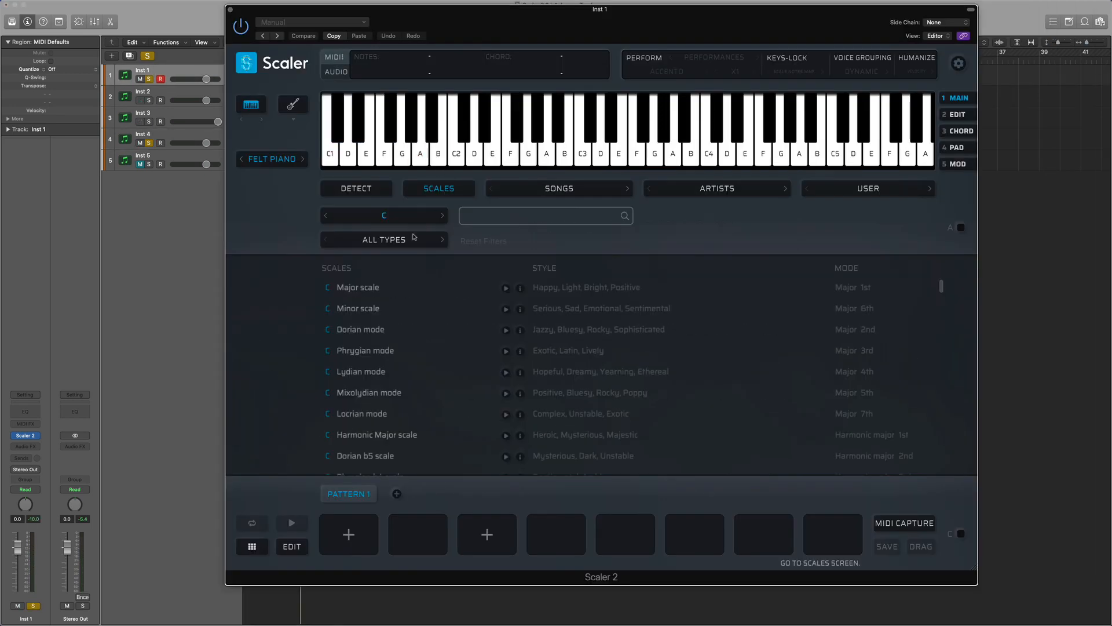
Step: Set Inst 1's Scaler preview sound to Retro Bass and close the plug-in
left_click(358, 309)
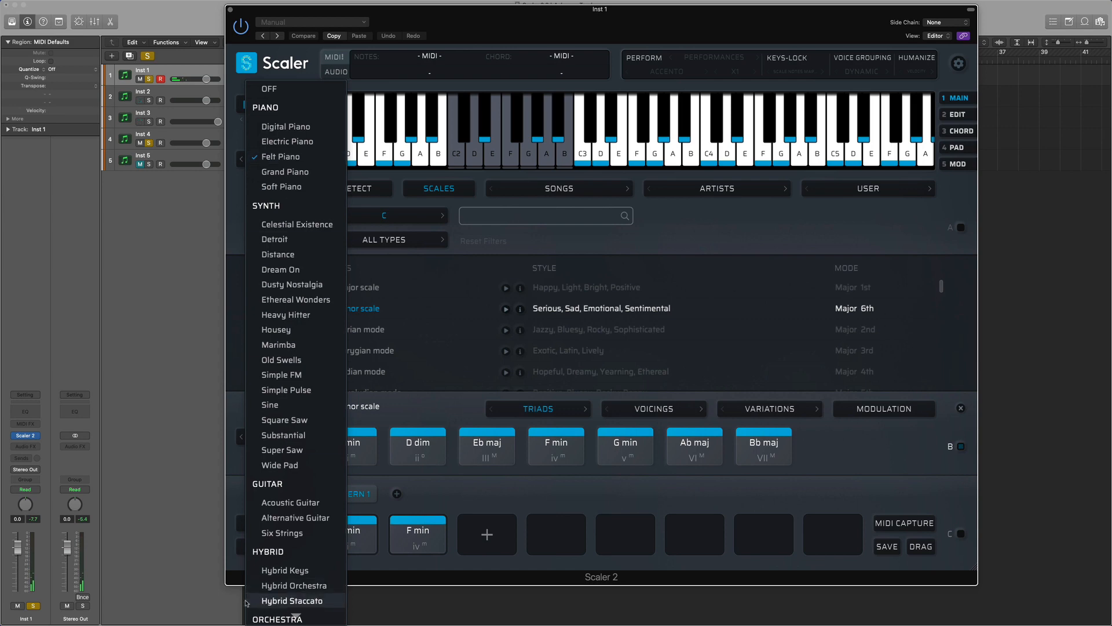
scroll("down", 3)
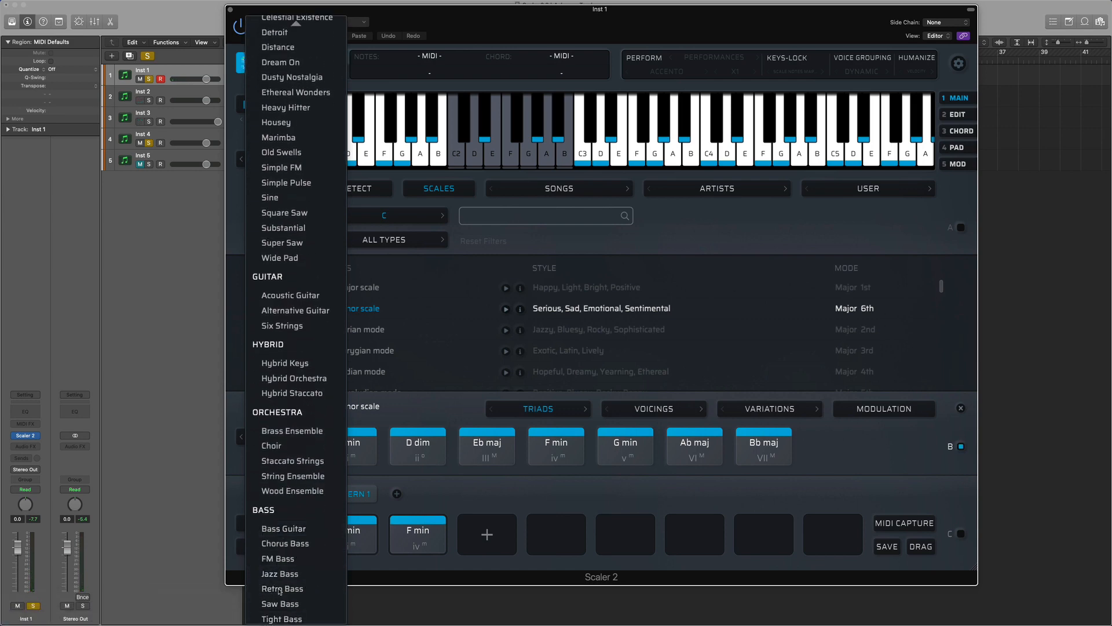
left_click(283, 589)
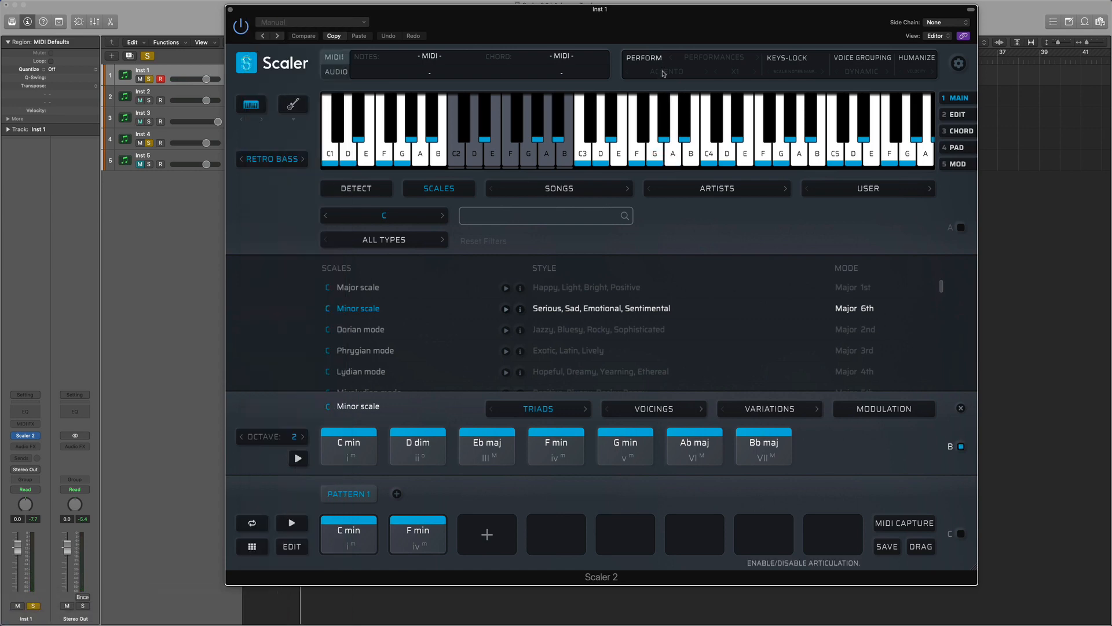
left_click(715, 58)
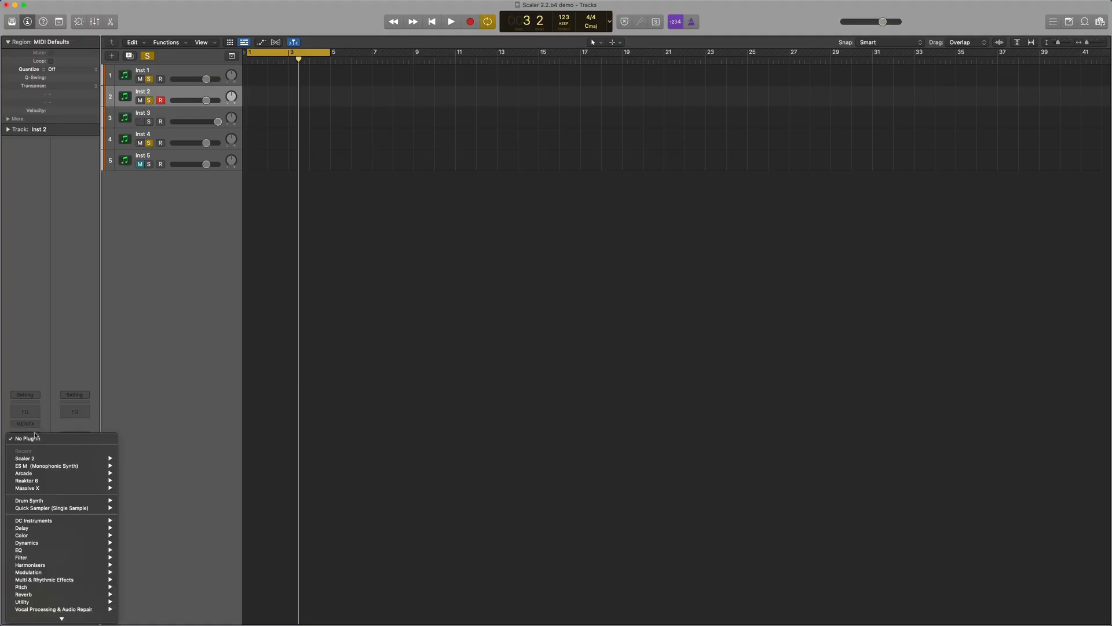
Step: Load Scaler 2 on Inst 2, add C min and F min to its pattern, and enable DAW sync
left_click(24, 459)
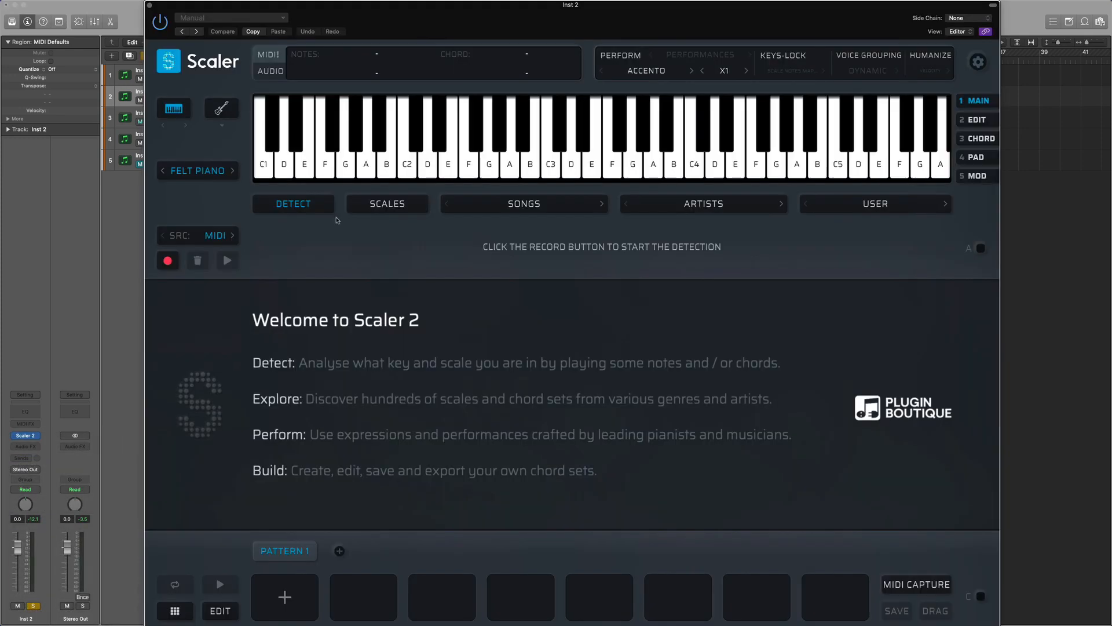
left_click(387, 204)
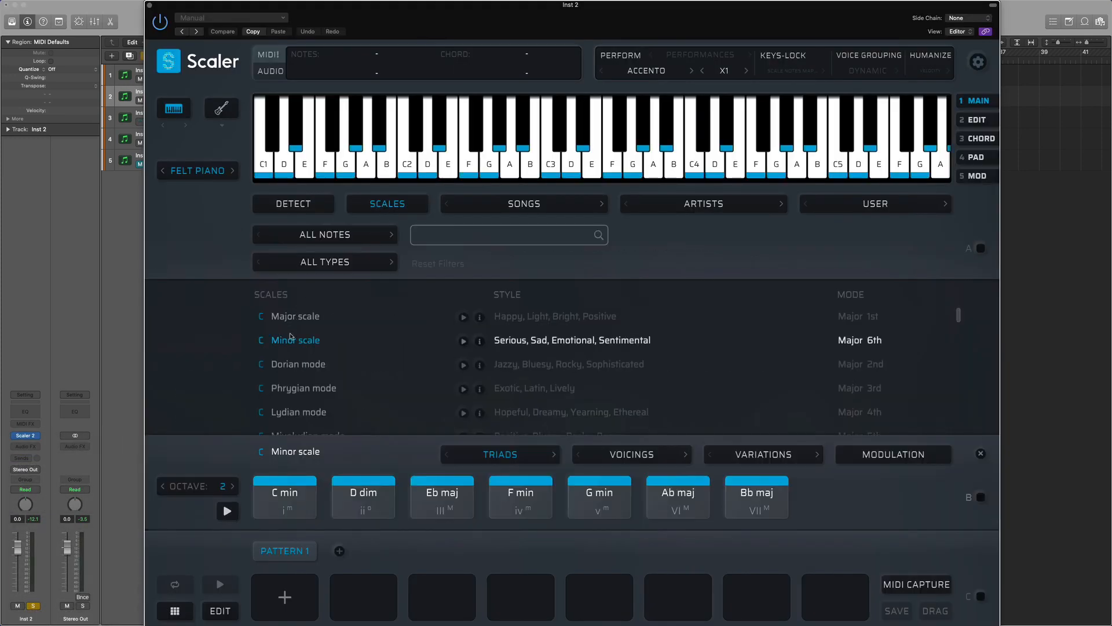
left_click(520, 497)
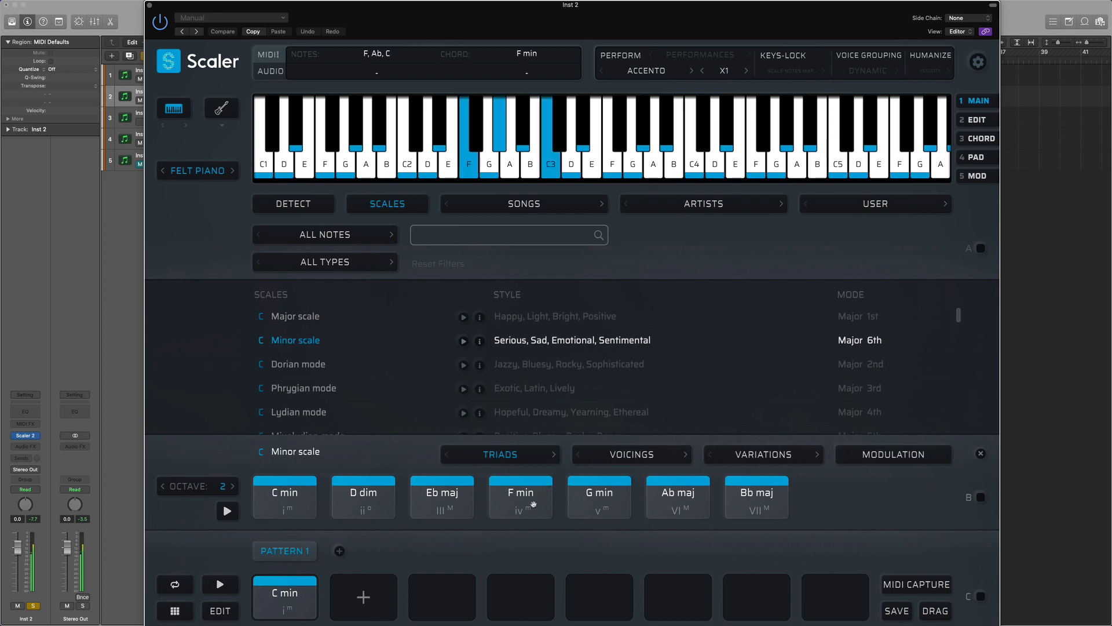
left_click(521, 497)
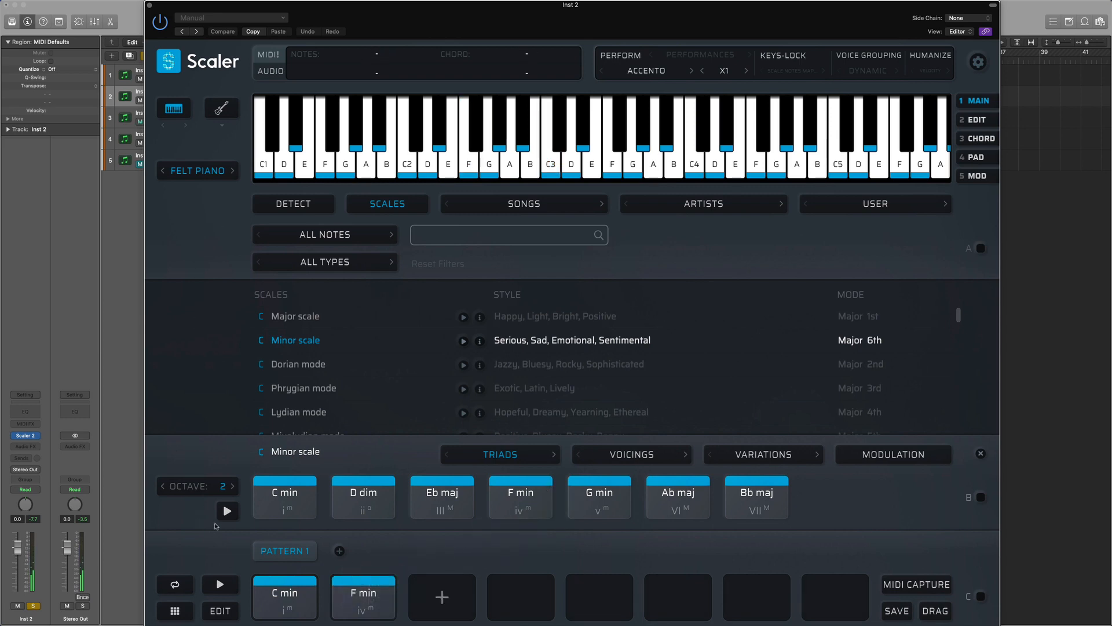
left_click(221, 584)
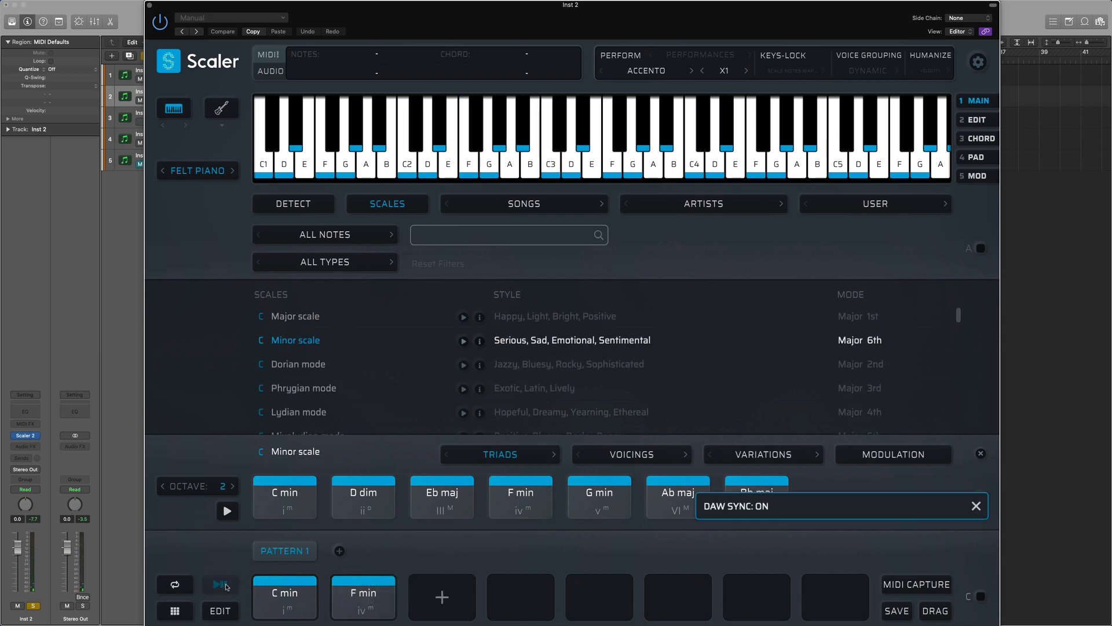
left_click(221, 584)
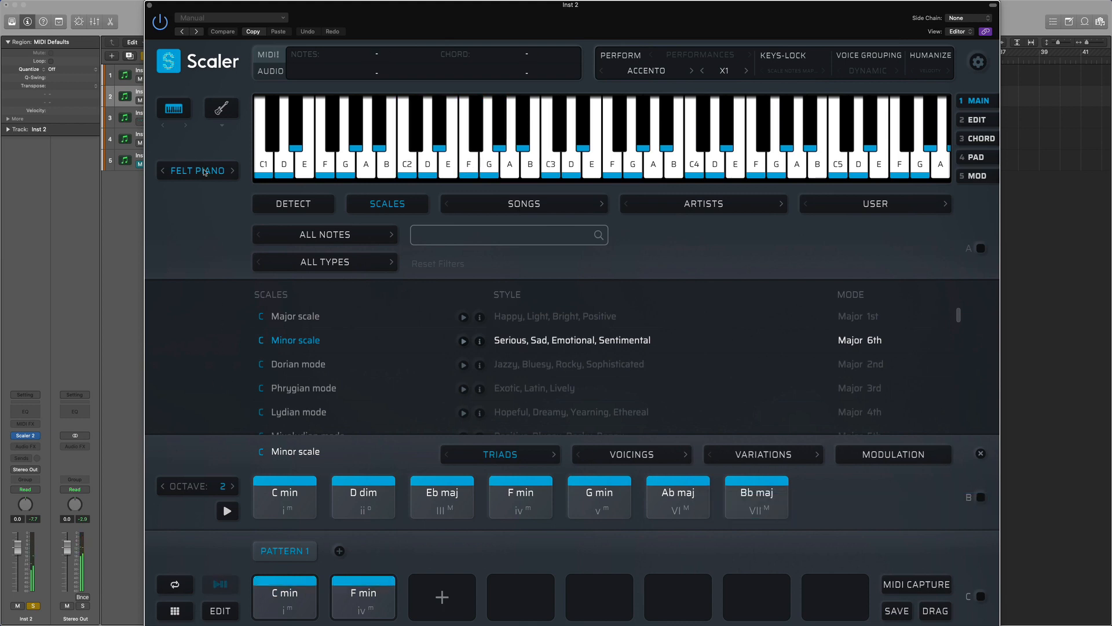
Step: Pick a different preview sound and the Impetuoso performance, then close Inst 2's Scaler
left_click(198, 170)
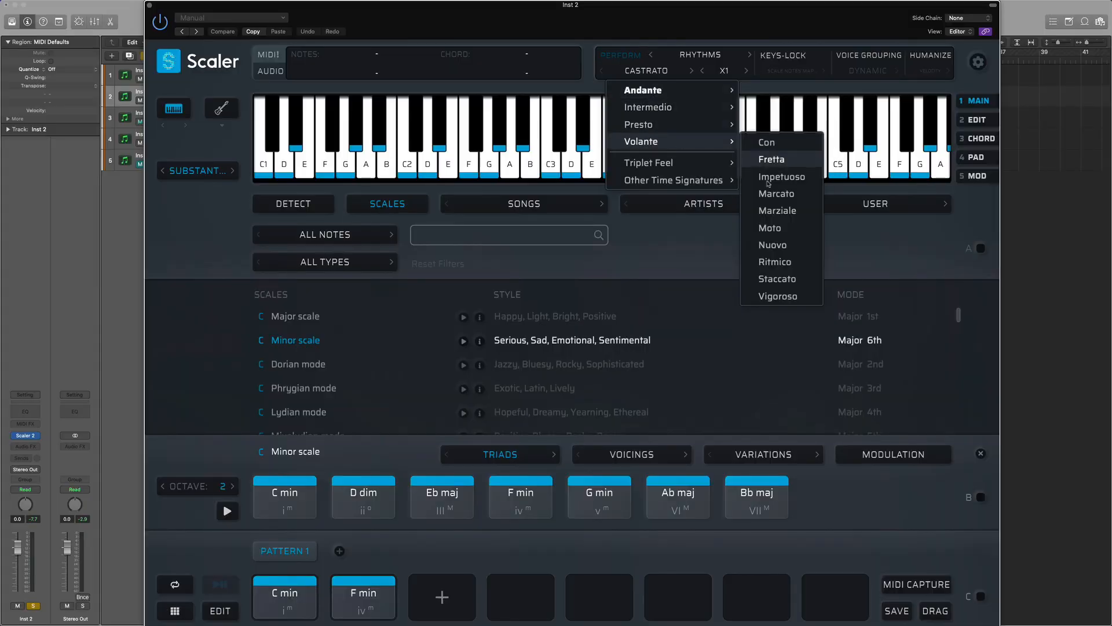
left_click(777, 210)
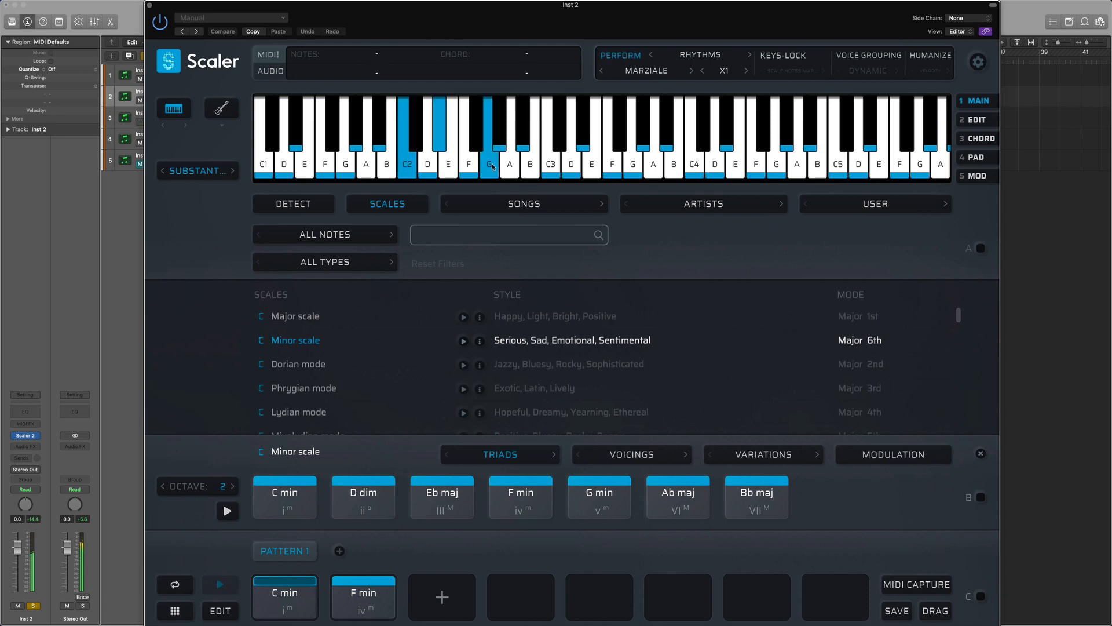
left_click(491, 164)
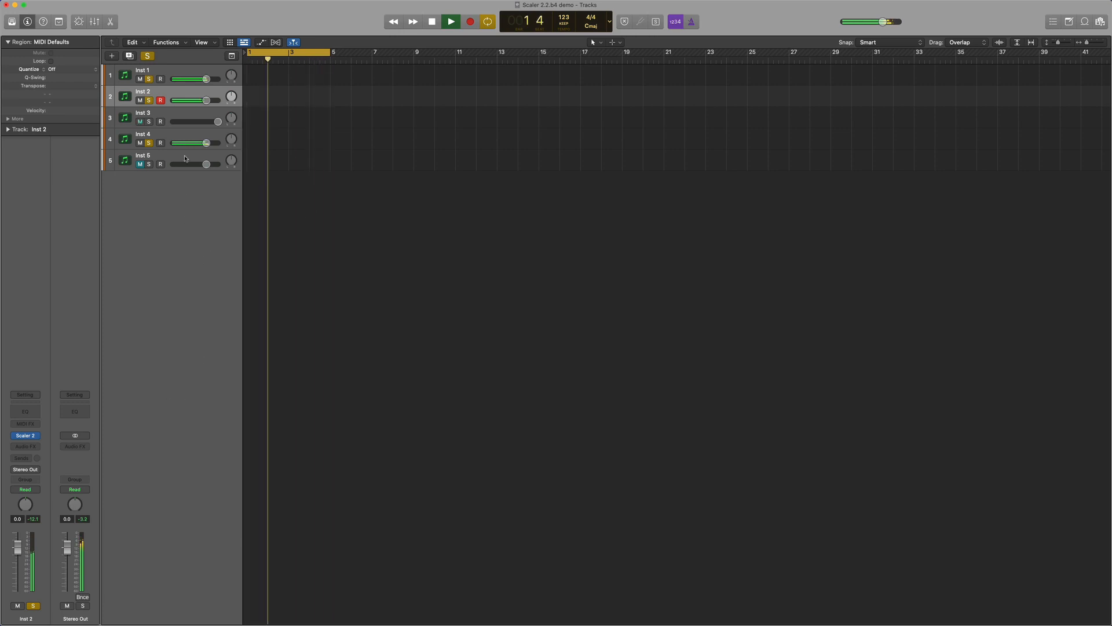
Step: Switch Inst 3's Scaler 2 performance mode to Melody with the Motifs > Motif A pattern
left_click(139, 122)
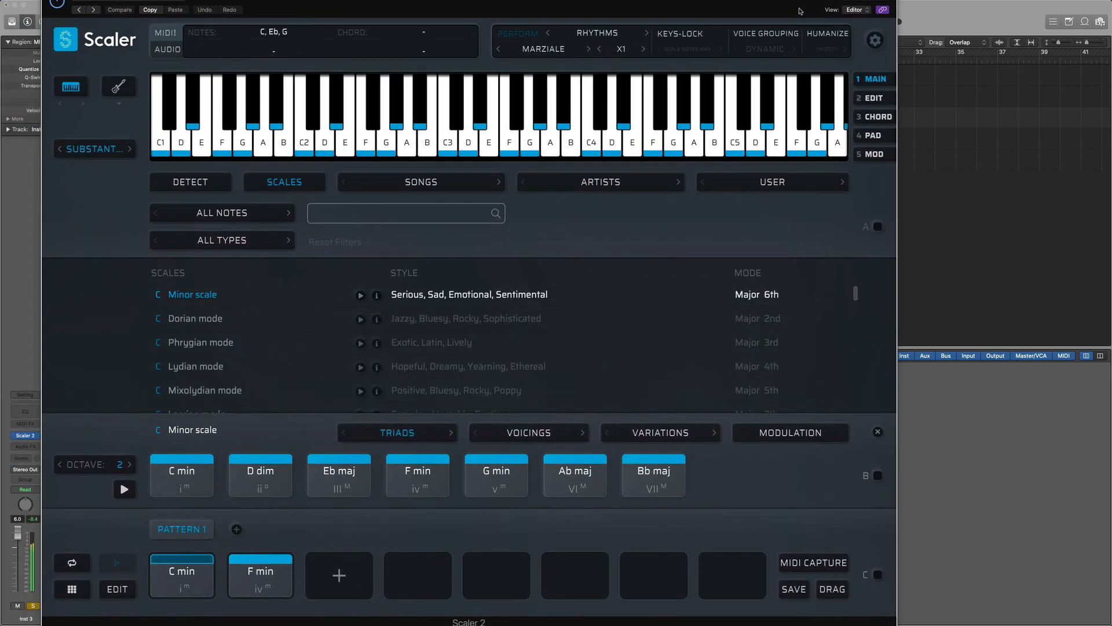
left_click(457, 113)
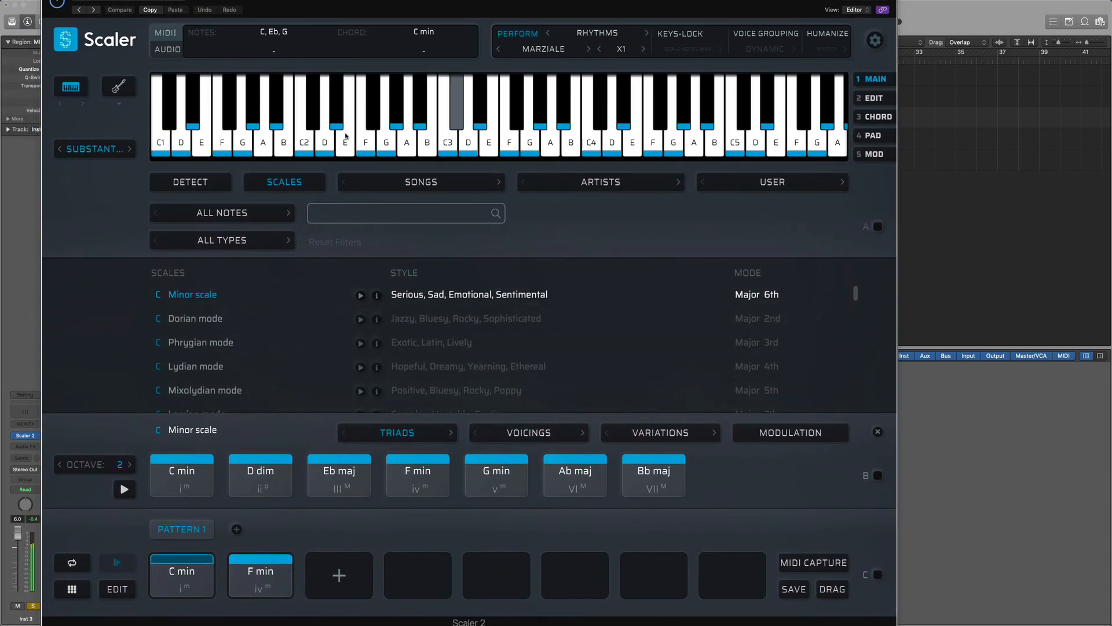
left_click(598, 34)
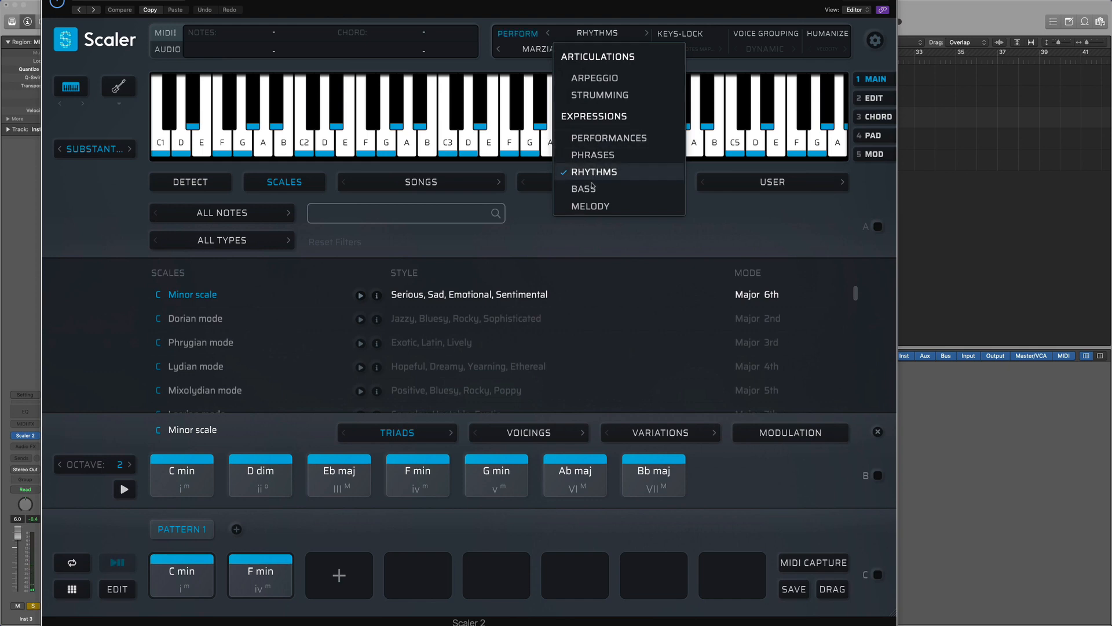
left_click(590, 206)
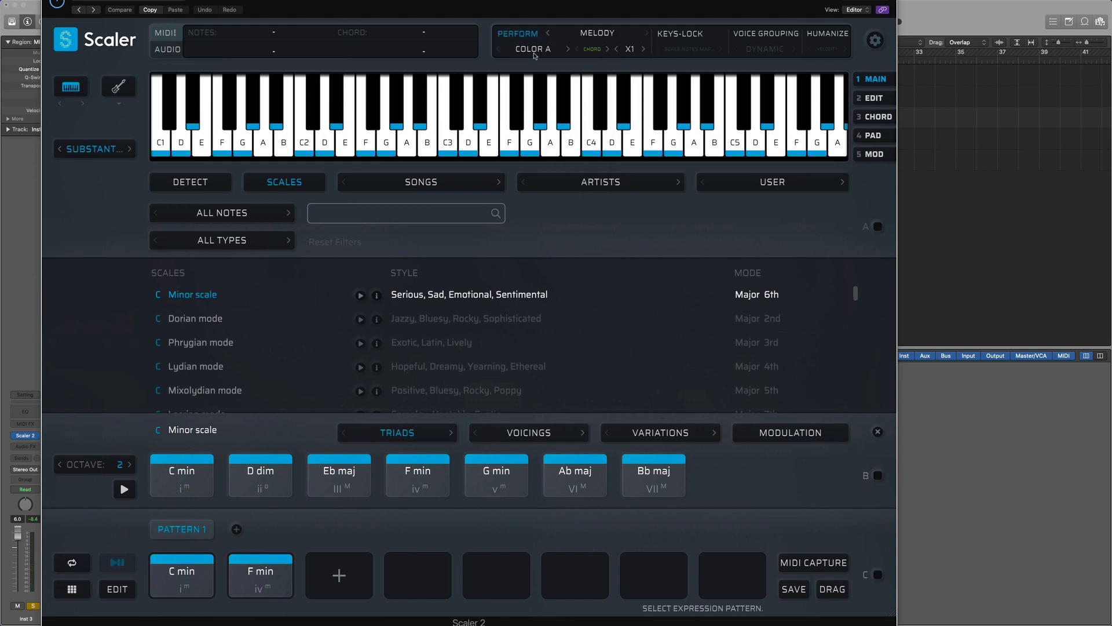
left_click(532, 49)
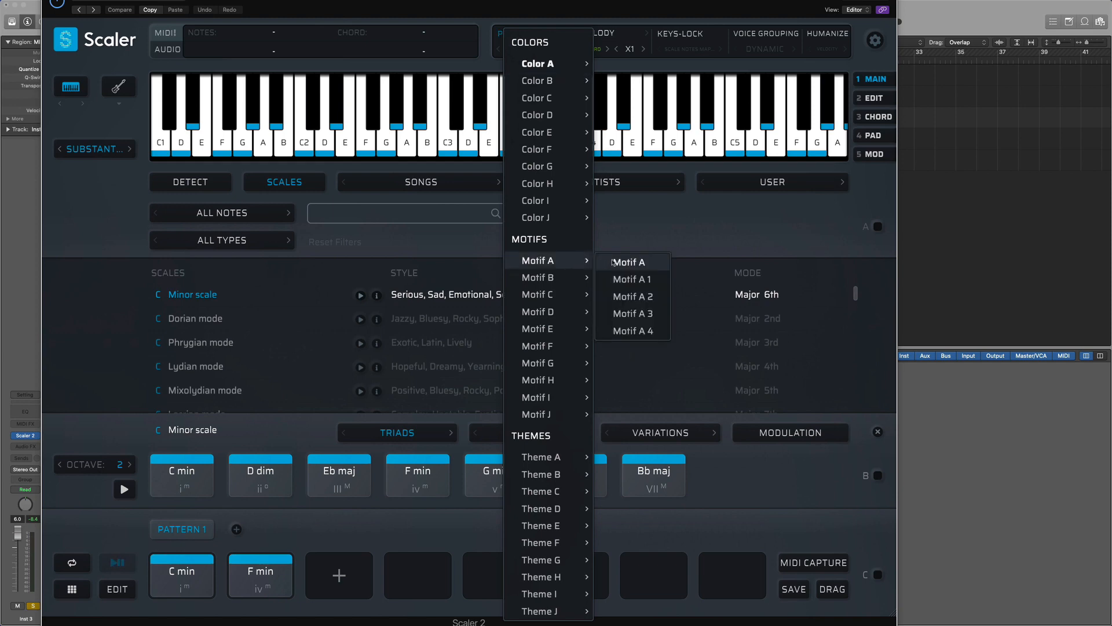
left_click(628, 262)
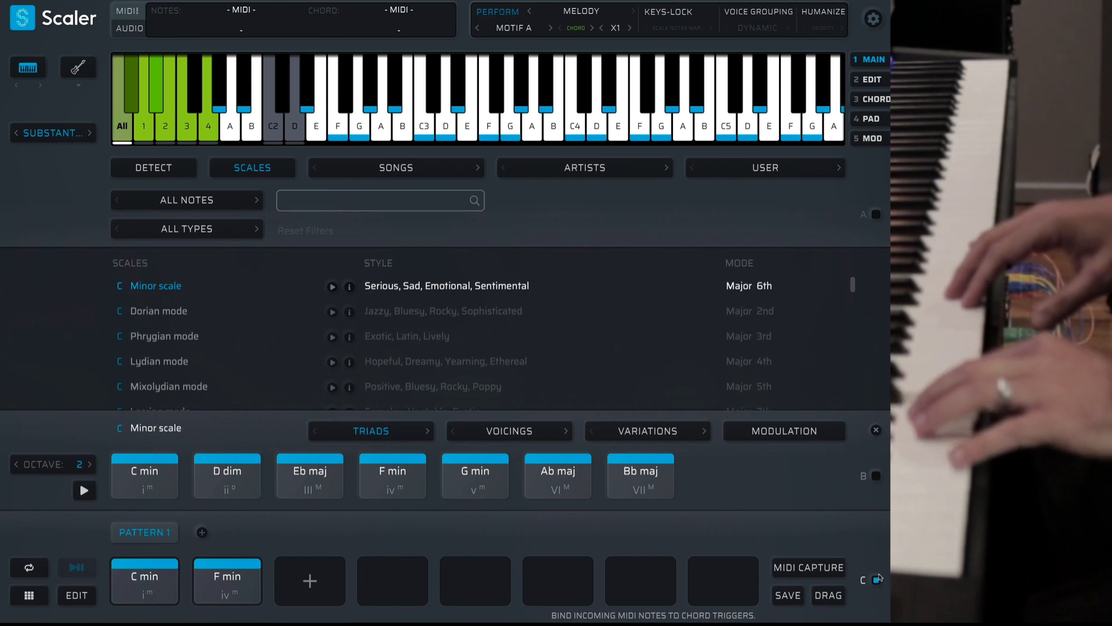
Step: Enable the C section's MIDI binding and toggle Keys-Lock so keyboard notes trigger the chords
left_click(187, 125)
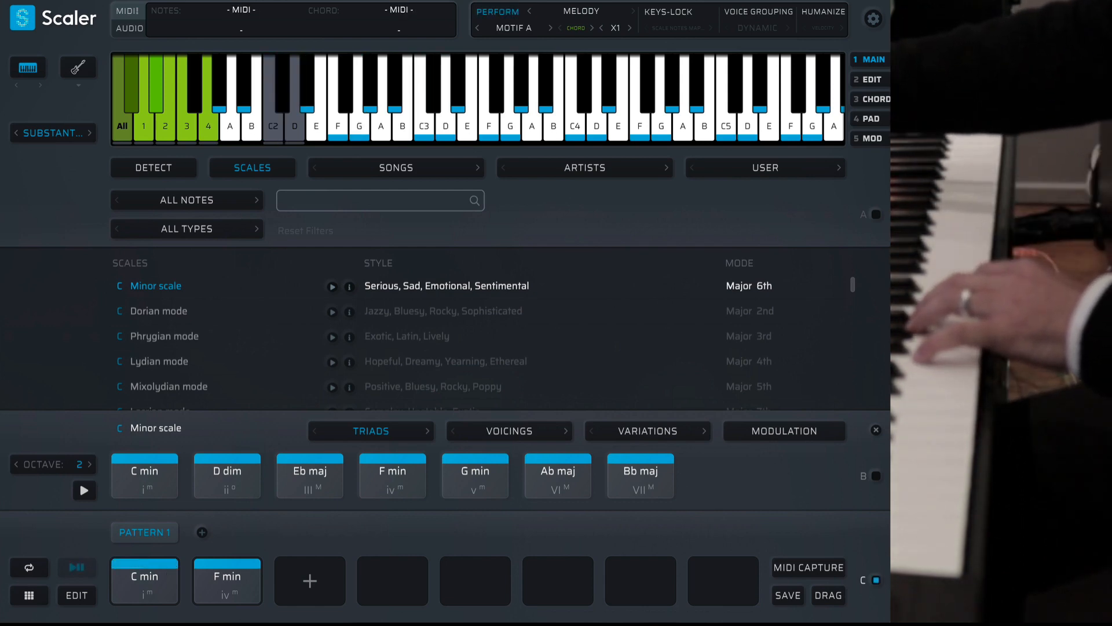
left_click(873, 20)
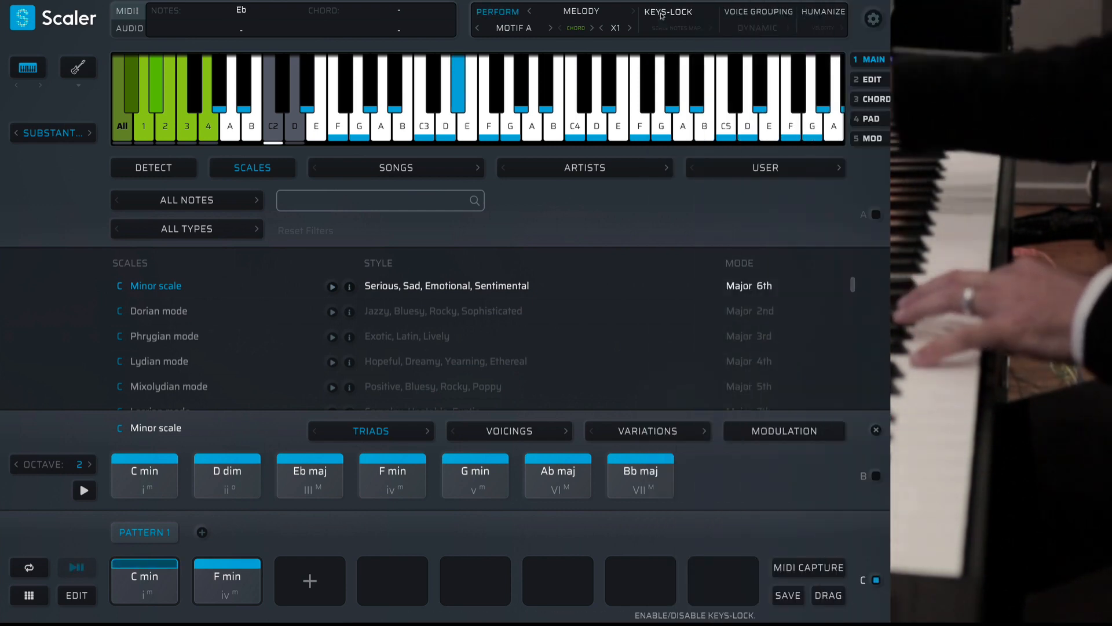
left_click(575, 100)
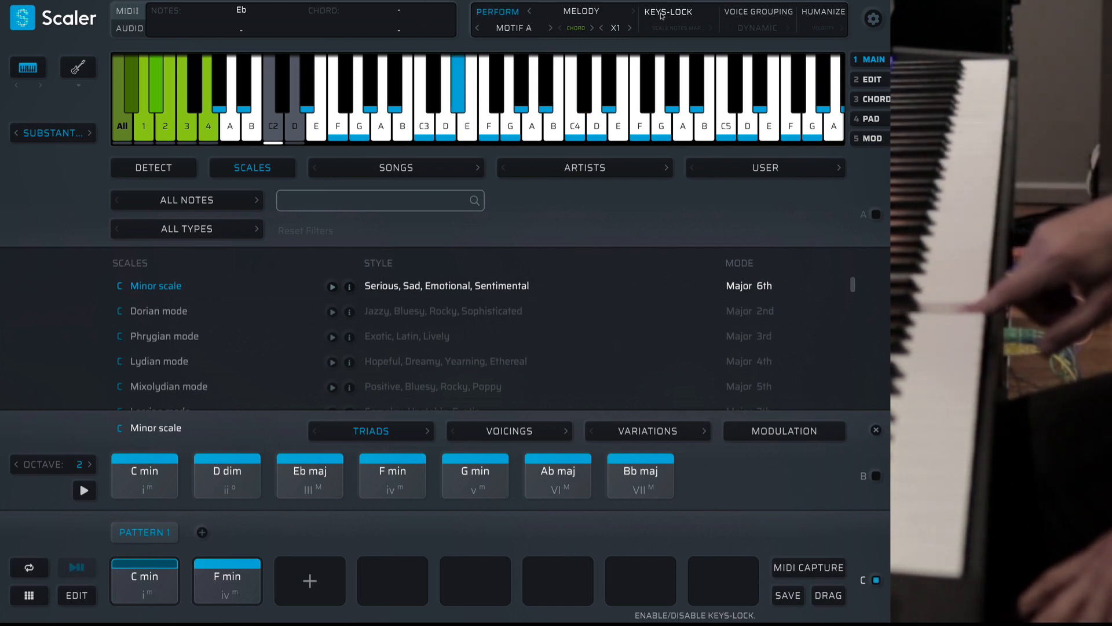
left_click(575, 84)
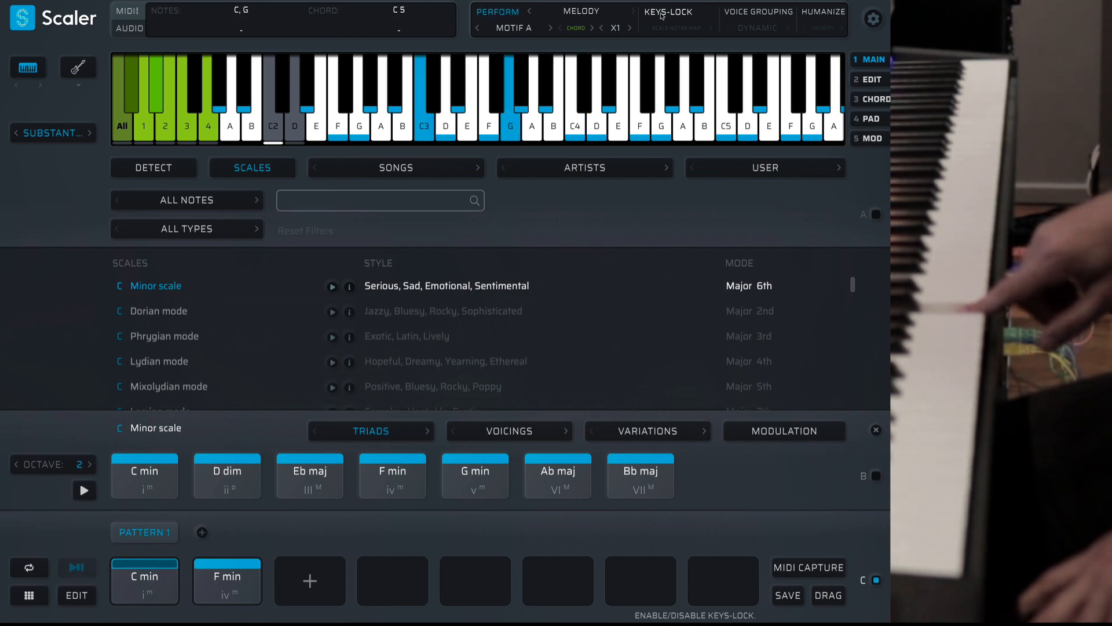
left_click(445, 107)
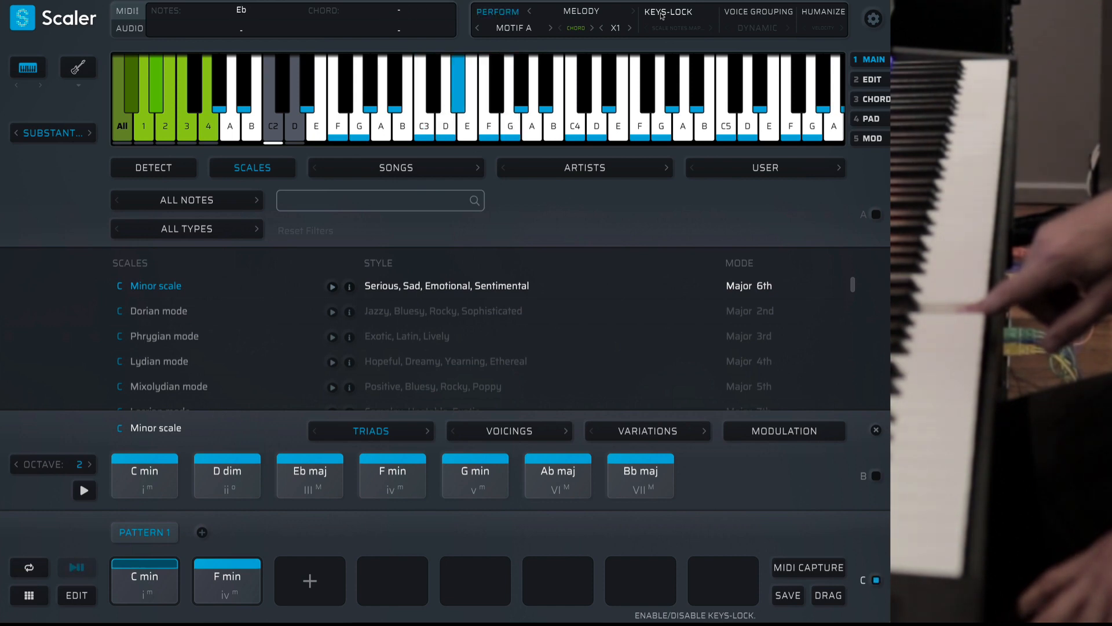
left_click(574, 100)
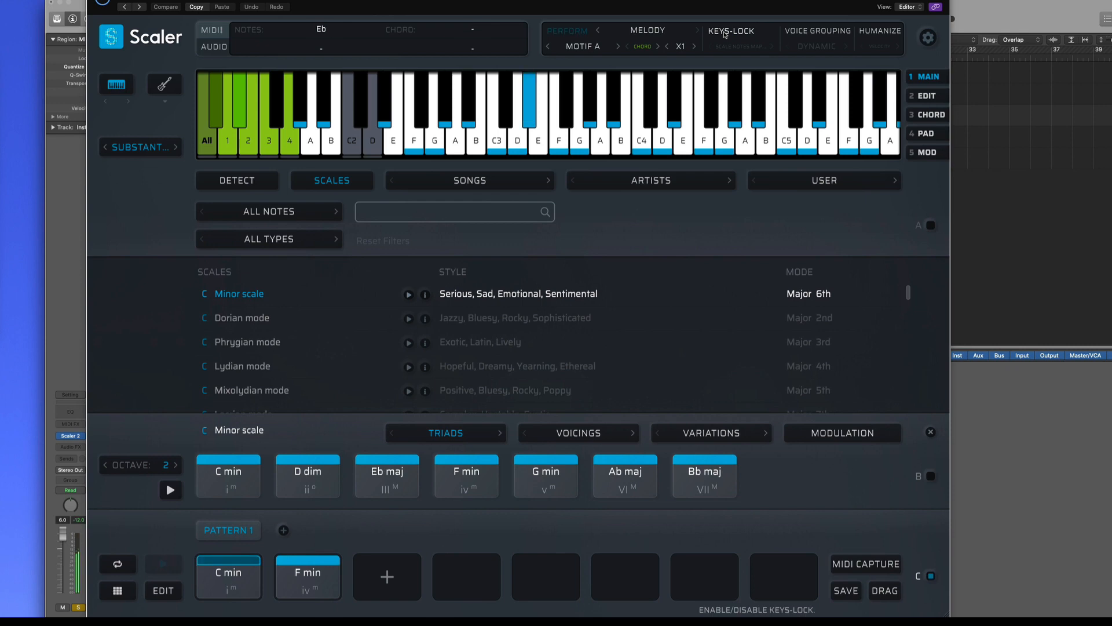
Step: Go to the Edit page and expand the Playback Performances settings
left_click(641, 114)
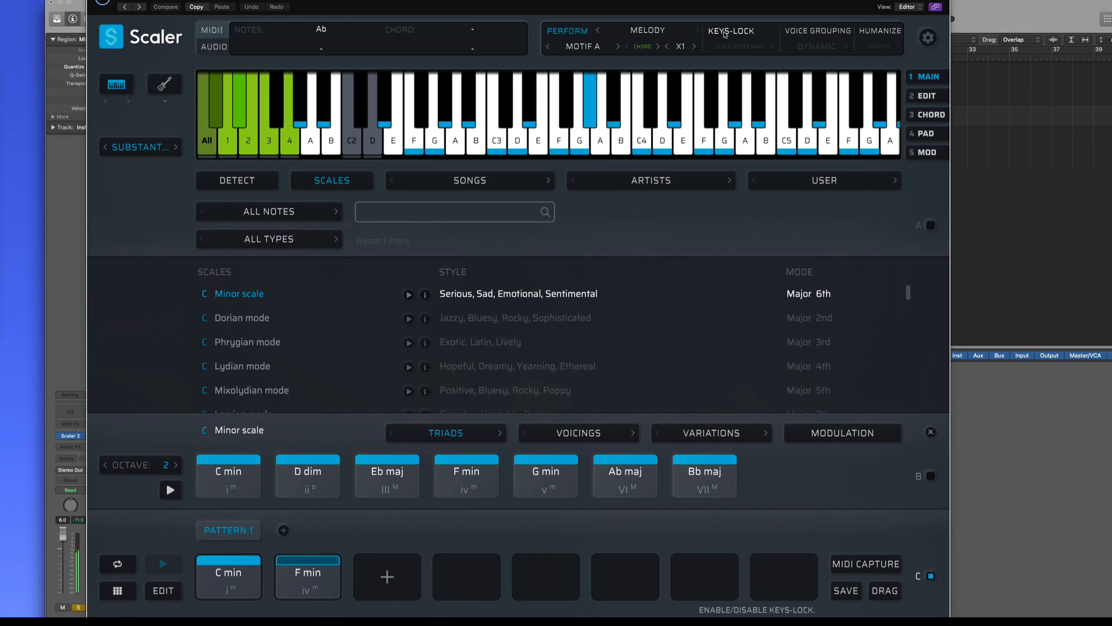
left_click(703, 114)
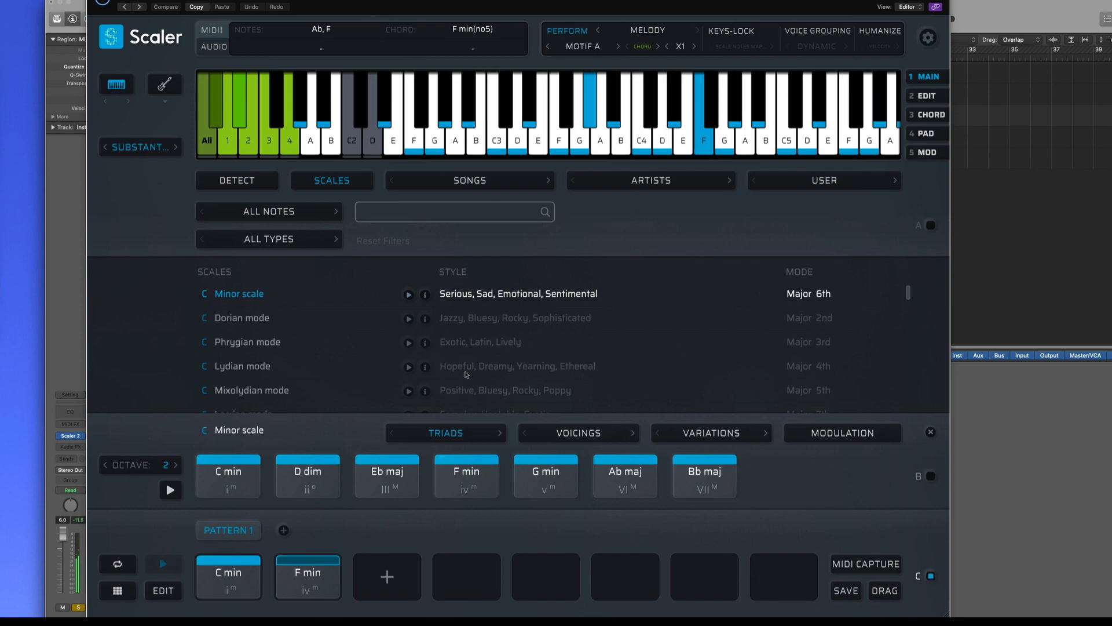
left_click(925, 96)
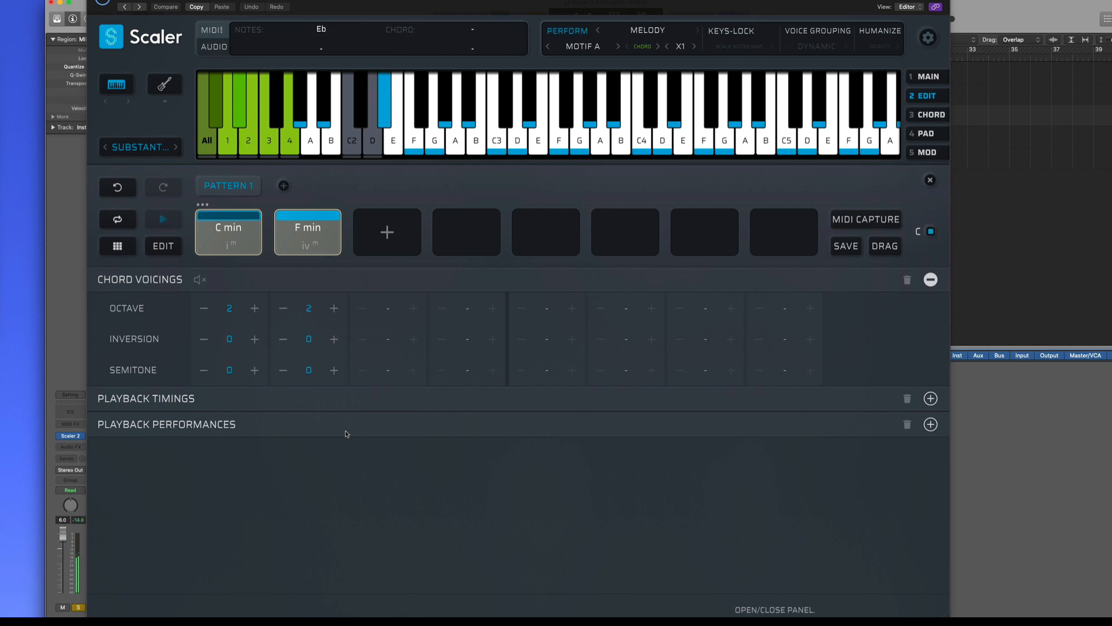
left_click(228, 230)
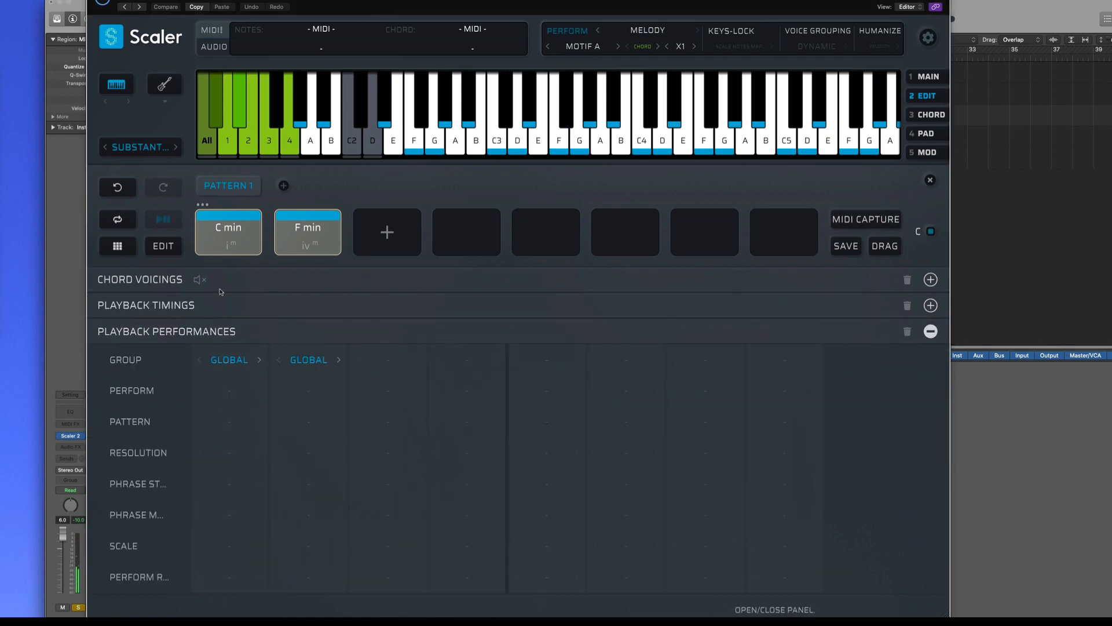
left_click(931, 305)
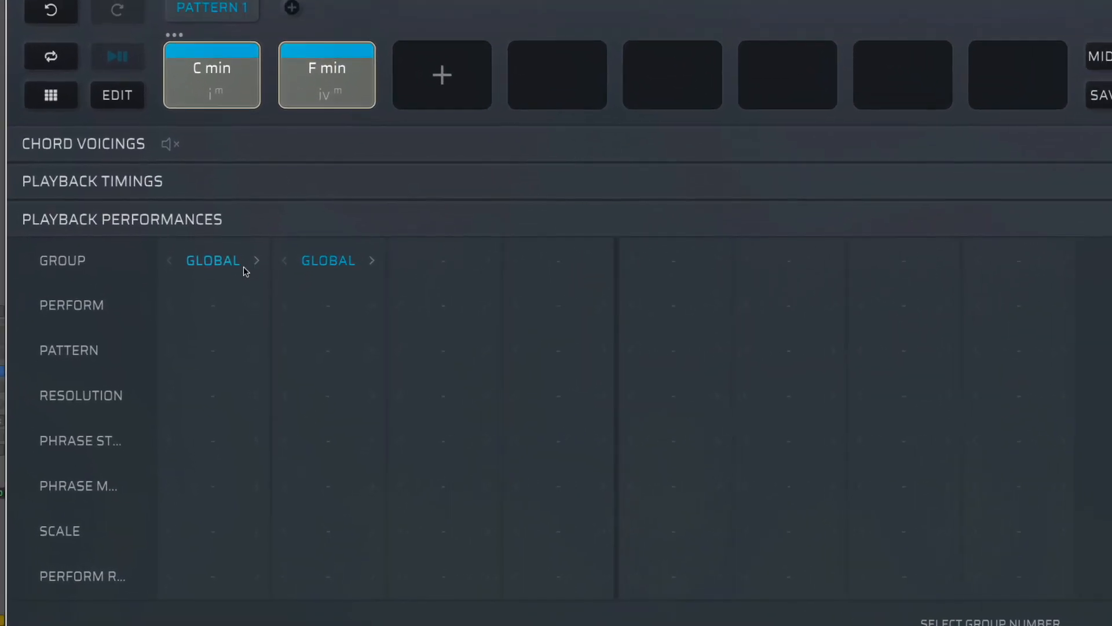
Step: Assign C min and F min to Group 1 with pattern Motif A 2 and audition the result
left_click(212, 260)
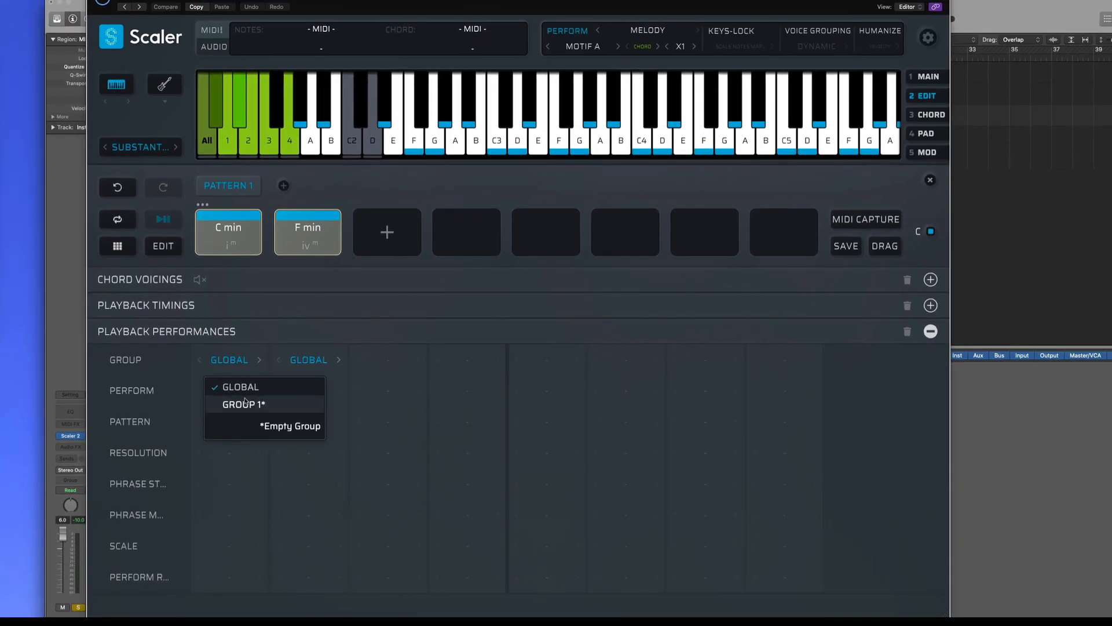
left_click(245, 404)
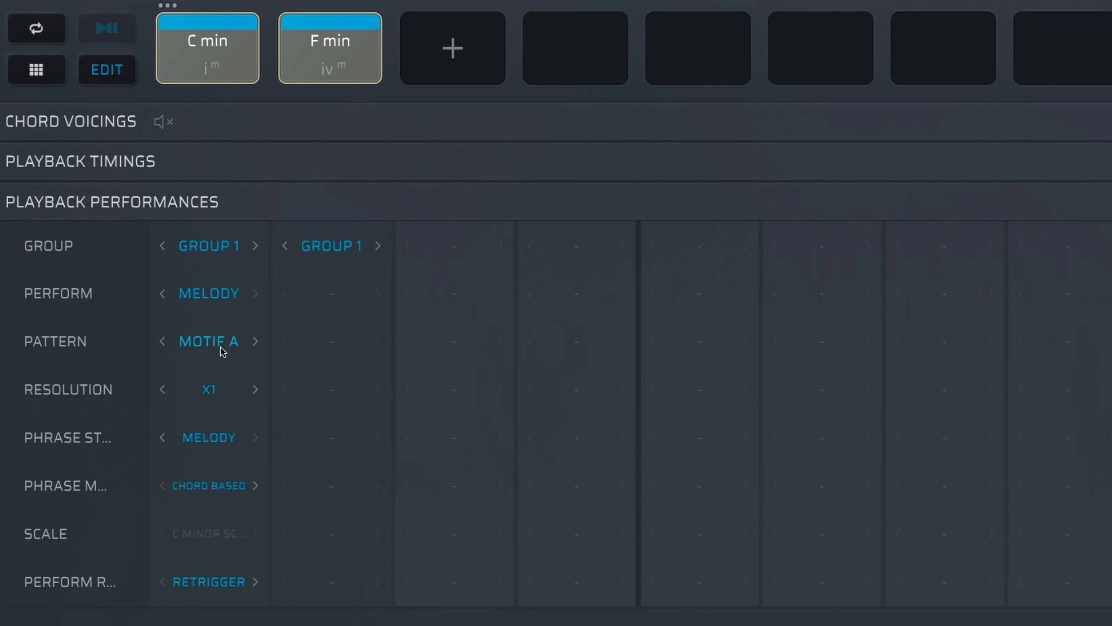
mouse_move(233, 327)
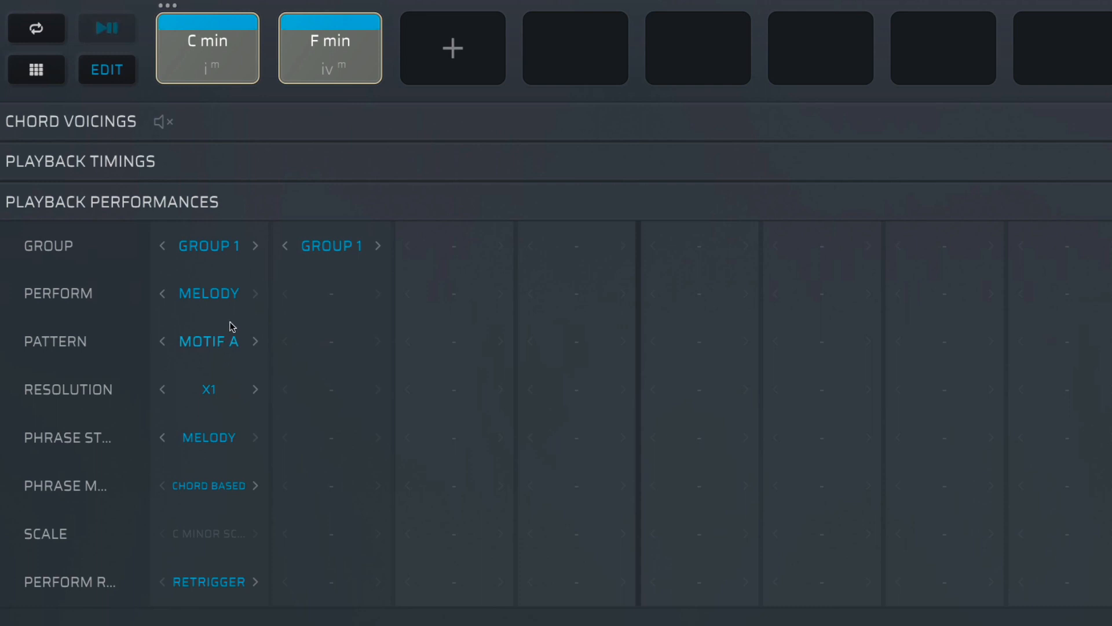
mouse_move(222, 564)
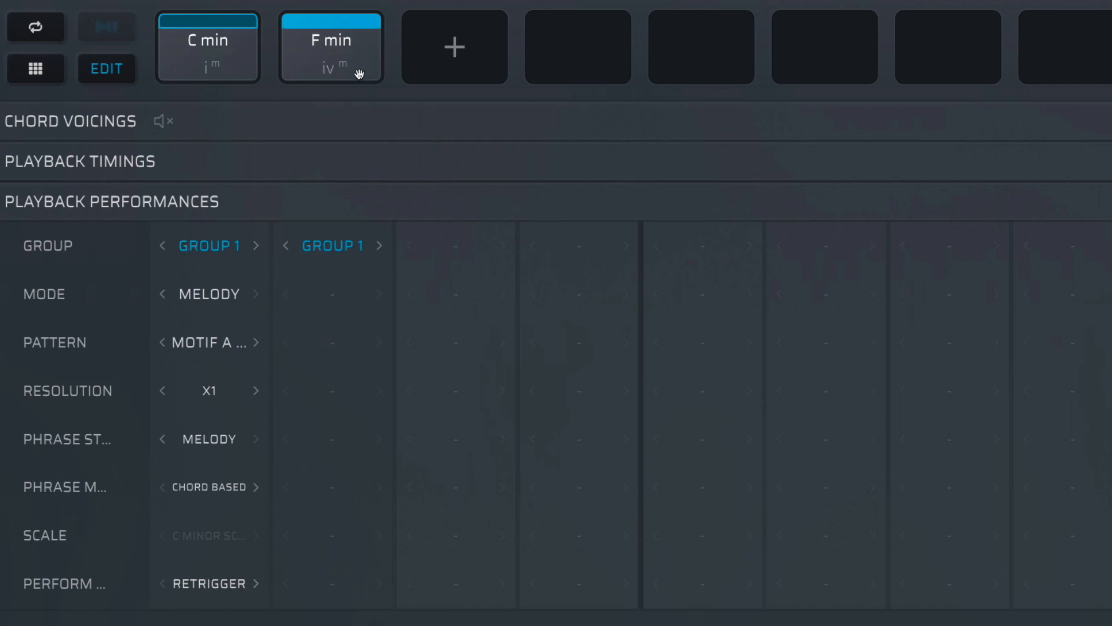
left_click(106, 27)
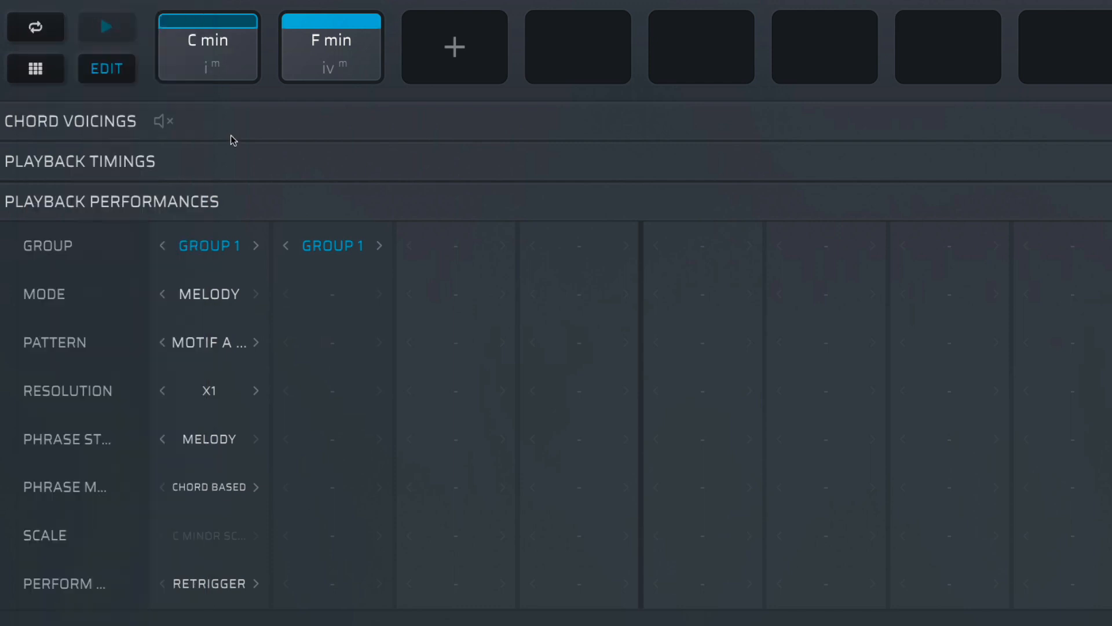
mouse_move(210, 111)
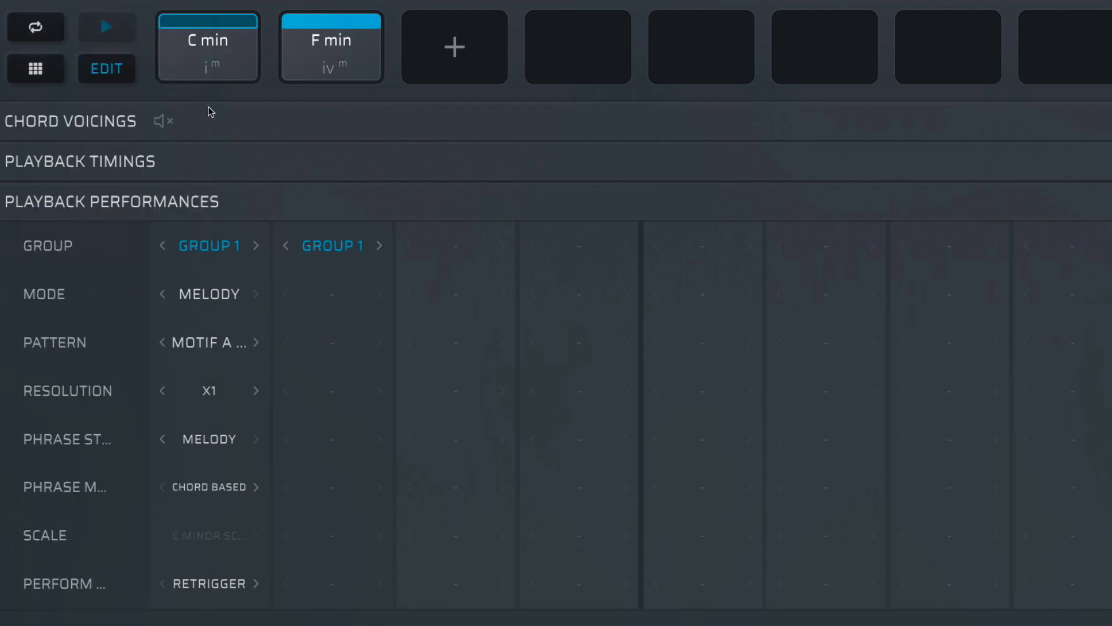
left_click(331, 46)
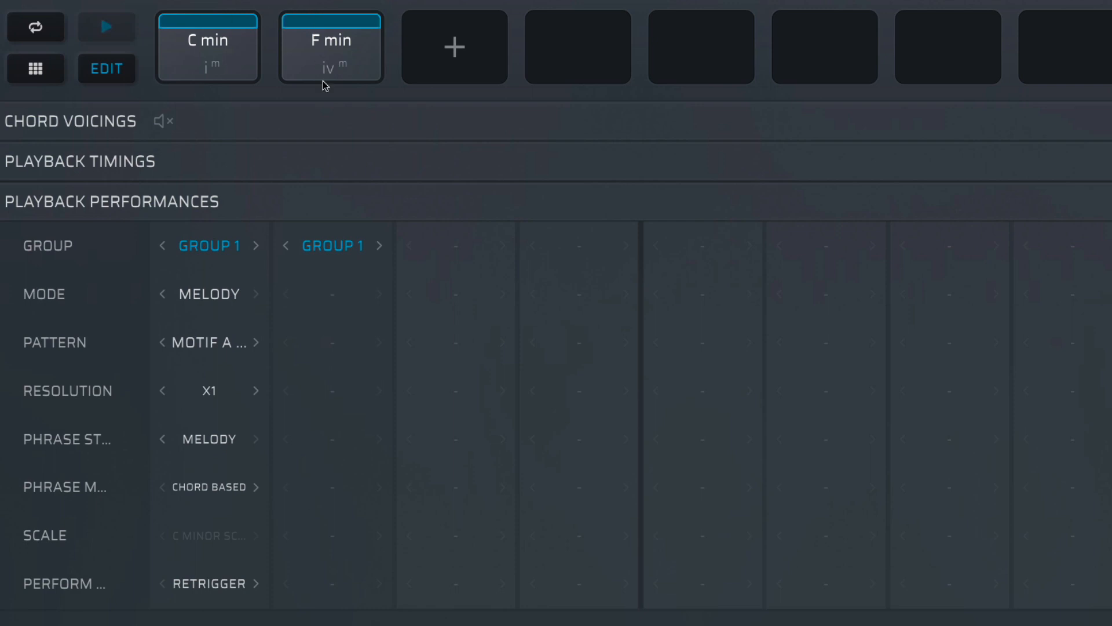
left_click(106, 26)
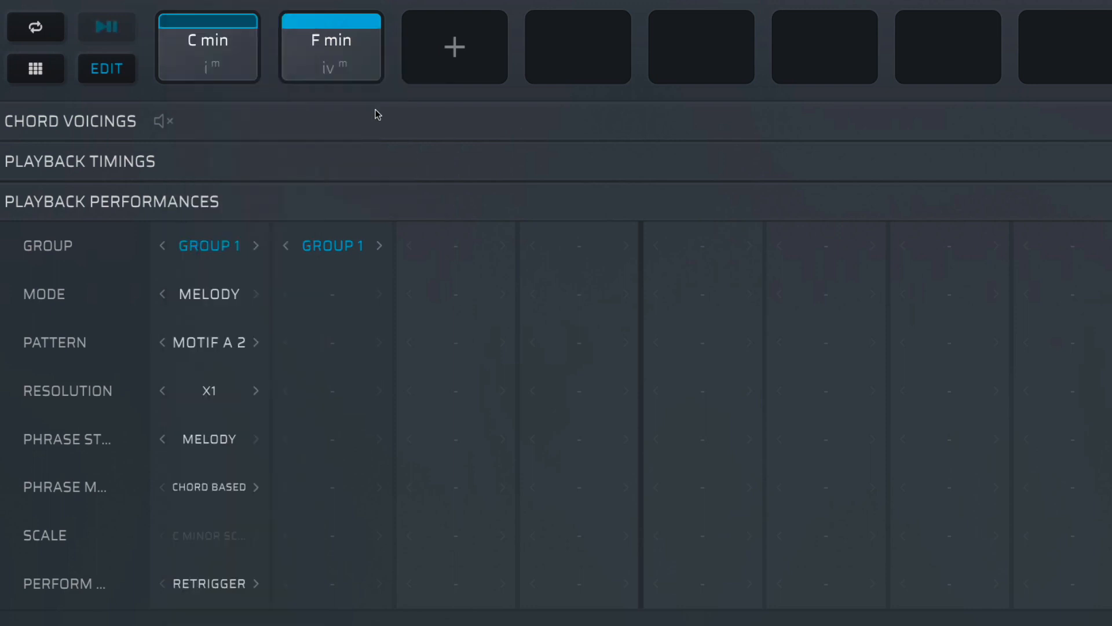
mouse_move(381, 139)
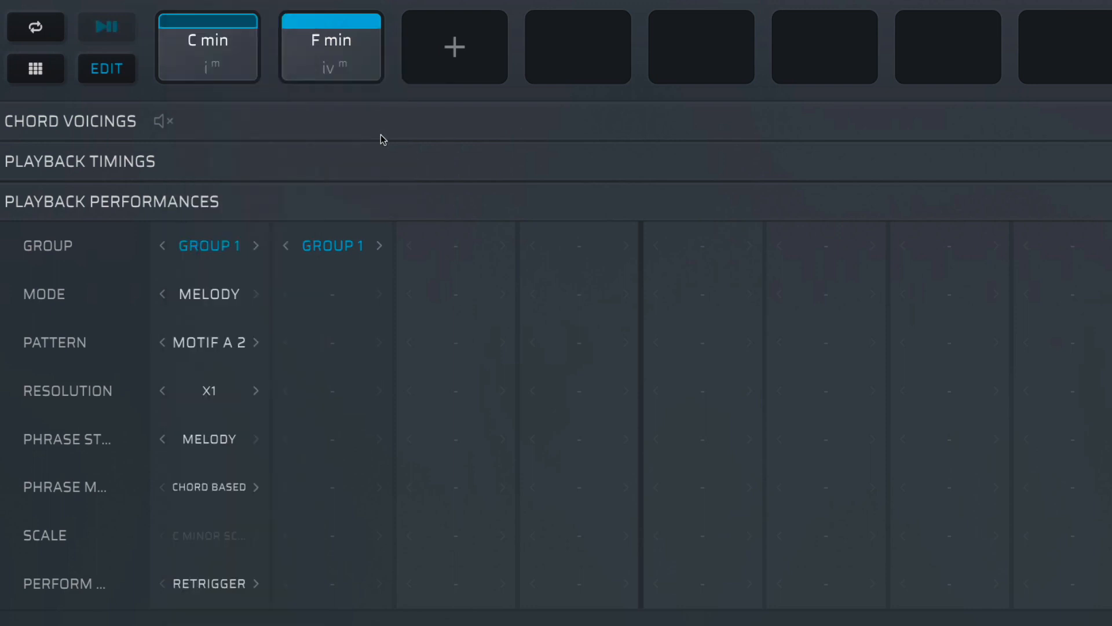
mouse_move(209, 425)
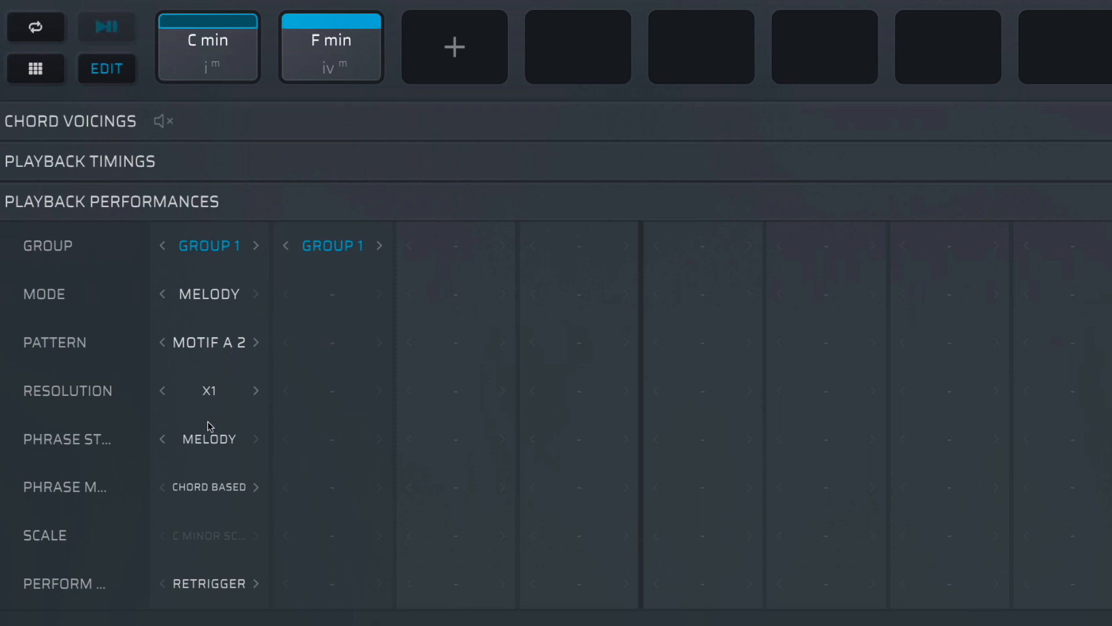
Step: Set Group 1's Perform Mode to Follow instead of Retrigger
left_click(257, 438)
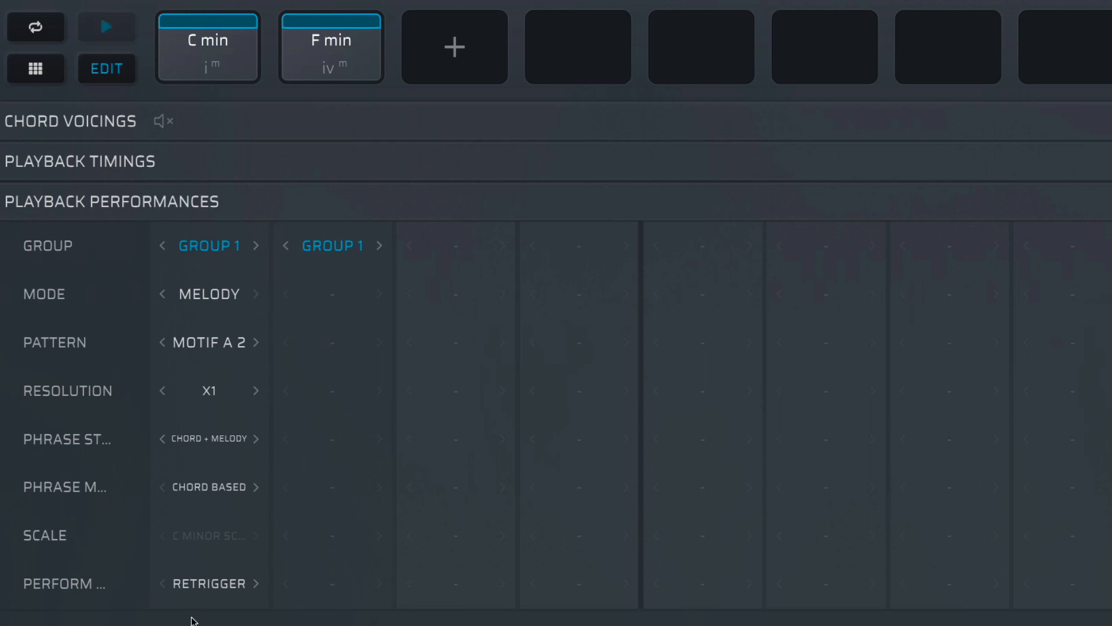
left_click(209, 582)
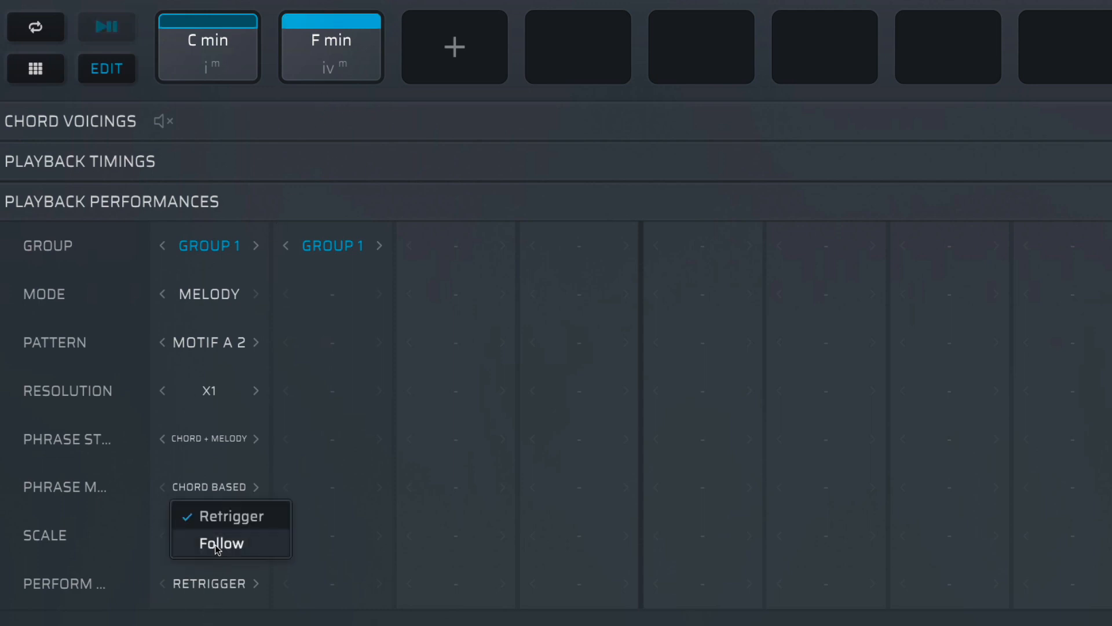
left_click(220, 543)
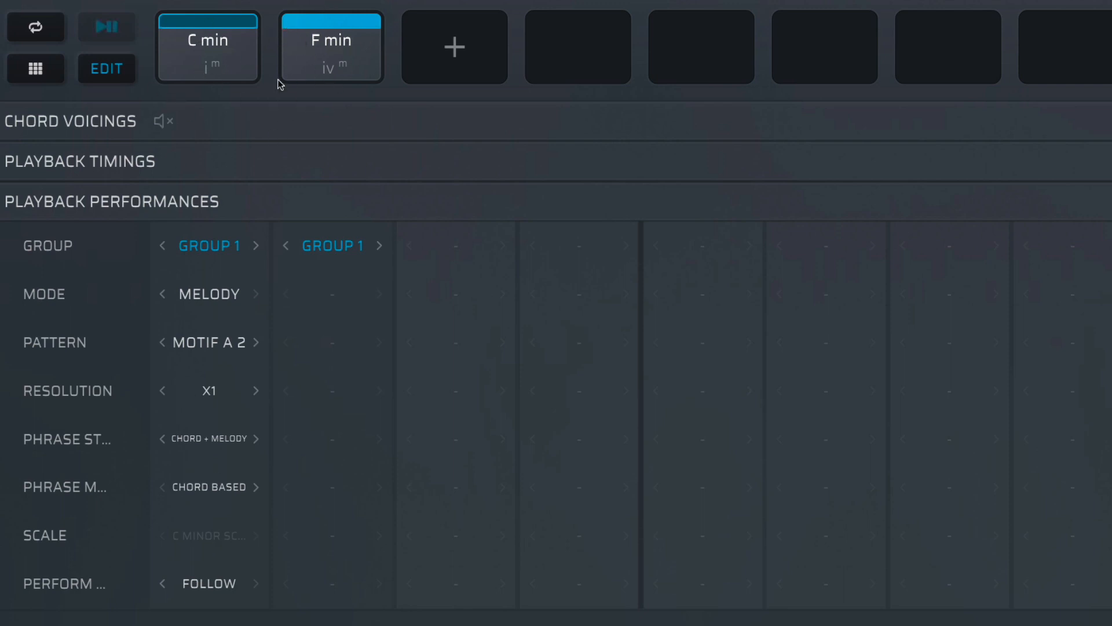
mouse_move(323, 69)
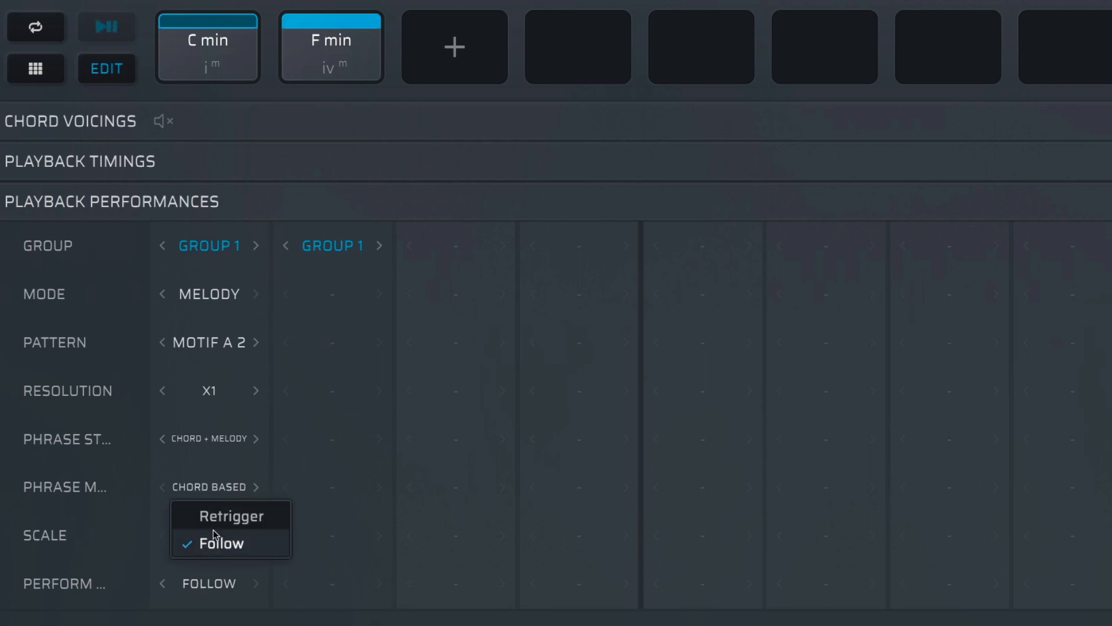
left_click(230, 515)
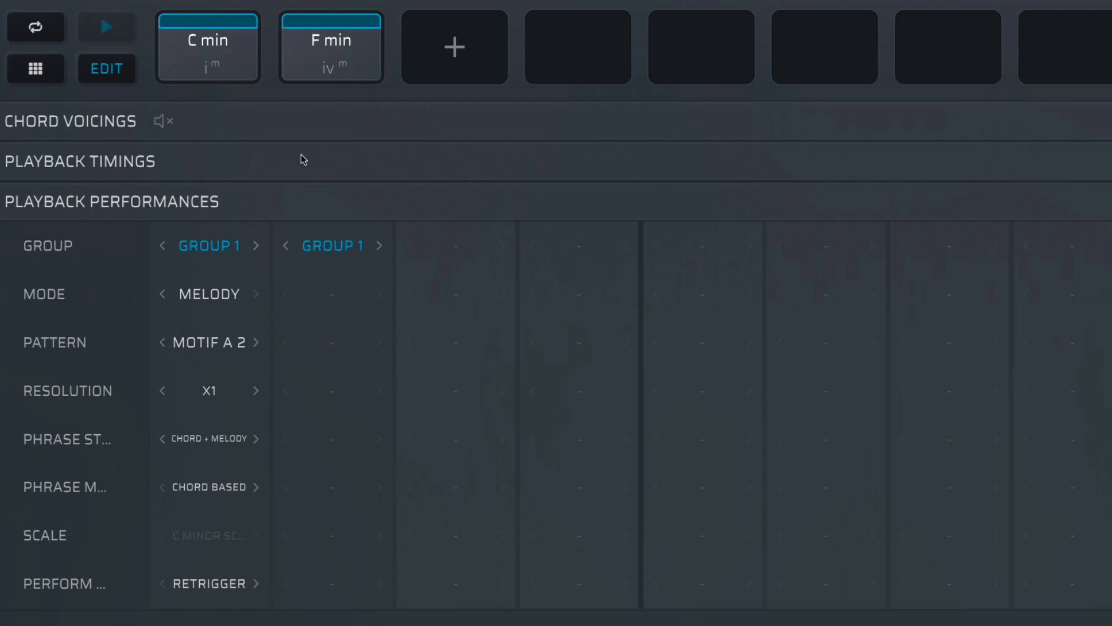
left_click(208, 583)
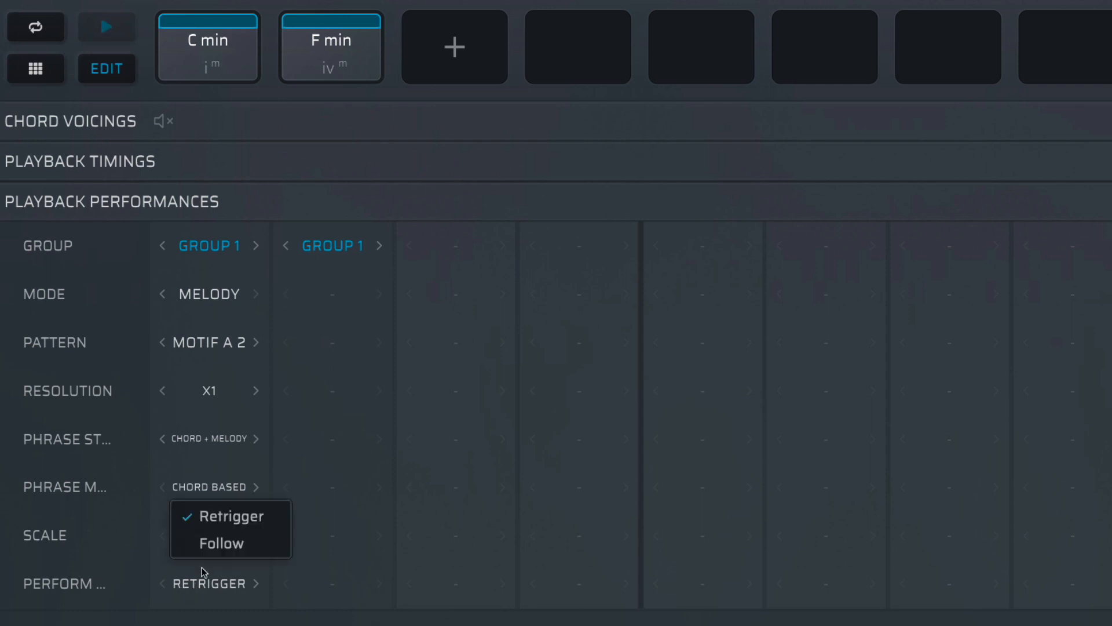
left_click(221, 542)
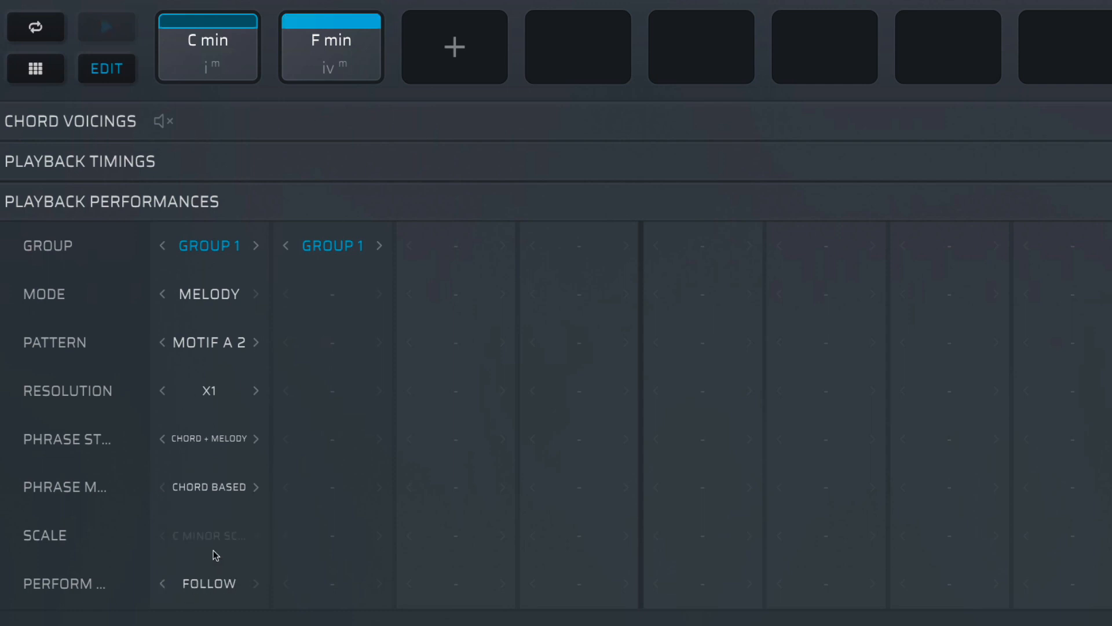
mouse_move(230, 109)
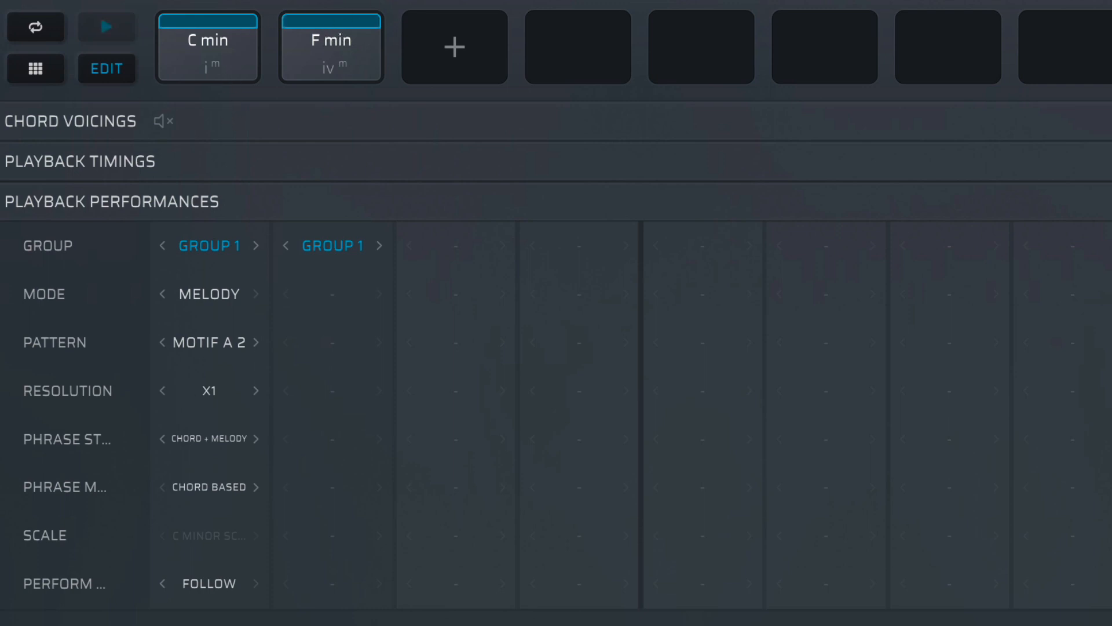
Step: Audition the progression, then bring up the group choices for the F min chord
left_click(105, 27)
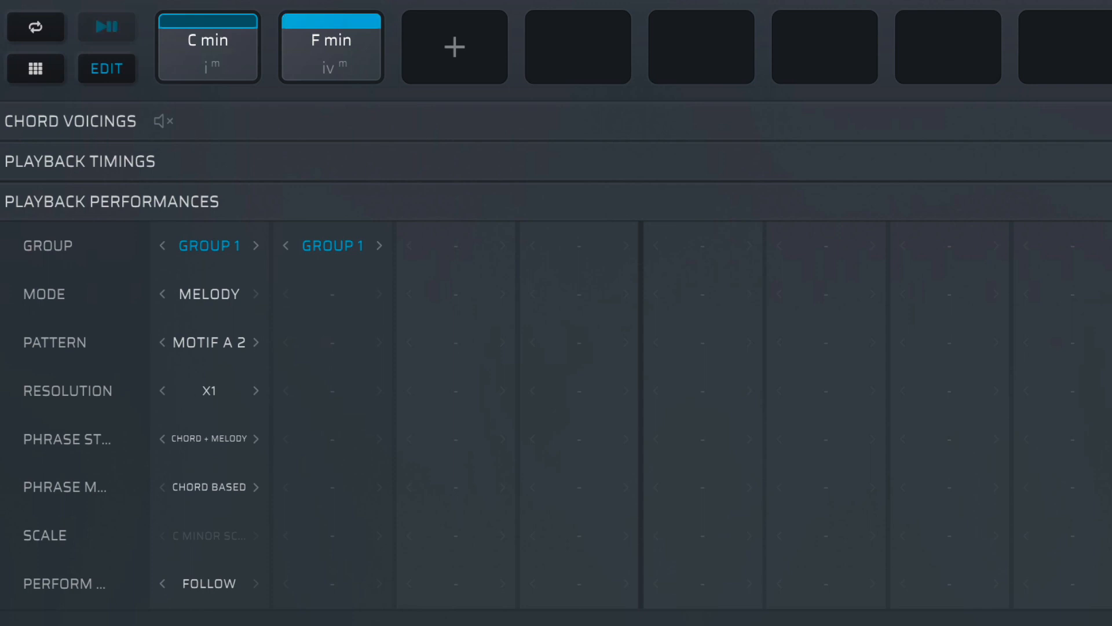
mouse_move(220, 439)
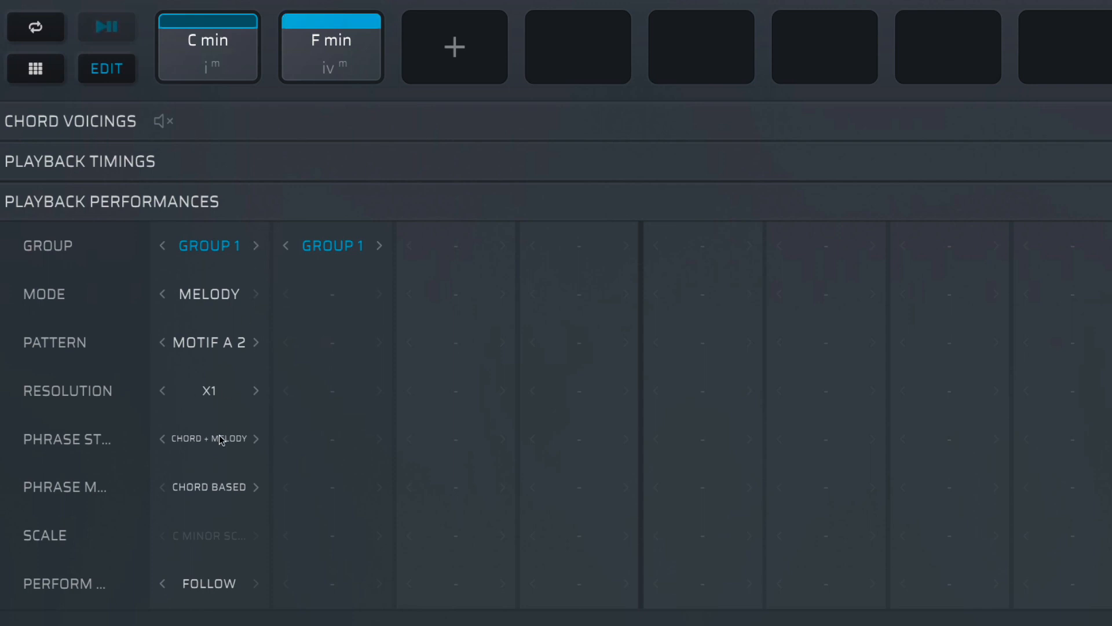
left_click(107, 27)
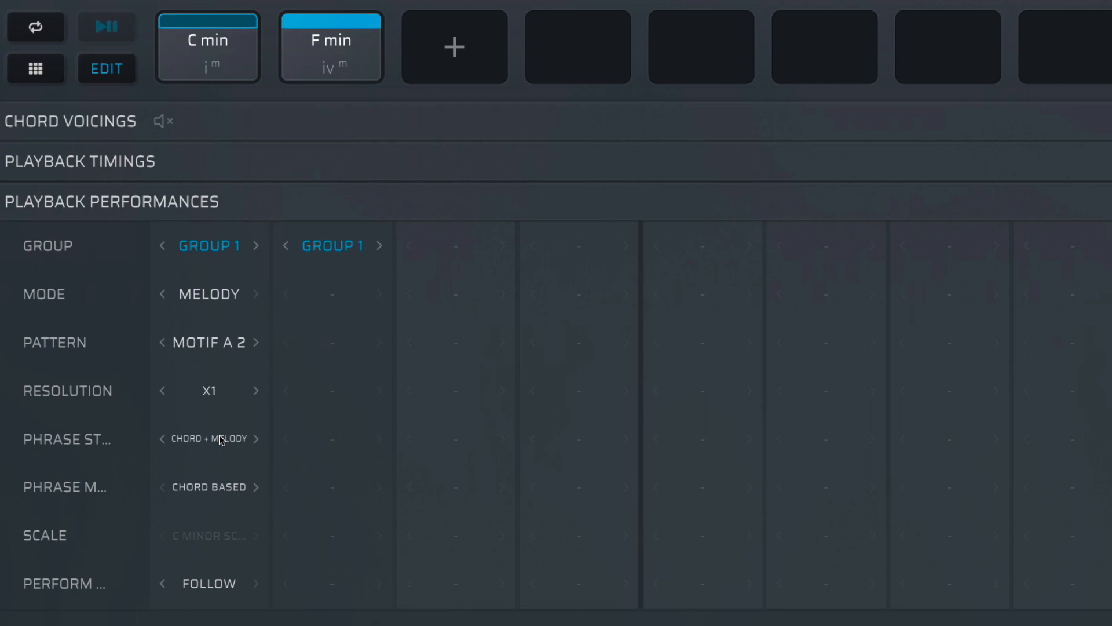
left_click(309, 359)
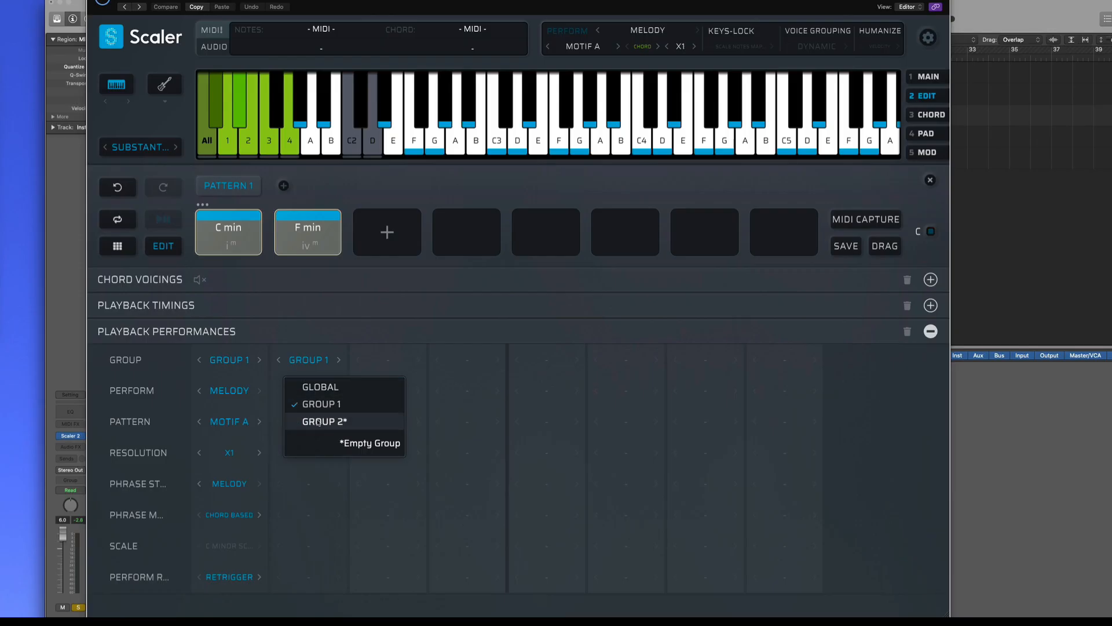
Step: Assign F min to Group 2 while keeping C min on Group 1
left_click(323, 422)
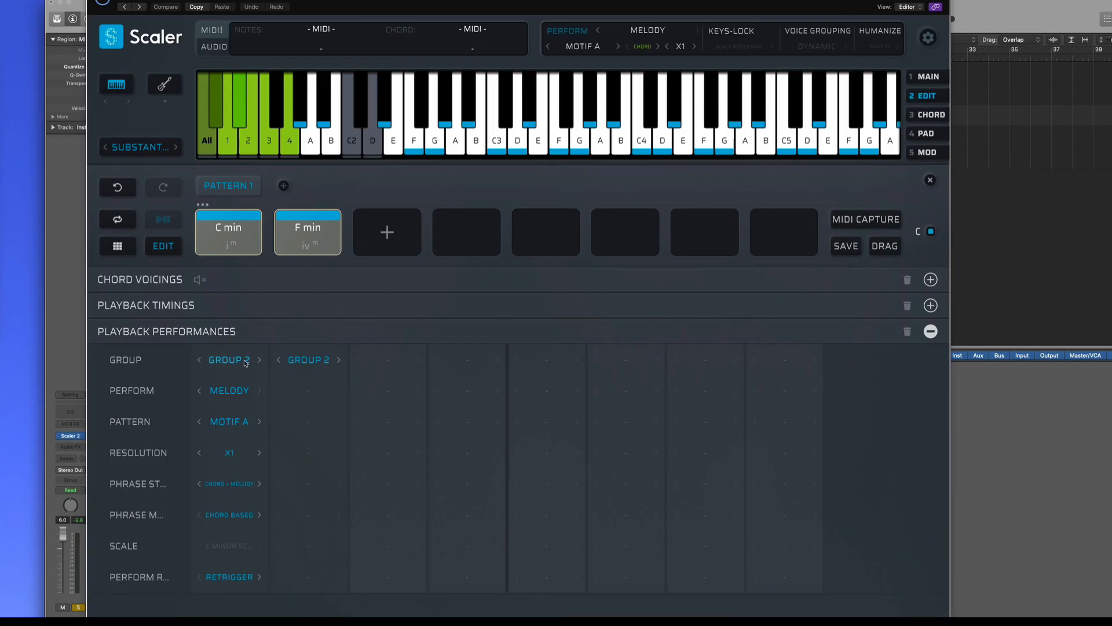
left_click(228, 232)
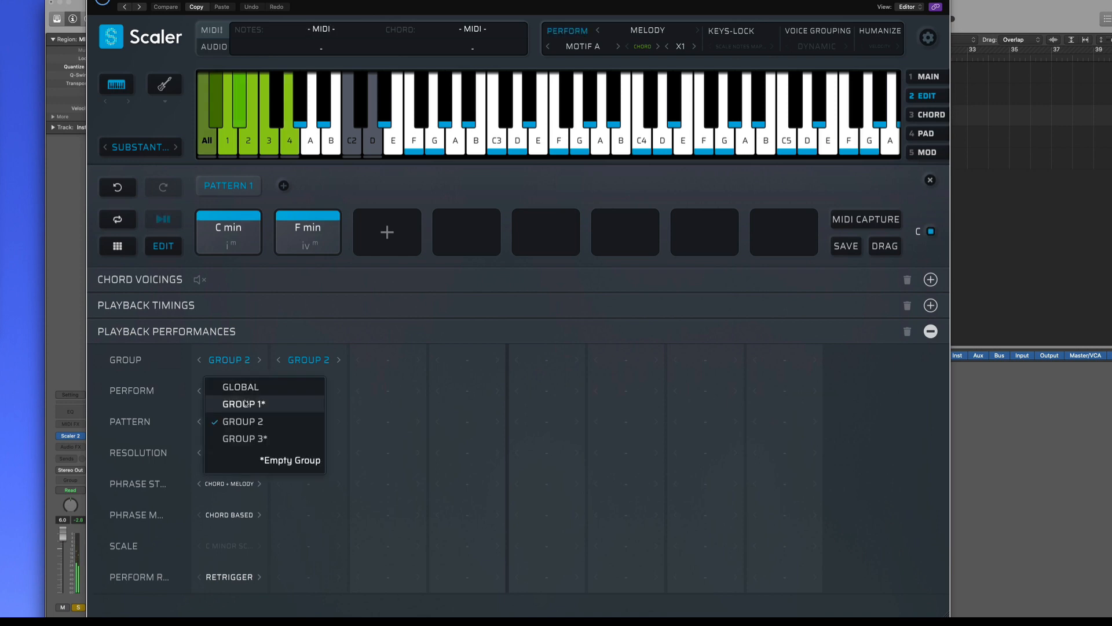
left_click(244, 403)
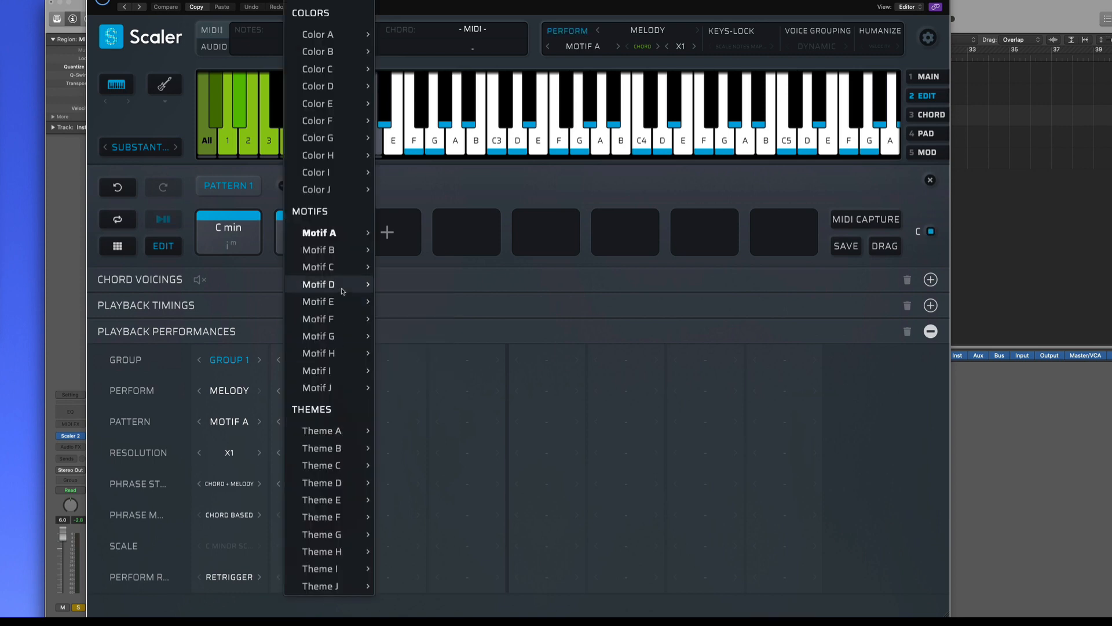
mouse_move(327, 266)
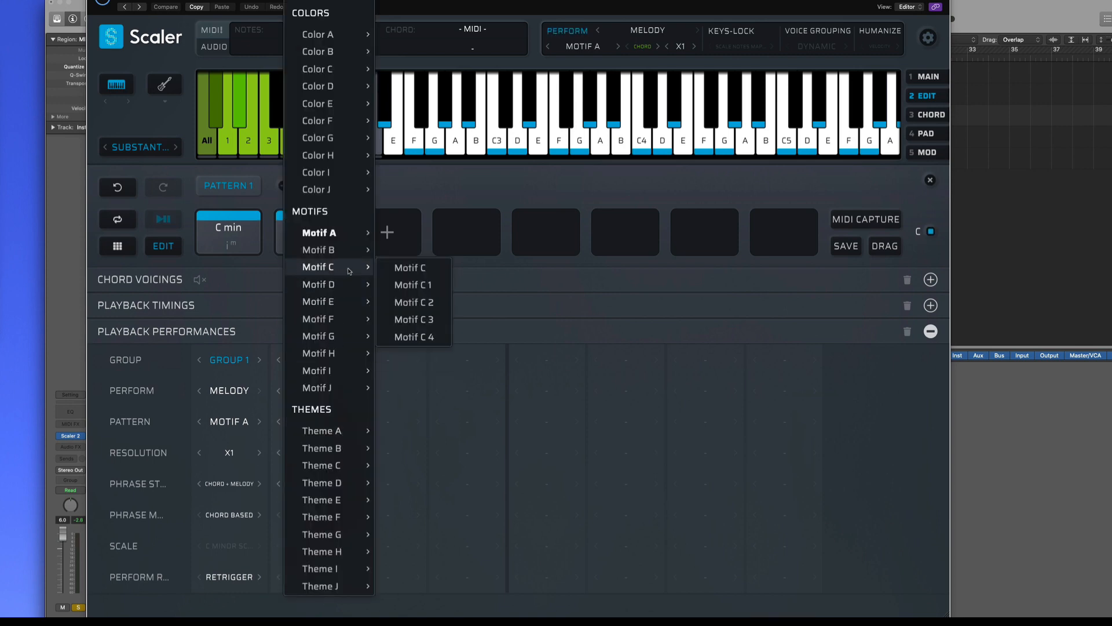
Step: Give Group 2 pattern Motif C 1, Perform Mode Follow and Melody phrase style, then close Scaler
left_click(413, 285)
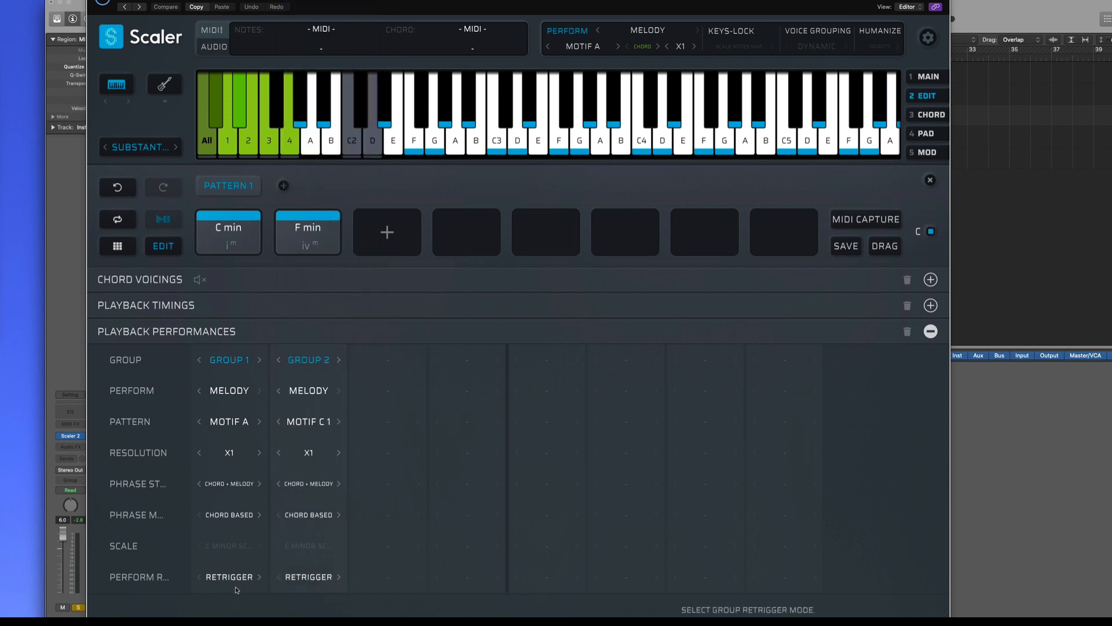
left_click(200, 575)
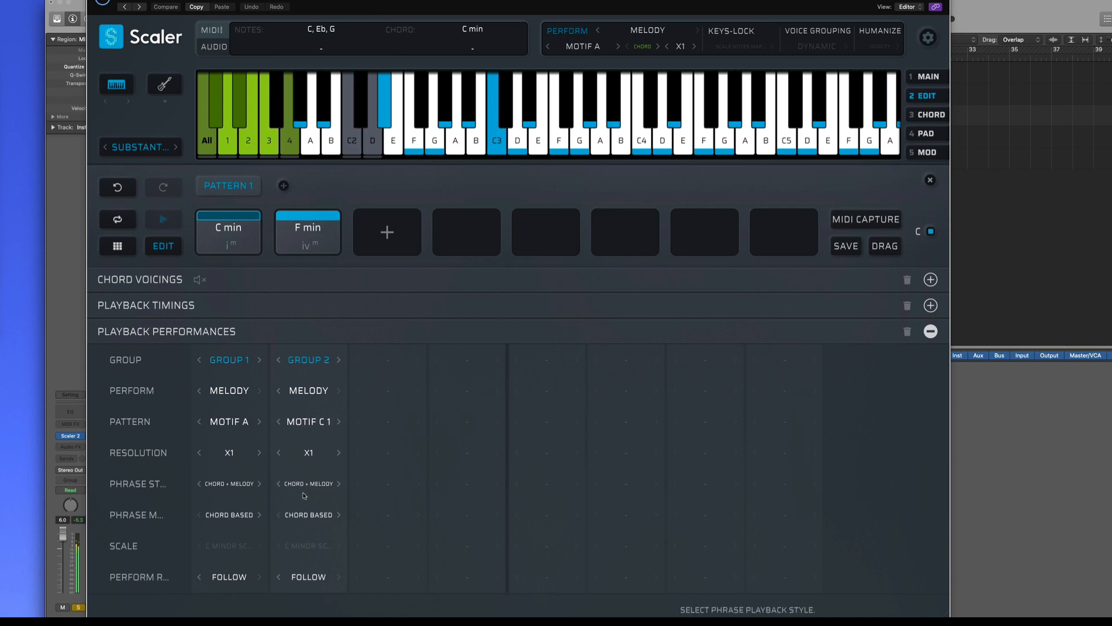
left_click(228, 484)
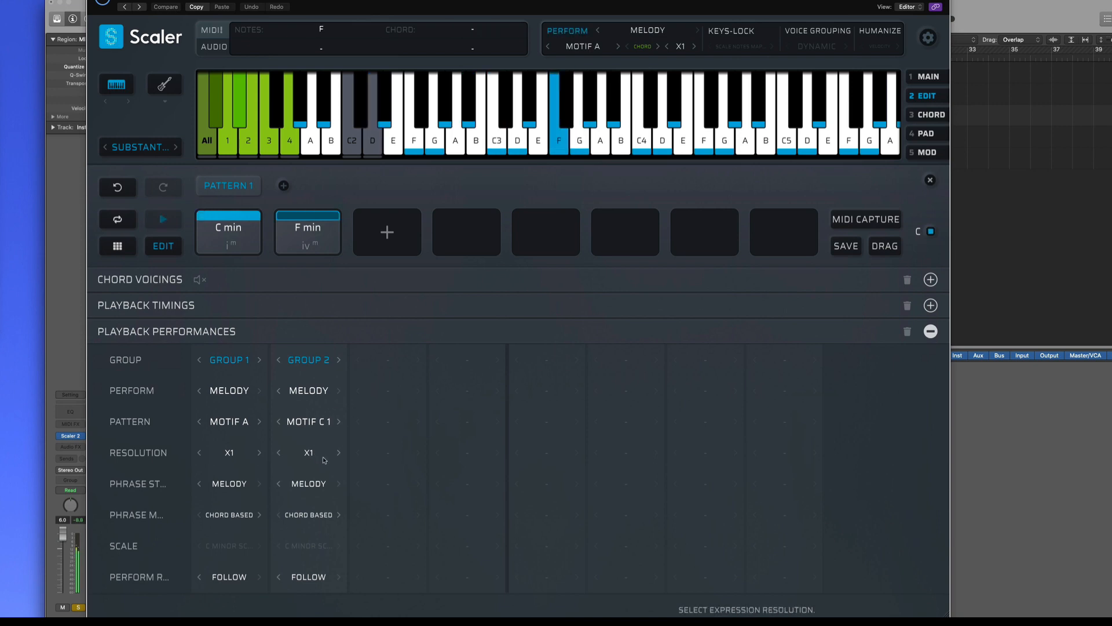
left_click(163, 219)
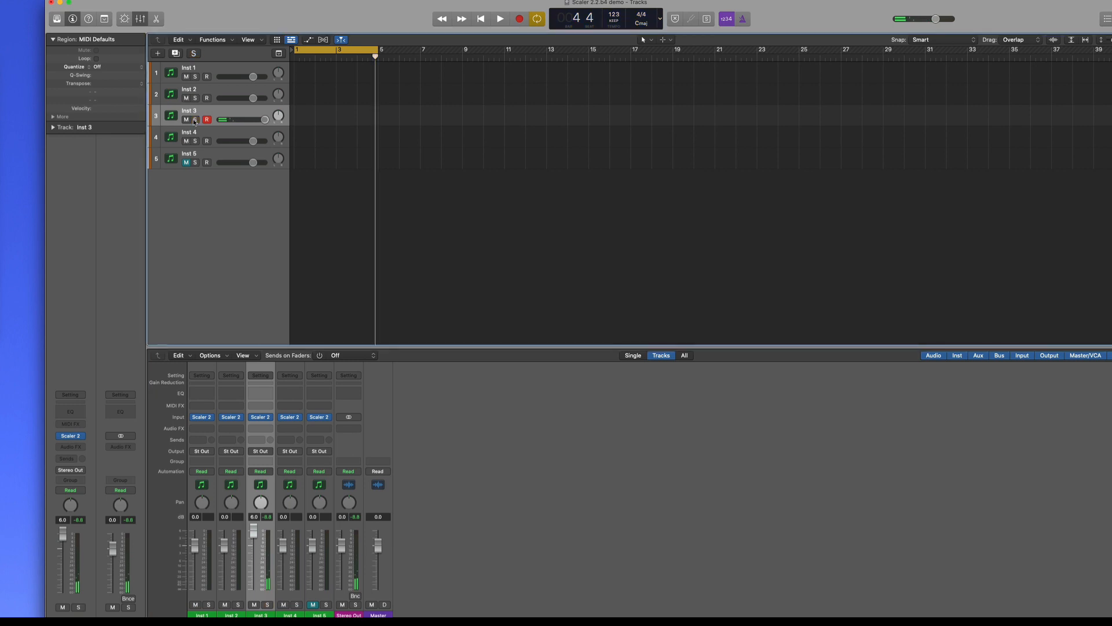
Step: Reopen Scaler 2 and change Group 1's pattern to Themes > Theme E > Theme E 3
left_click(499, 18)
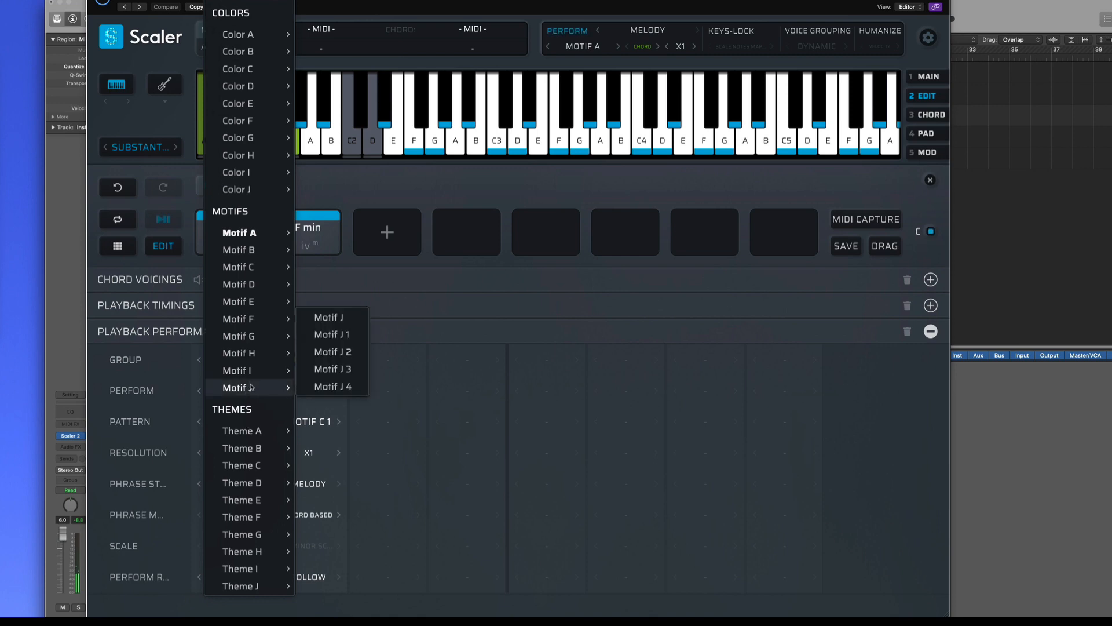
mouse_move(348, 327)
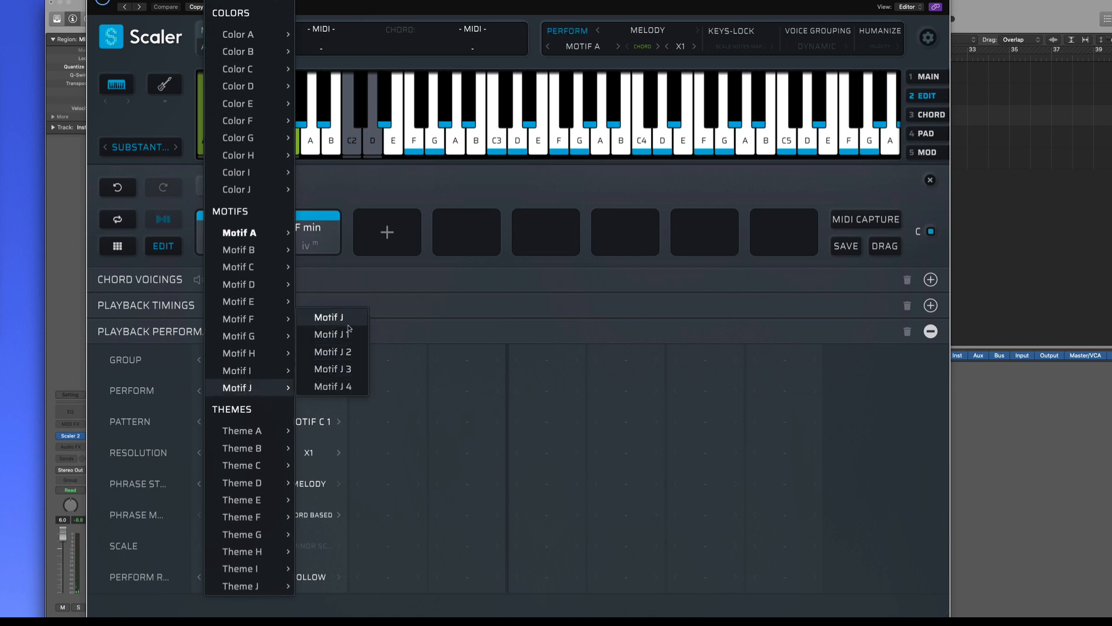
left_click(331, 333)
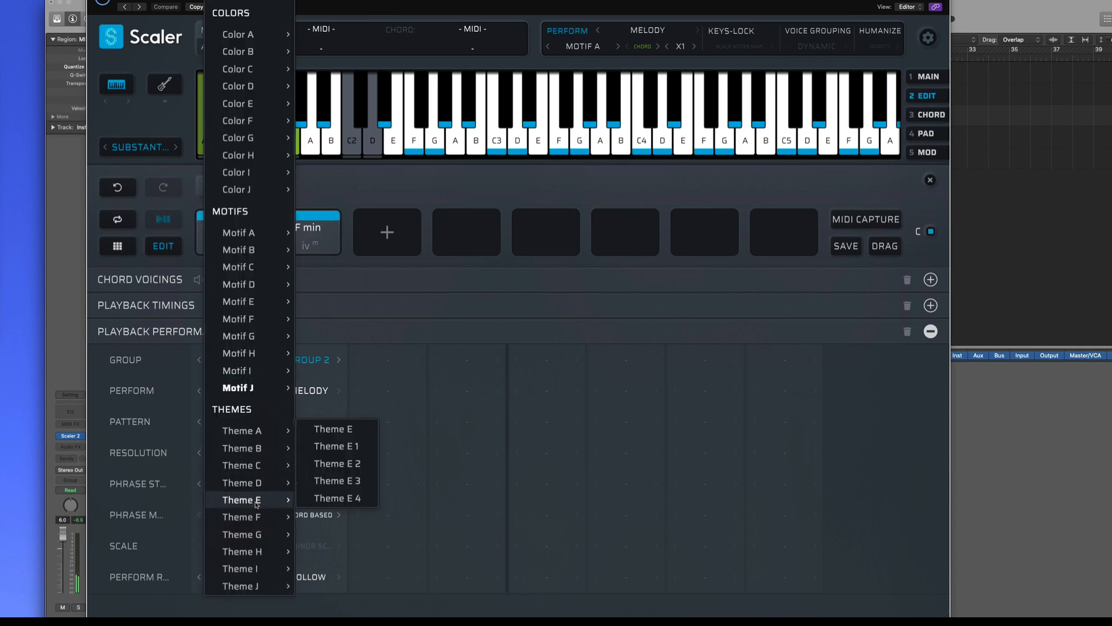
left_click(336, 479)
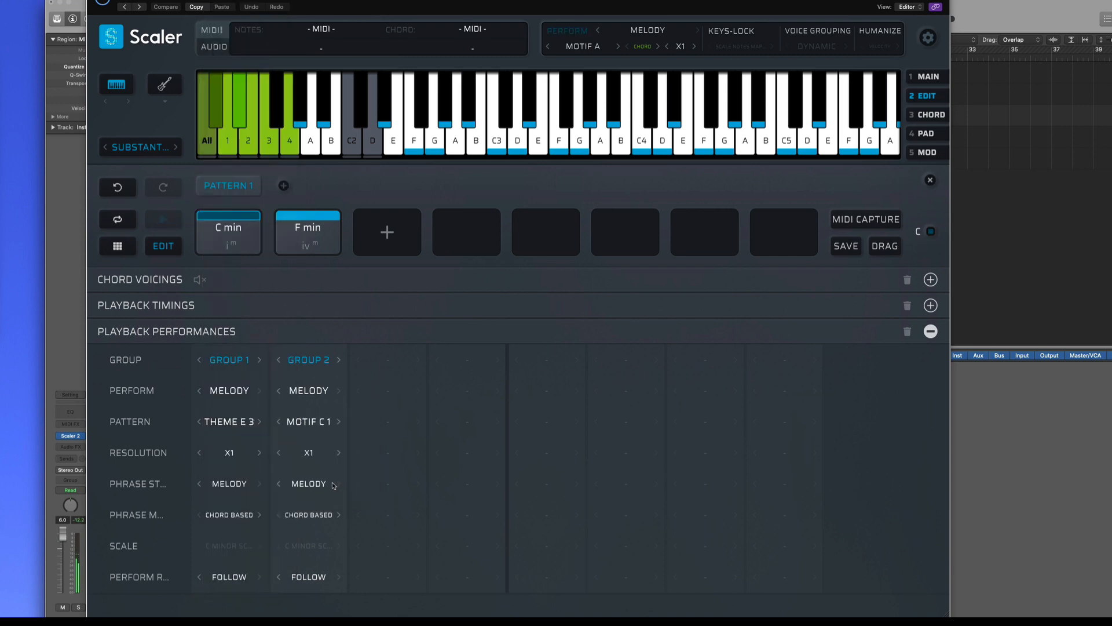
left_click(599, 114)
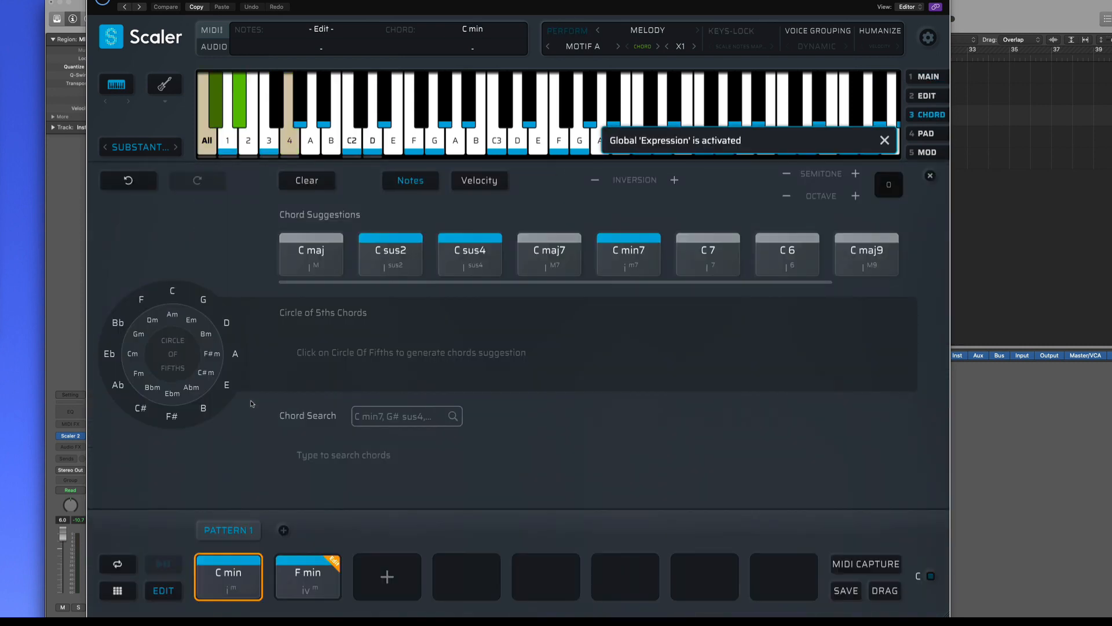
Step: Return to Scaler 2's main scale browser listing the C Minor triads
left_click(926, 152)
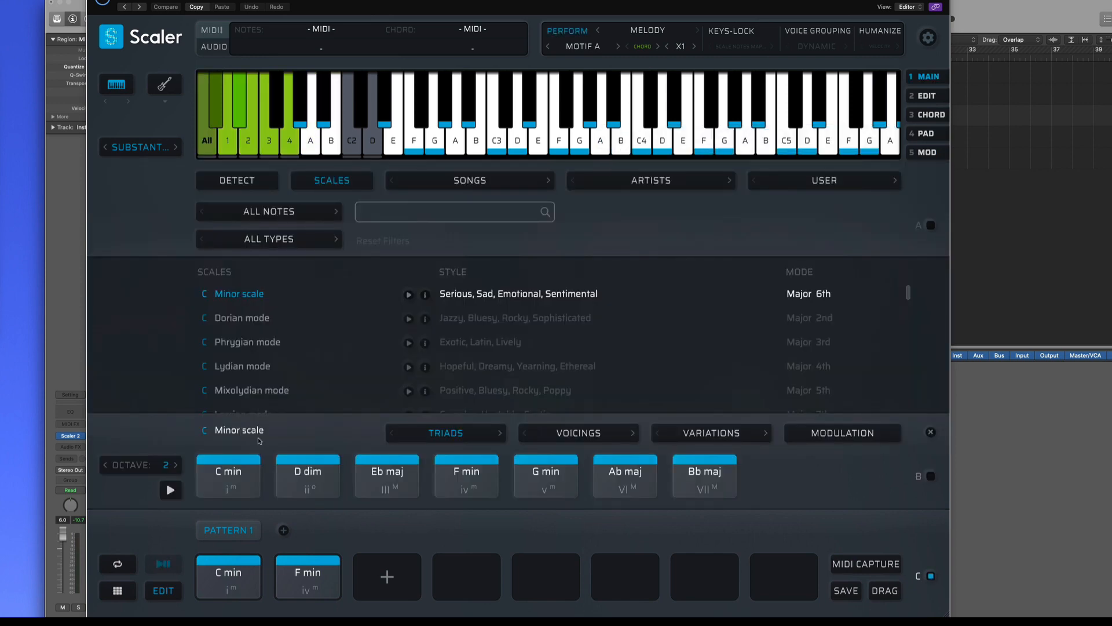
left_click(579, 121)
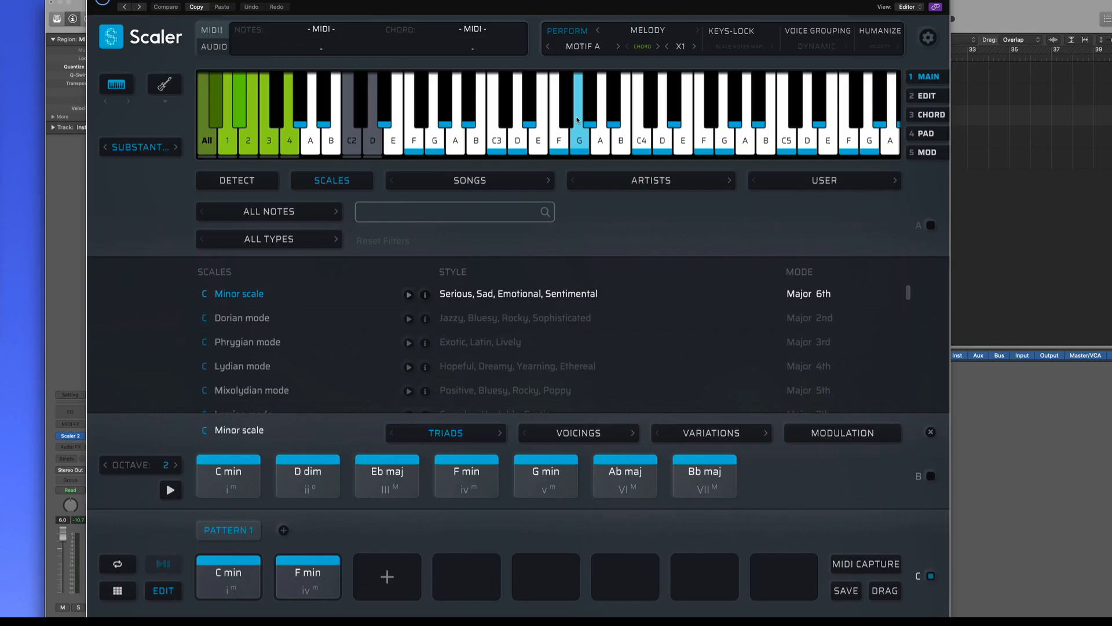